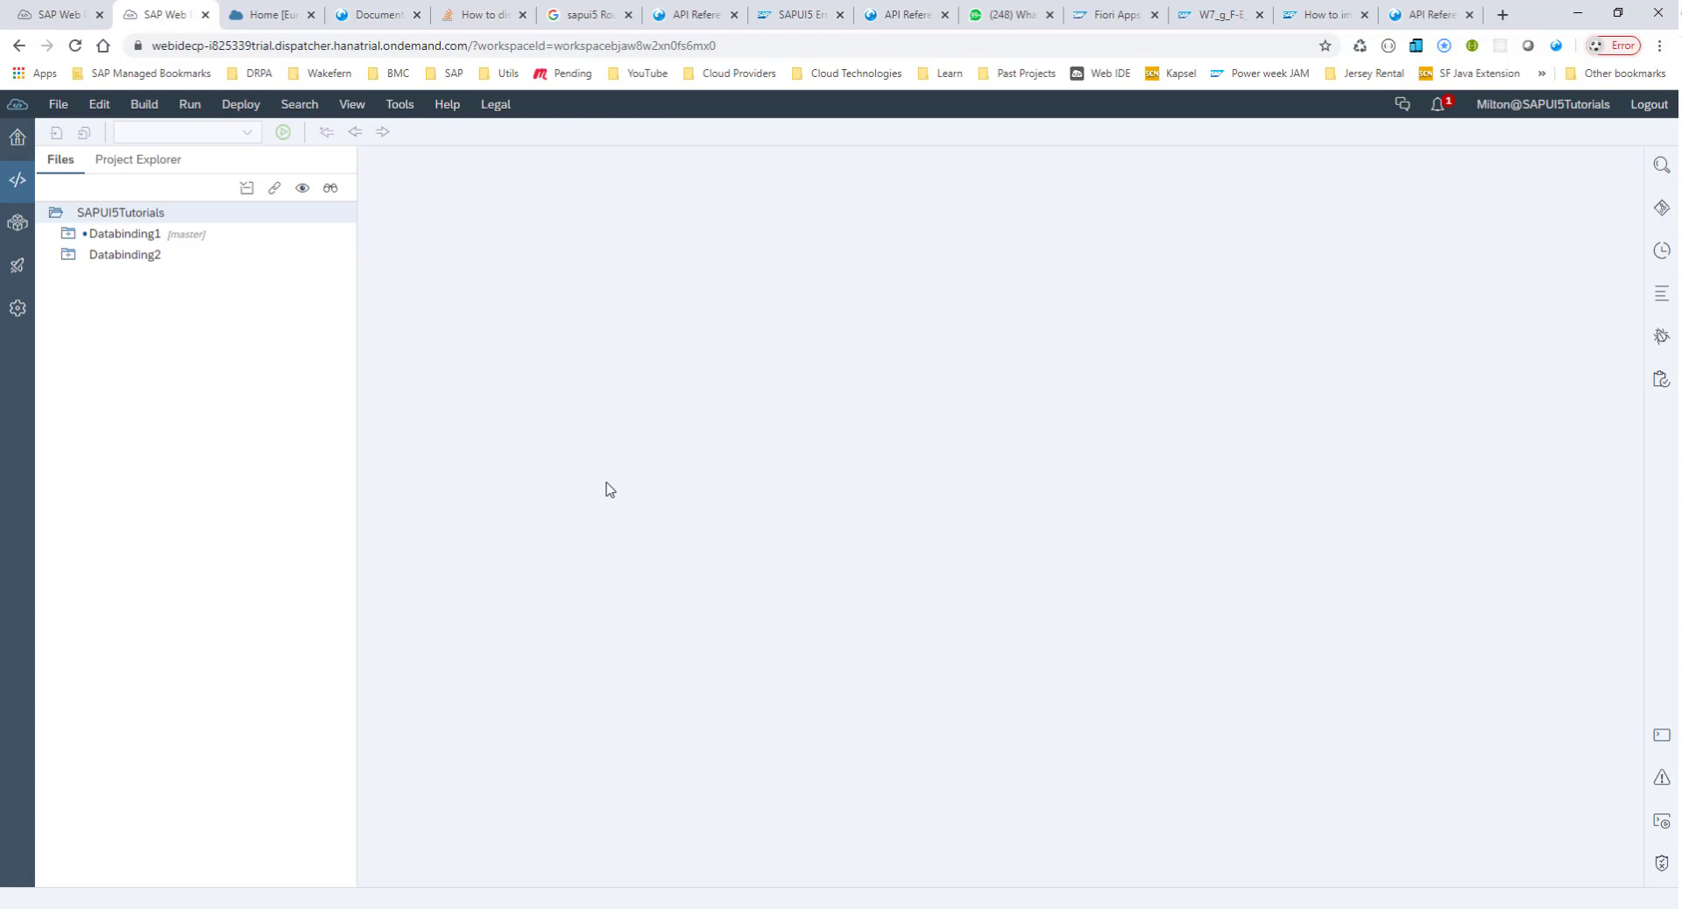
mouse_move(160, 331)
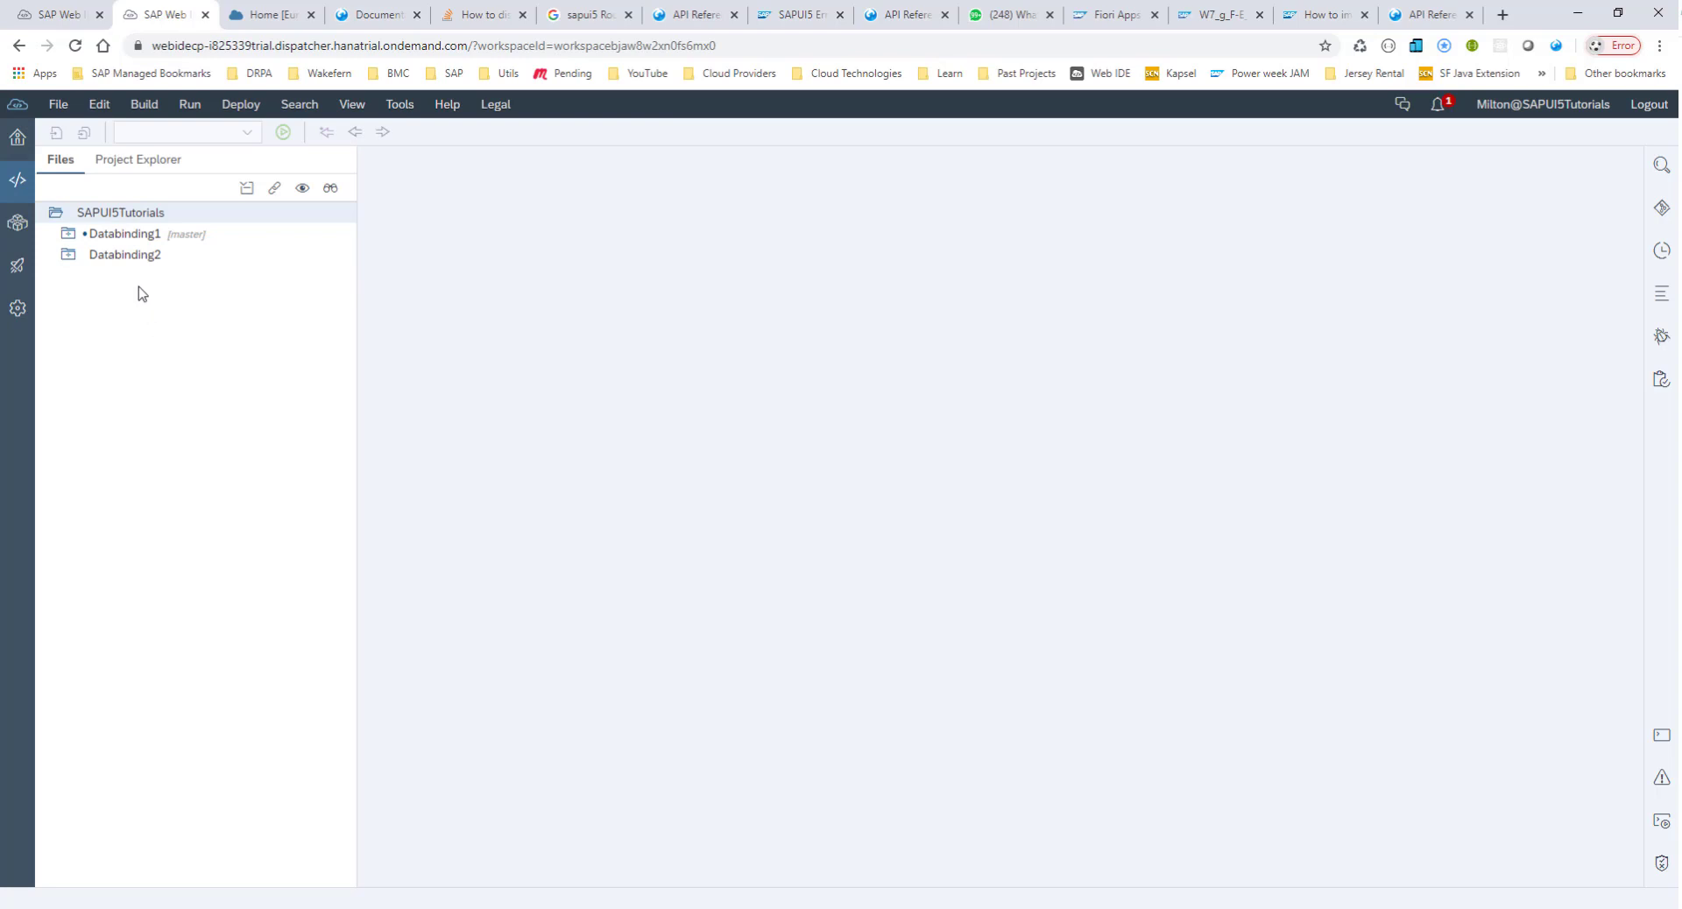
mouse_move(128, 298)
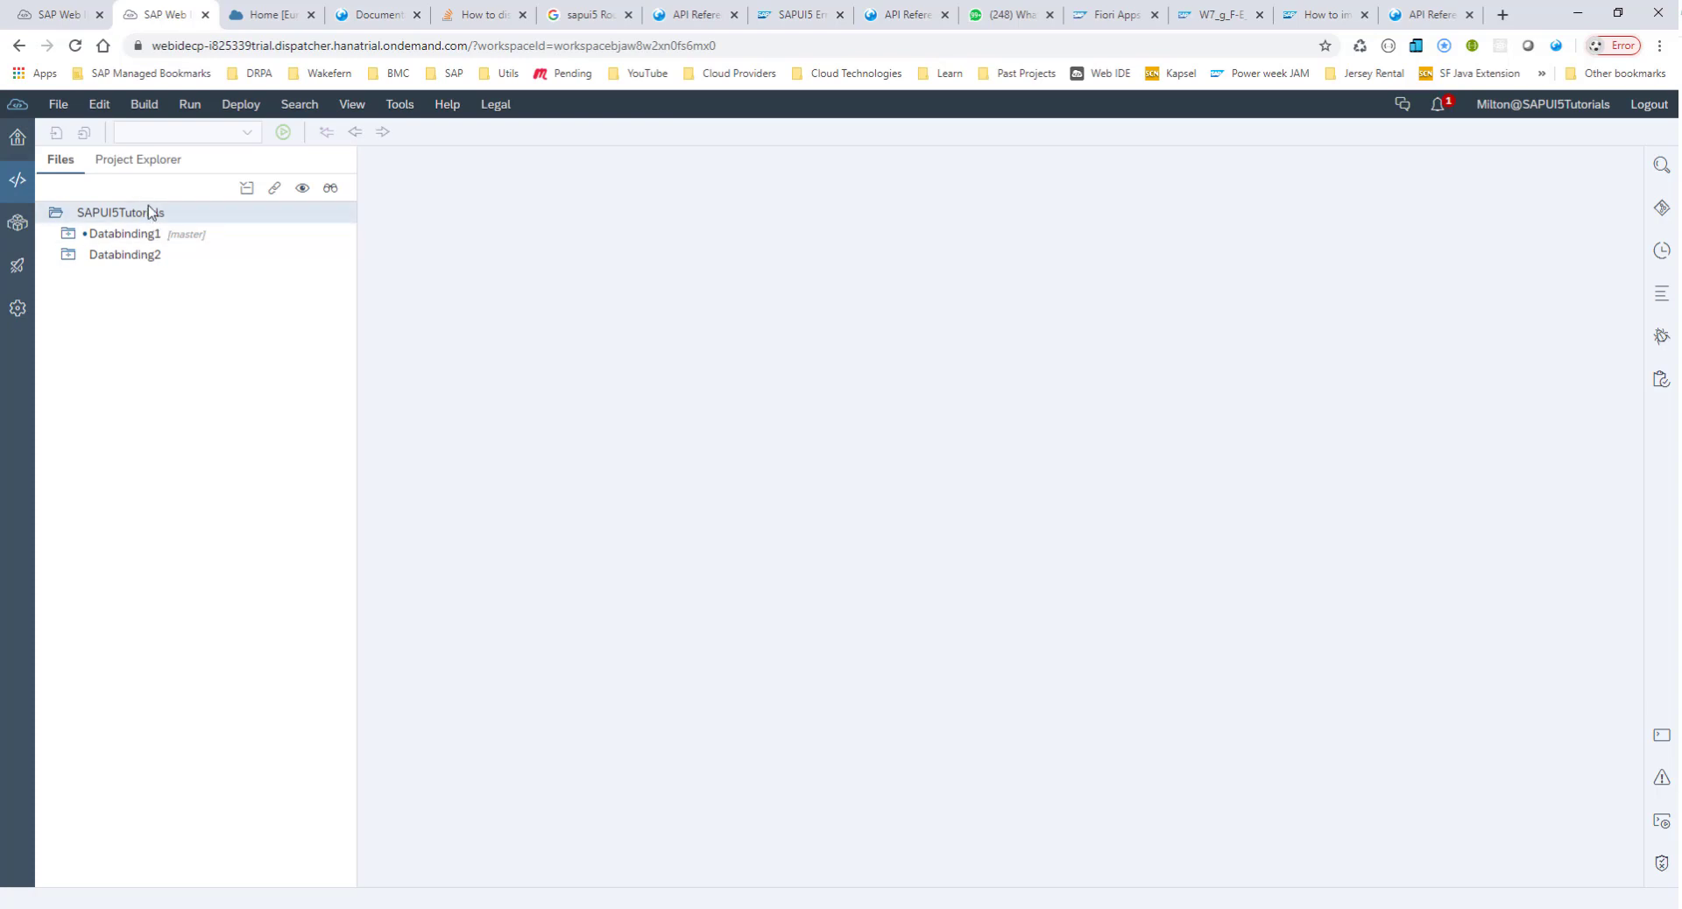
Start a new SAPUI5 Application project from template named Routing1 with namespace com.sap.
right_click(119, 212)
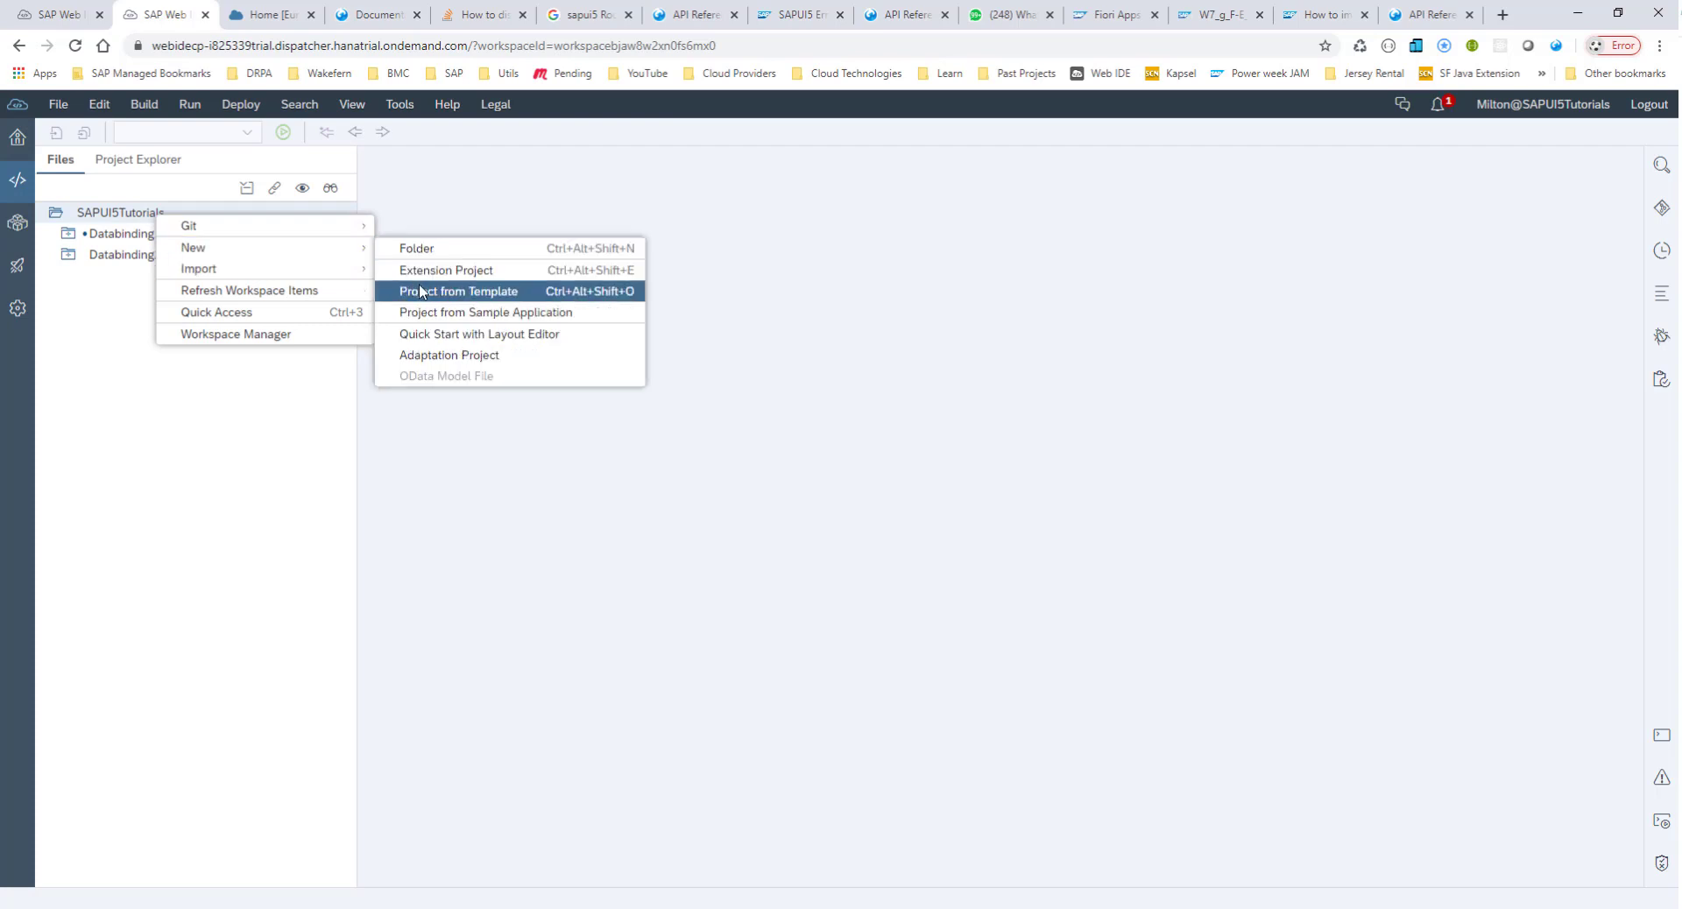
left_click(458, 291)
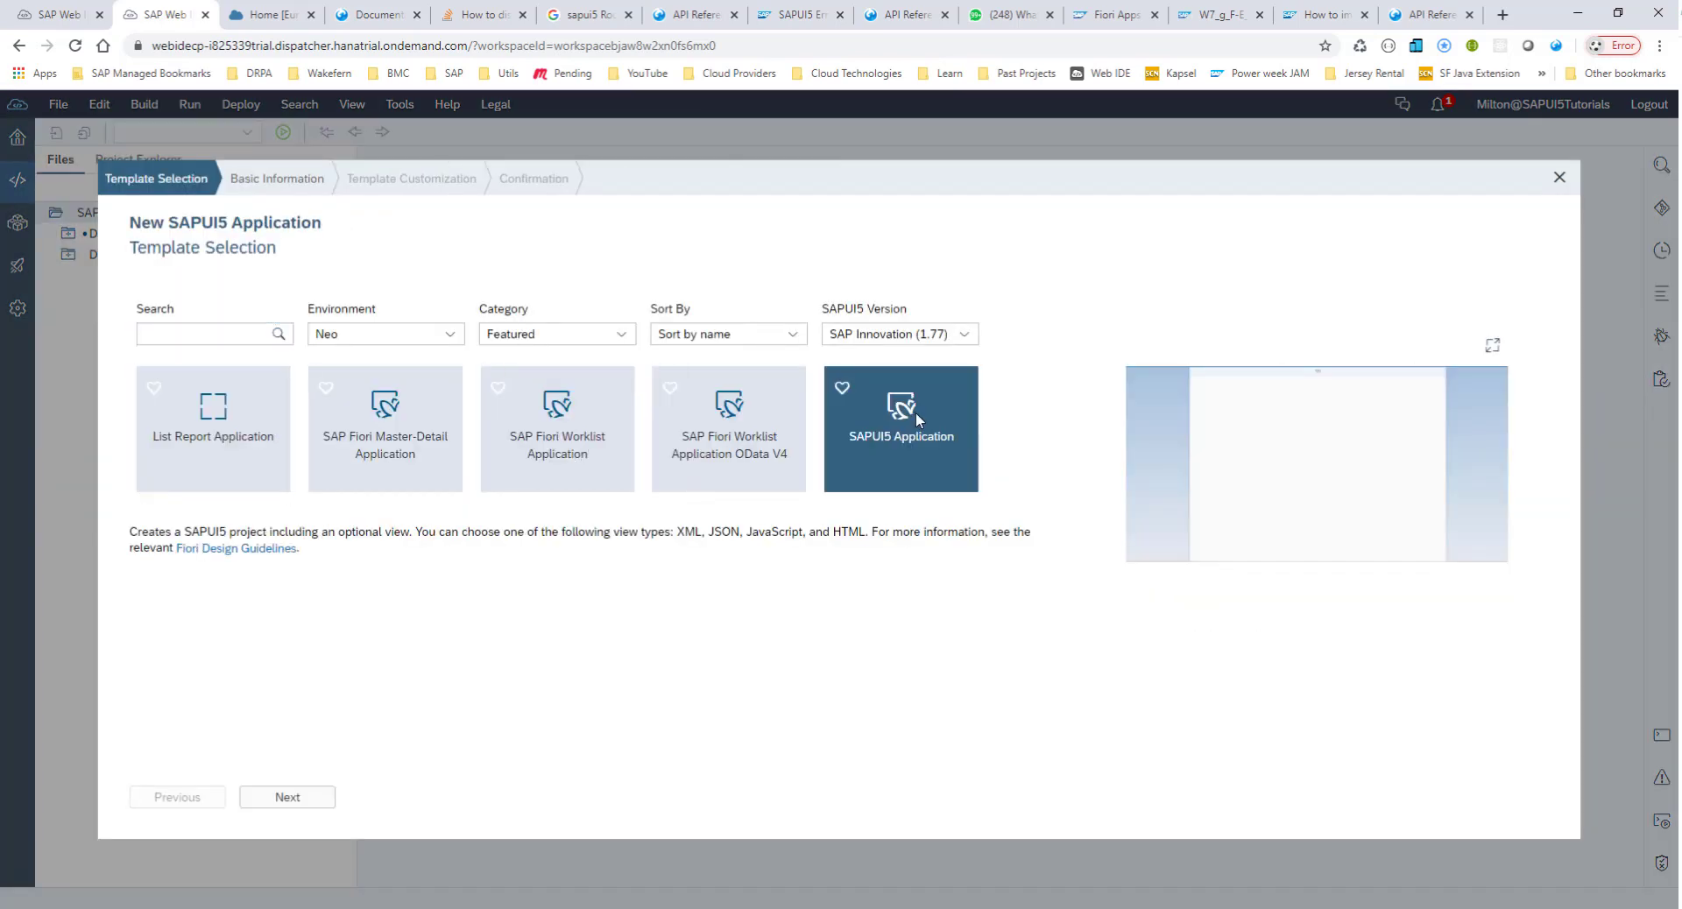
left_click(286, 798)
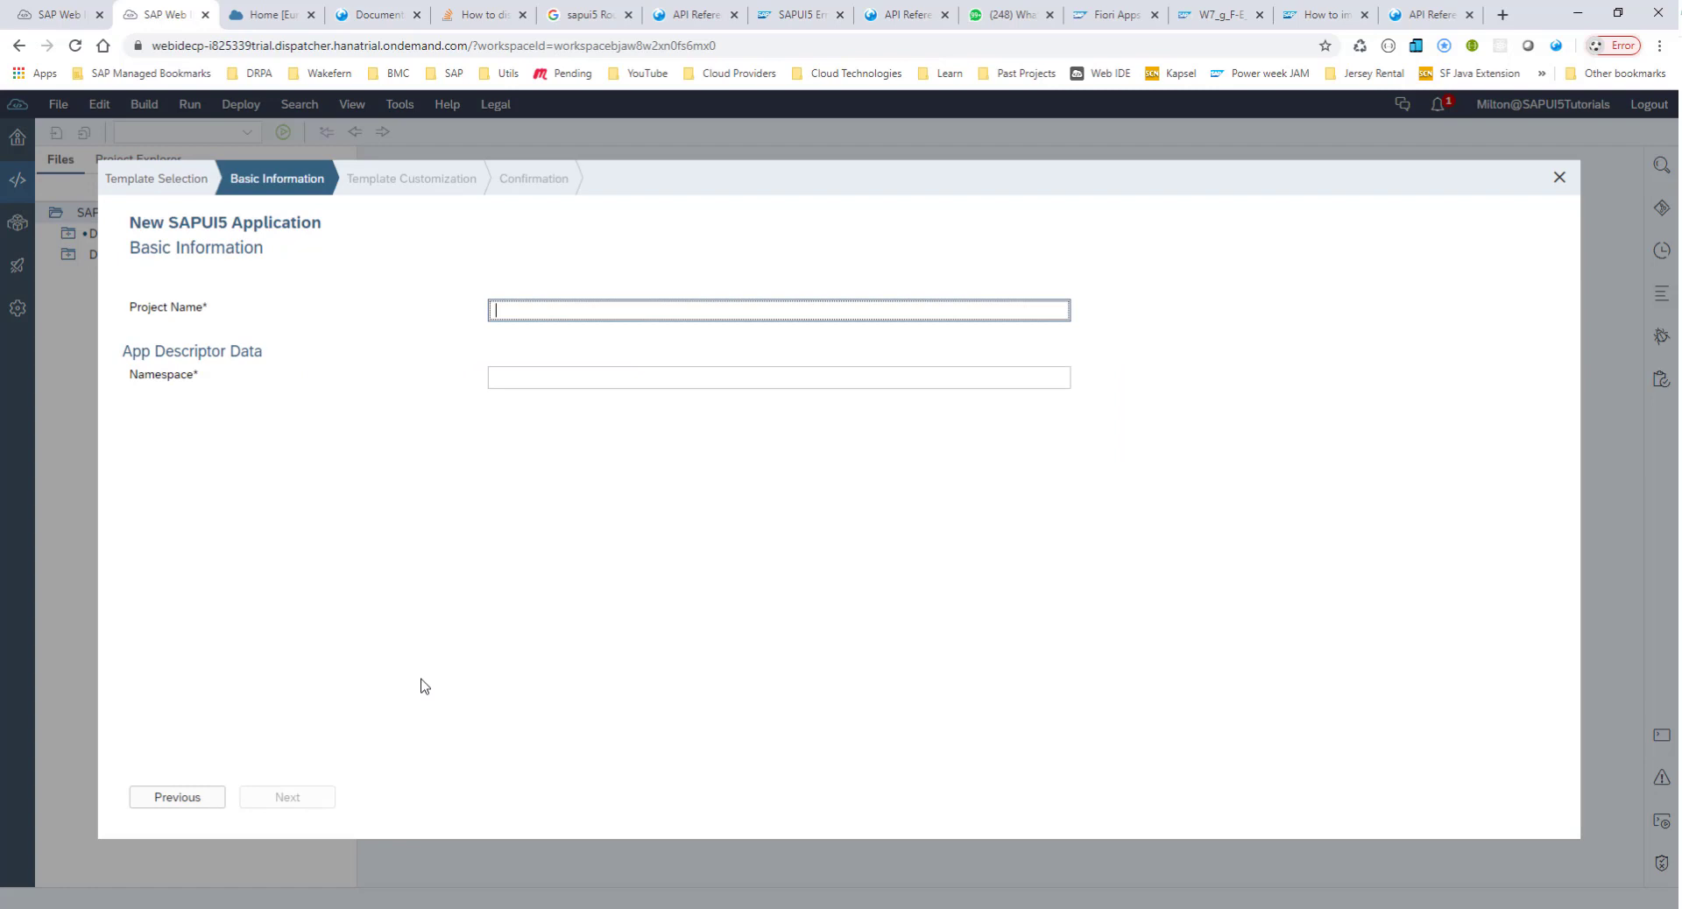
type("R")
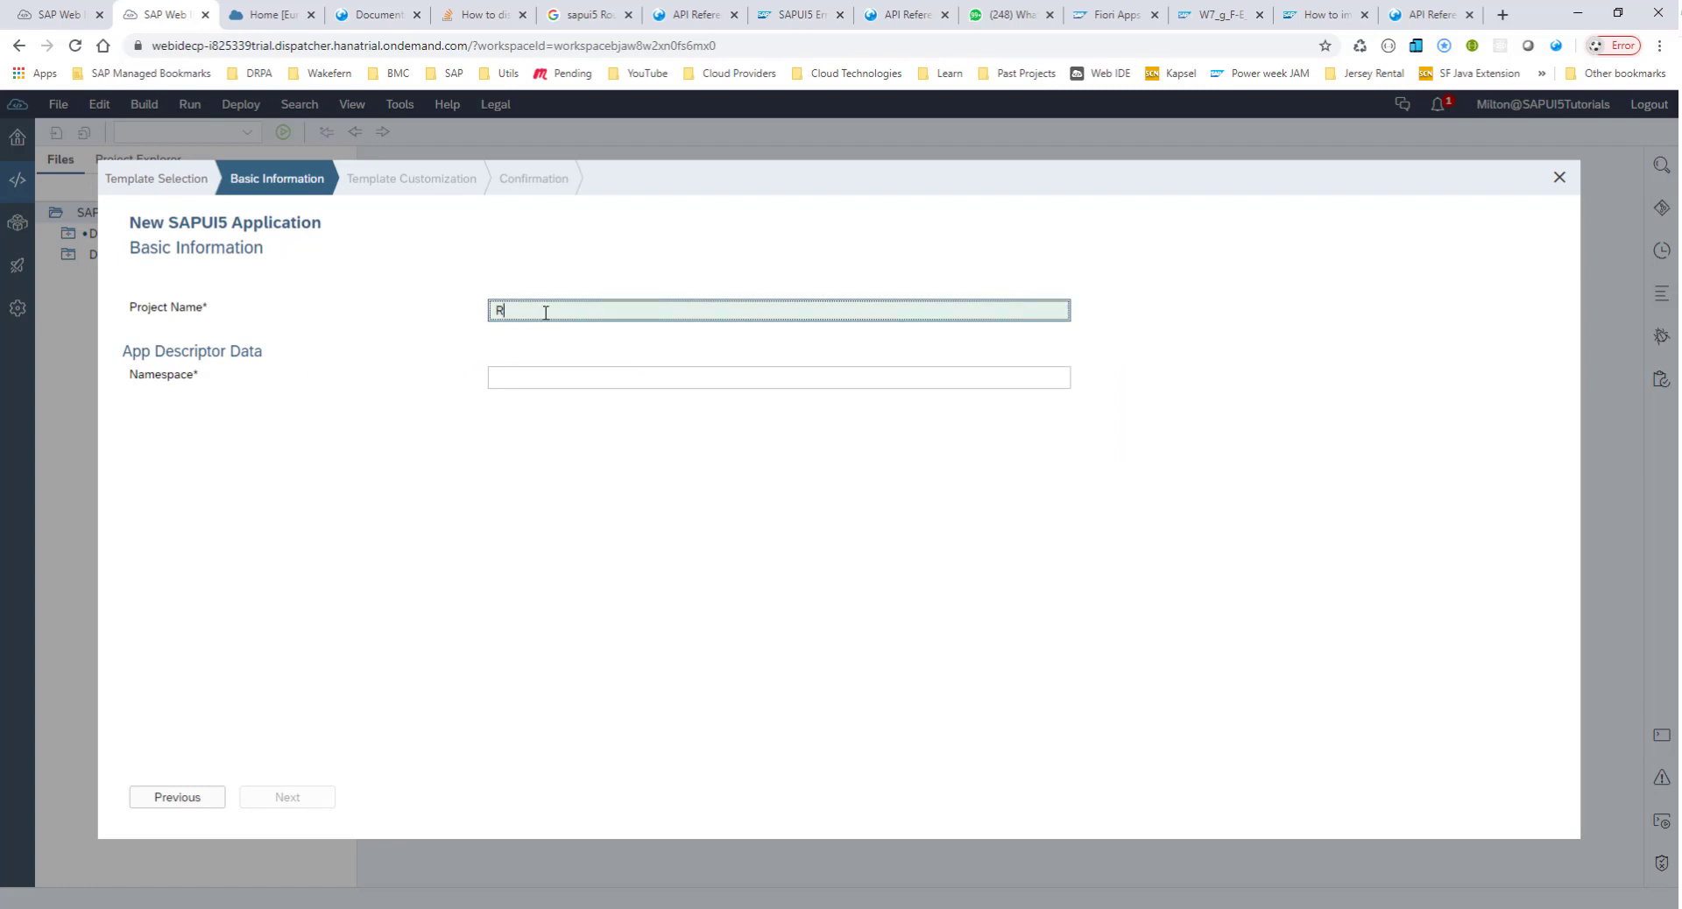
type("outing1")
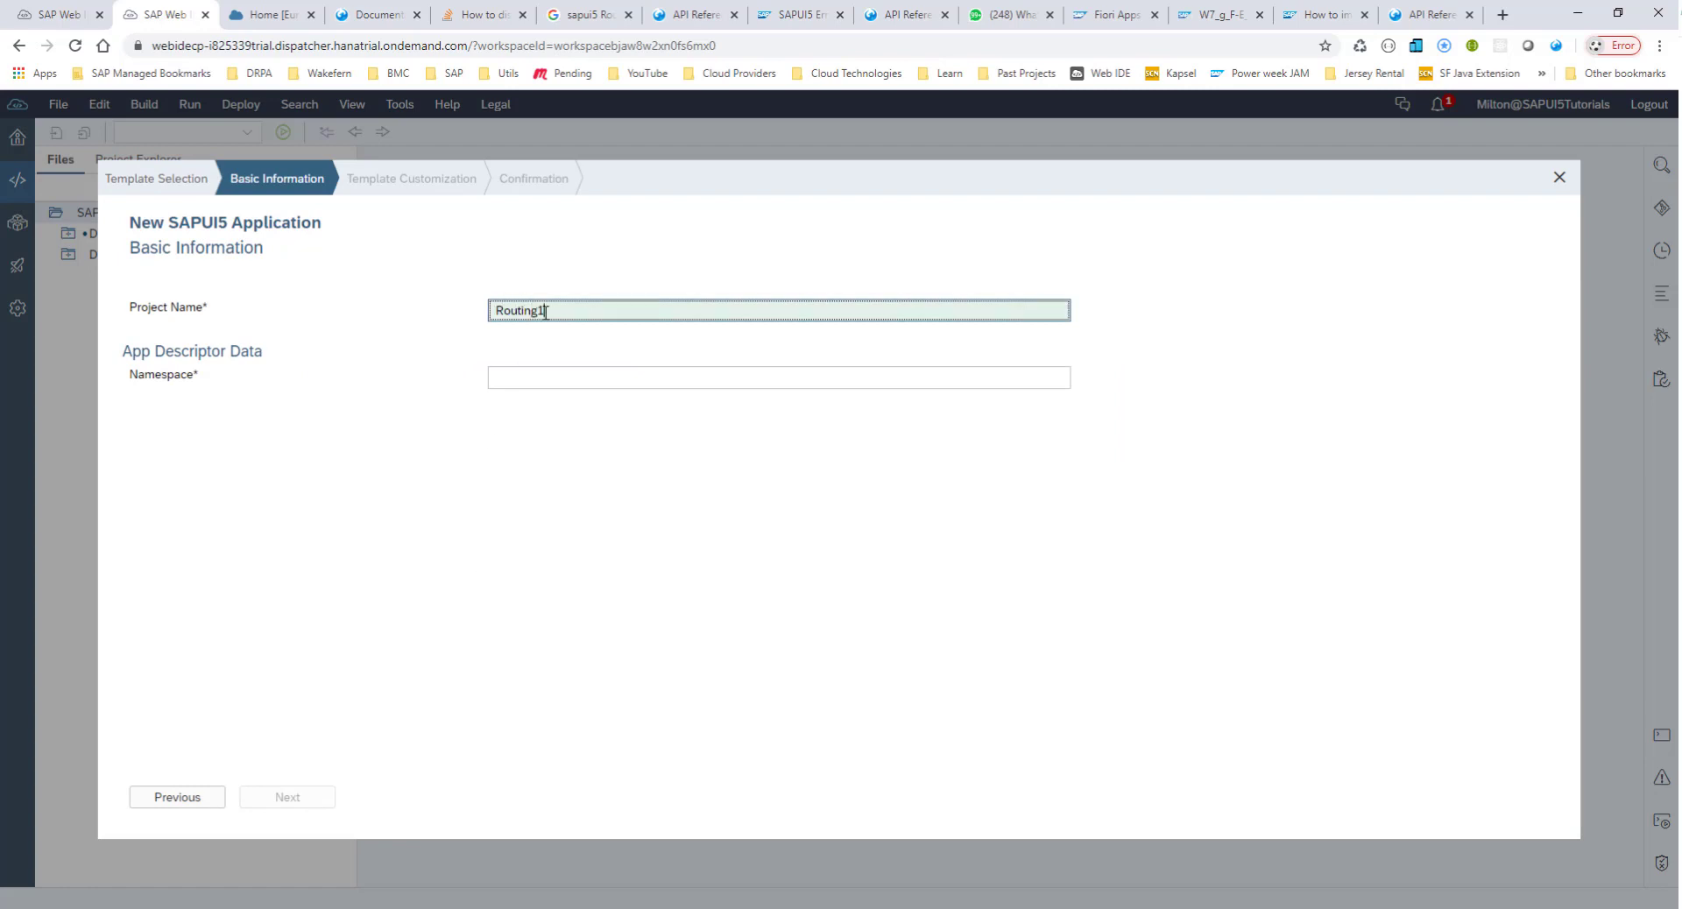
type("com.sap")
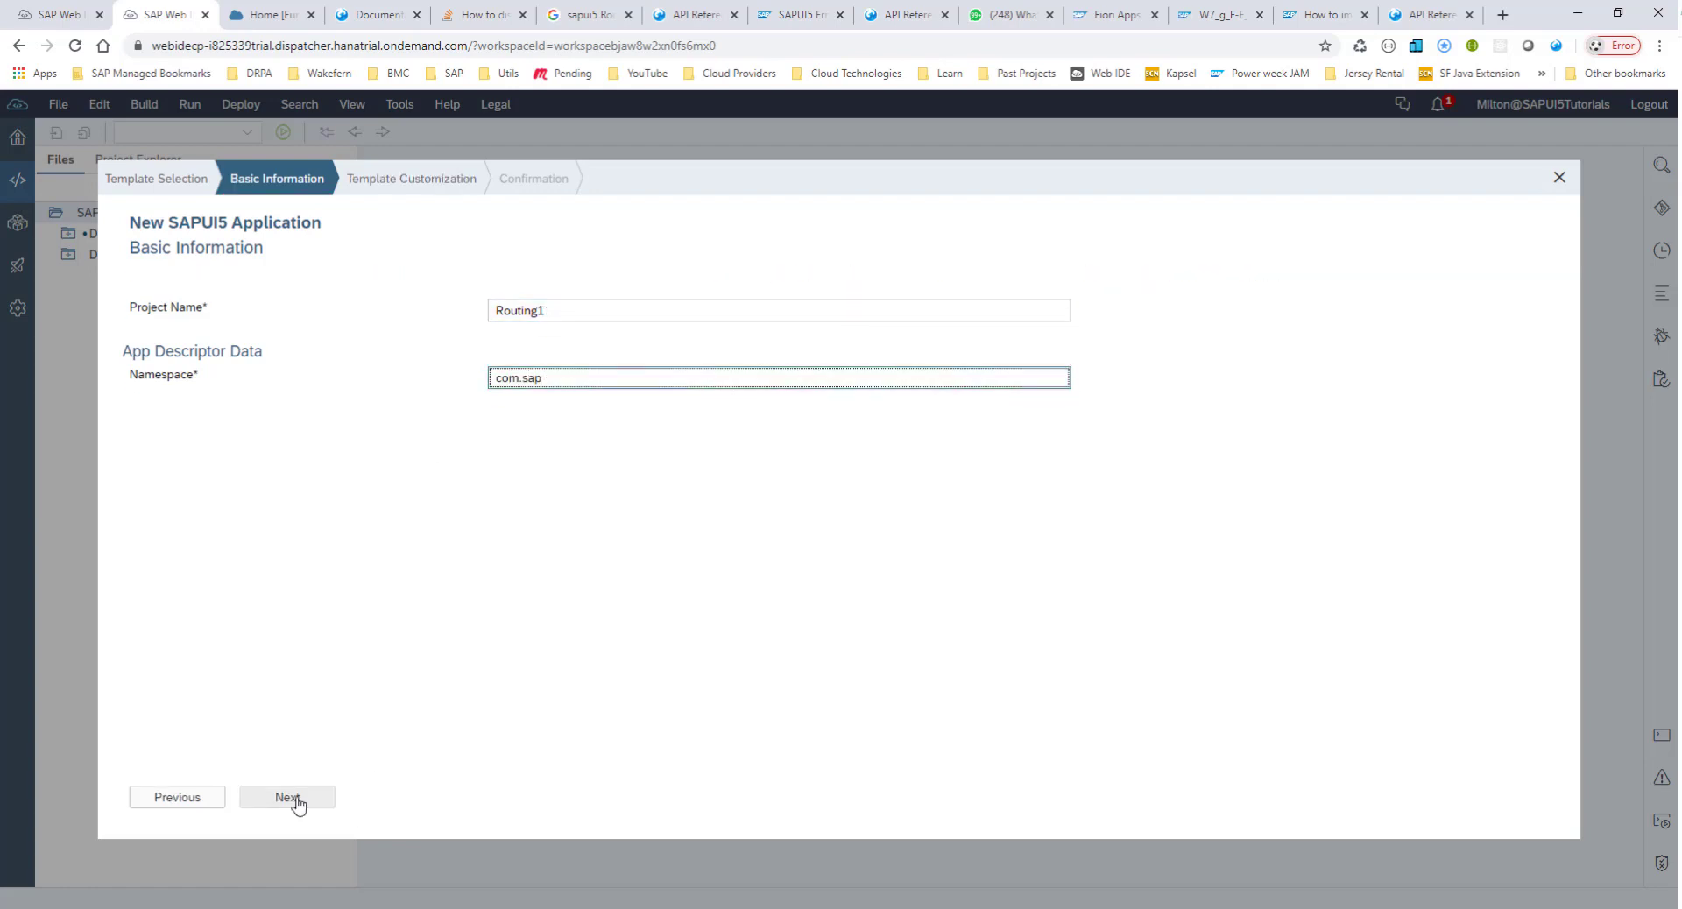
Set the initial XML view name to App and finish creating the Routing1 project.
left_click(286, 798)
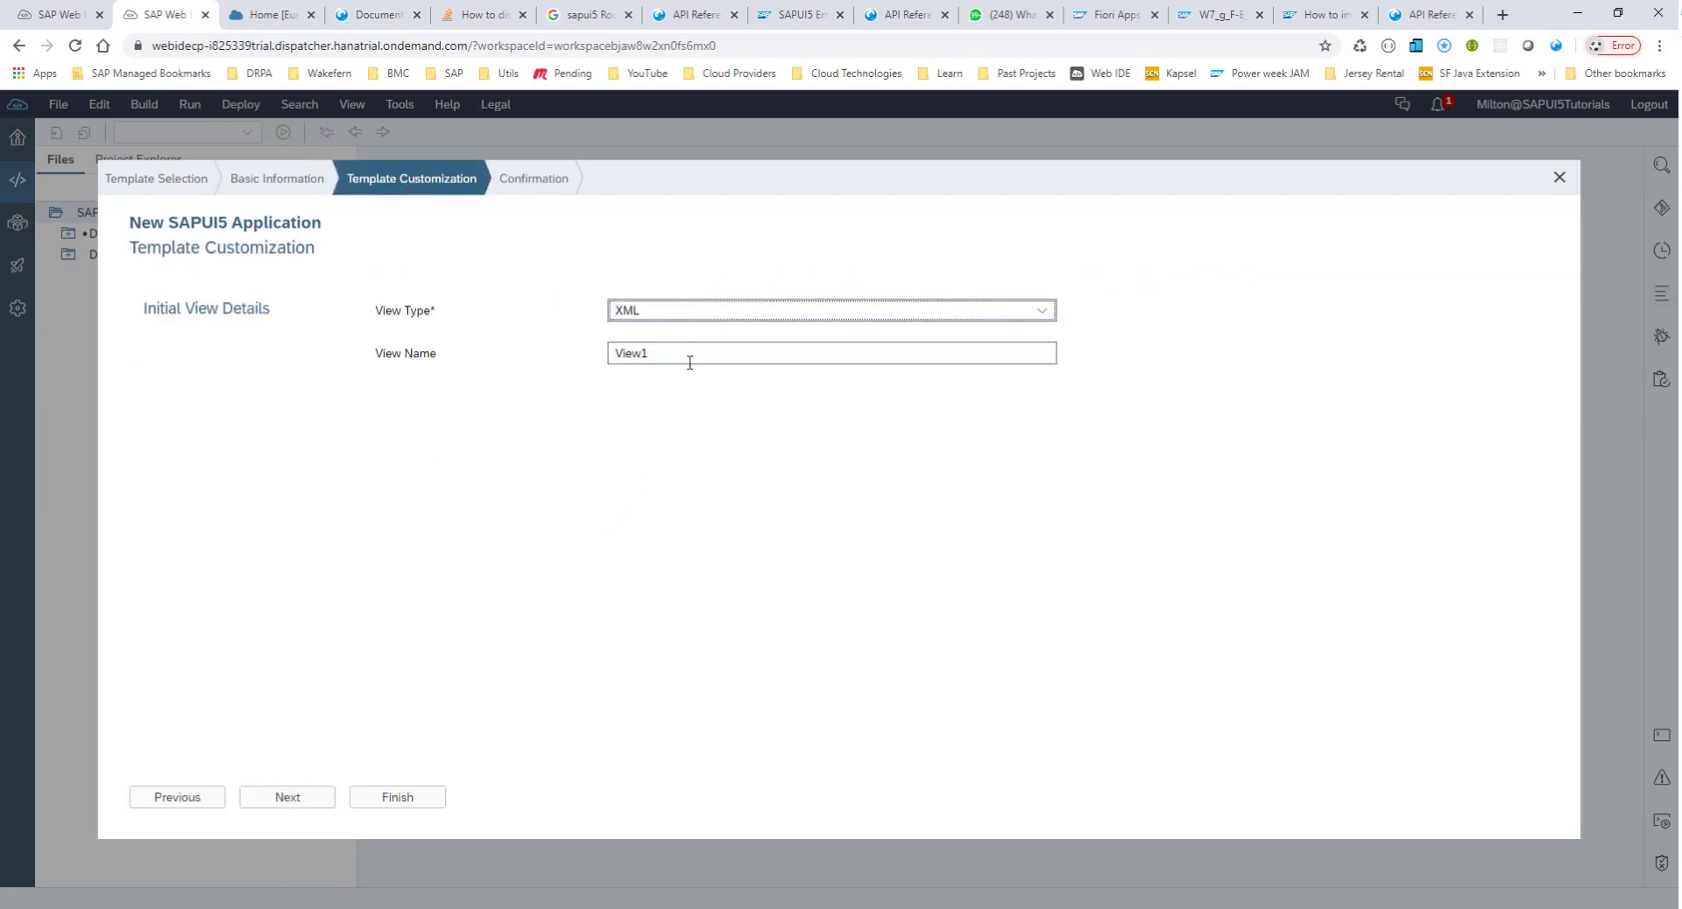
type("App")
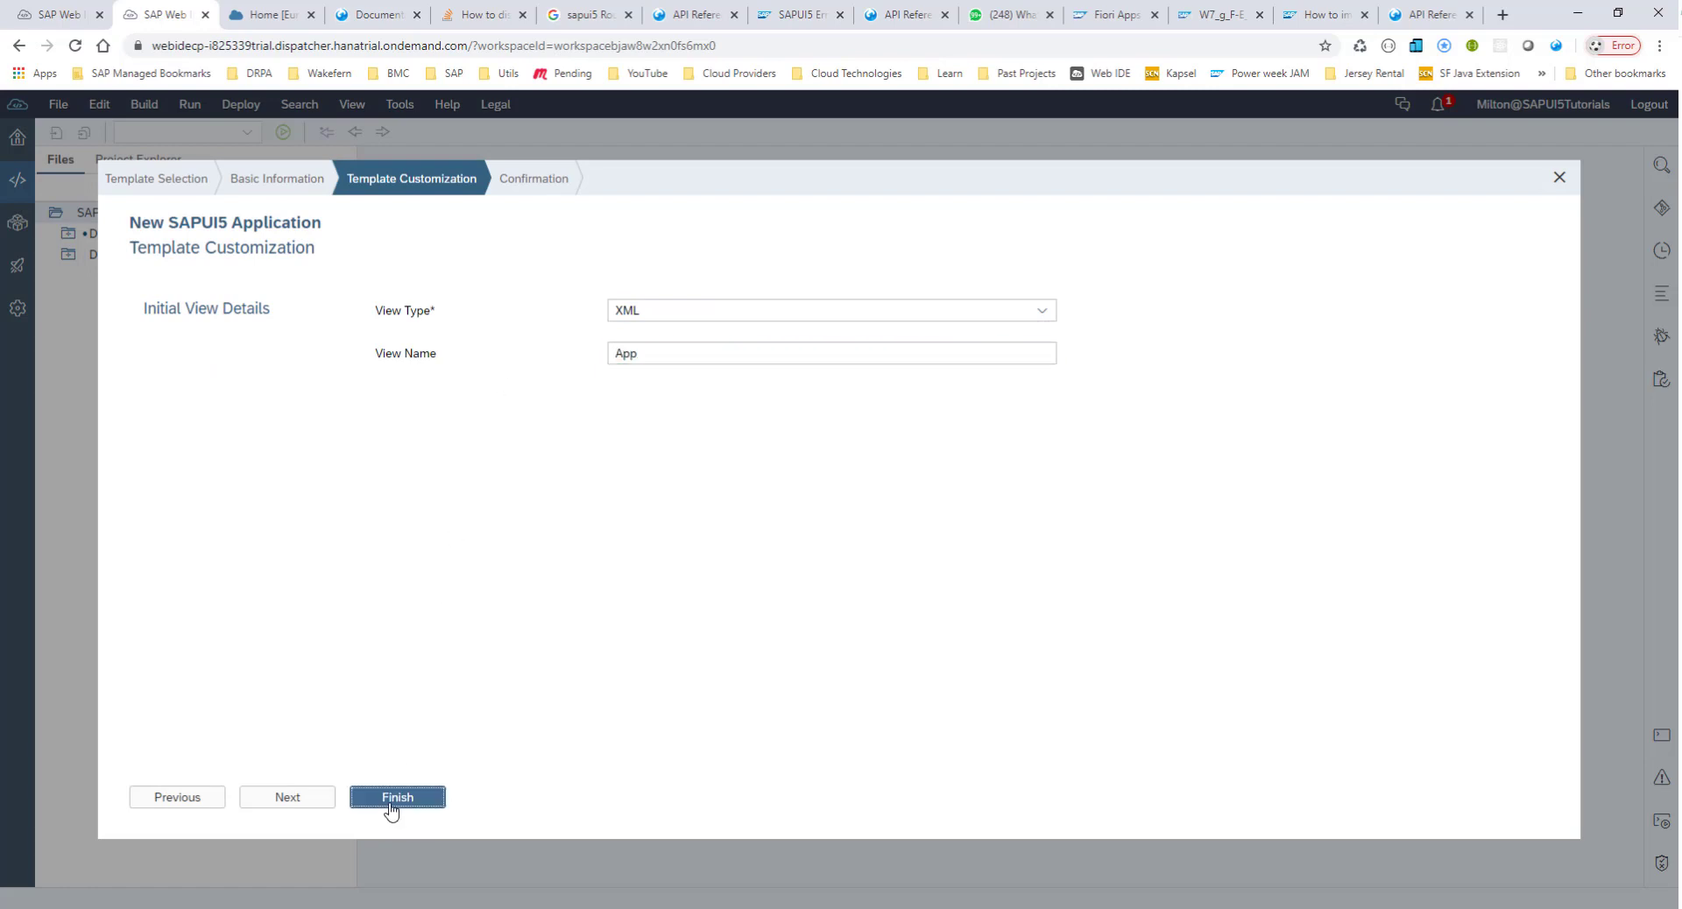
left_click(398, 797)
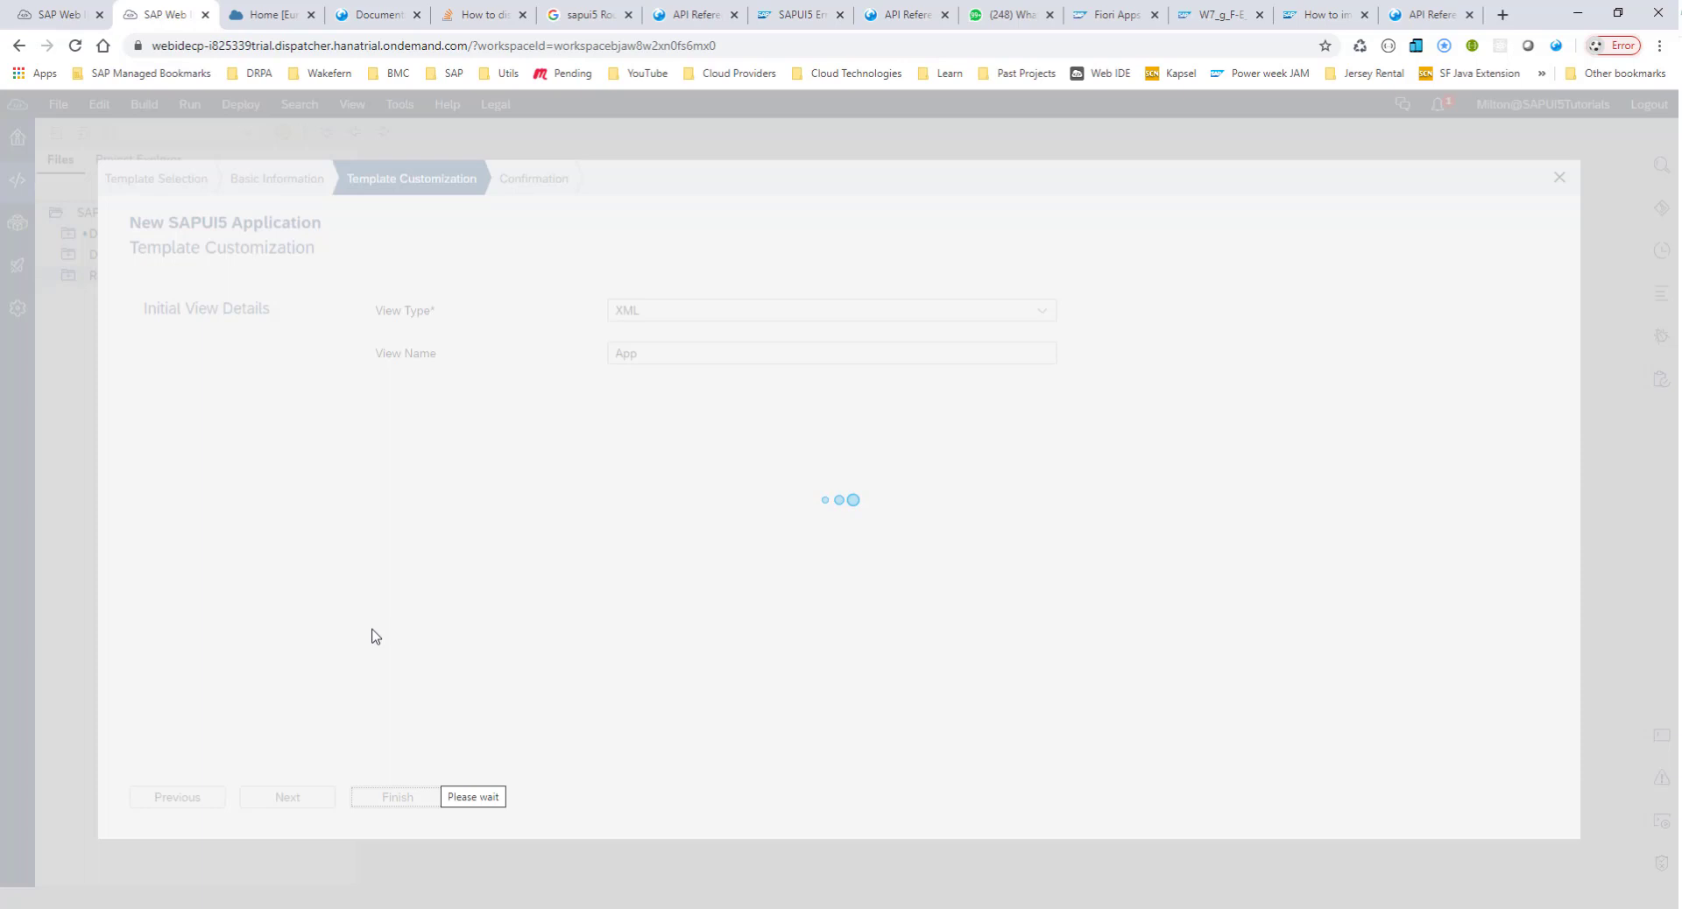
mouse_move(422, 607)
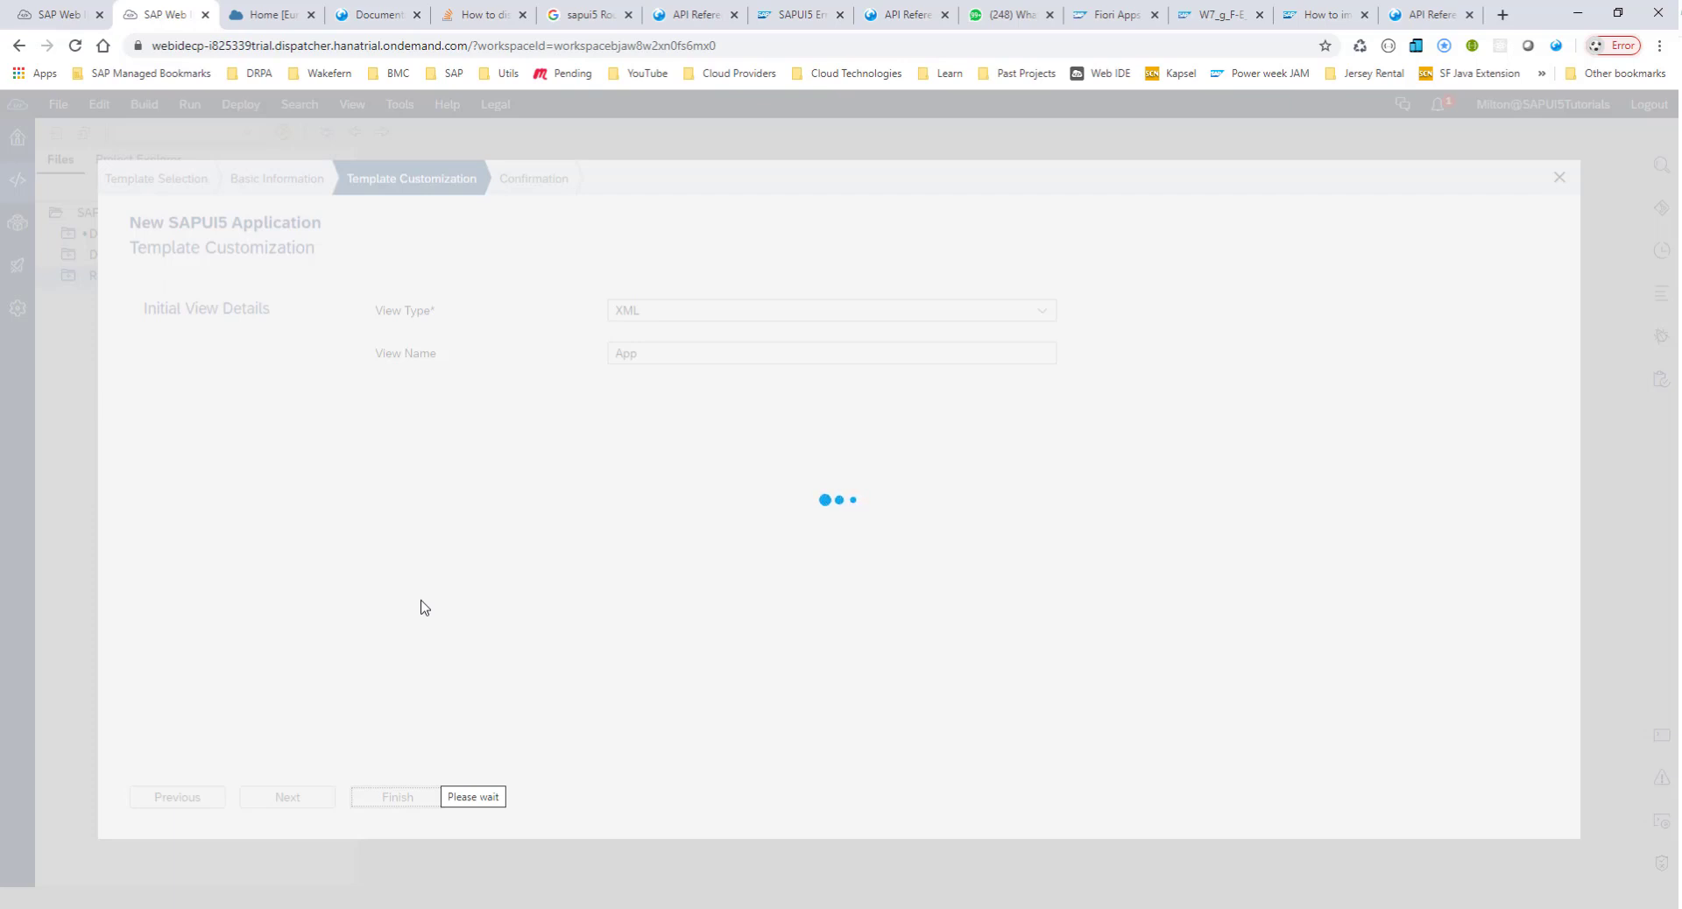
left_click(394, 798)
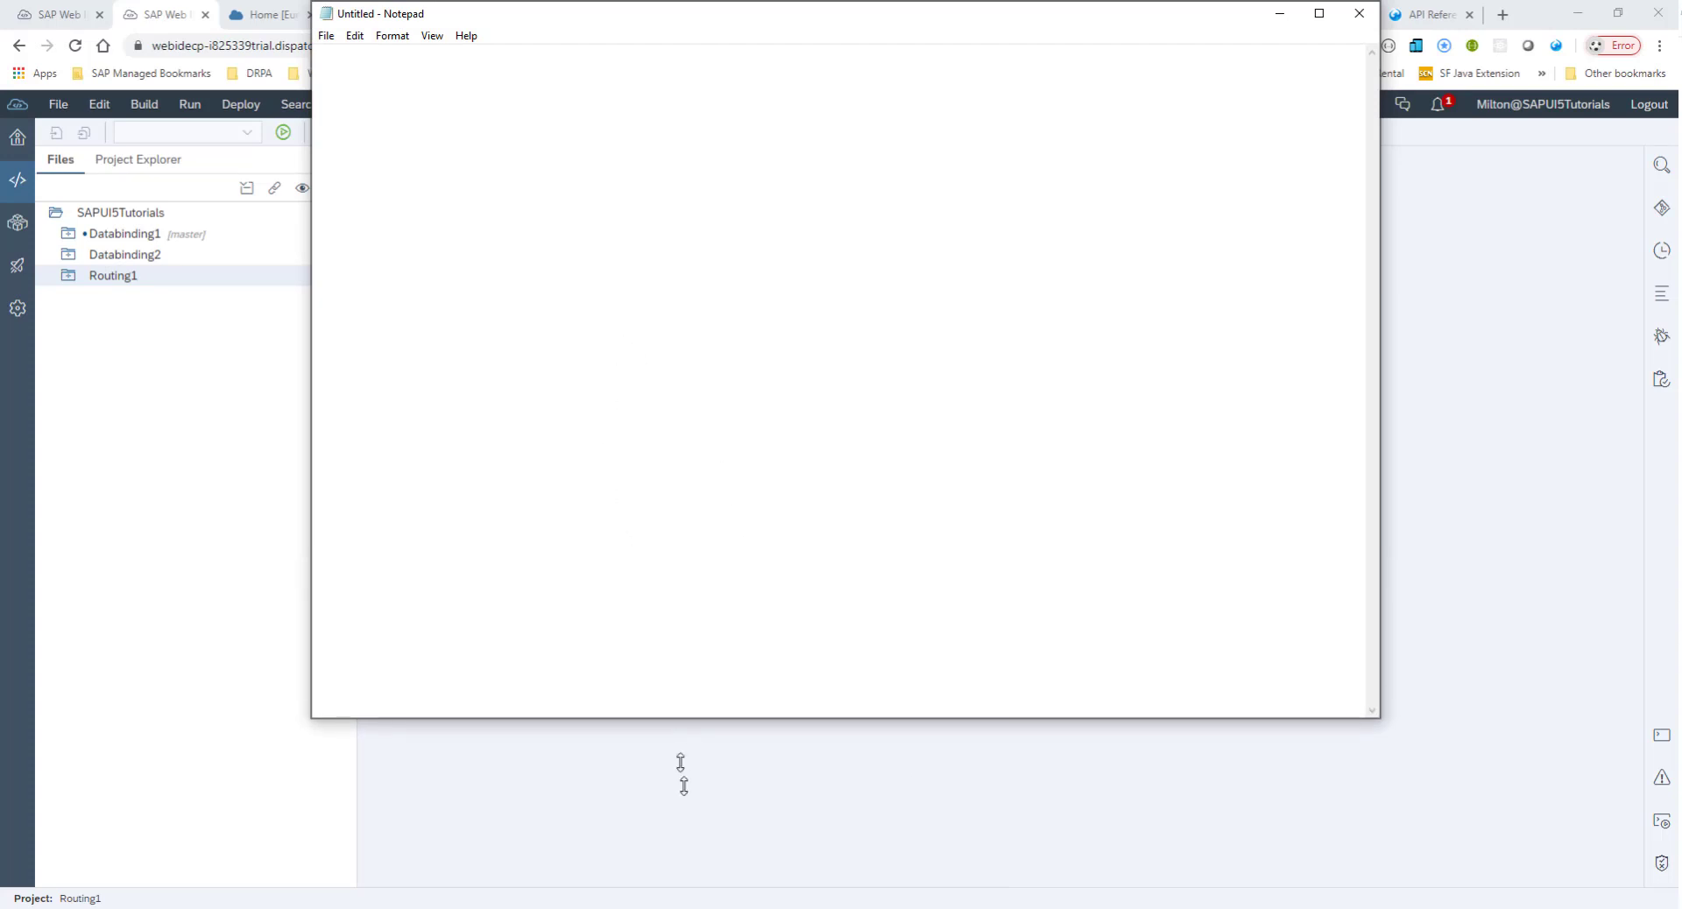
Note SAPUI5 single page application vs traditional URLs sap.com/products.html, /employees, /customers.
type("S")
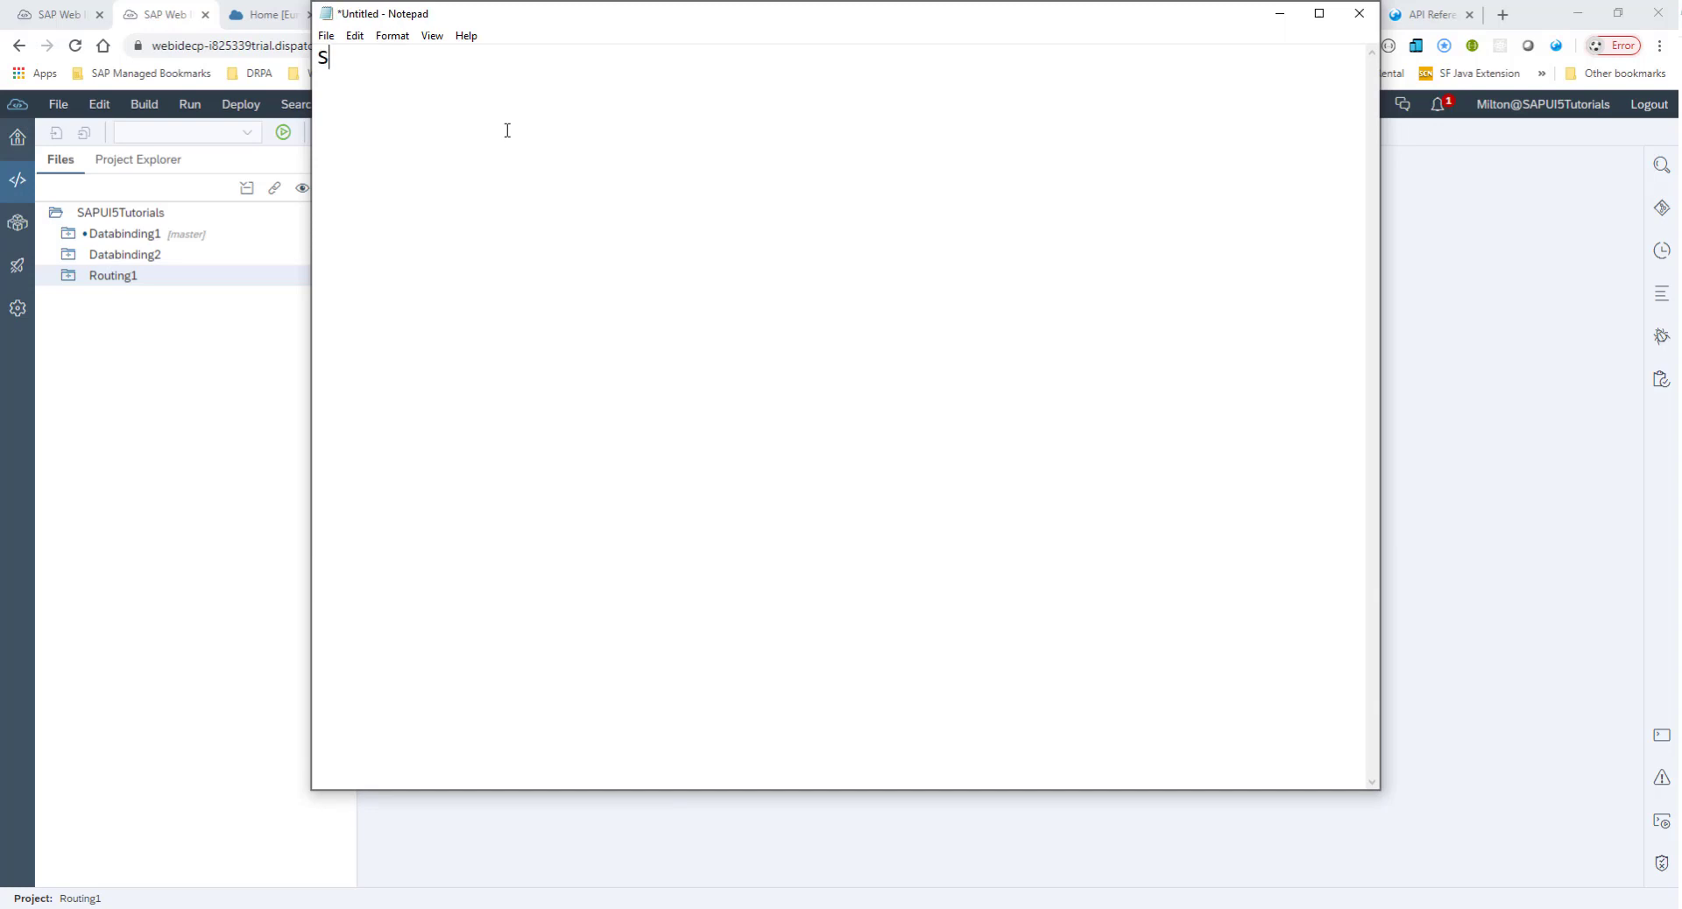
type("APUI%")
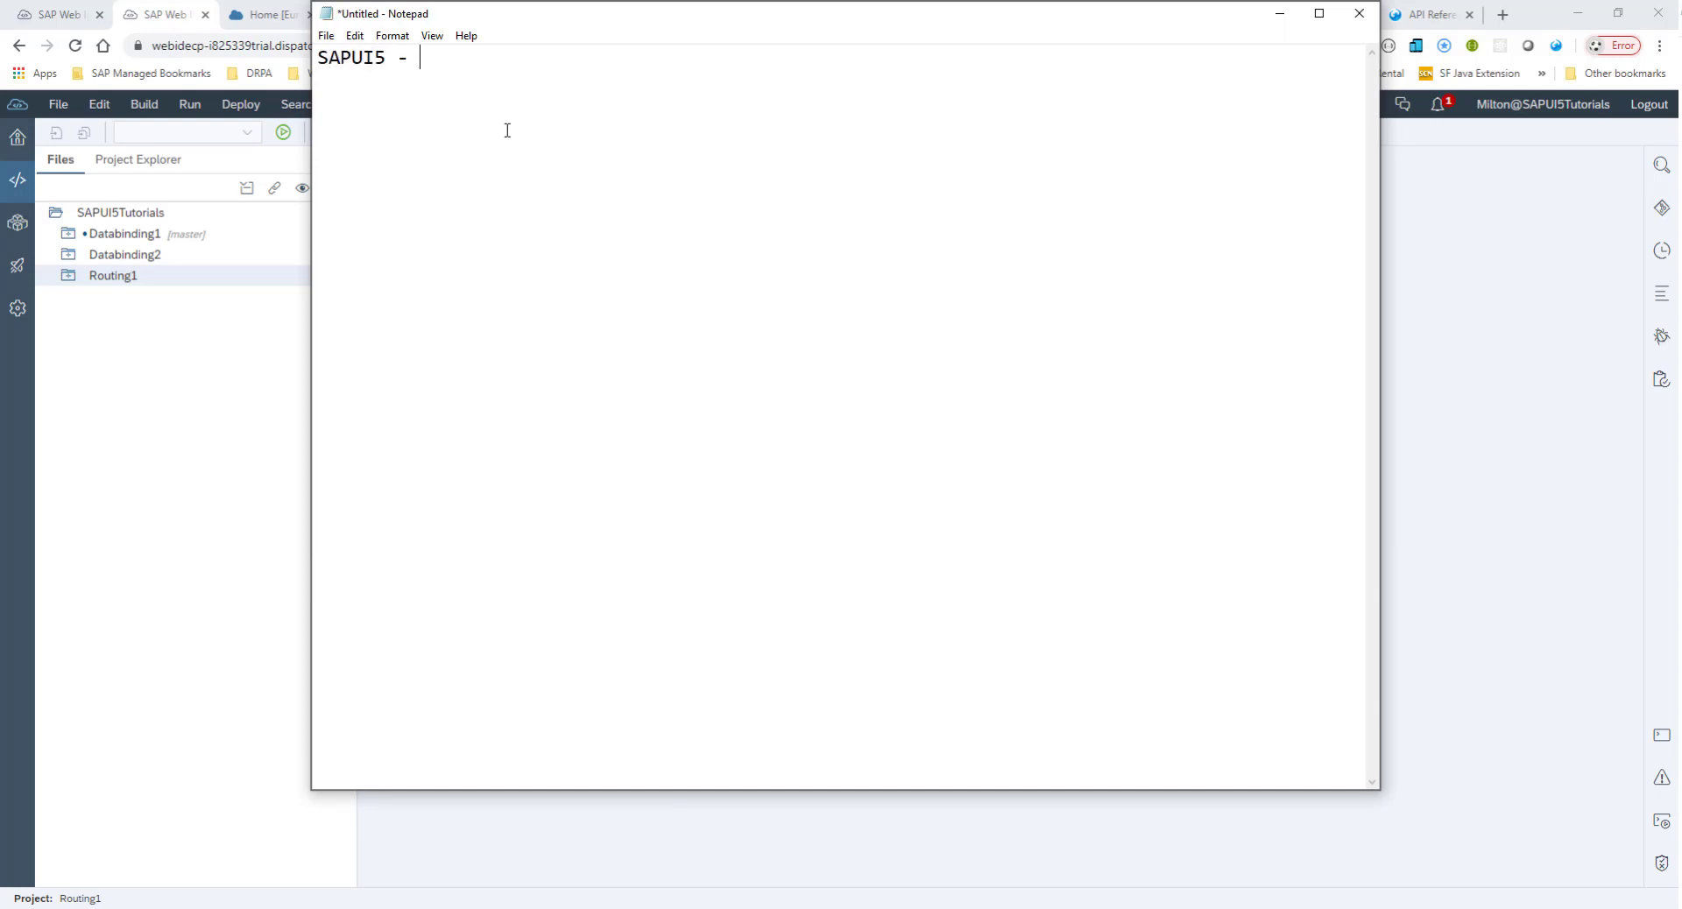
type("Single Page")
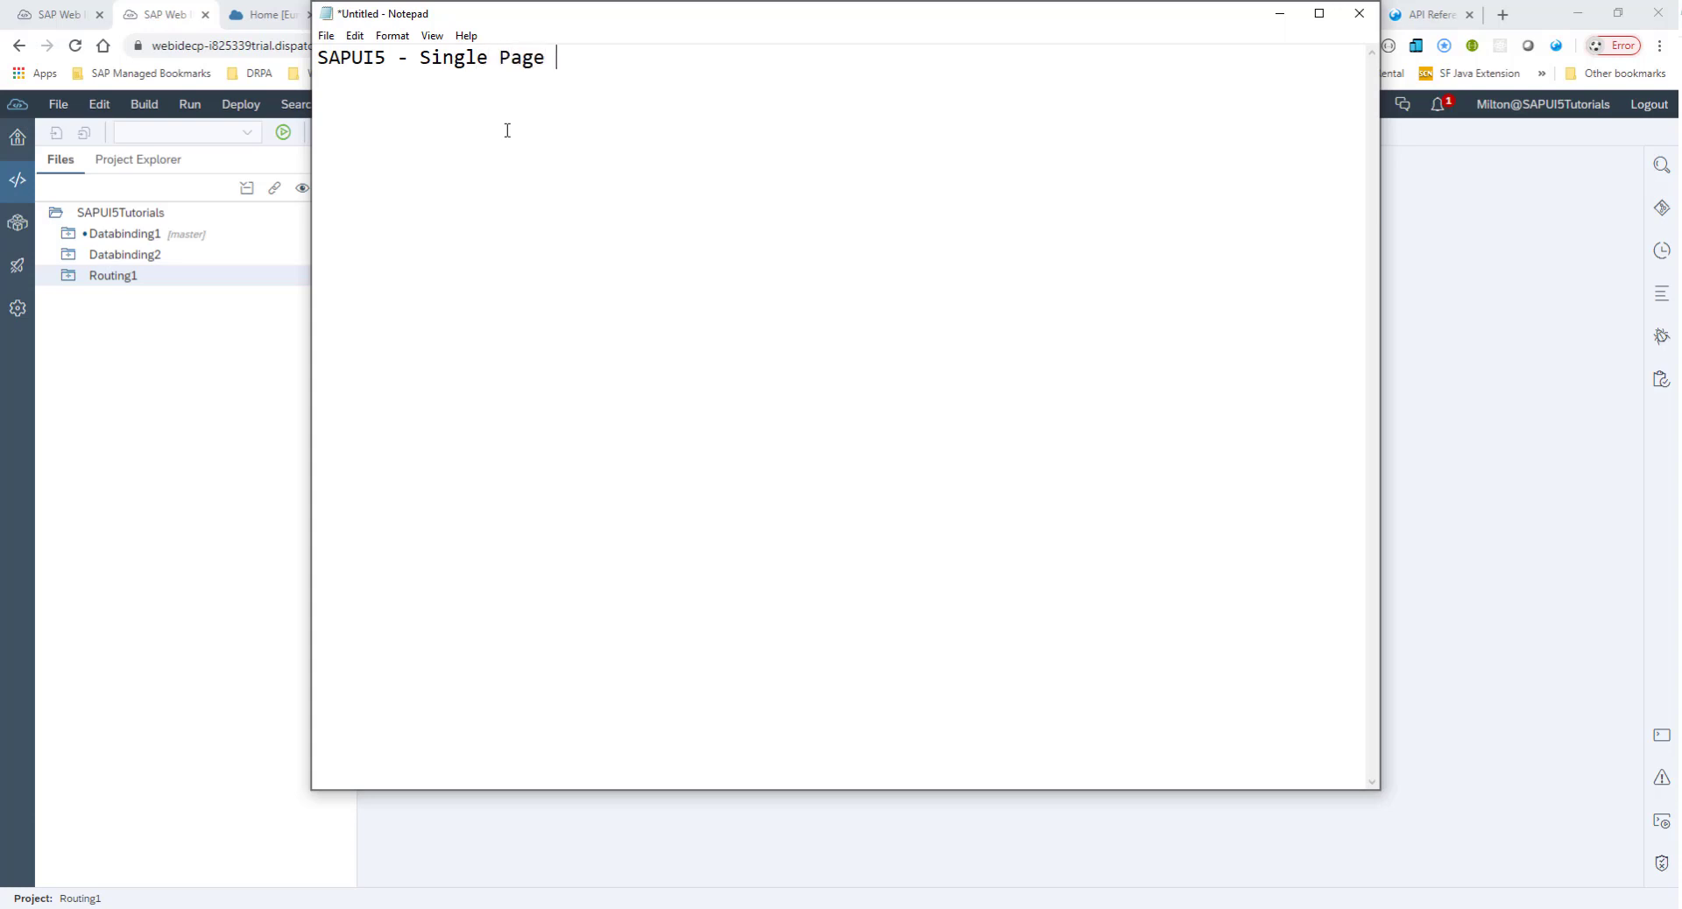
type("applications")
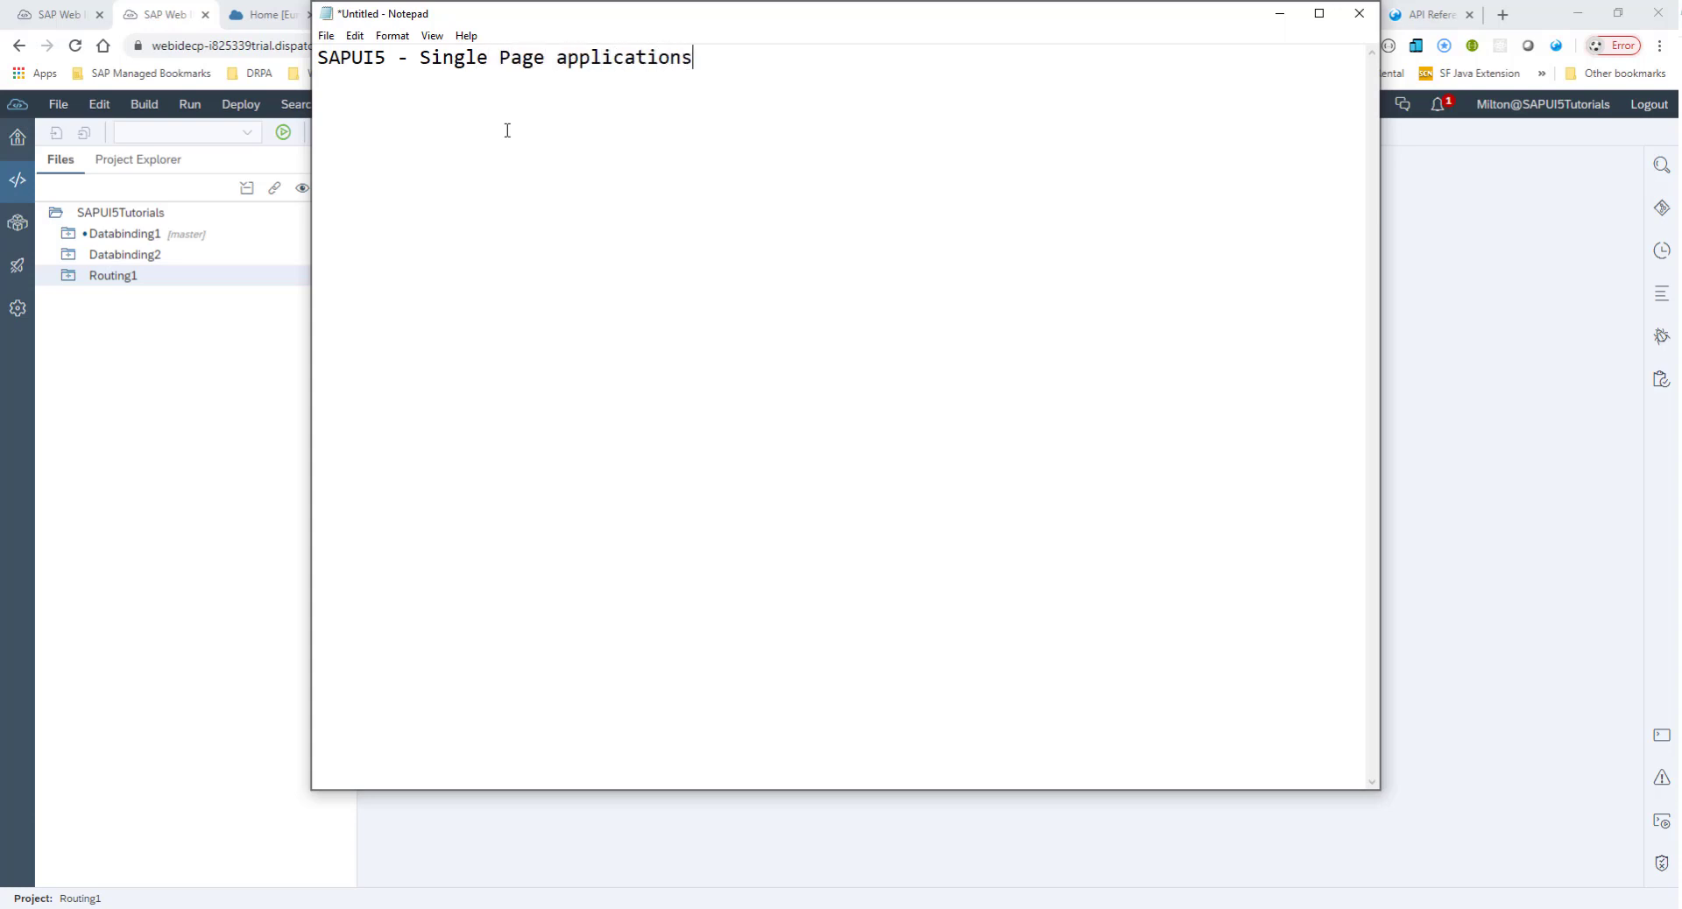
key("Backspace")
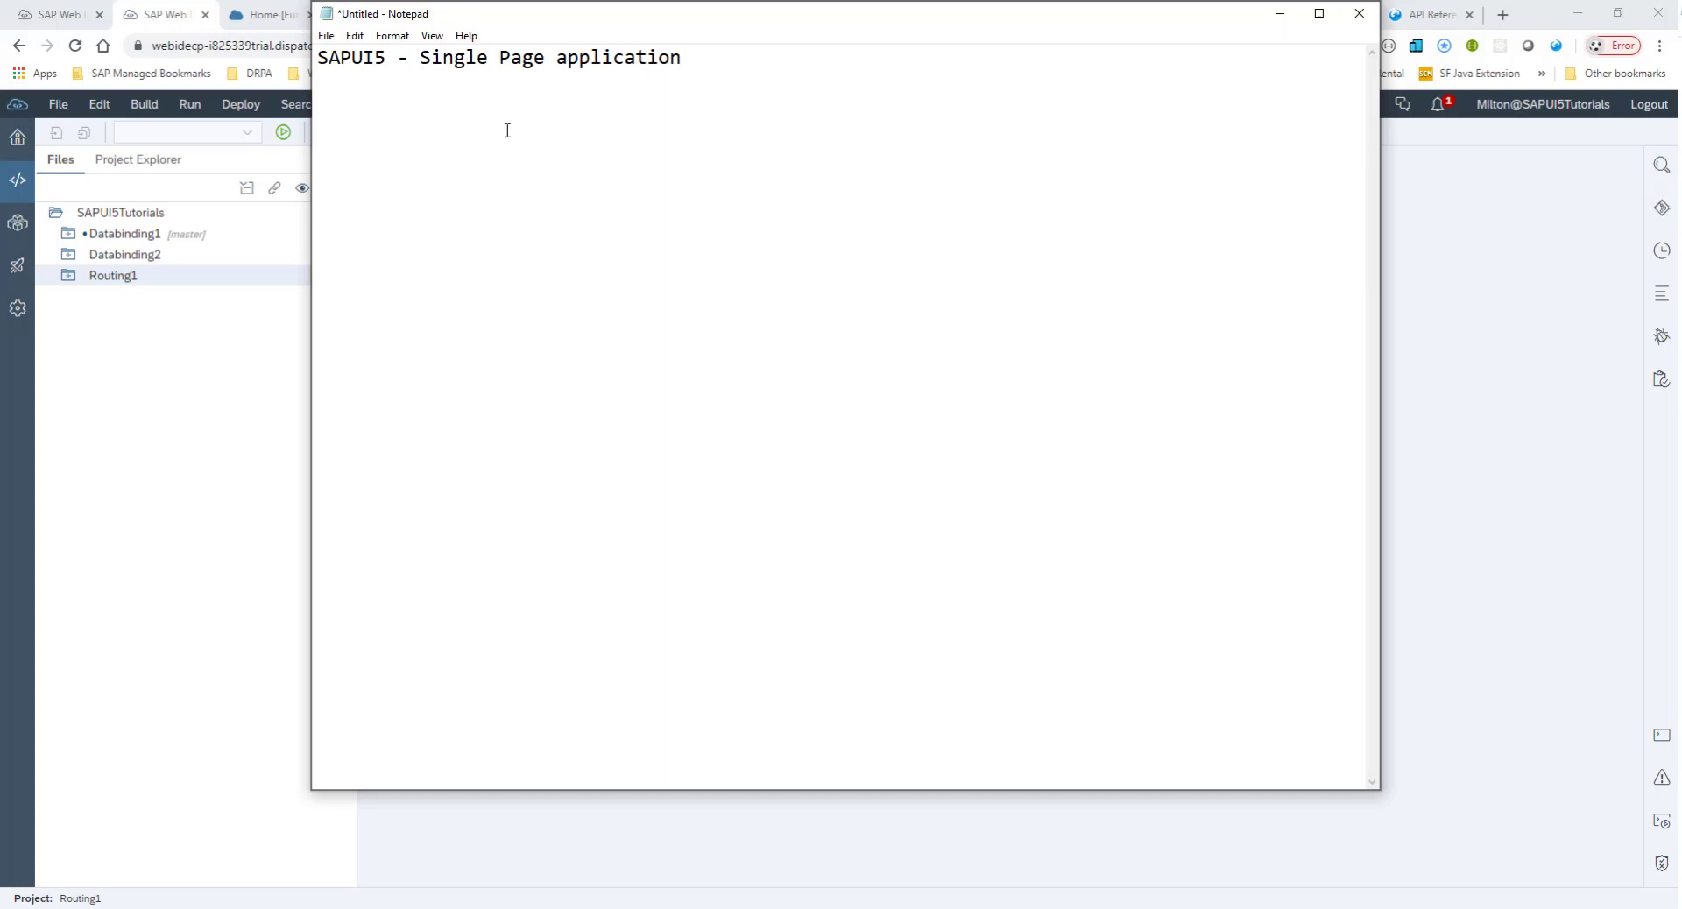
type("Traditional")
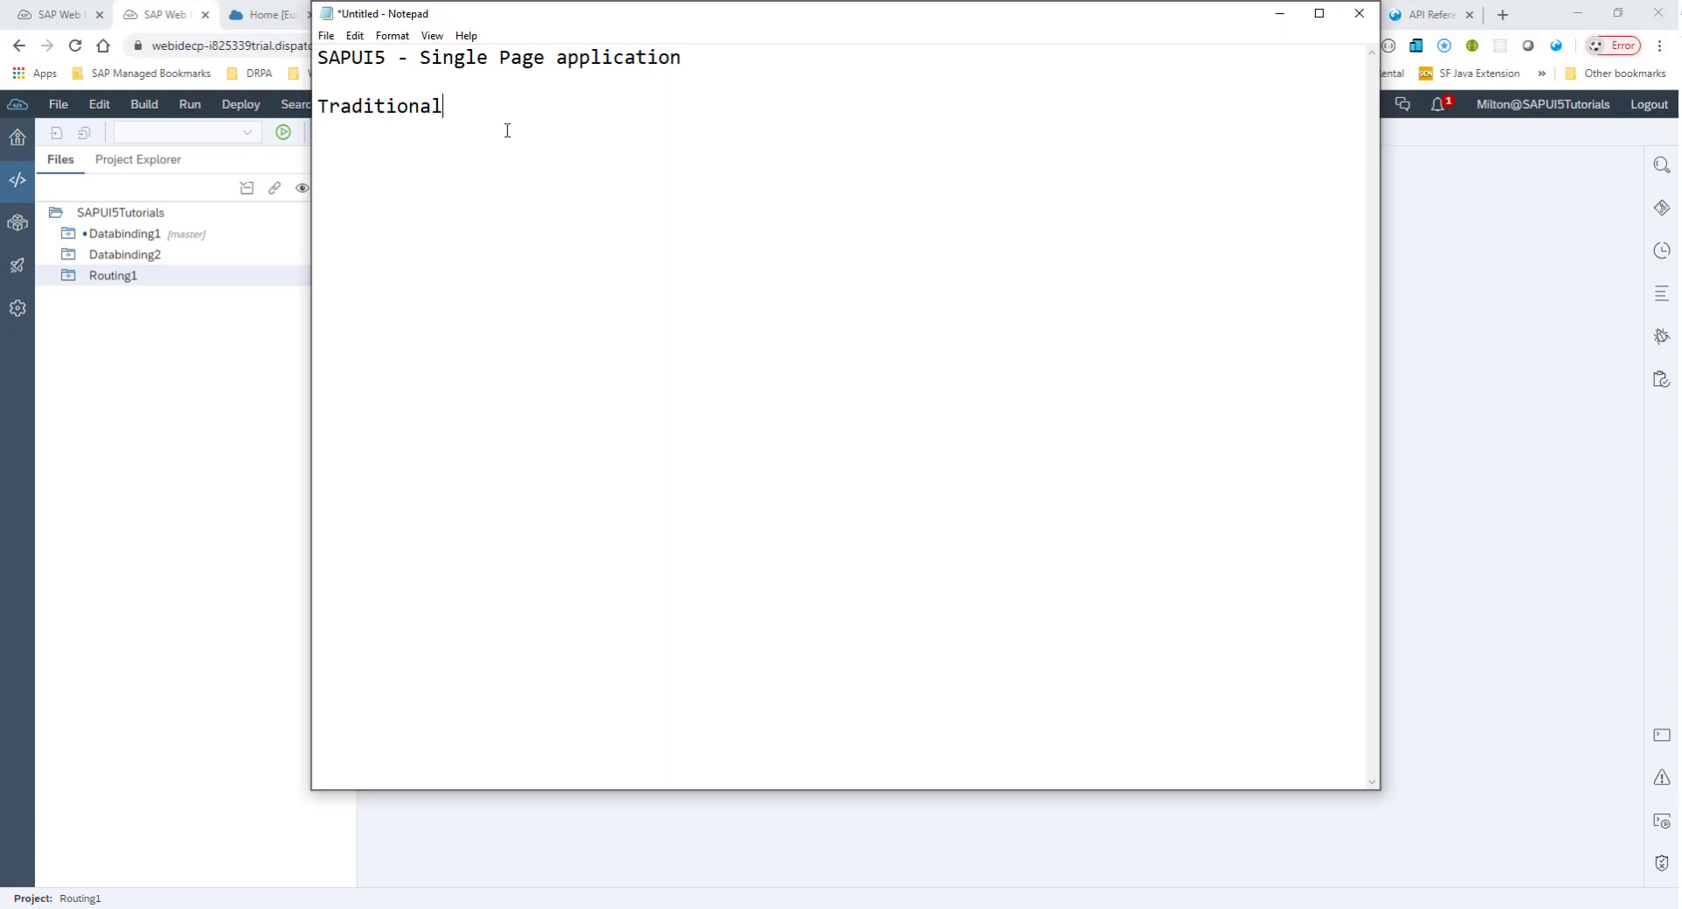
type("web applicat")
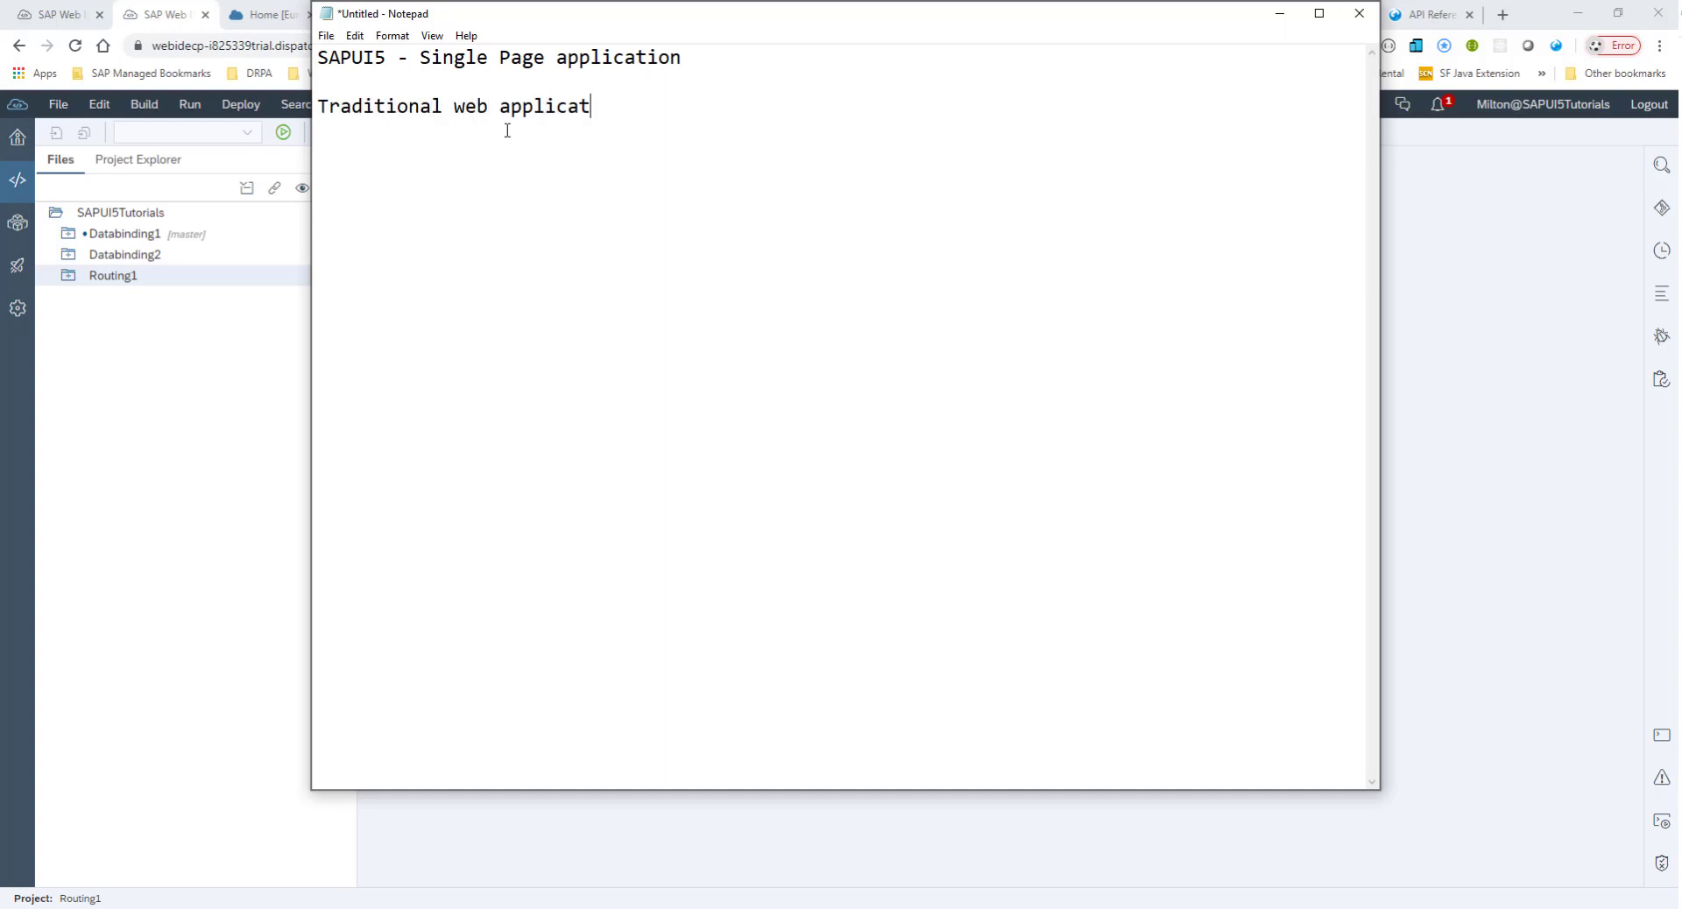
type("ions")
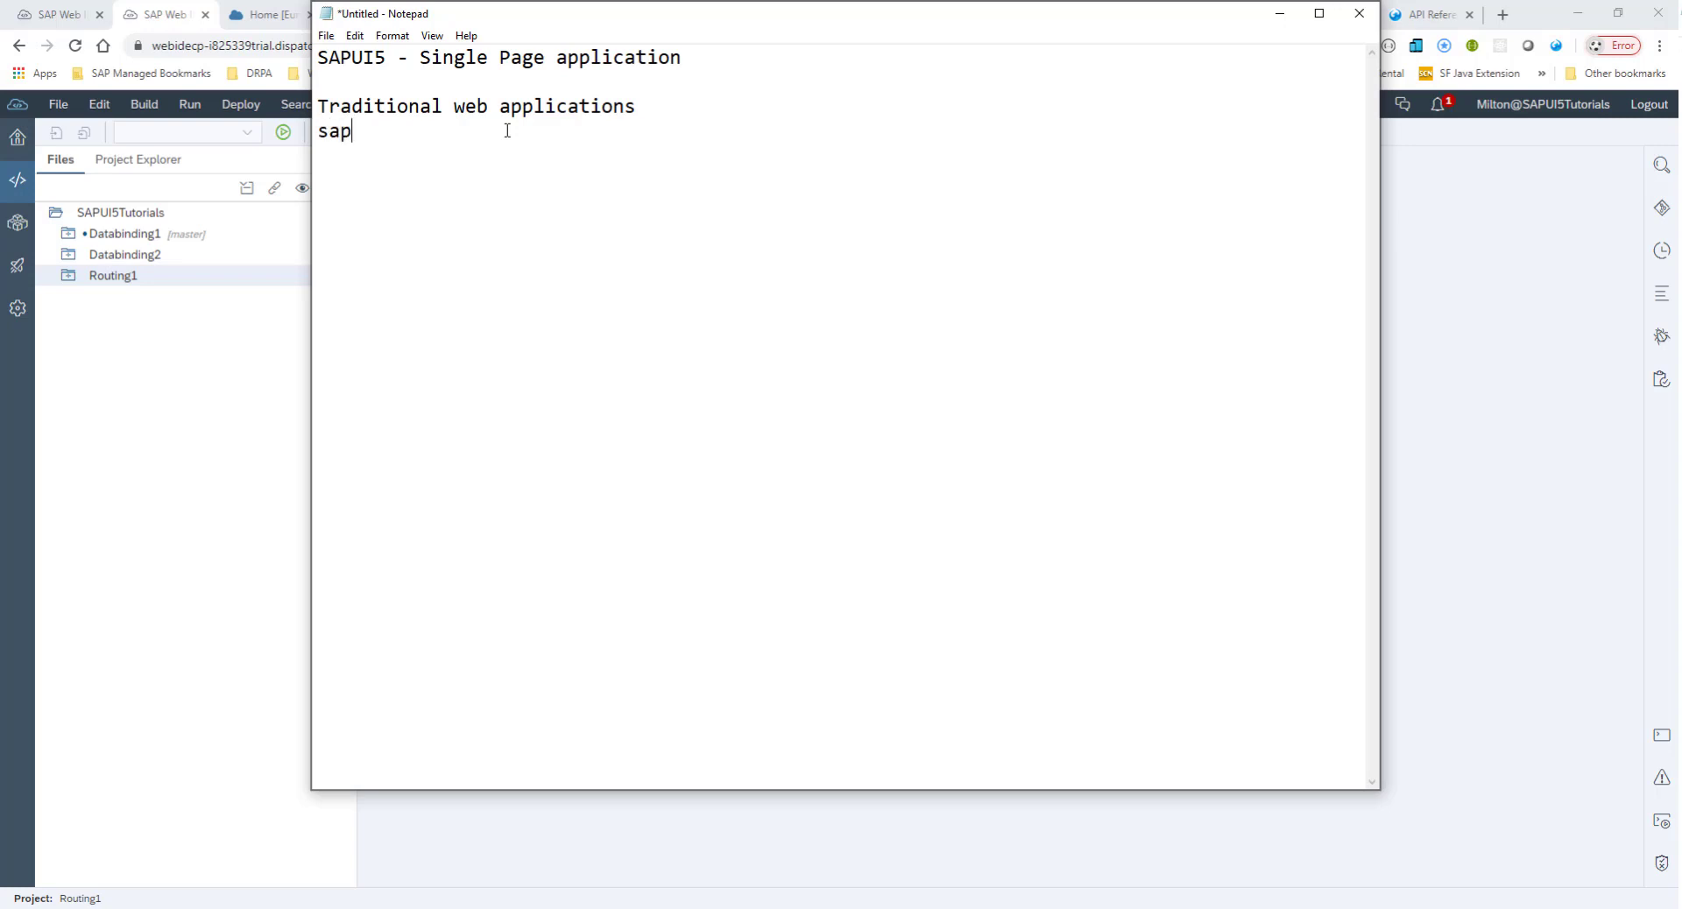
type(".com/")
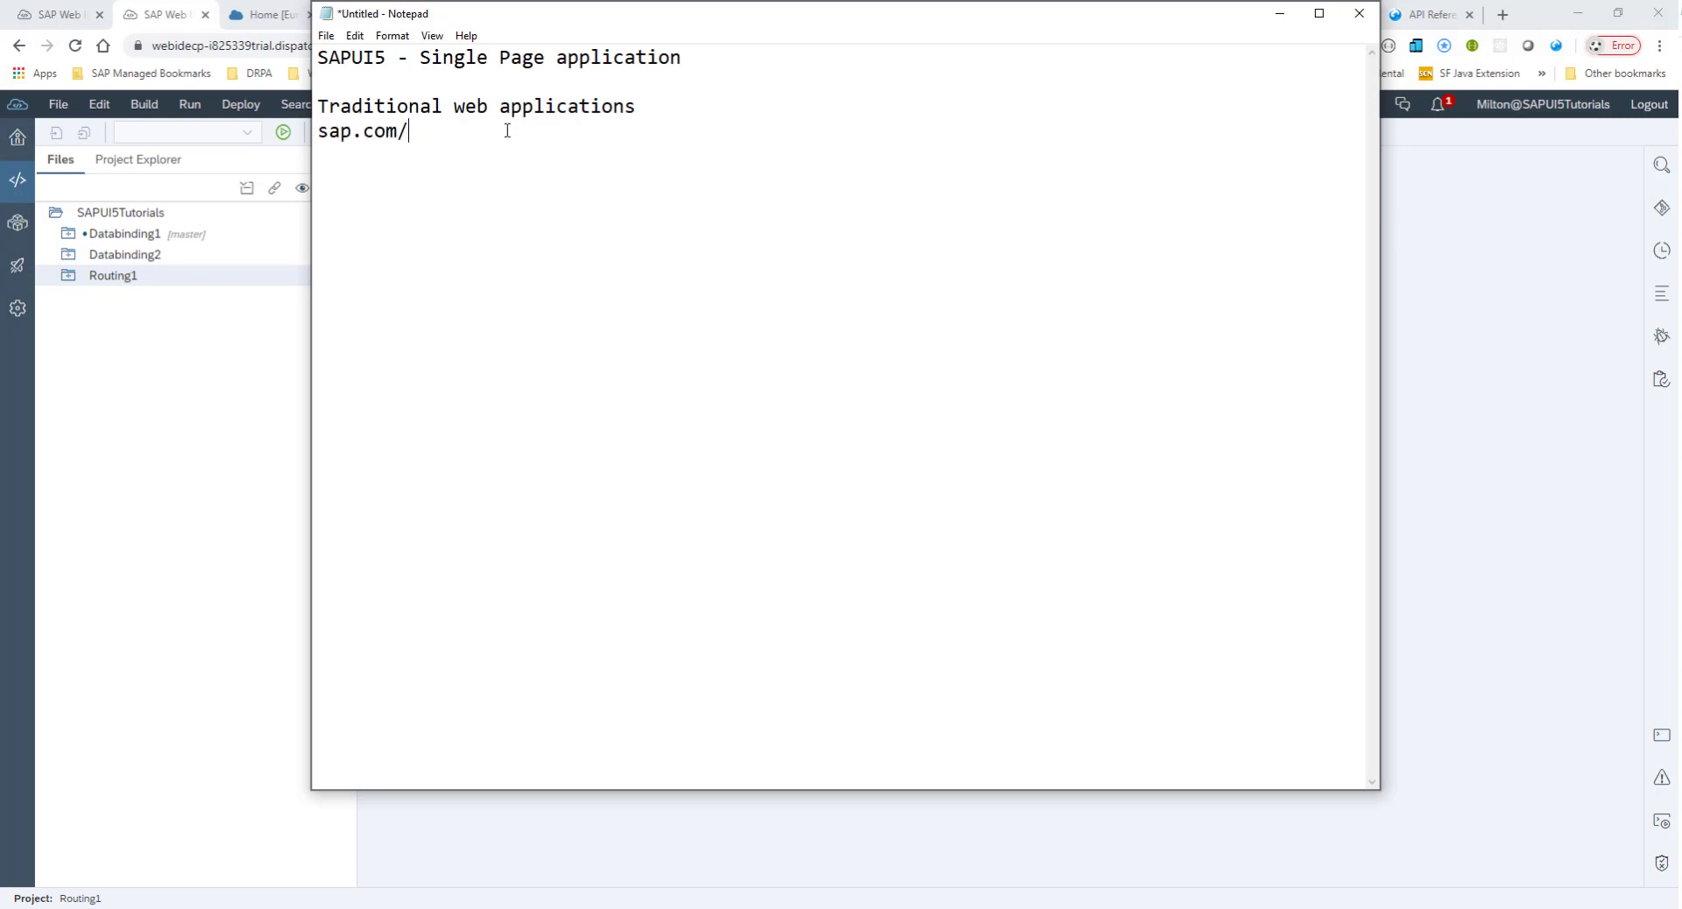
type("products")
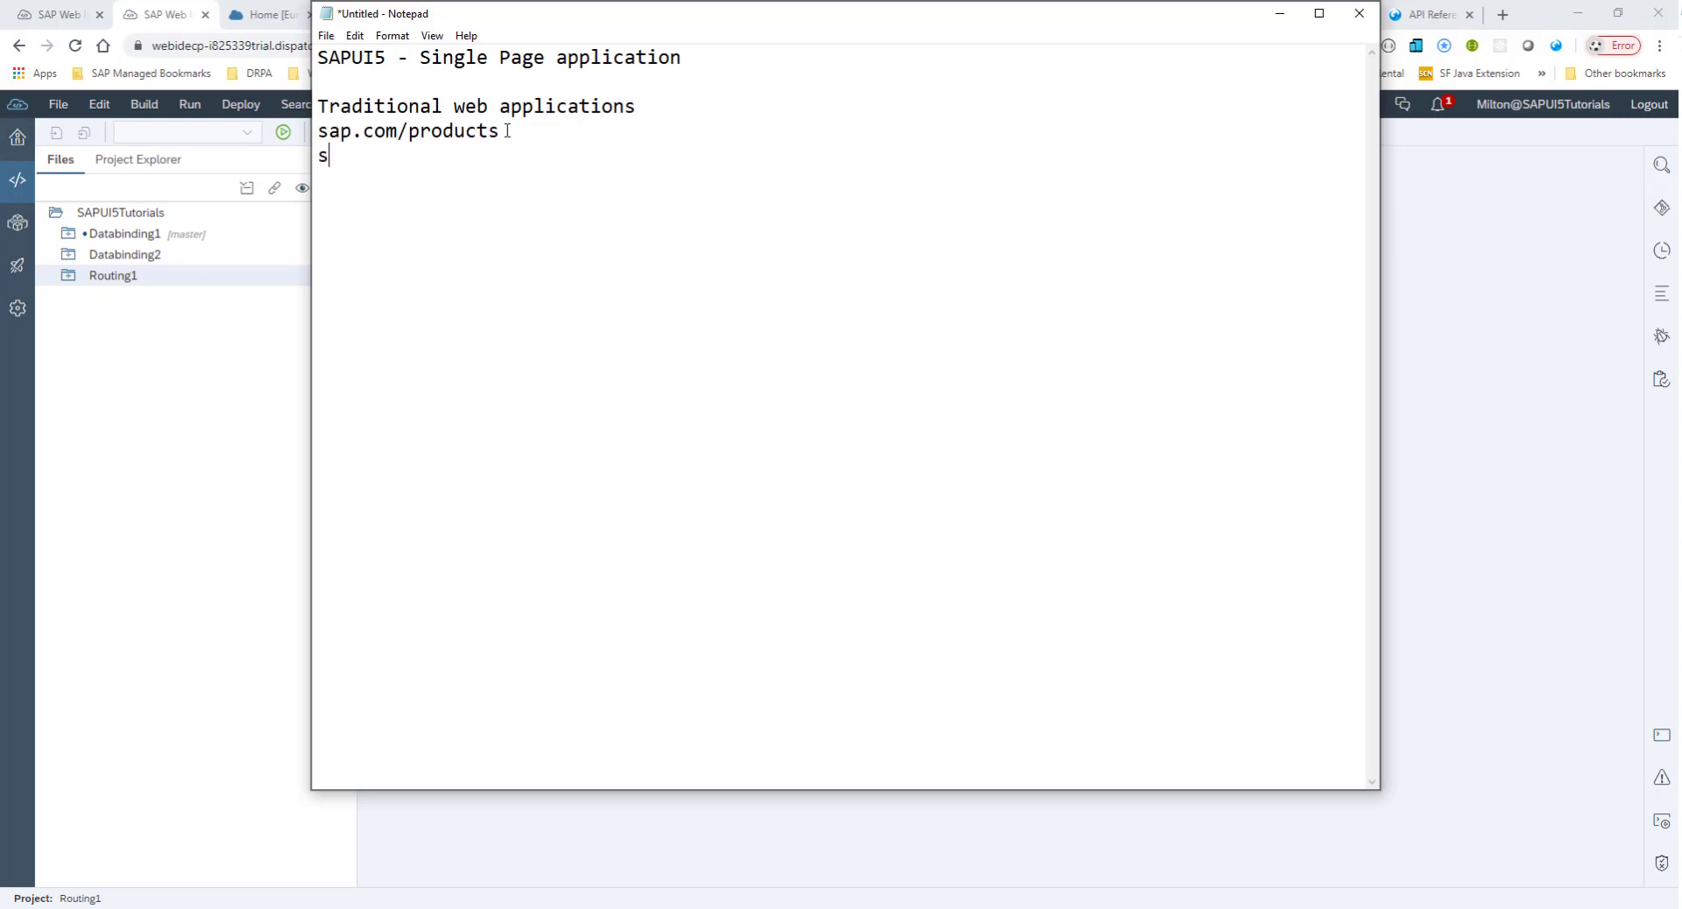
type("ap.com/")
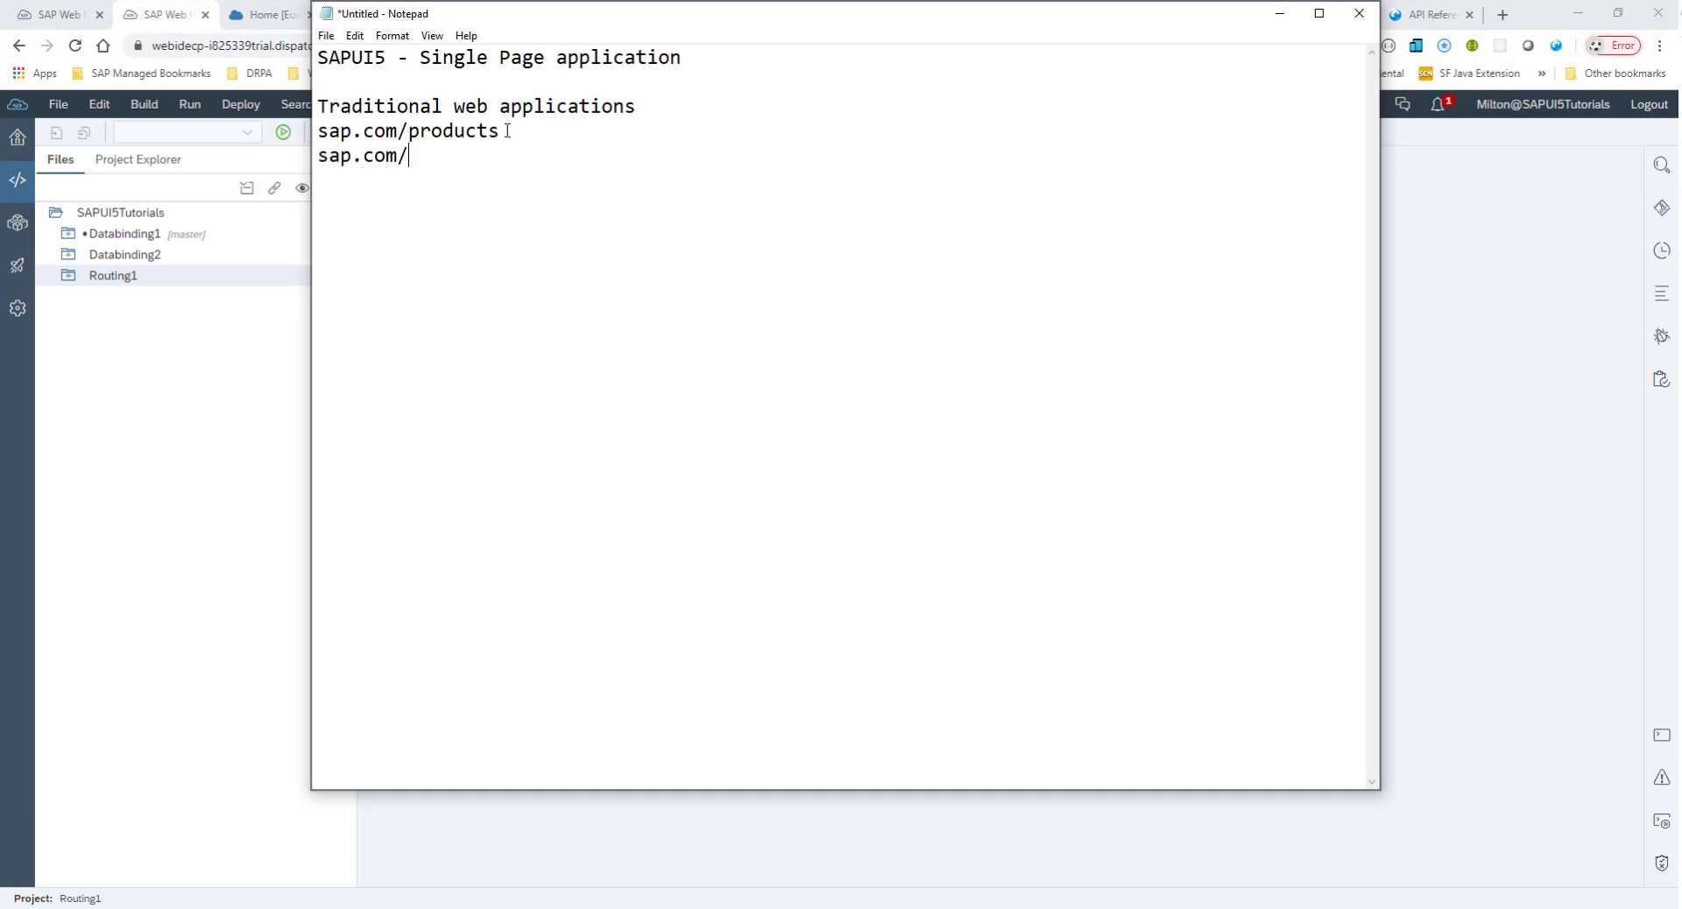
type("employ")
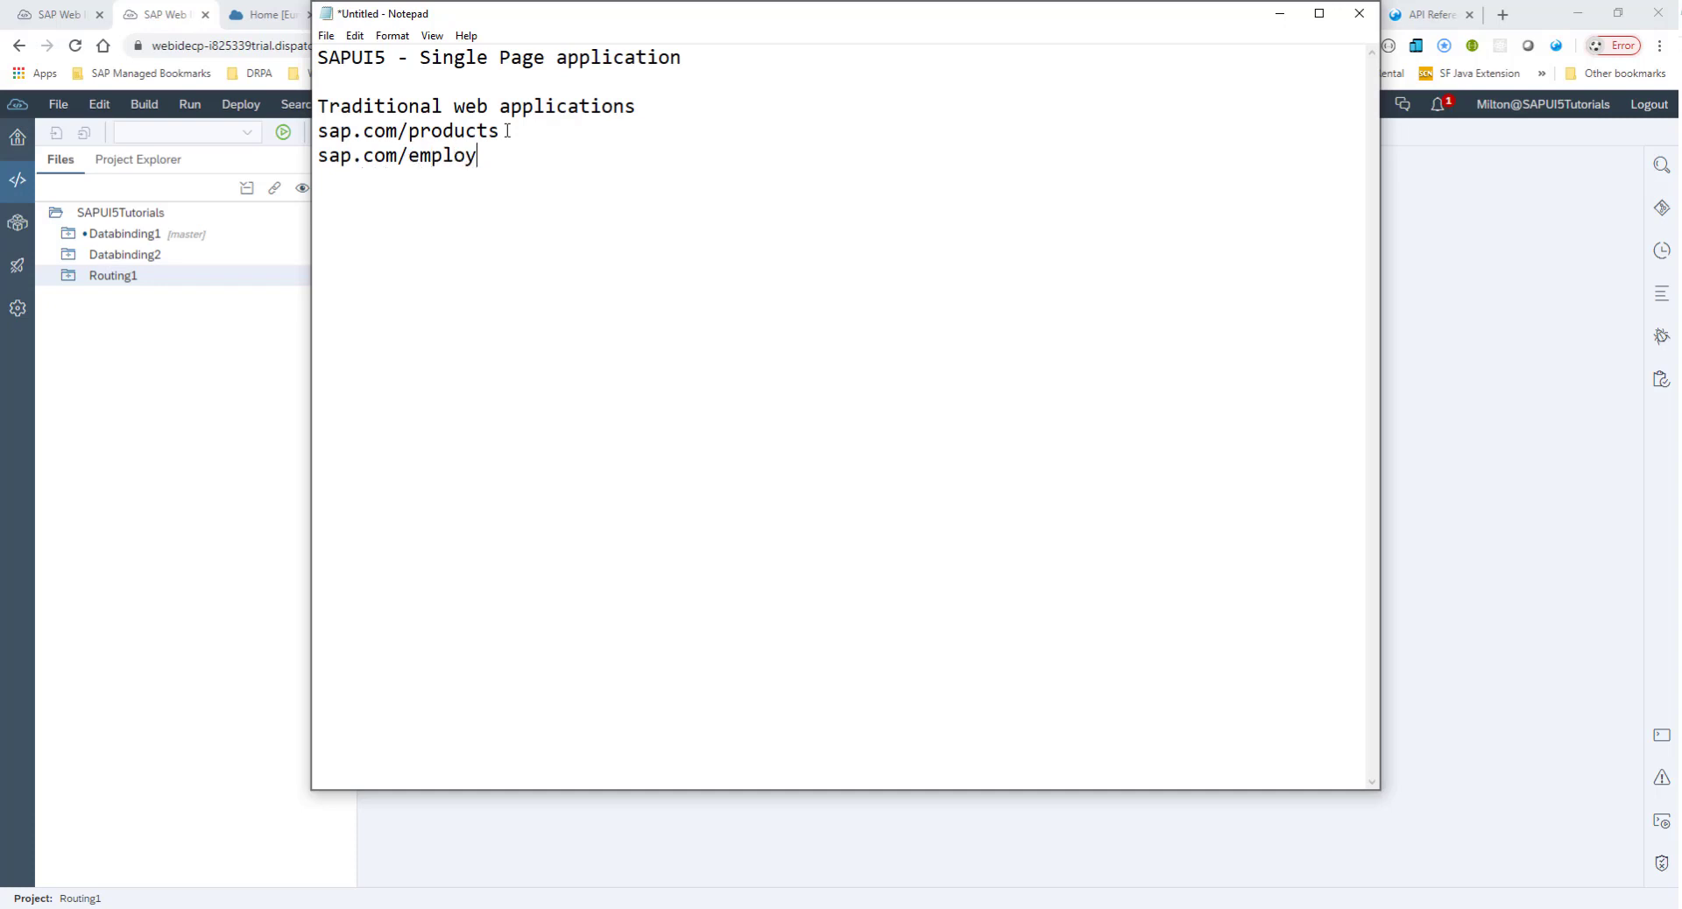
type("ees")
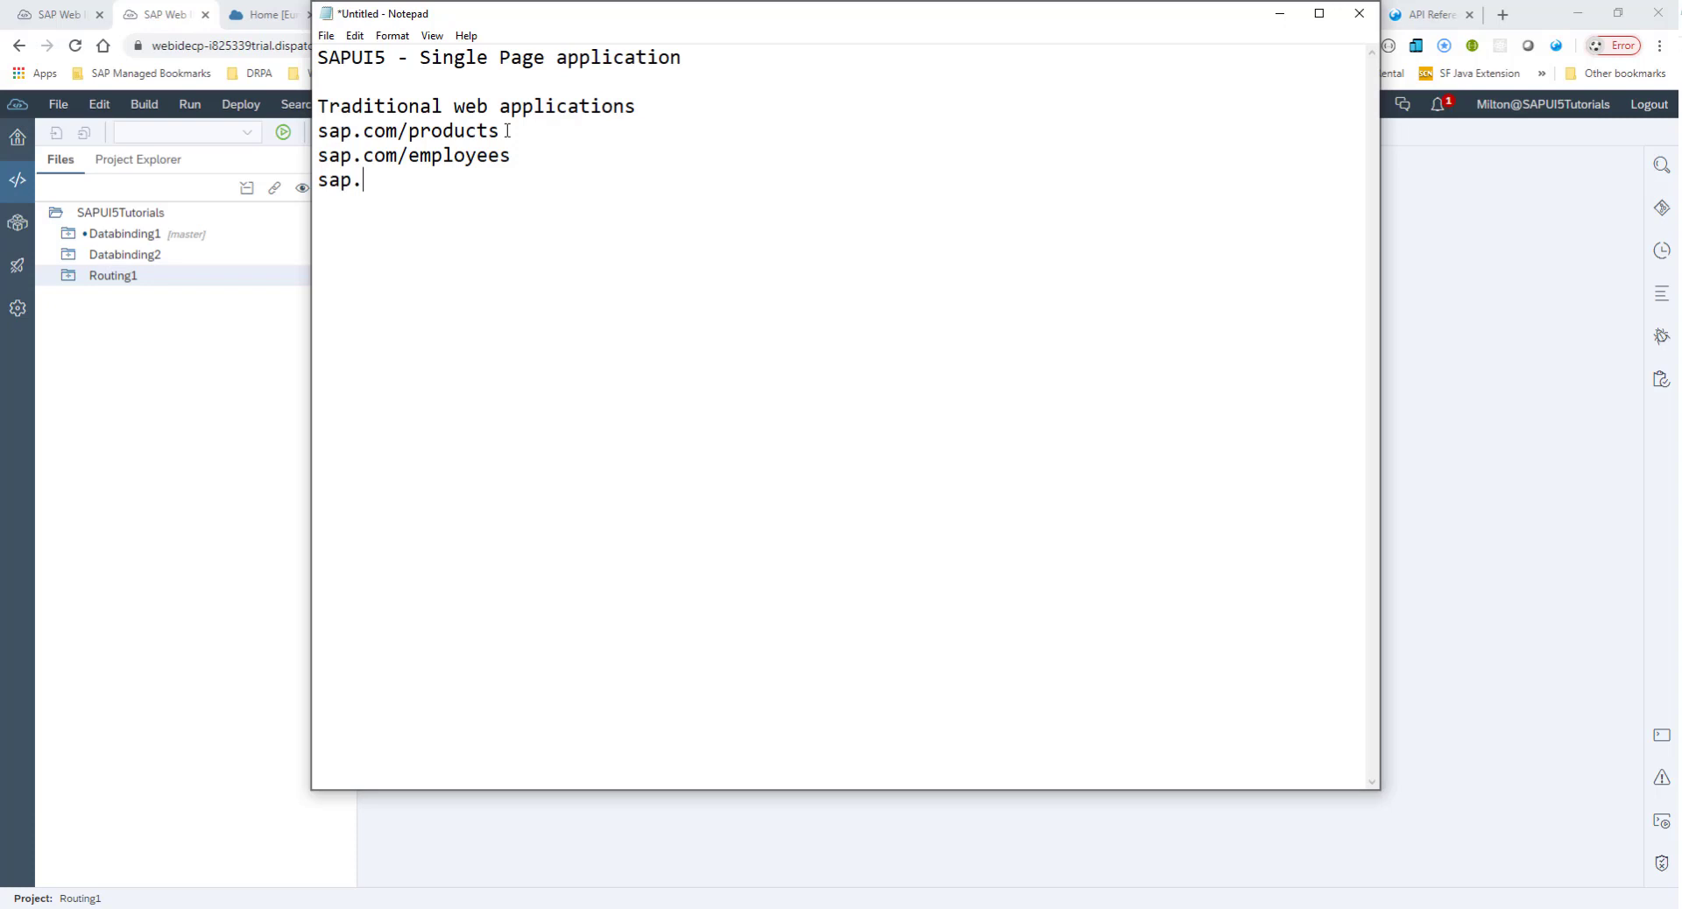
type("com/customers")
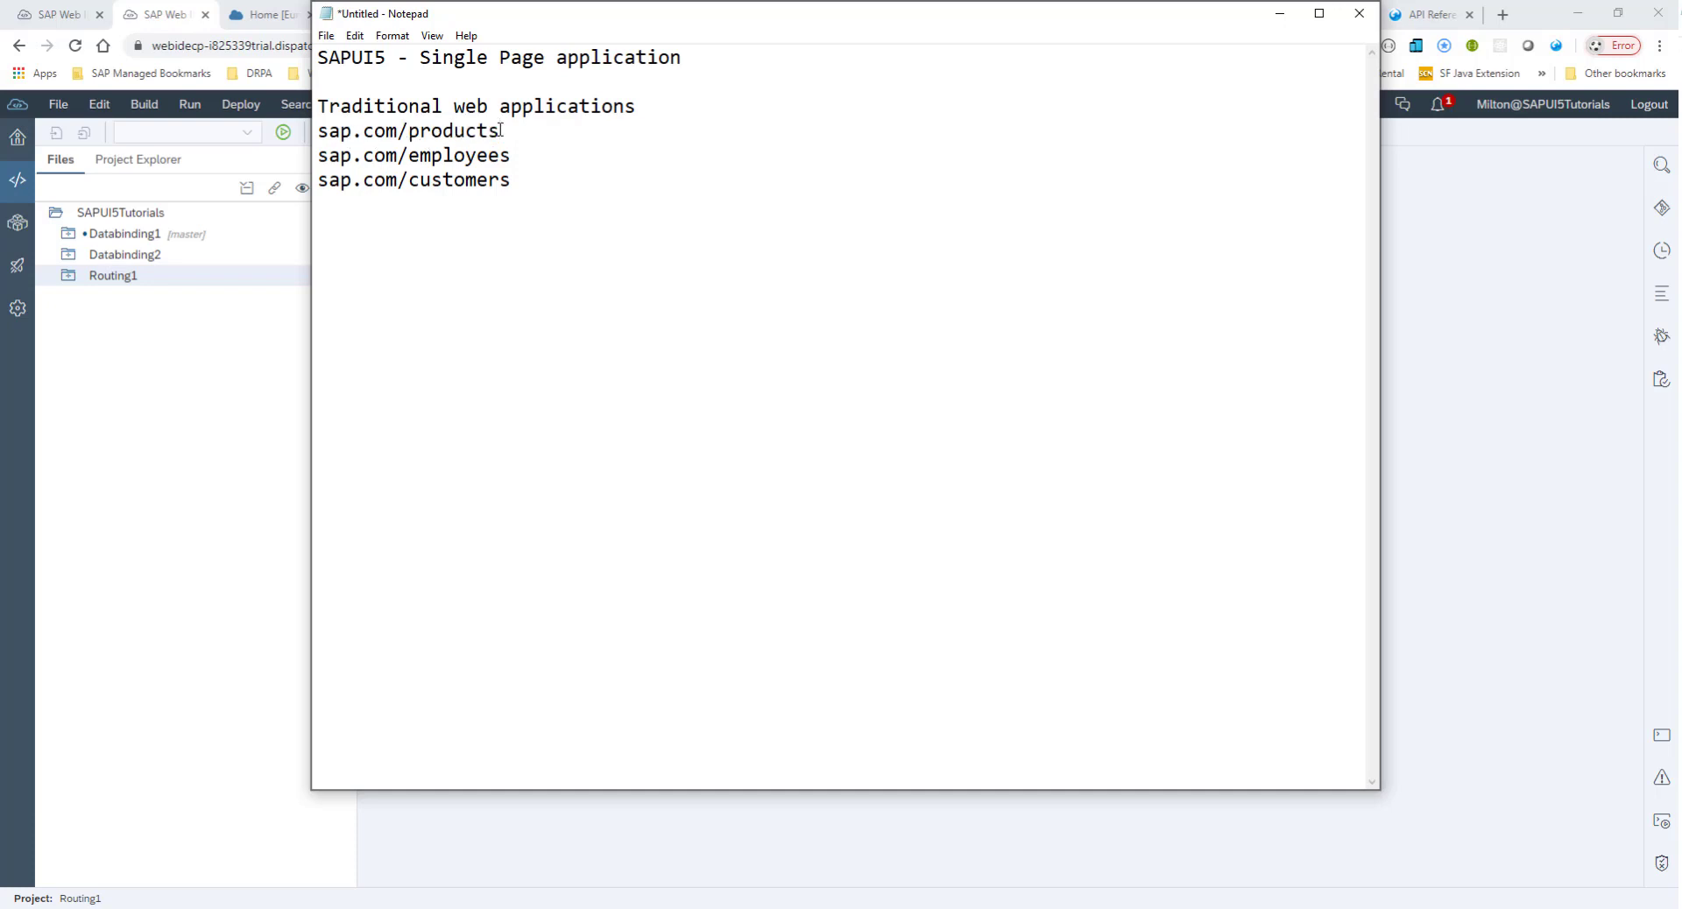
type(".html")
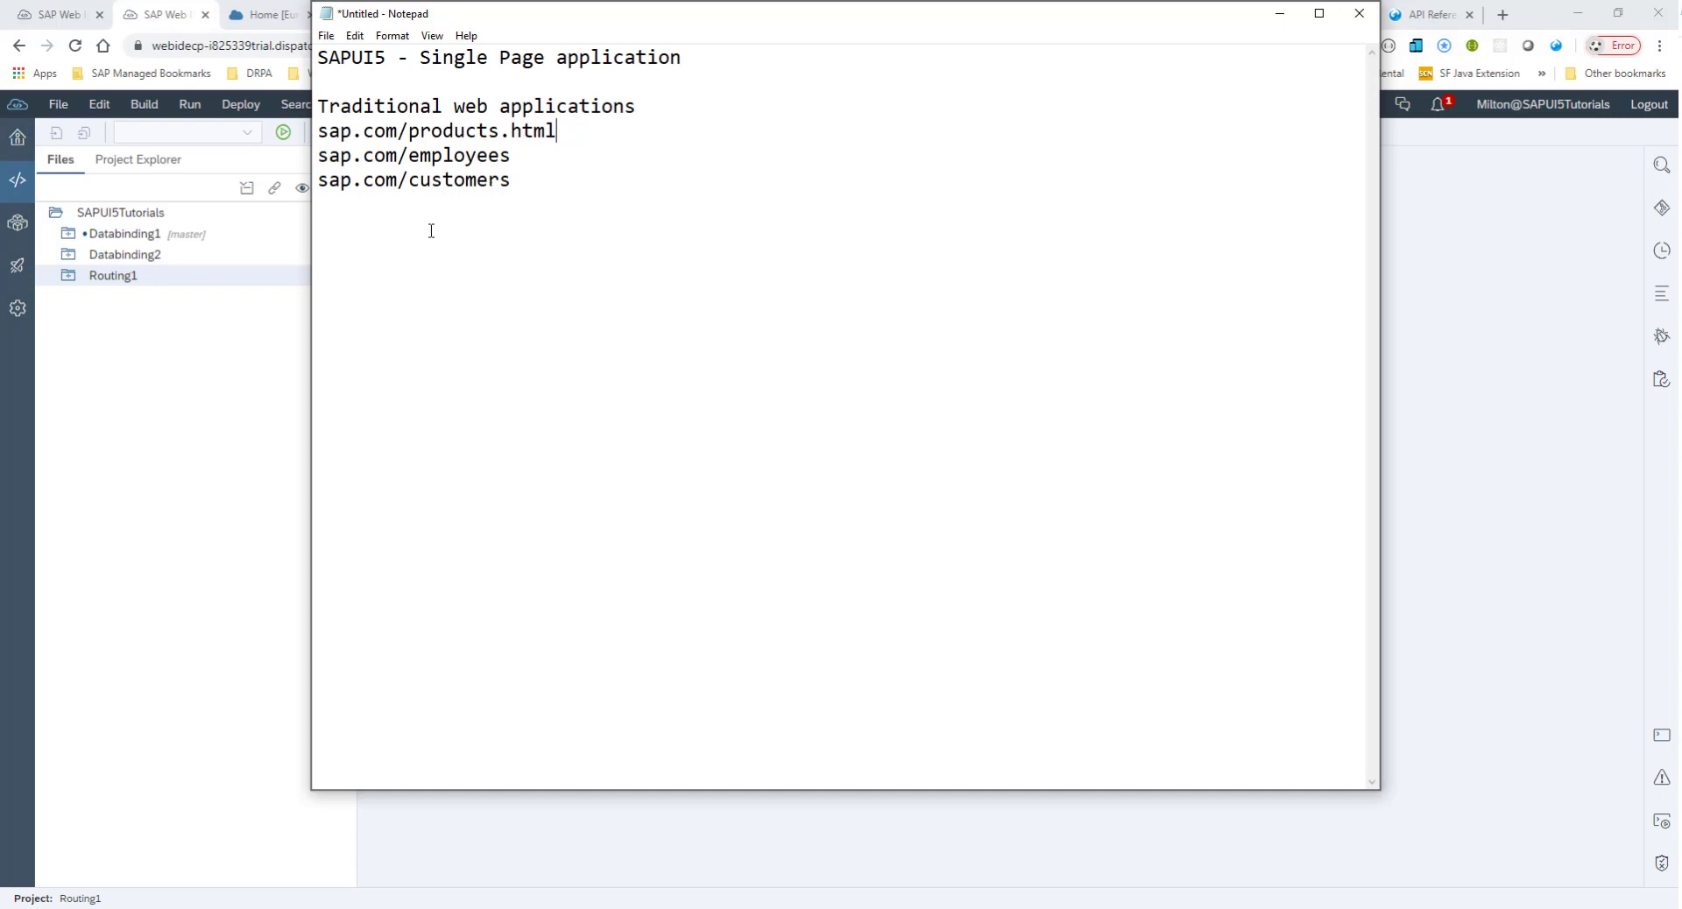
mouse_move(335, 70)
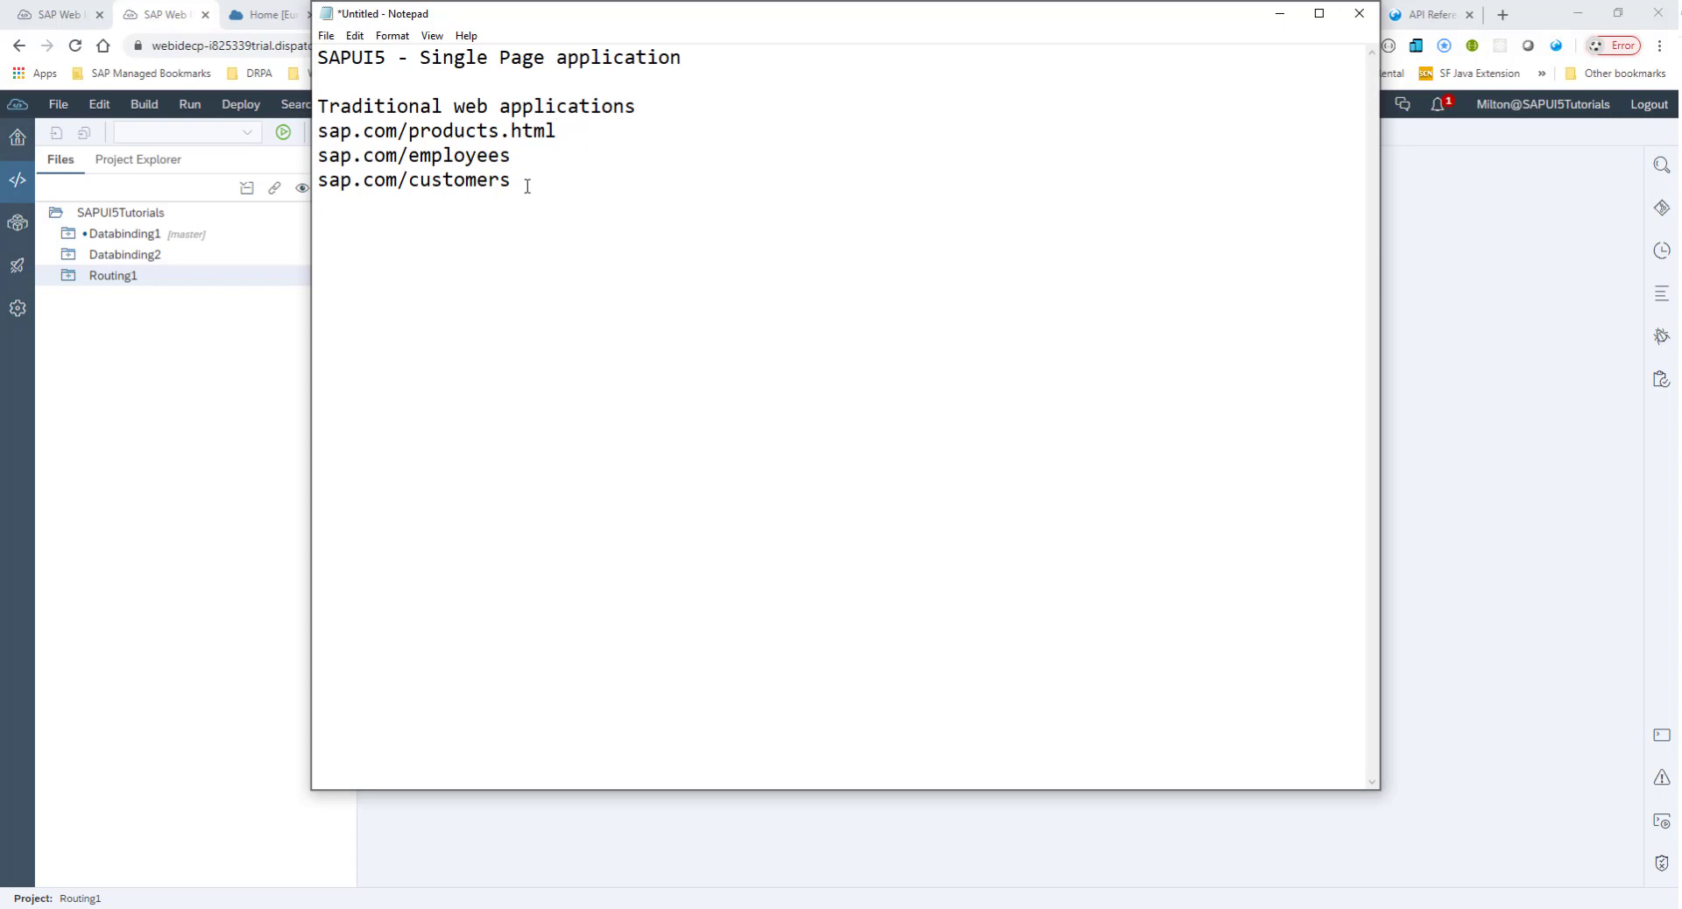
Add a 'Hash based URL' section listing #products, #employees and #customers, highlighting /products.html.
type("H")
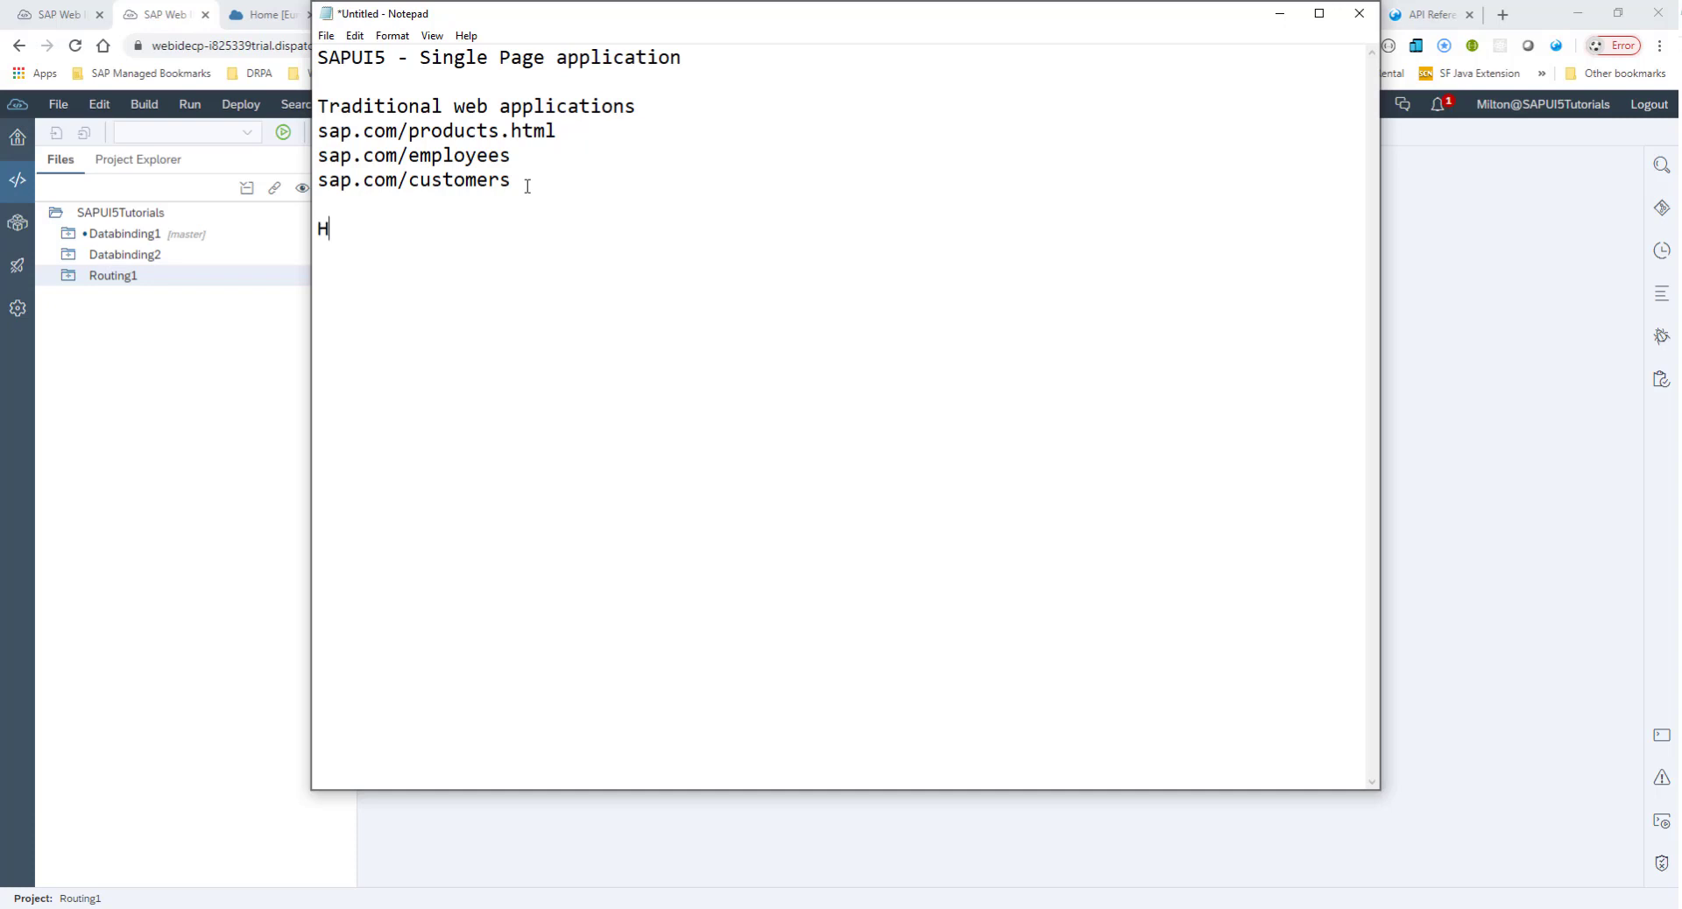
type("ash ba")
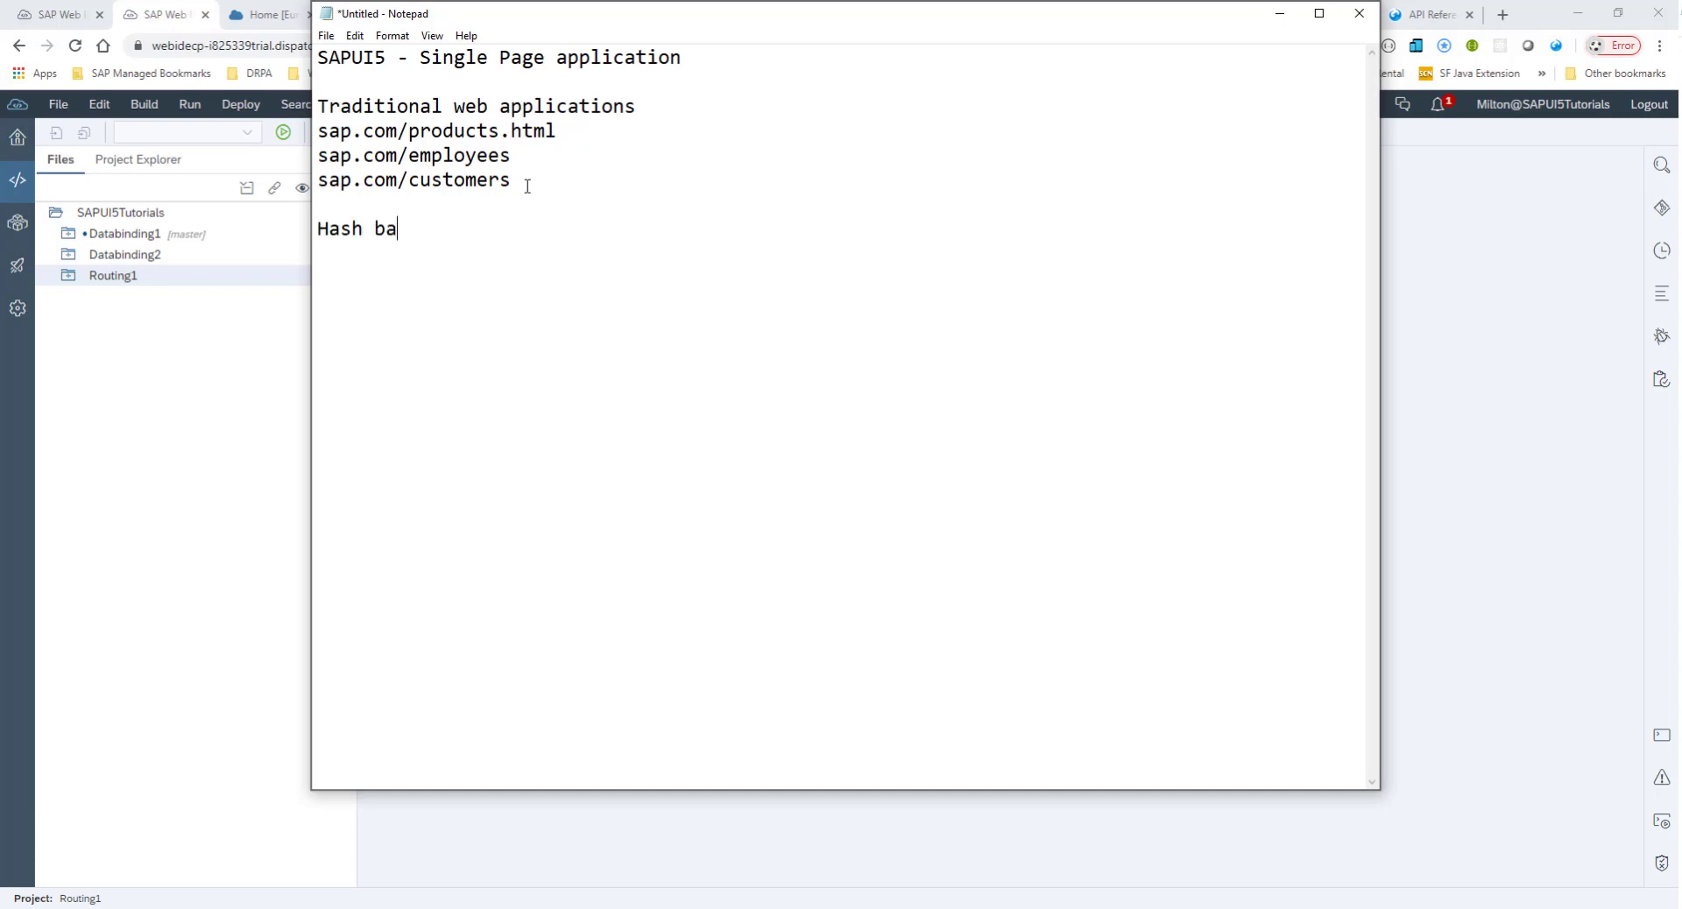
type("sed URL")
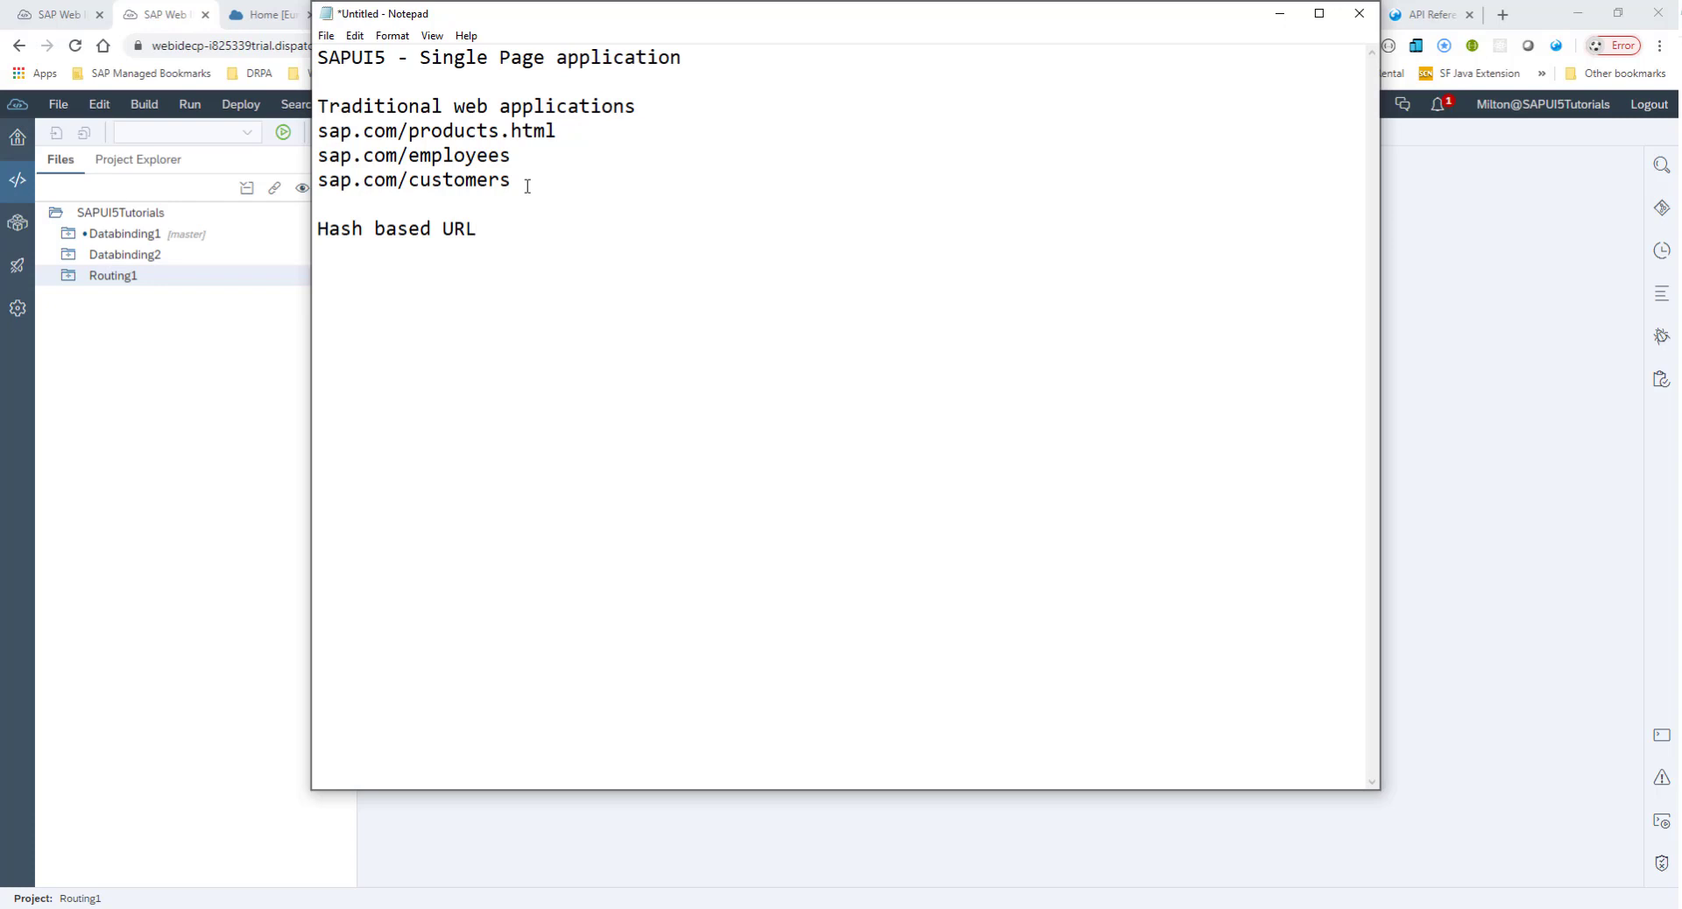
type("#")
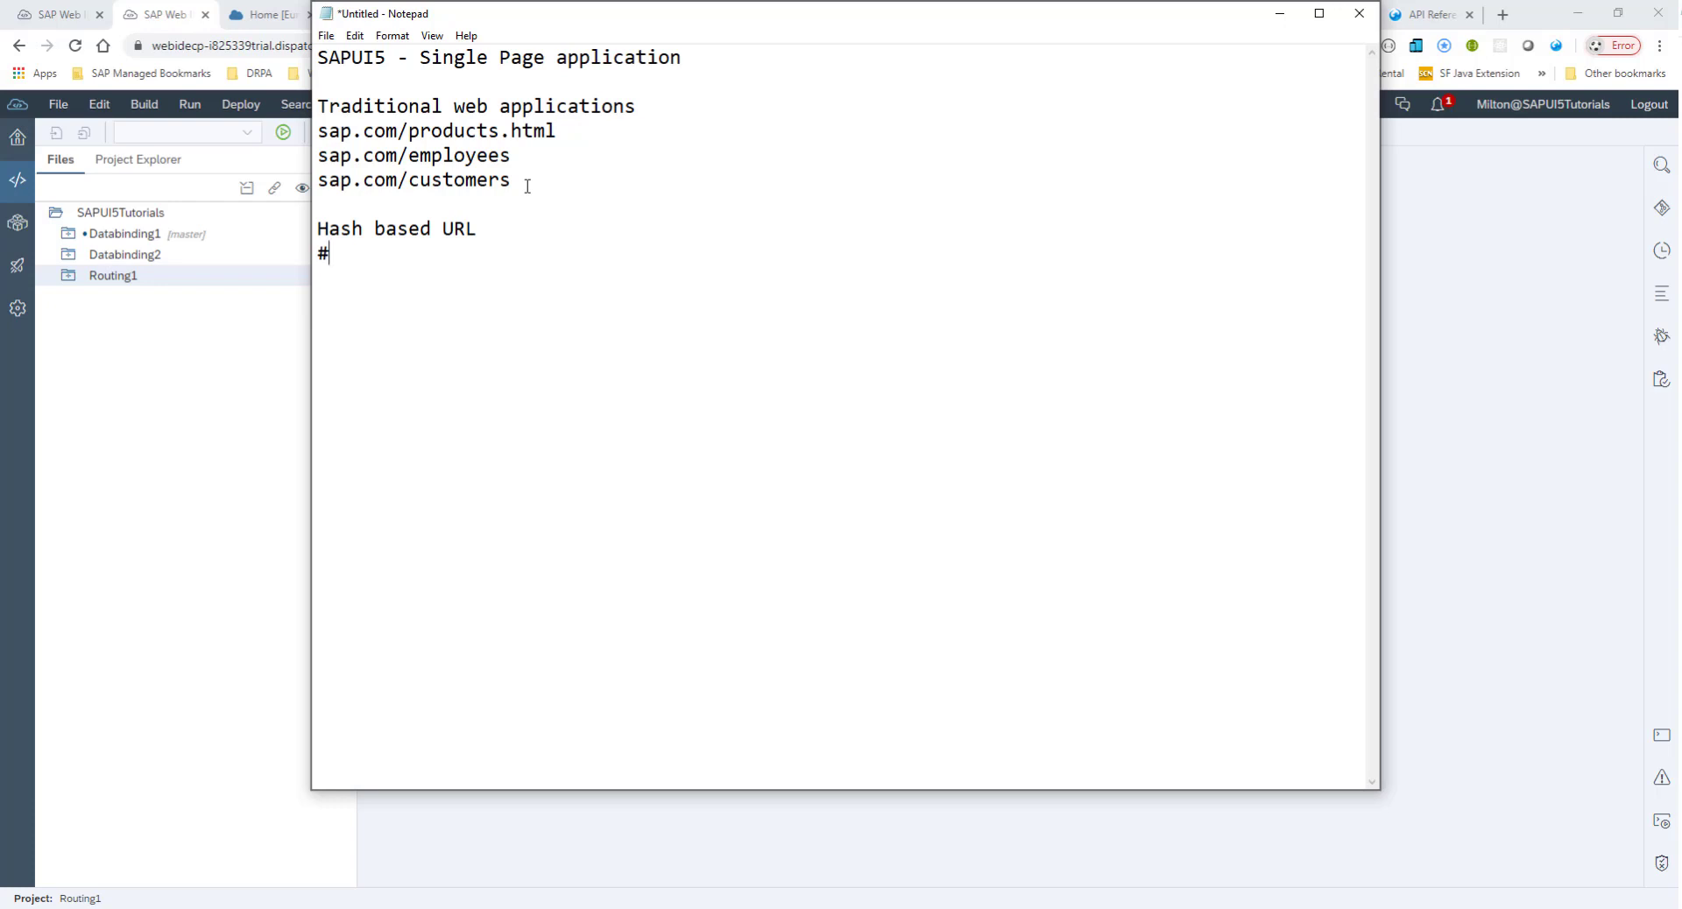
type("prod")
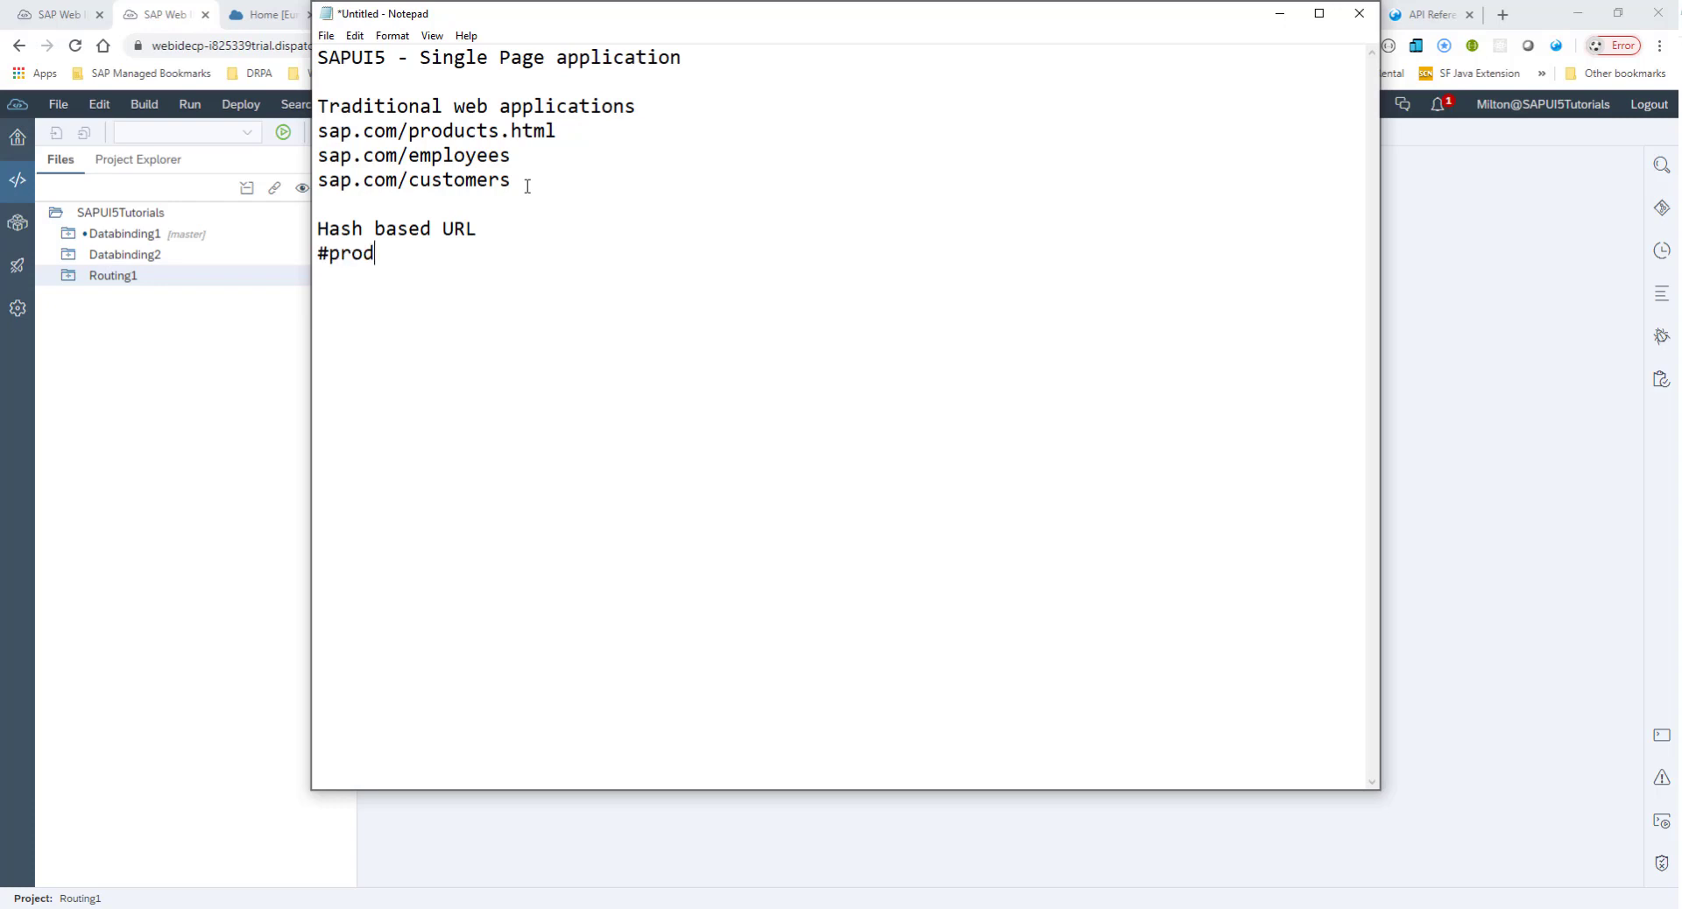
type("ucts")
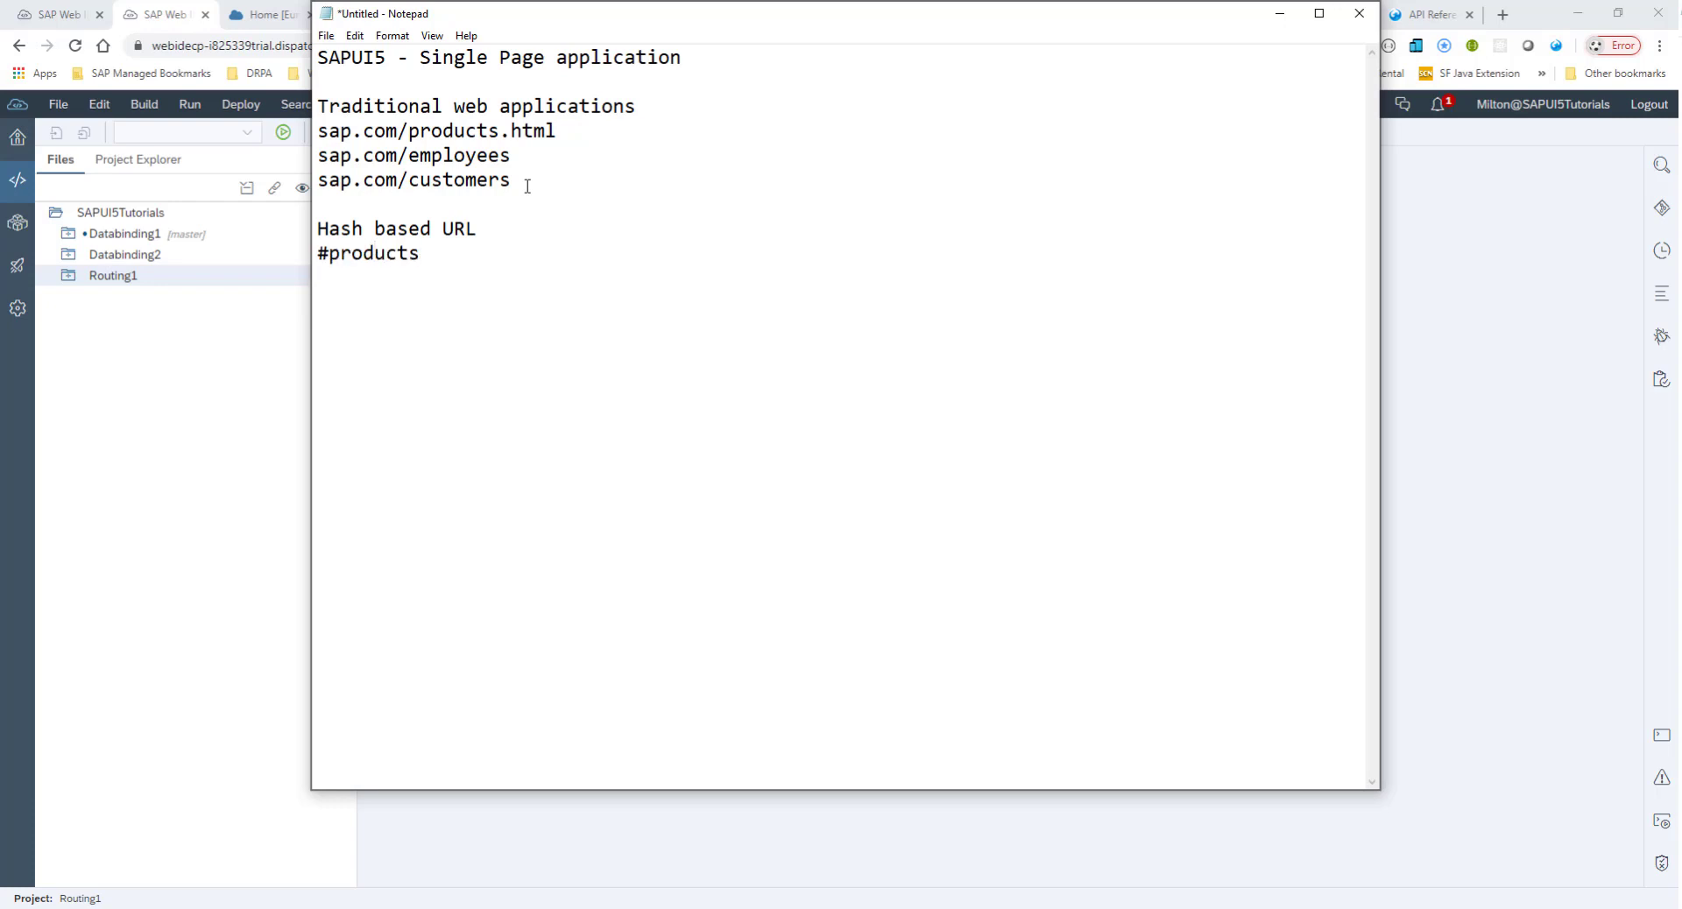
type("#")
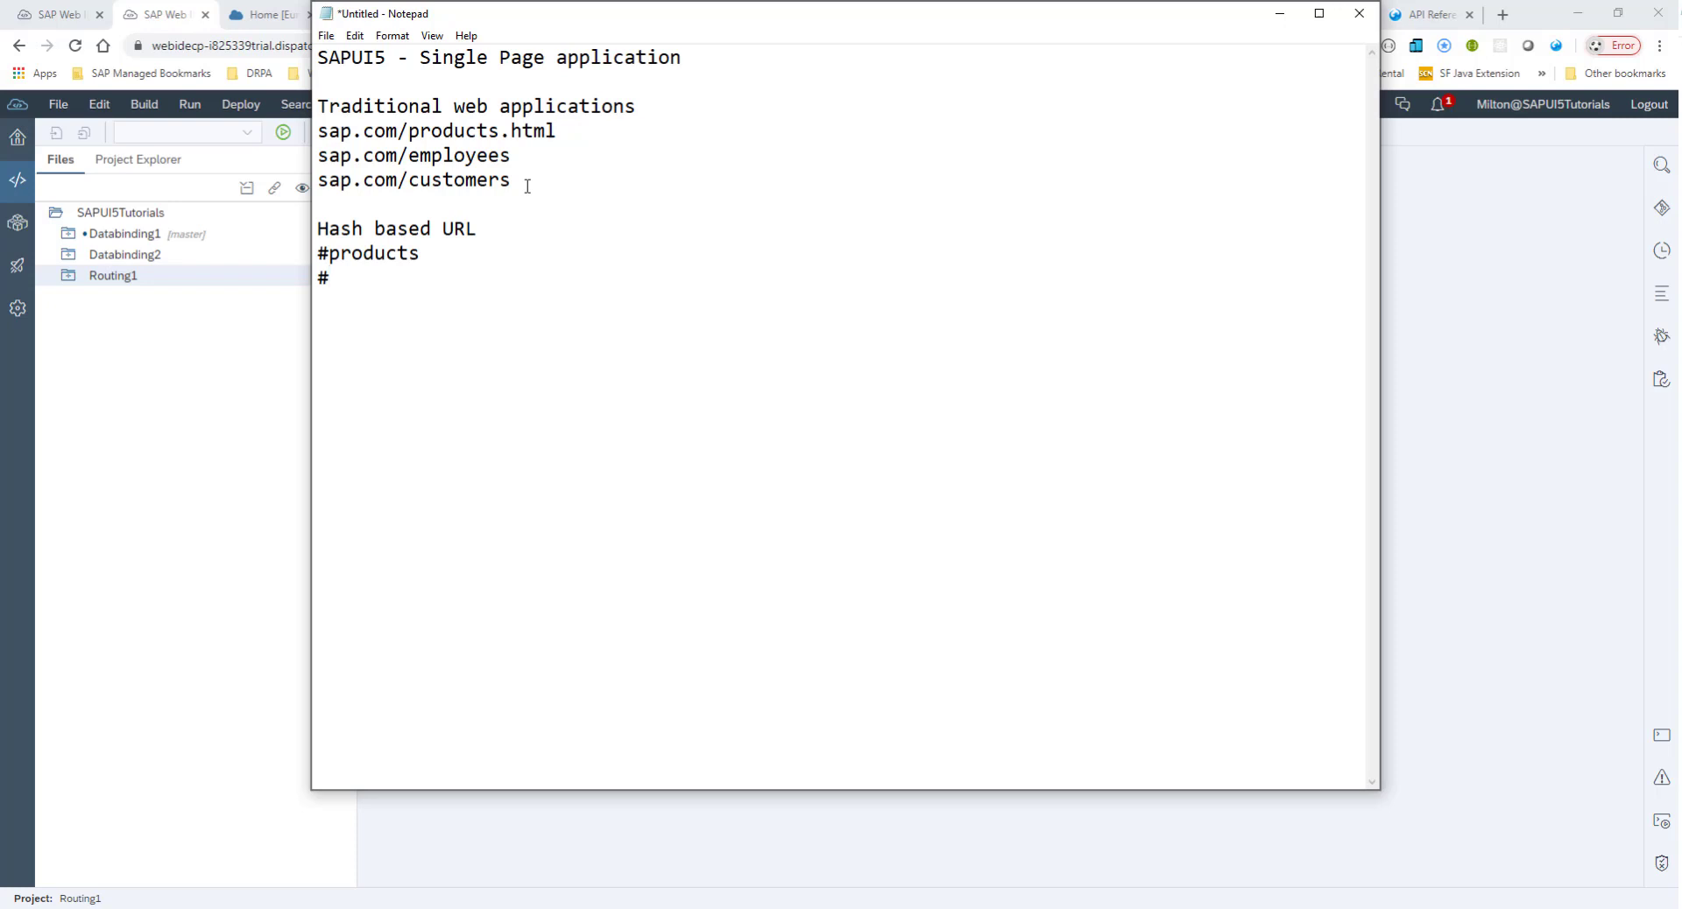
type("emplo")
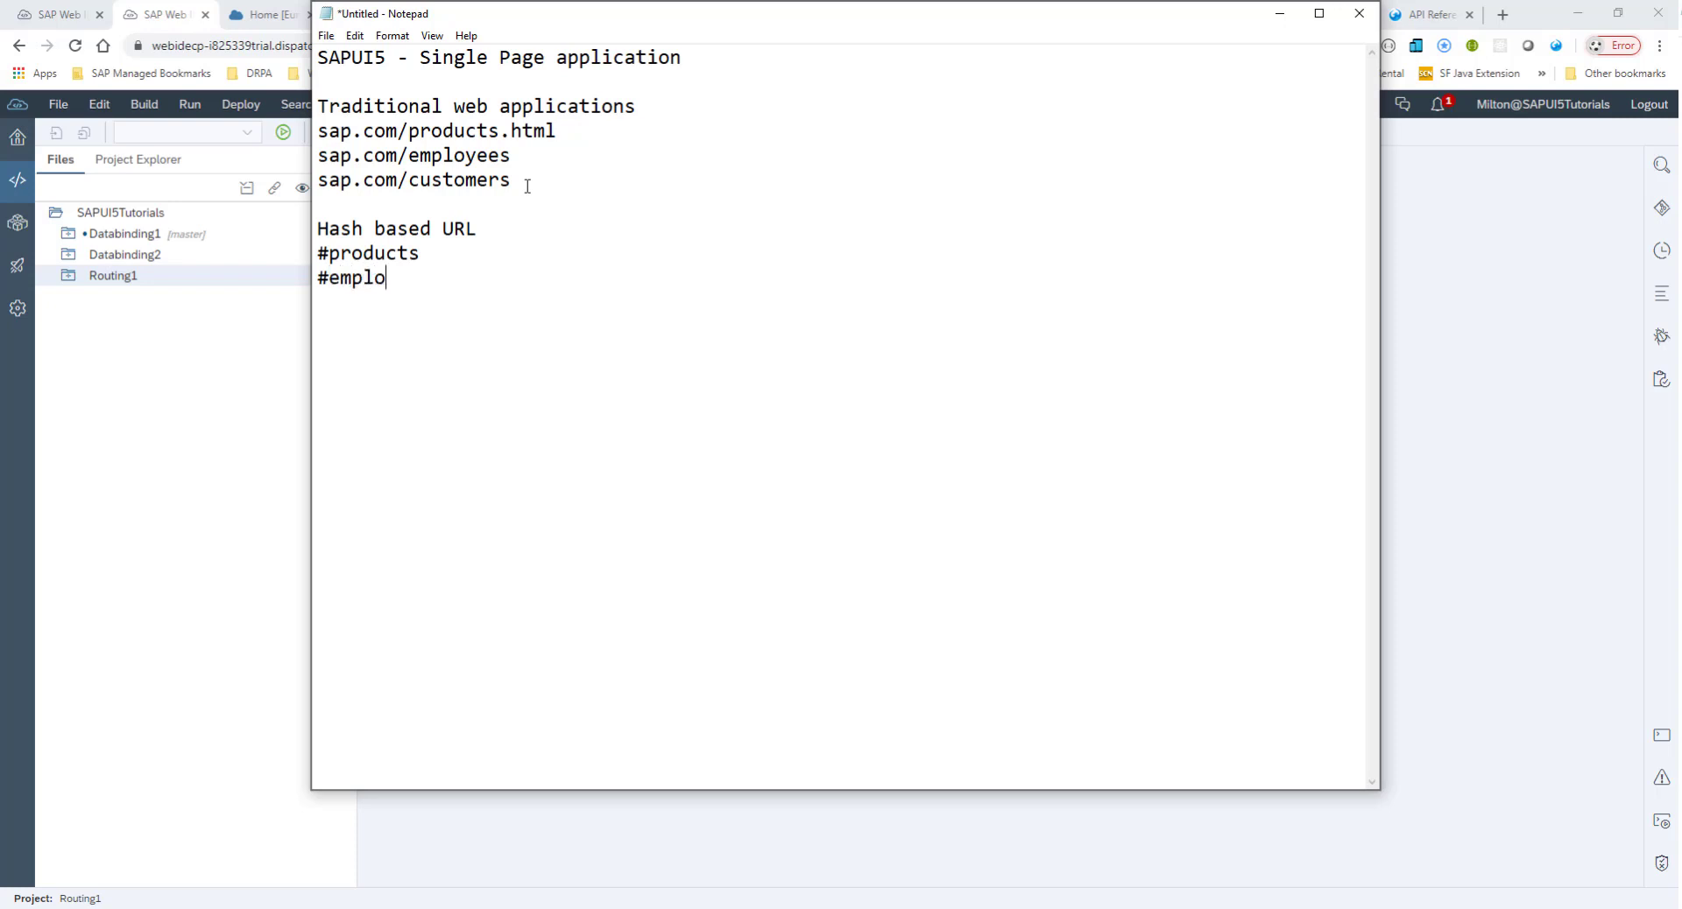
type("yees")
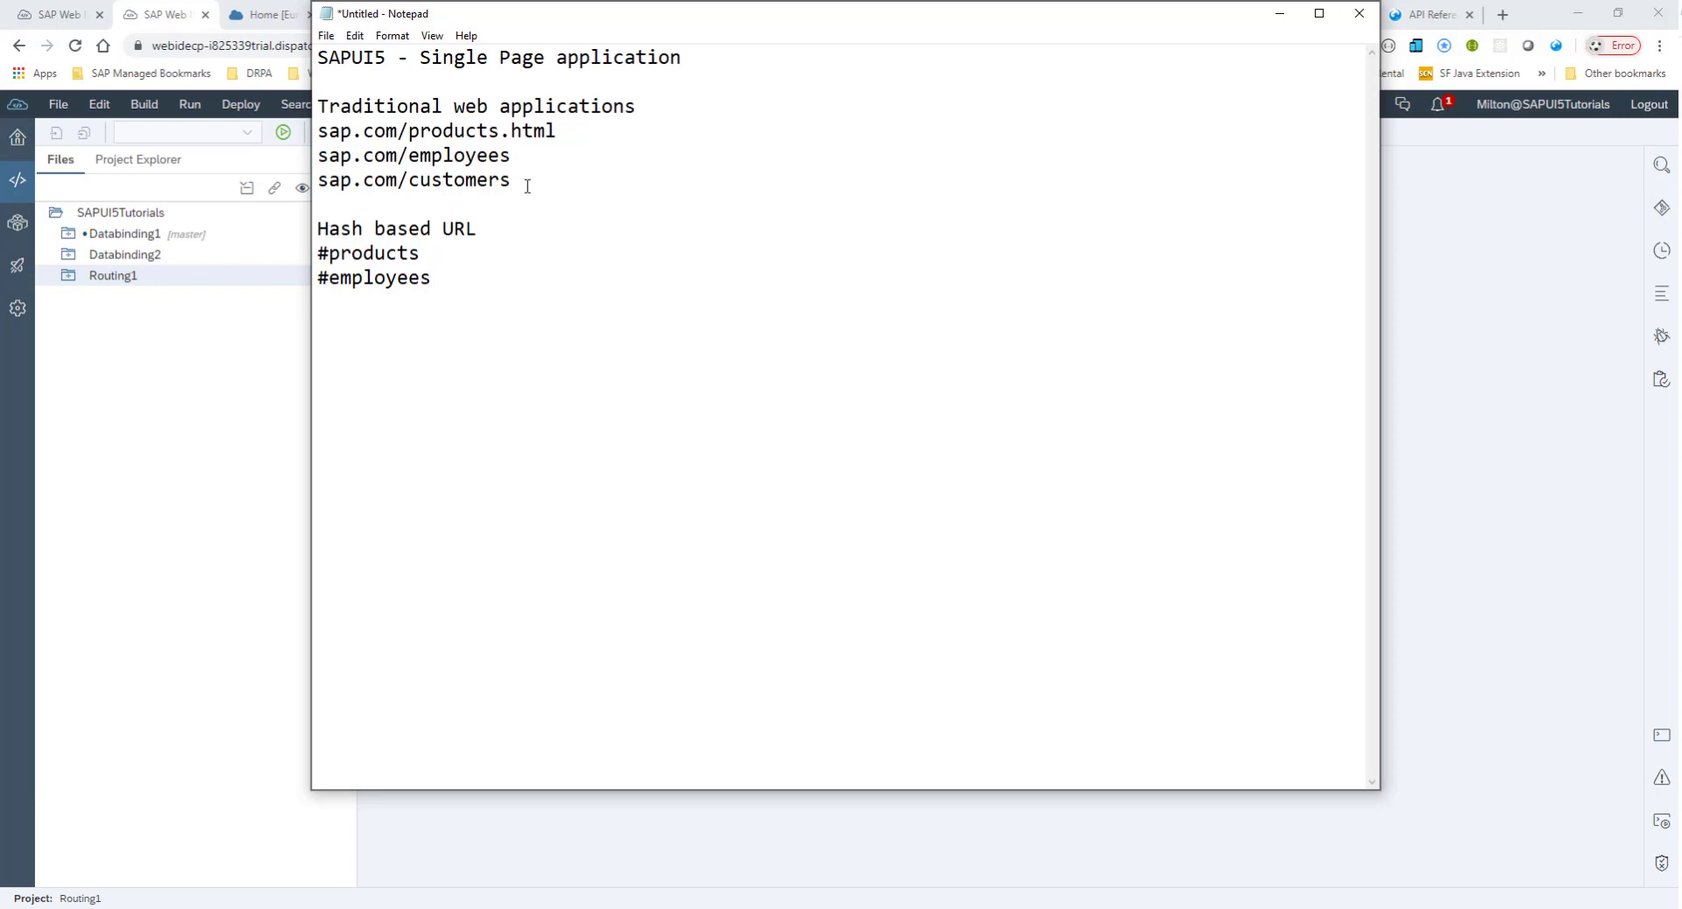
type("#")
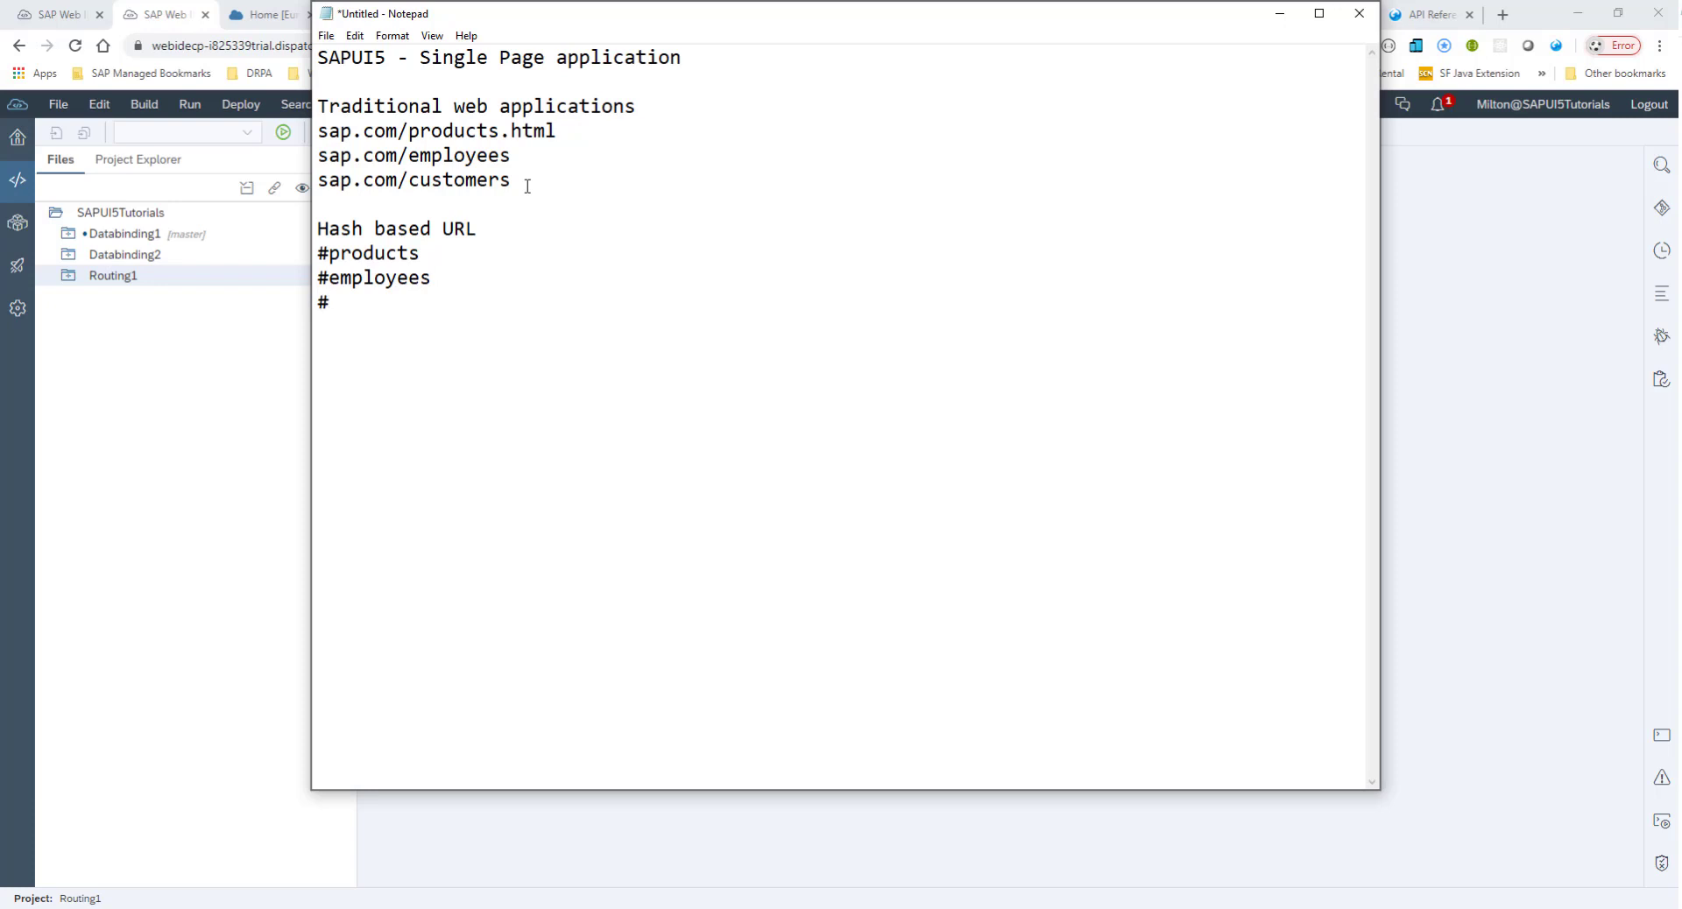
type("custom")
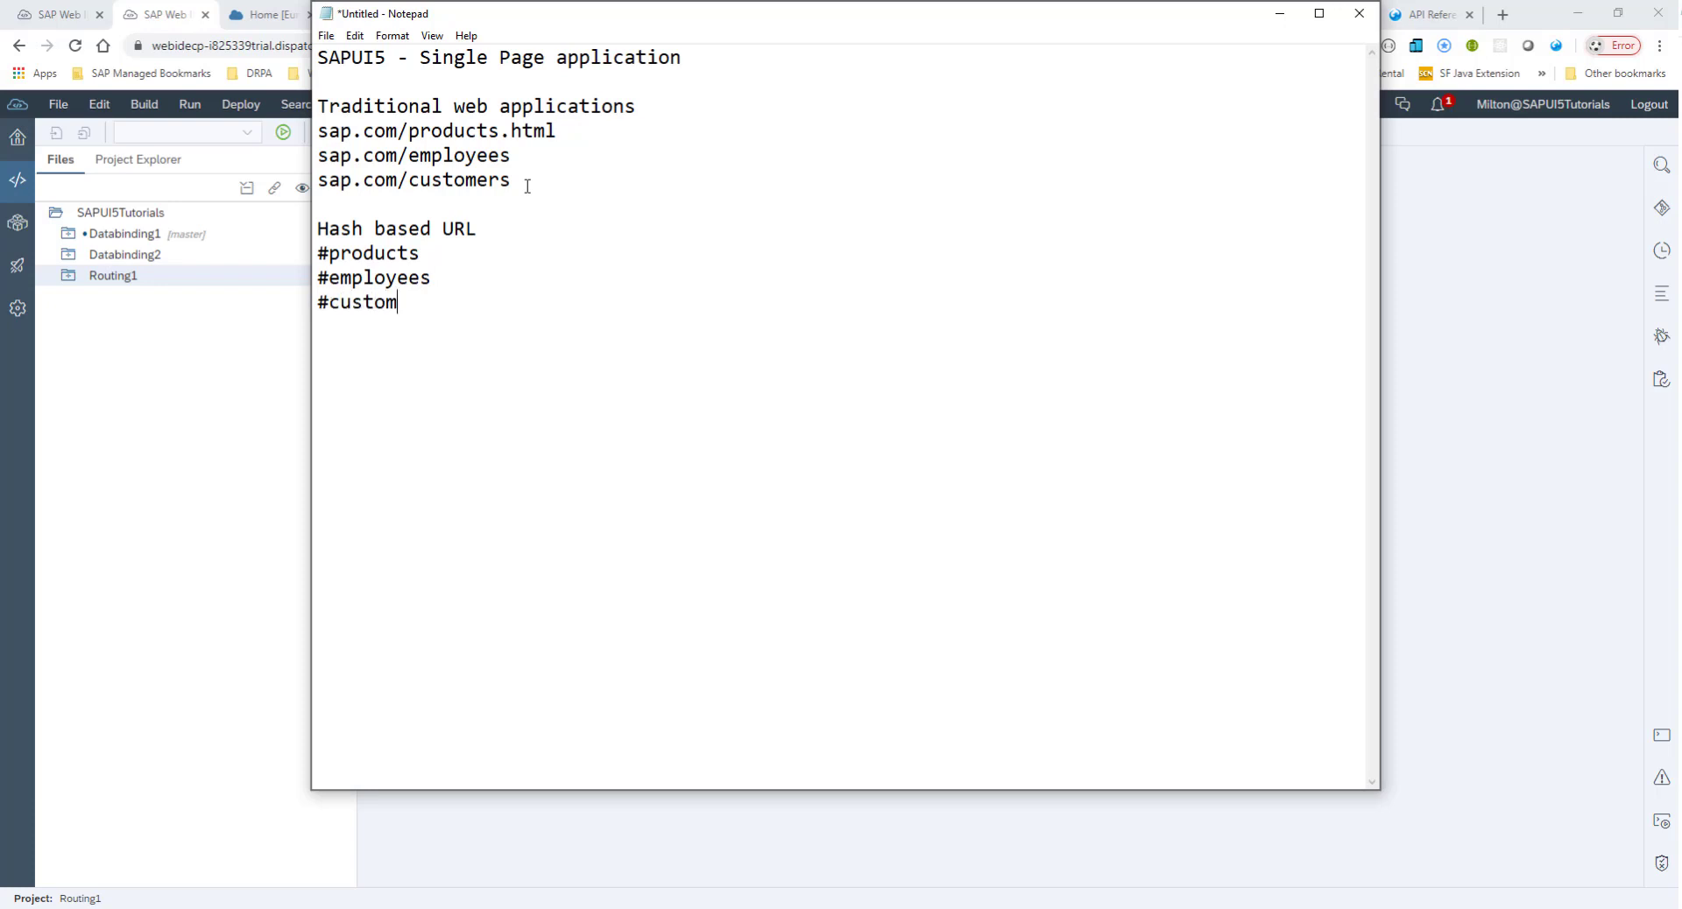
type("ers")
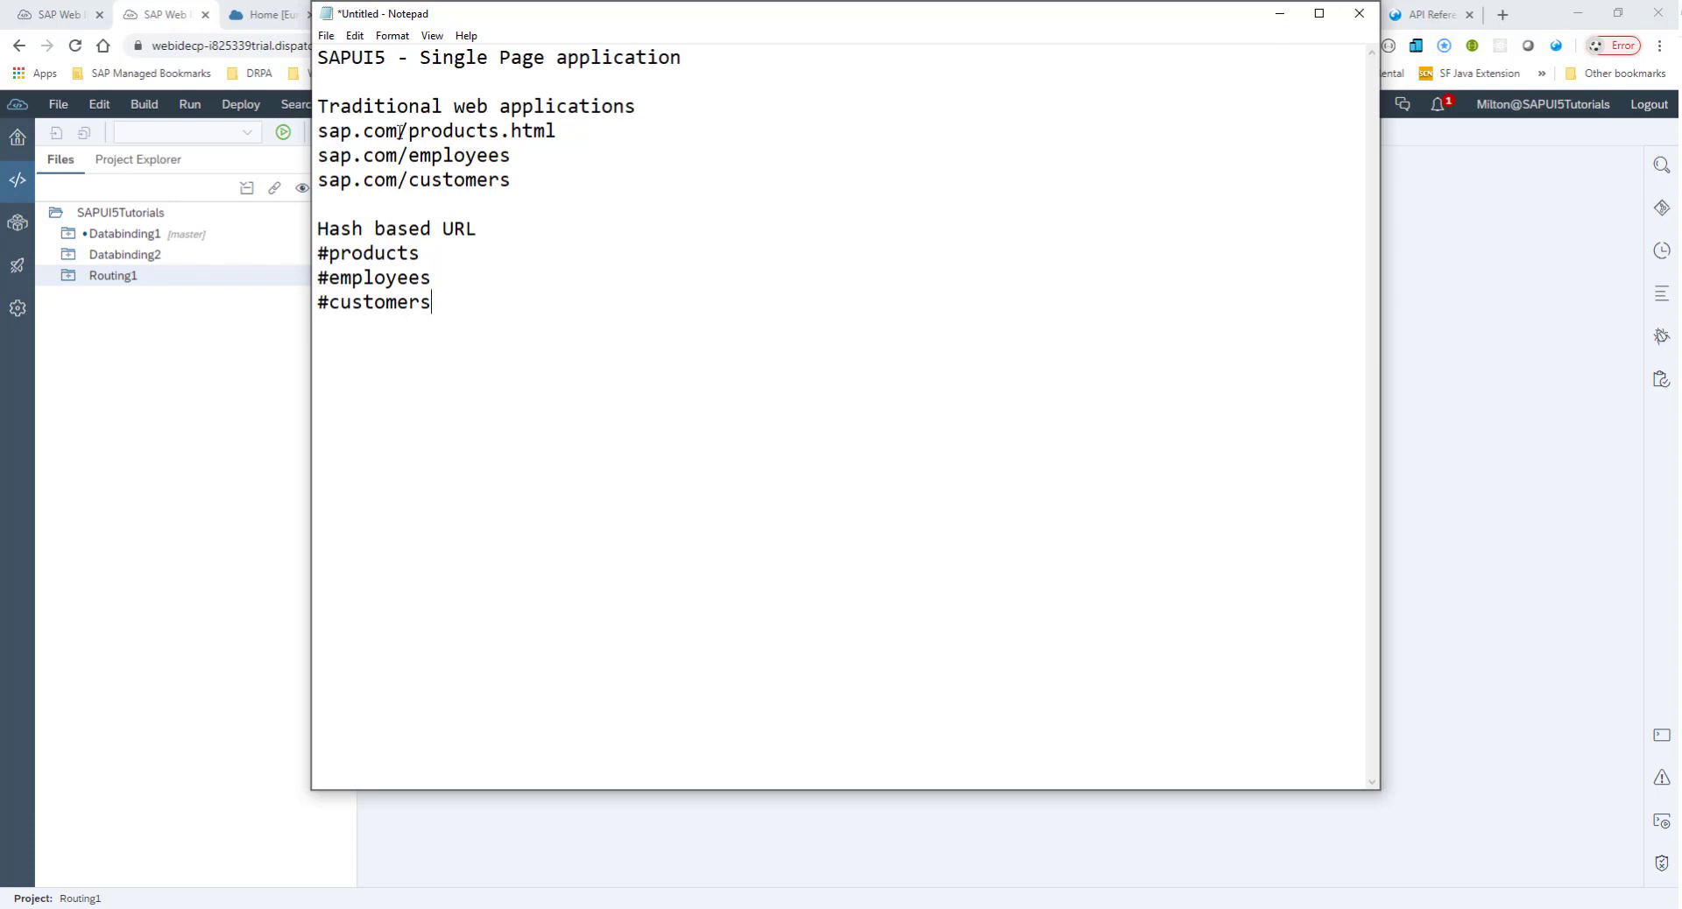
left_click_drag(398, 131, 555, 131)
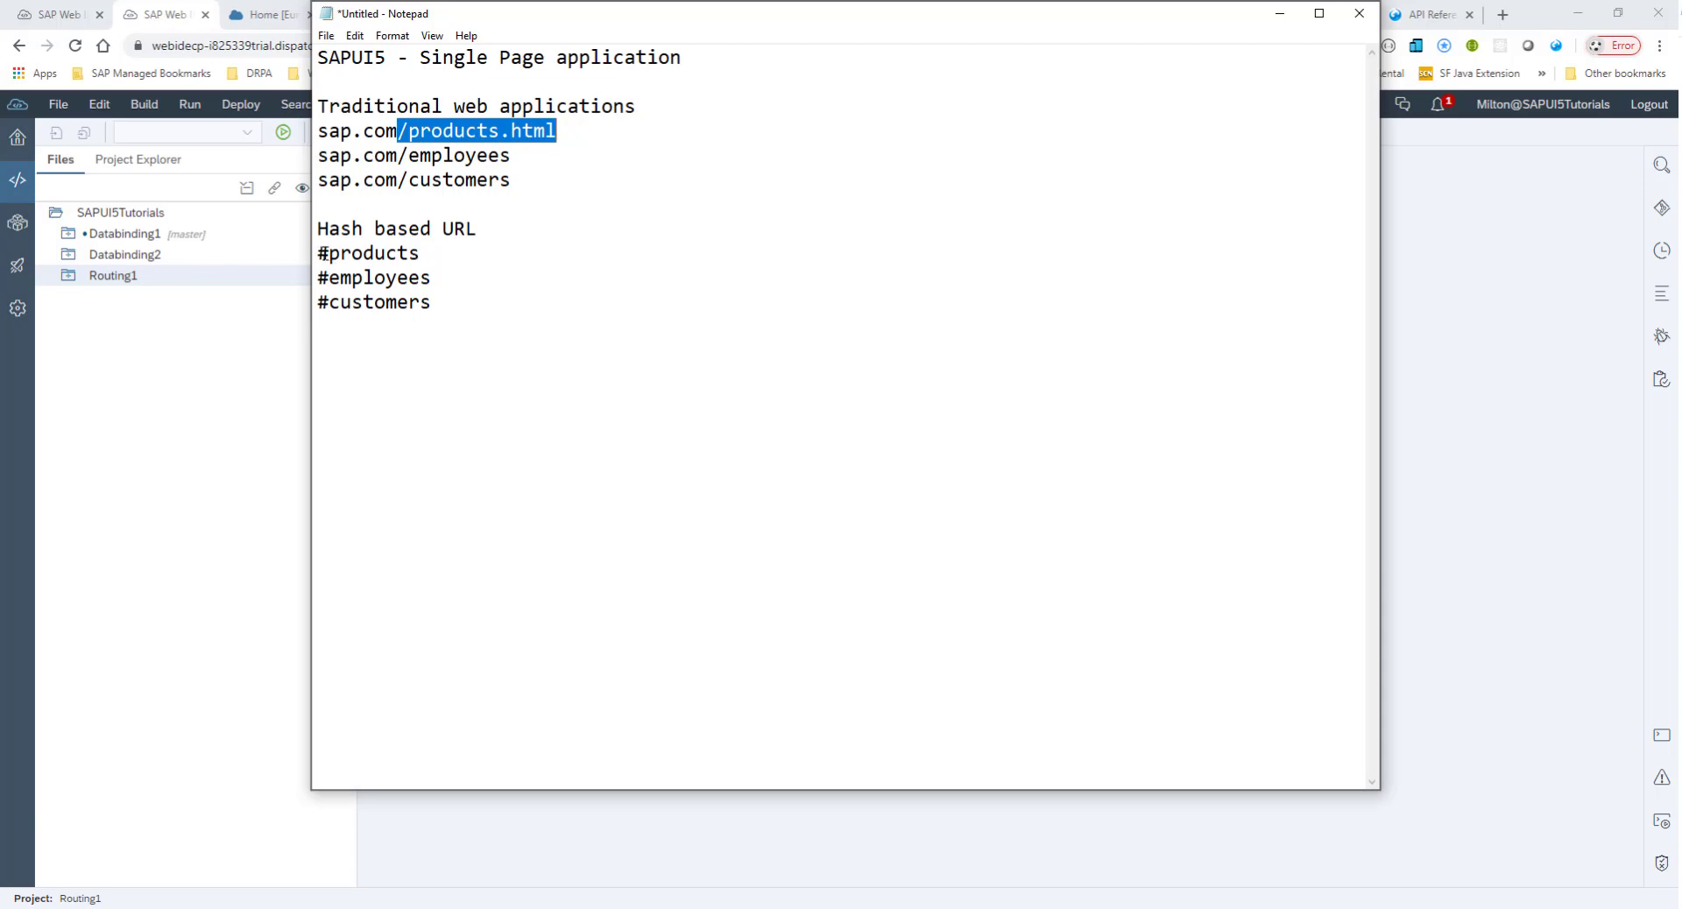
Switch to the SAPUI5 Navigation and Routing documentation page with the page-flow diagram.
left_click(375, 14)
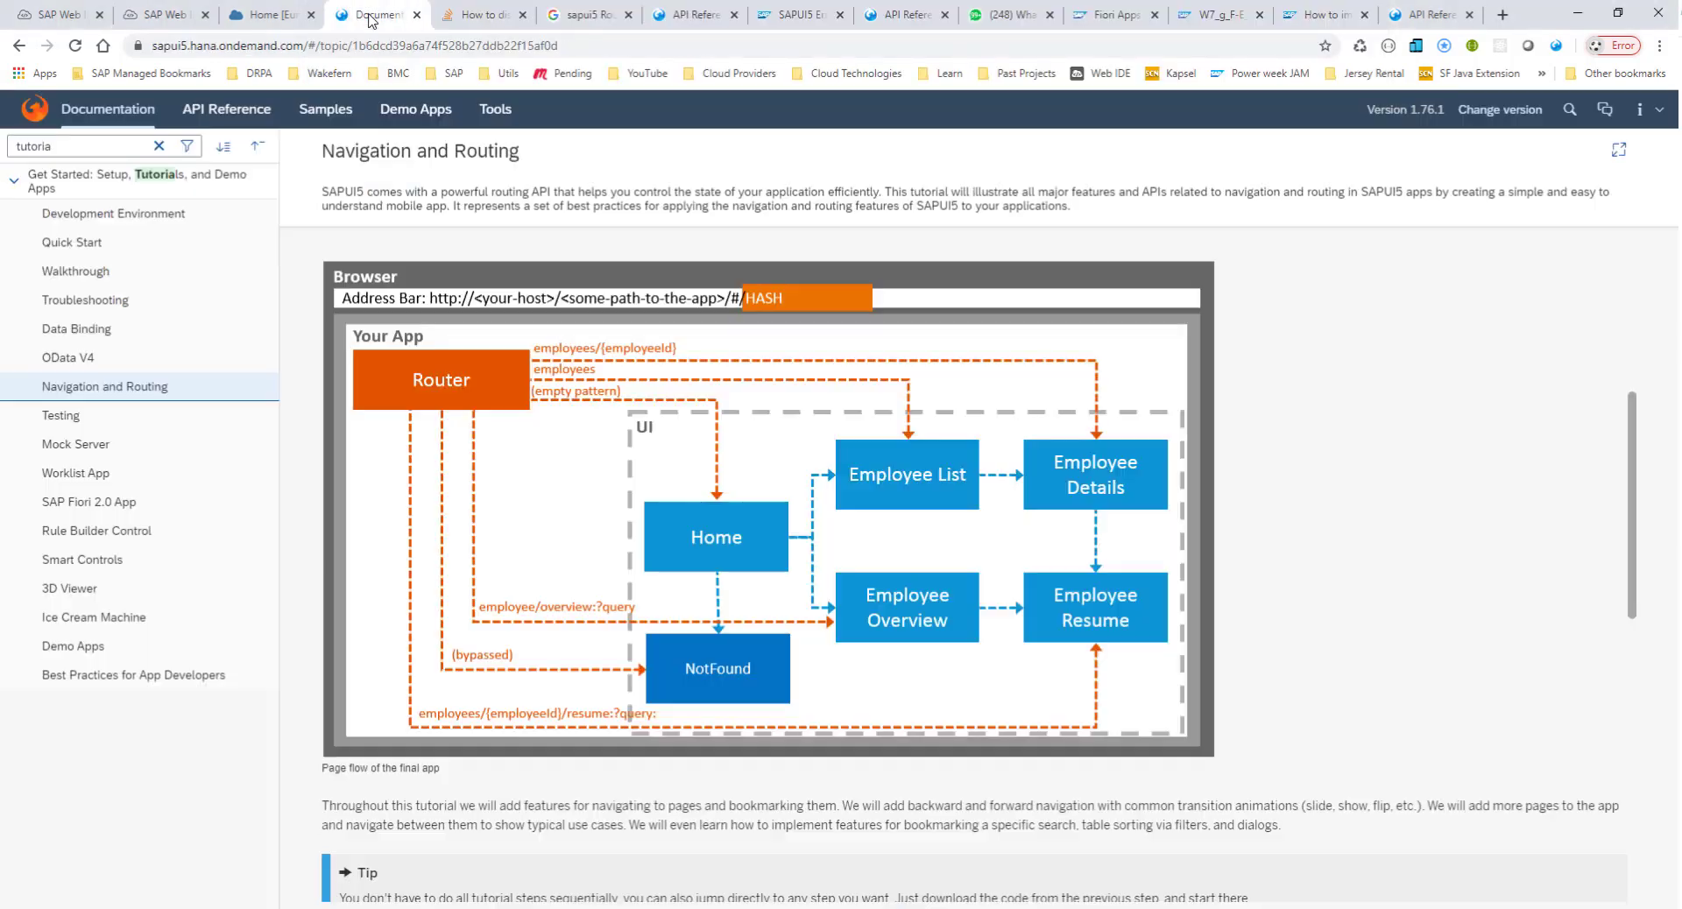
mouse_move(480, 419)
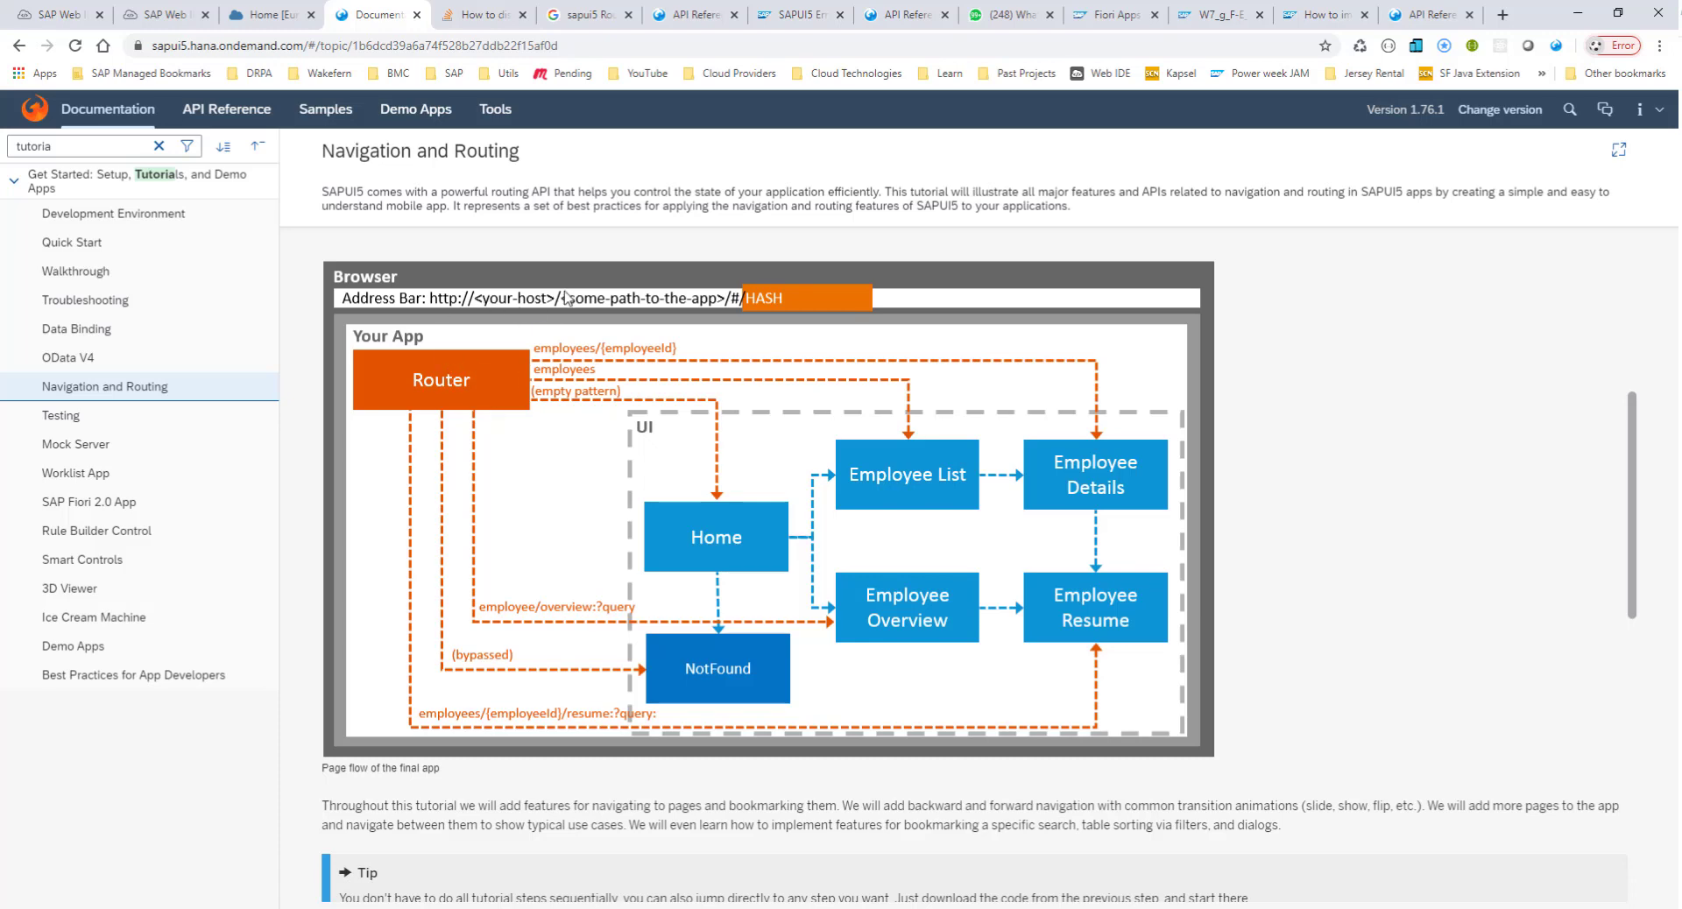
mouse_move(577, 280)
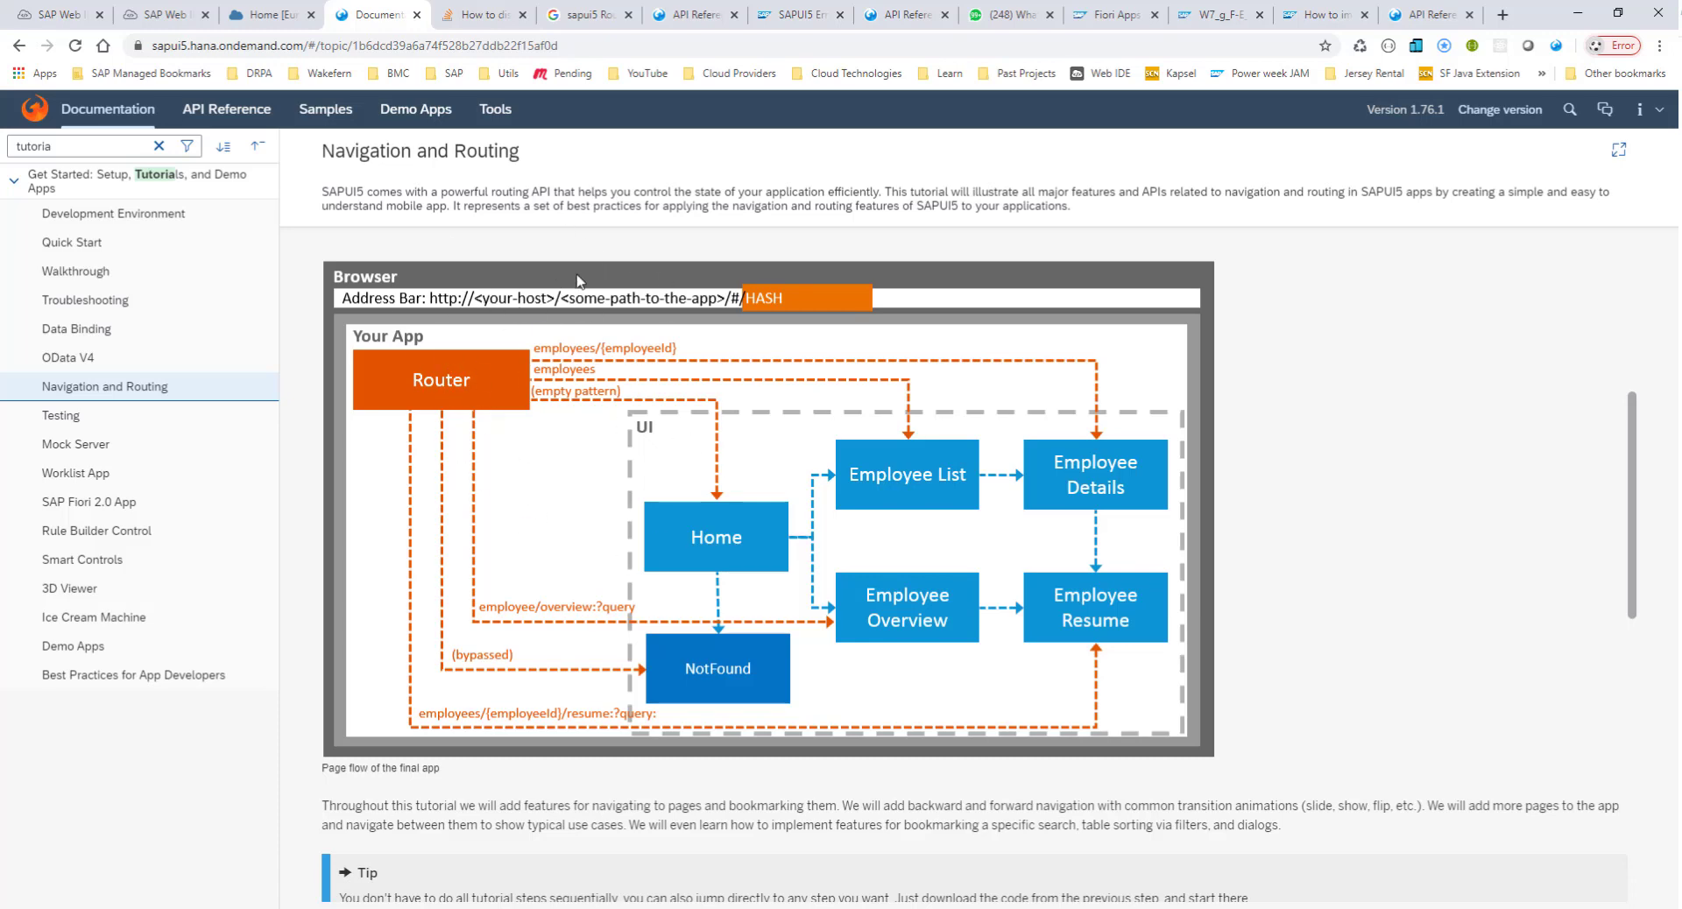
mouse_move(577, 382)
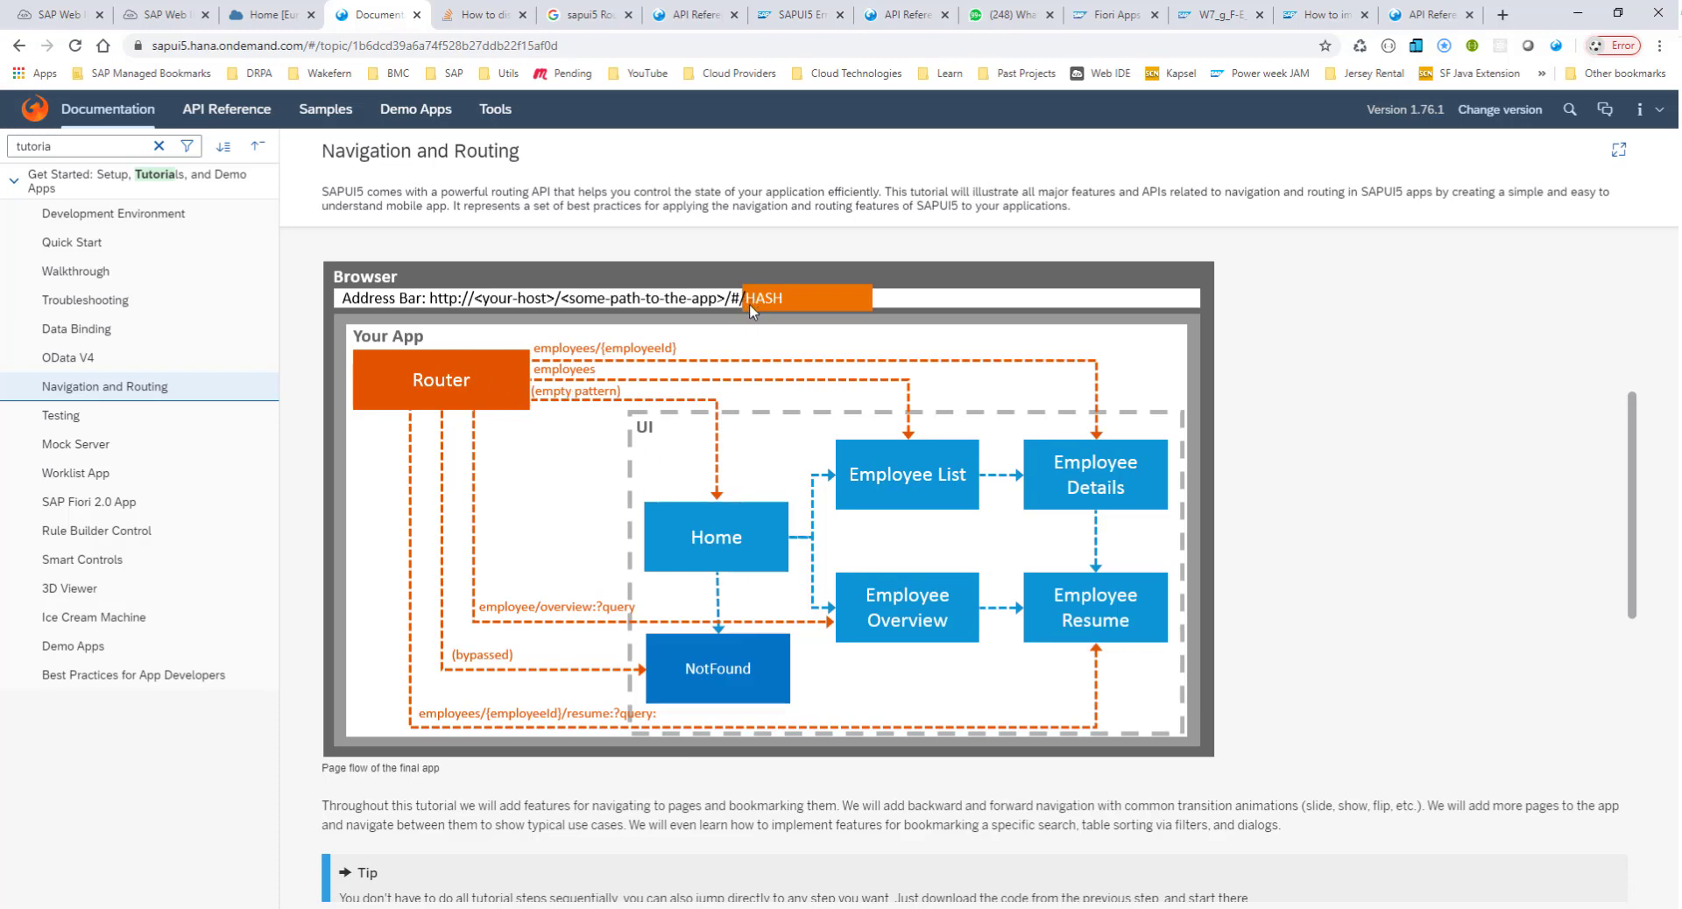
mouse_move(682, 515)
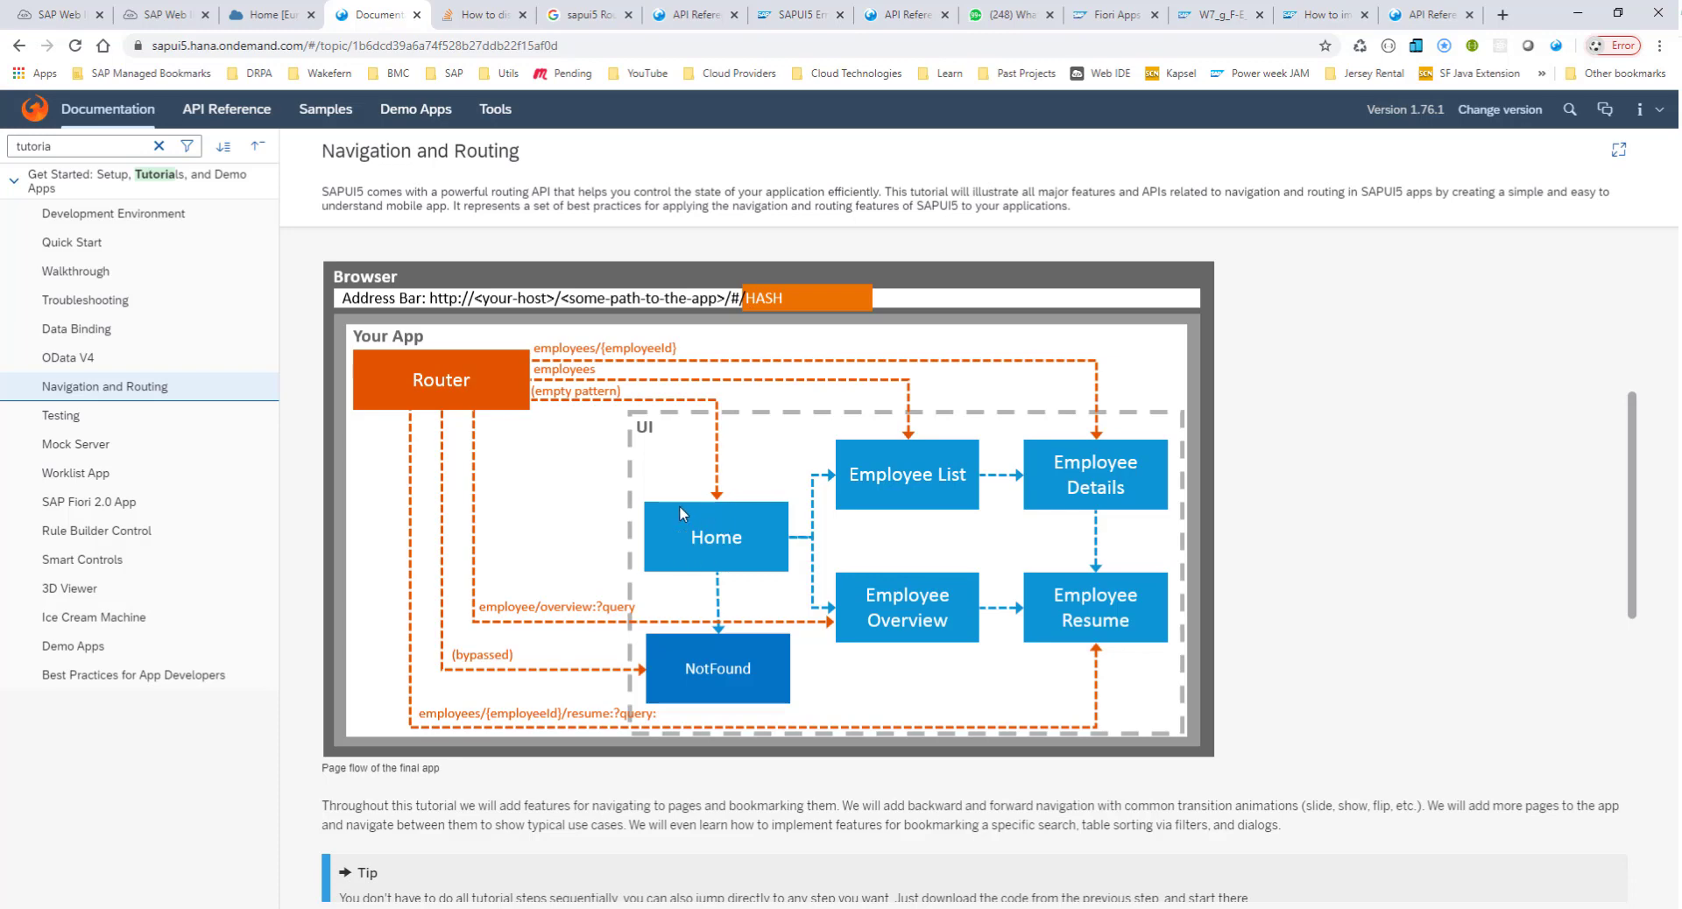
mouse_move(589, 413)
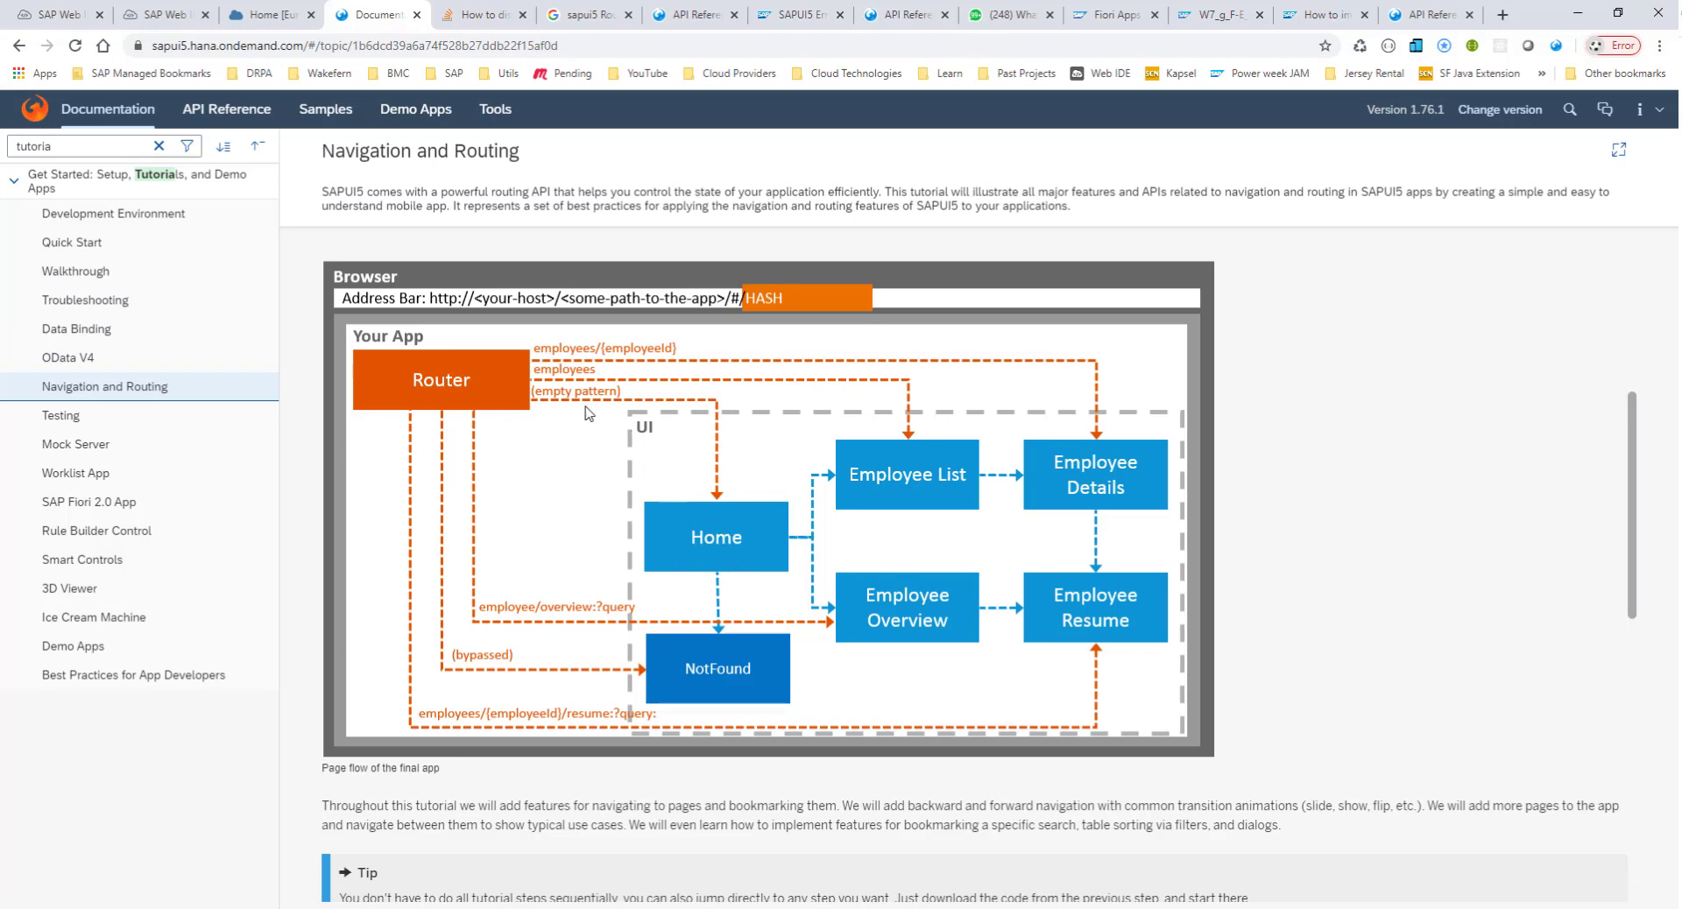
mouse_move(633, 414)
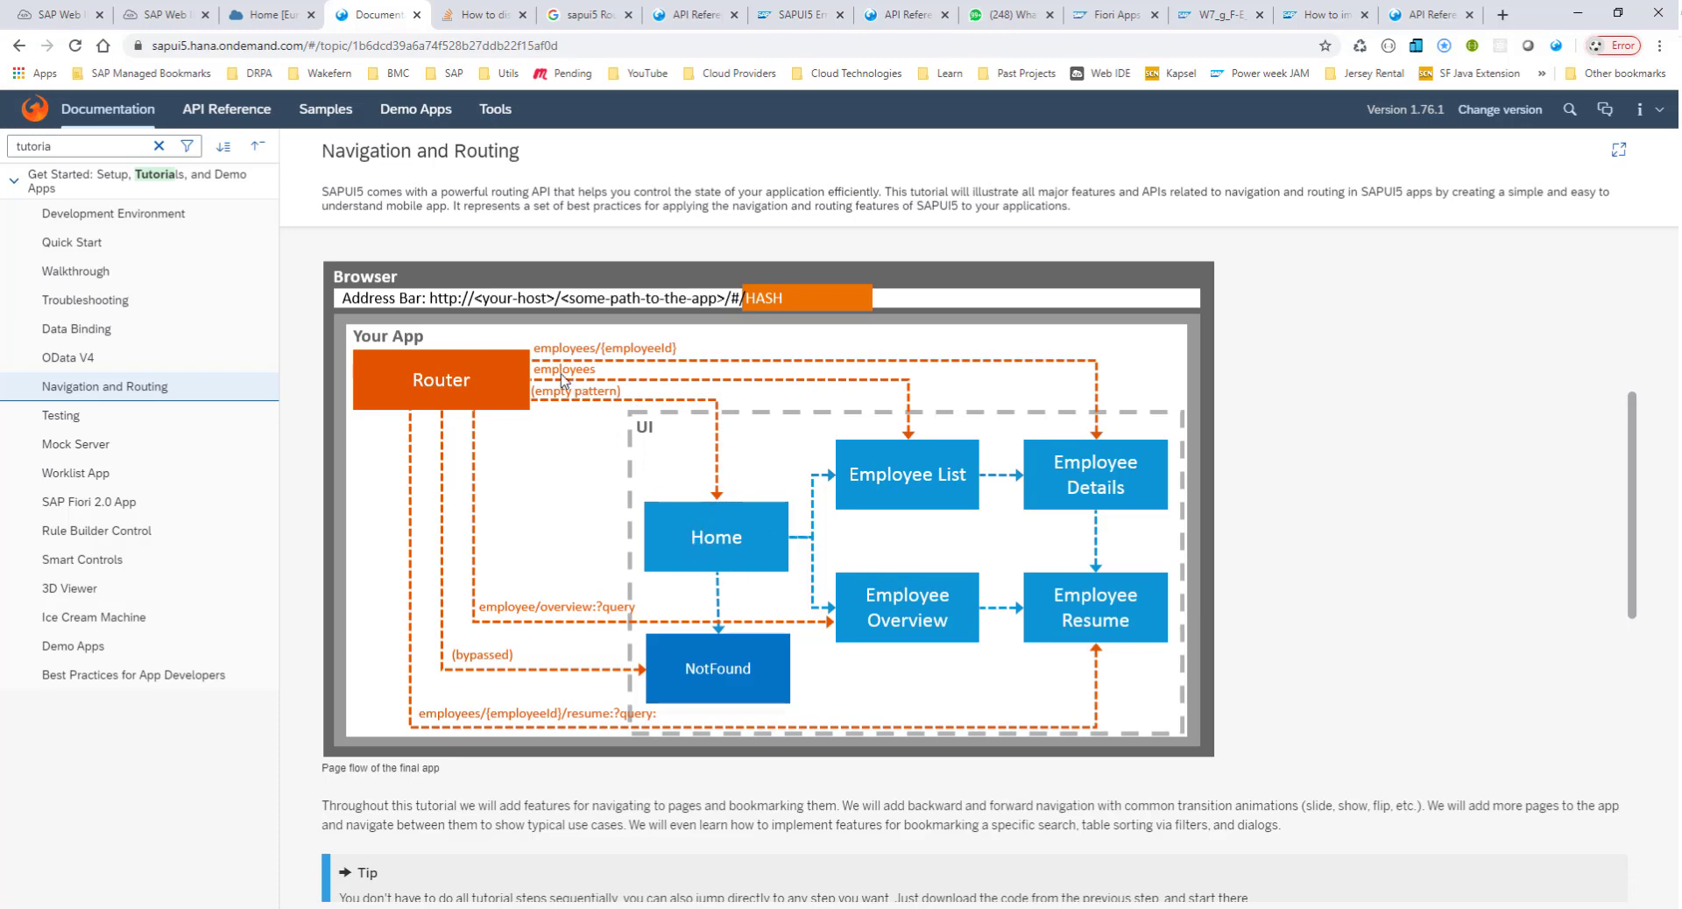
mouse_move(923, 421)
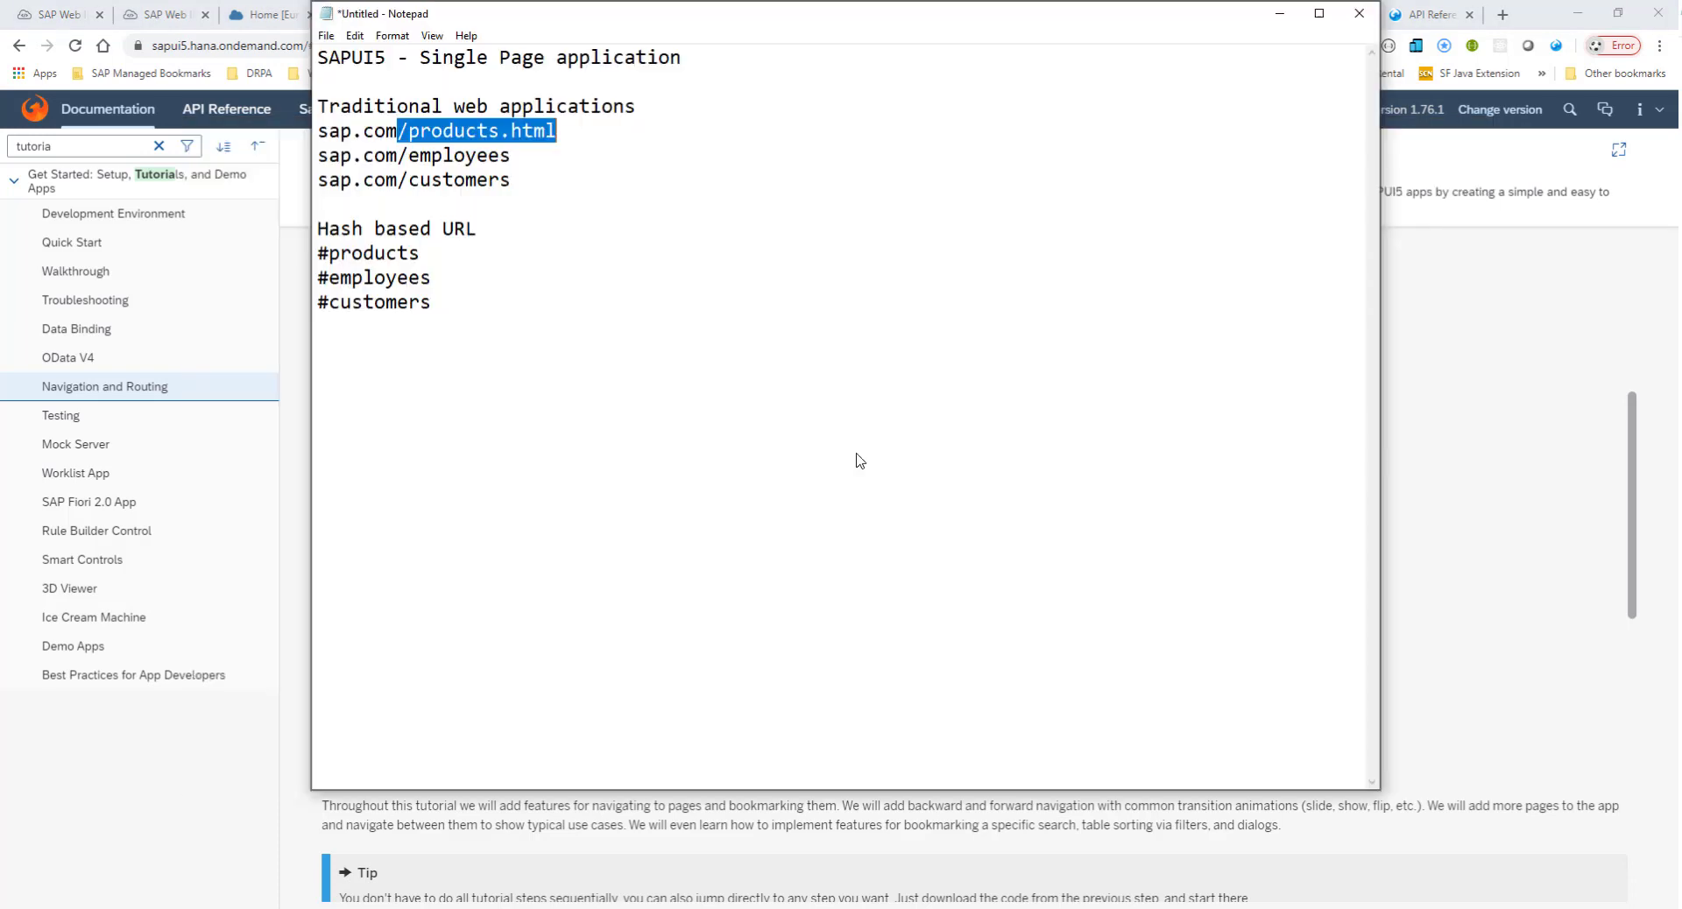
Write the mapping lines #products => Products.view.xml and #employees => Employees.view.xml.
left_click(459, 310)
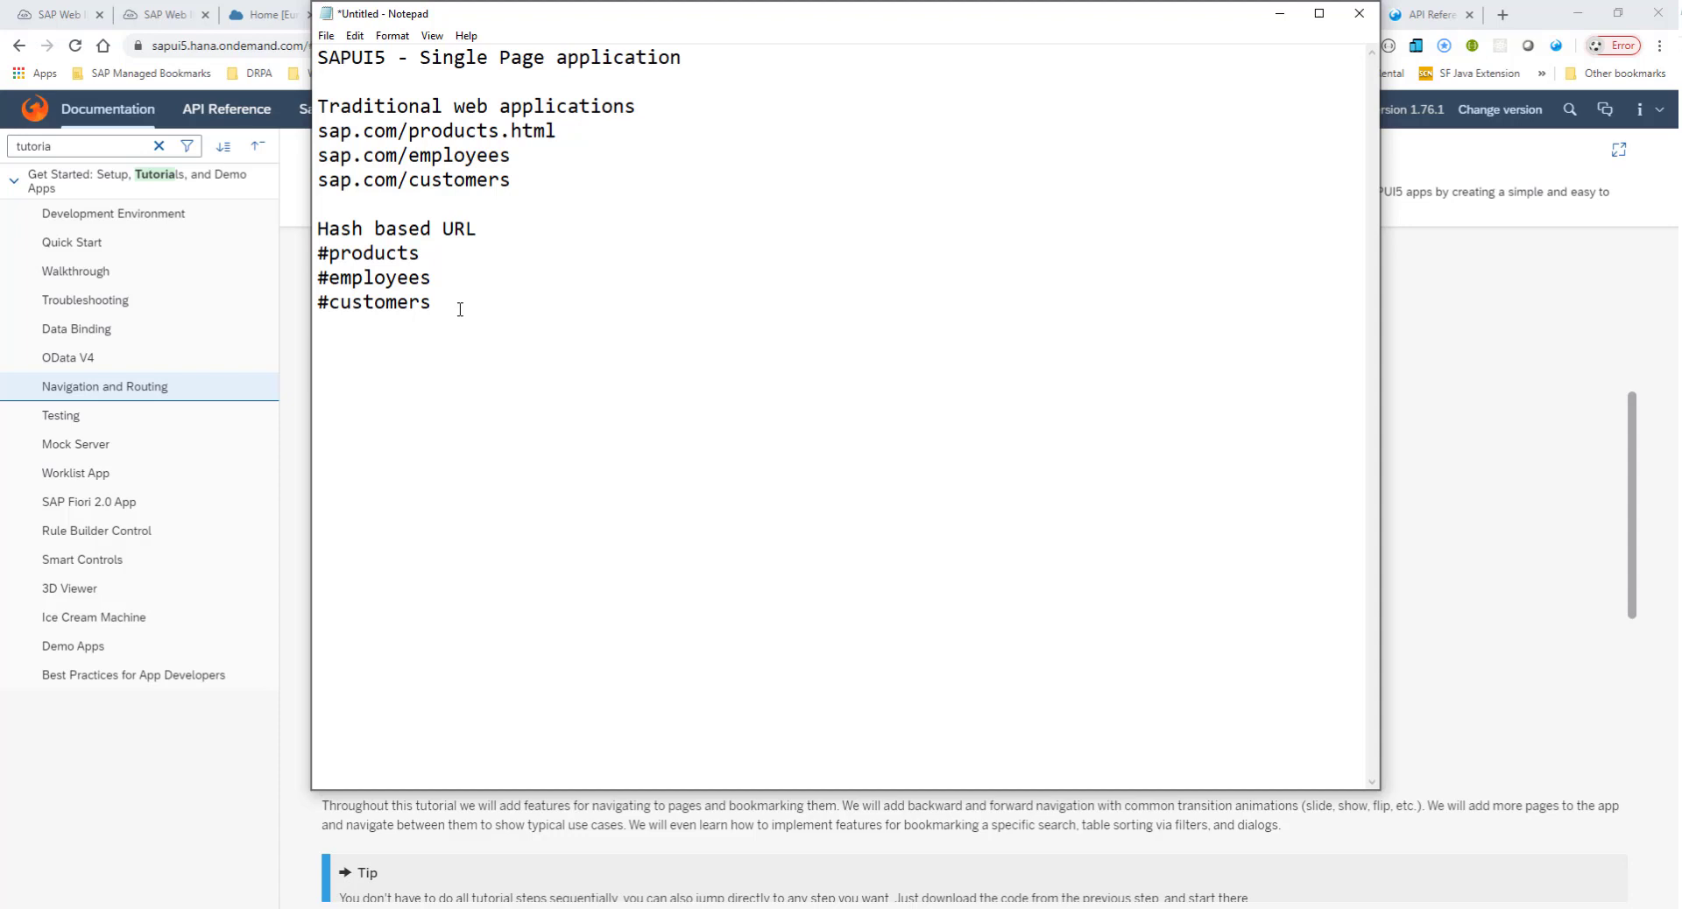
type("#")
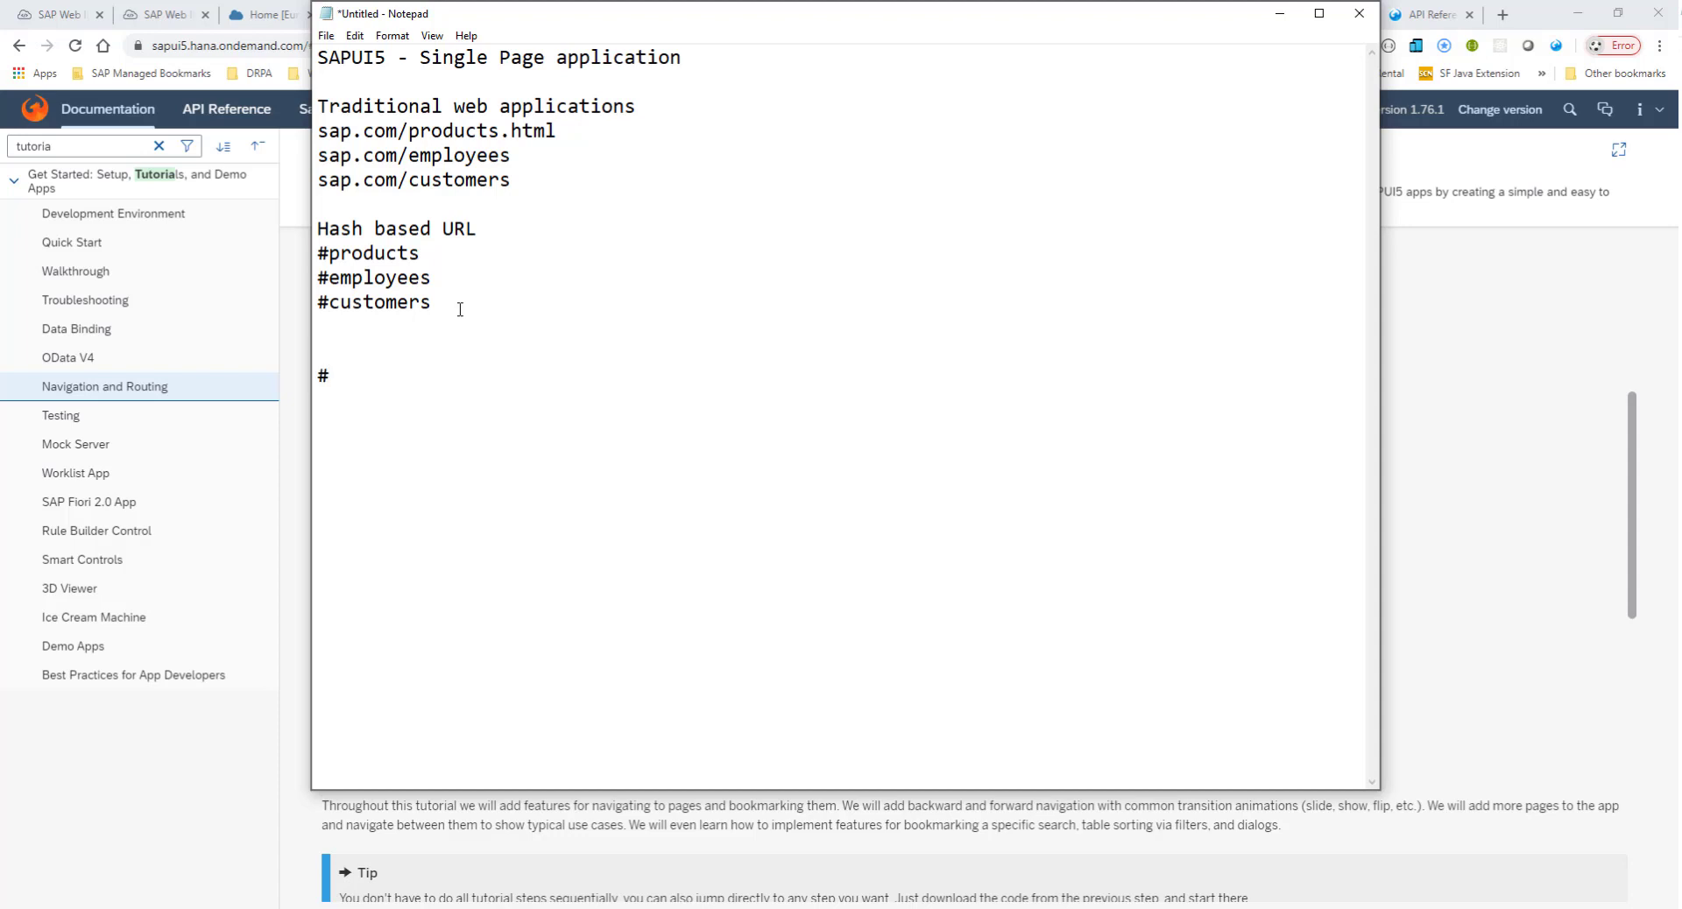
type("product")
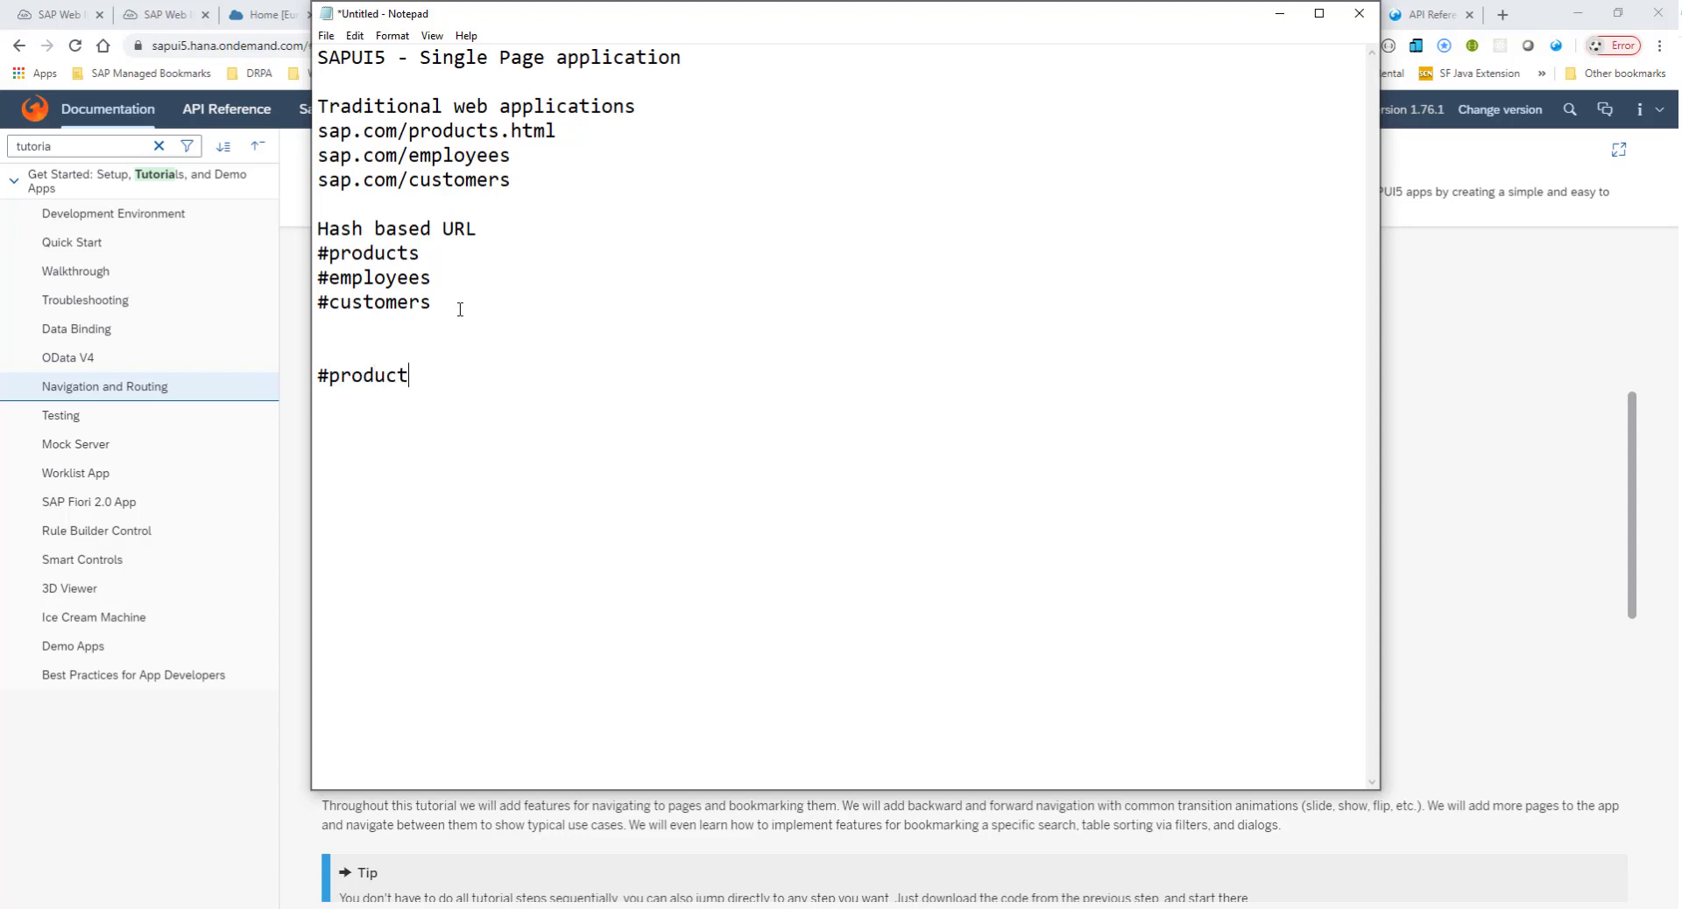
type("s =>")
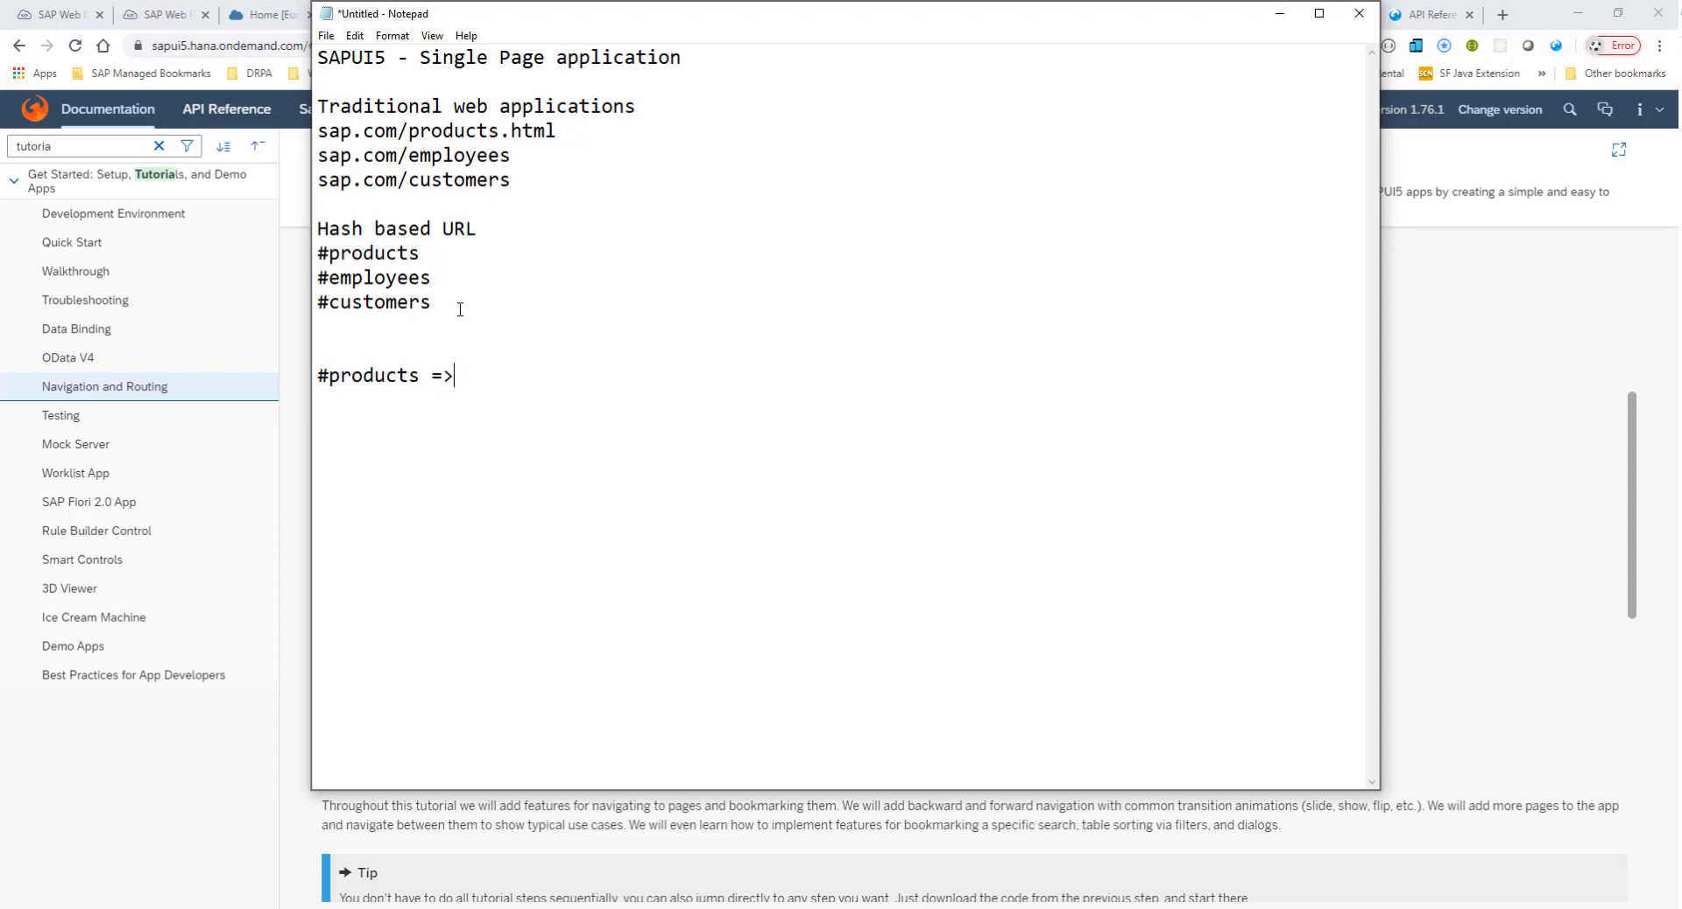
type("Products.vie")
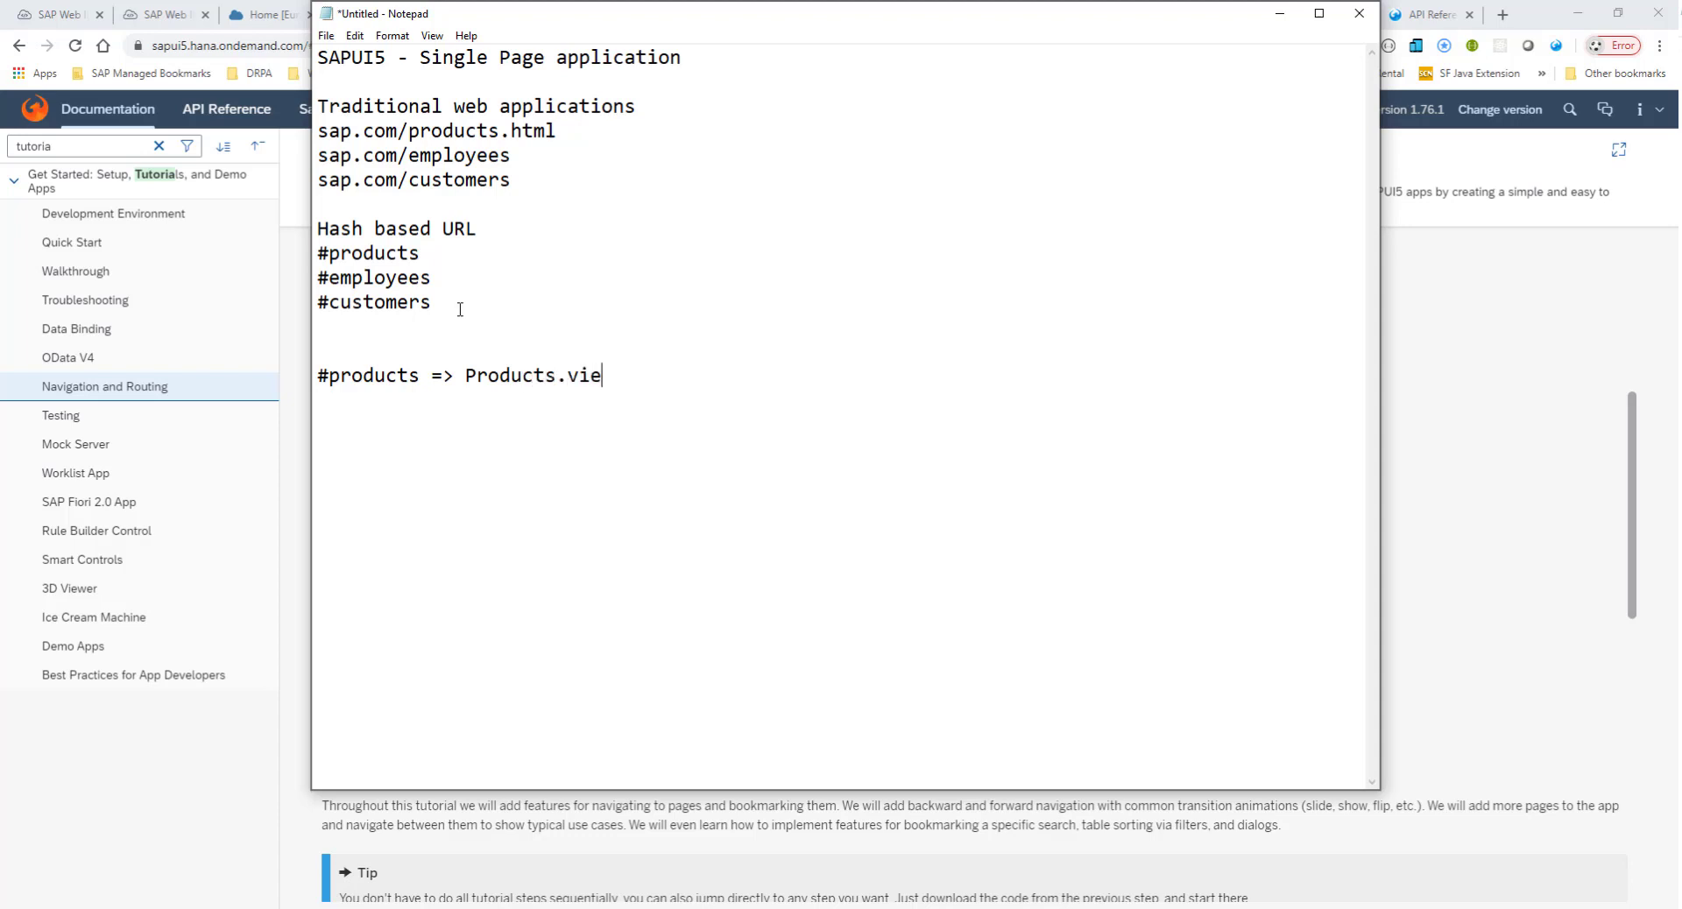
type("w.xml")
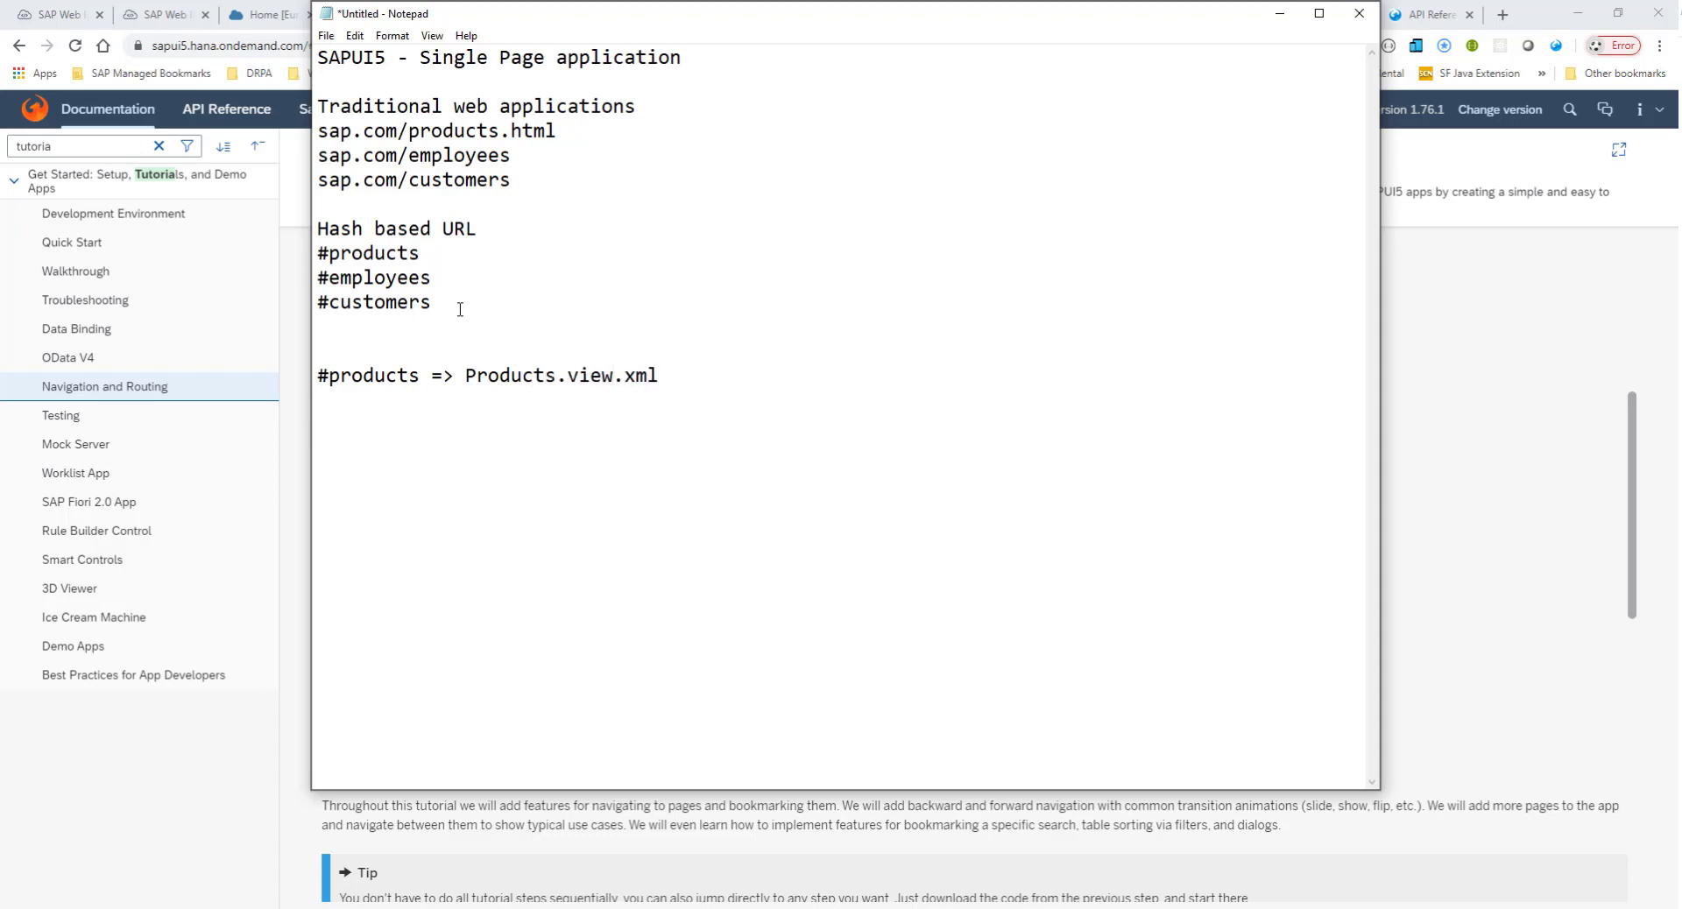
type("#employ")
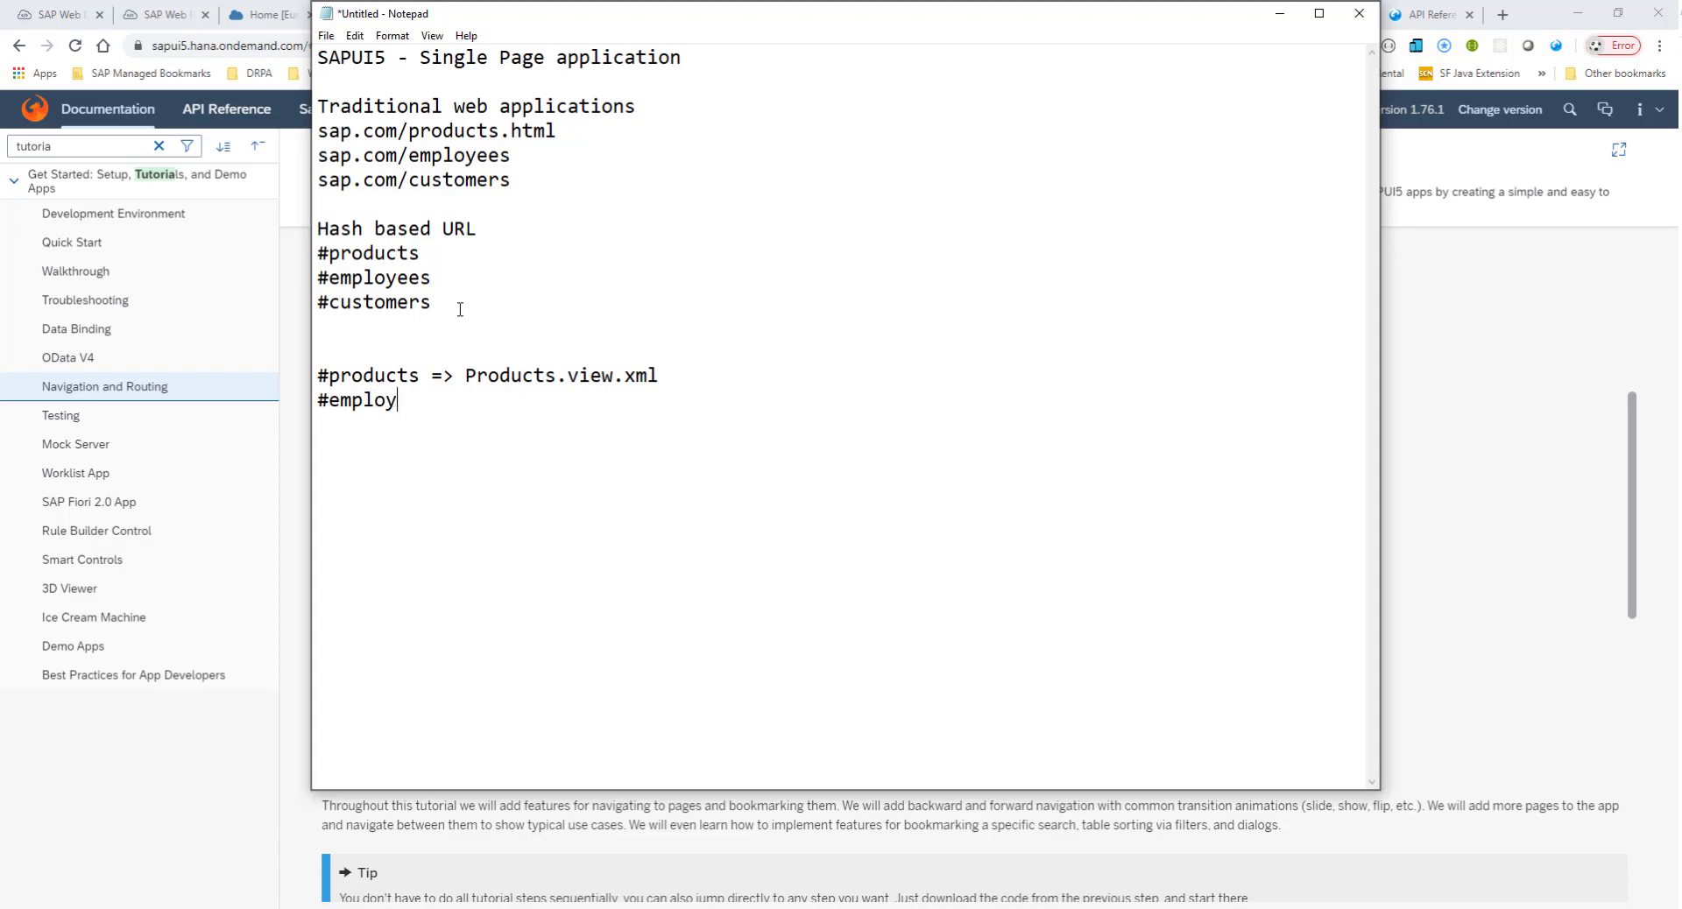
type("ees")
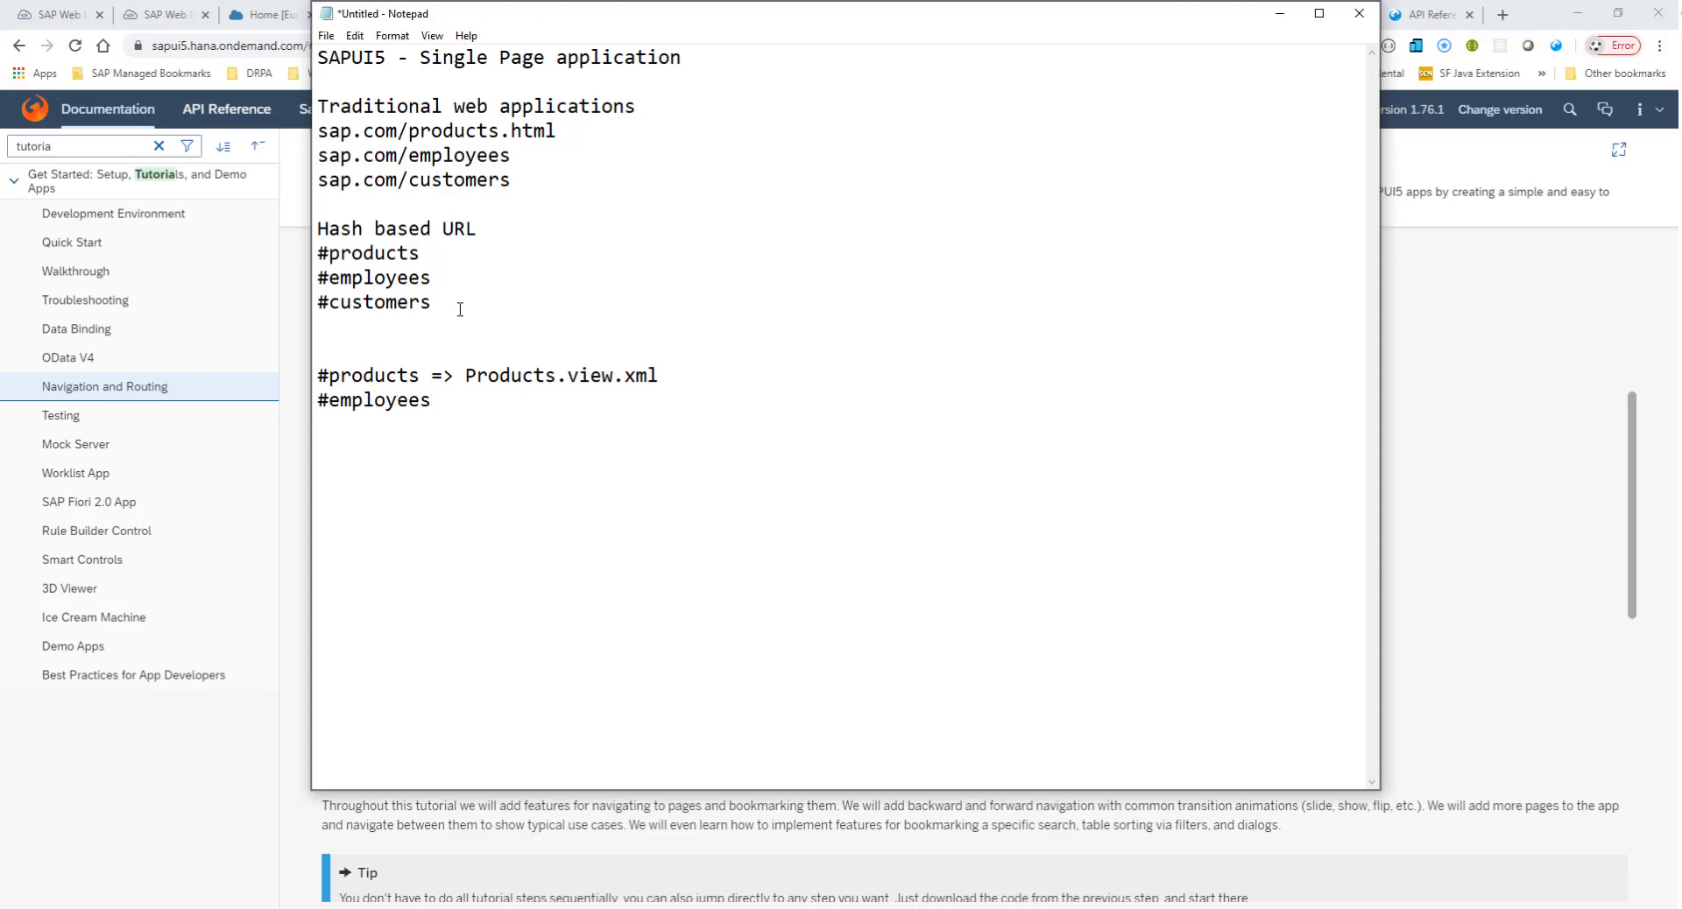
type("=> Emp")
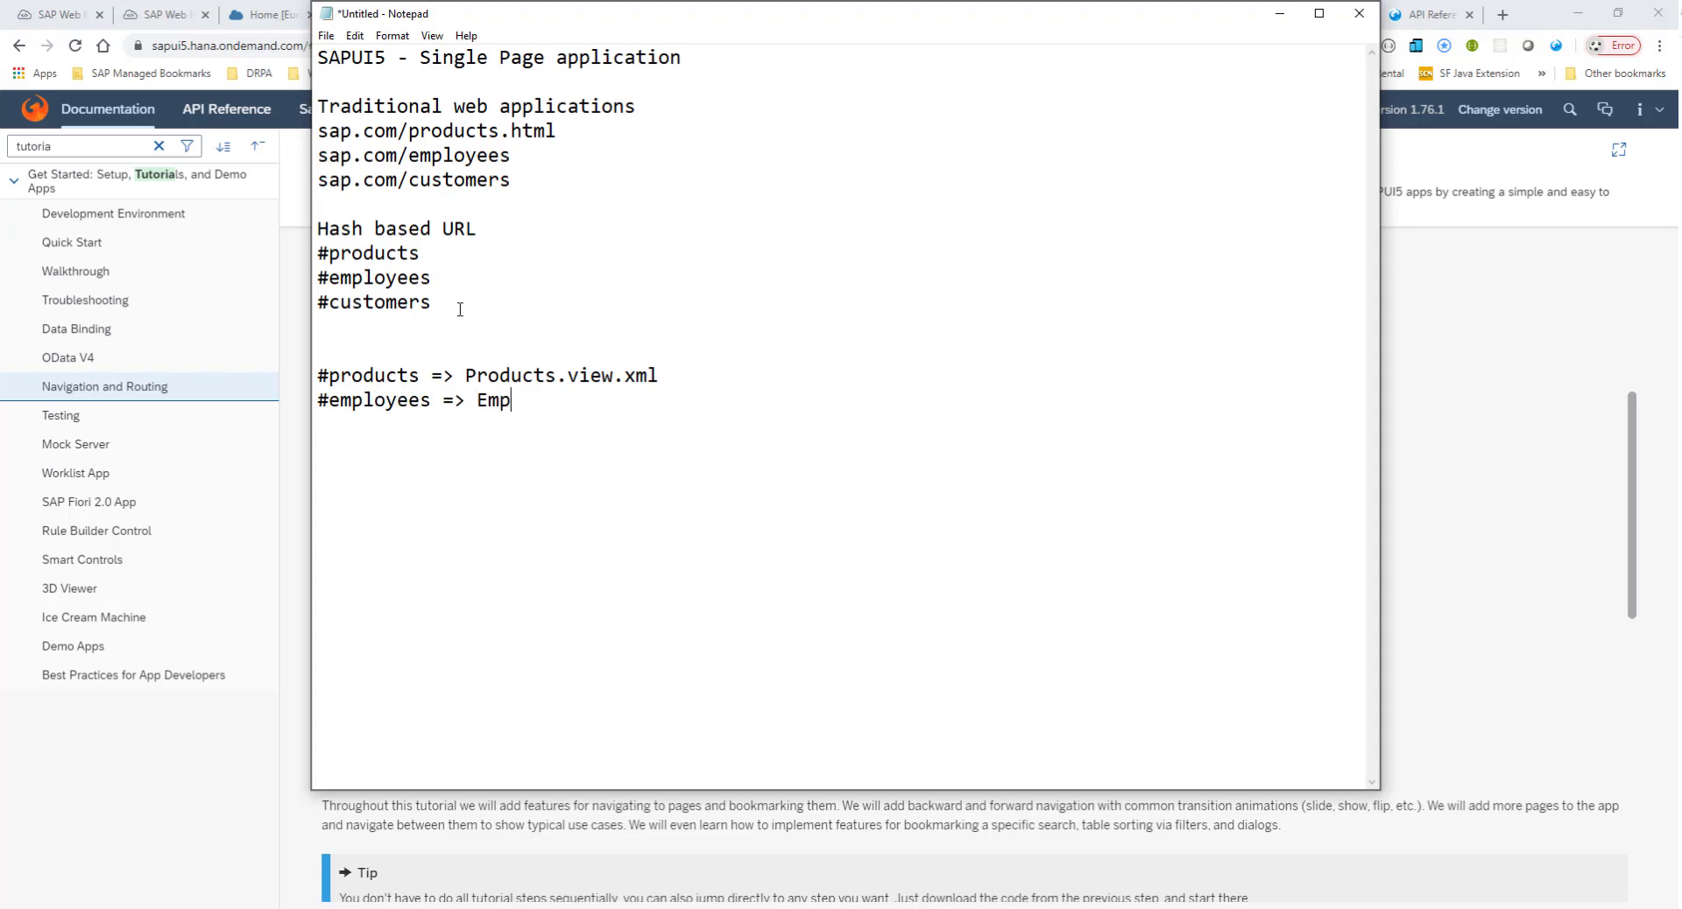
type("loyees.view")
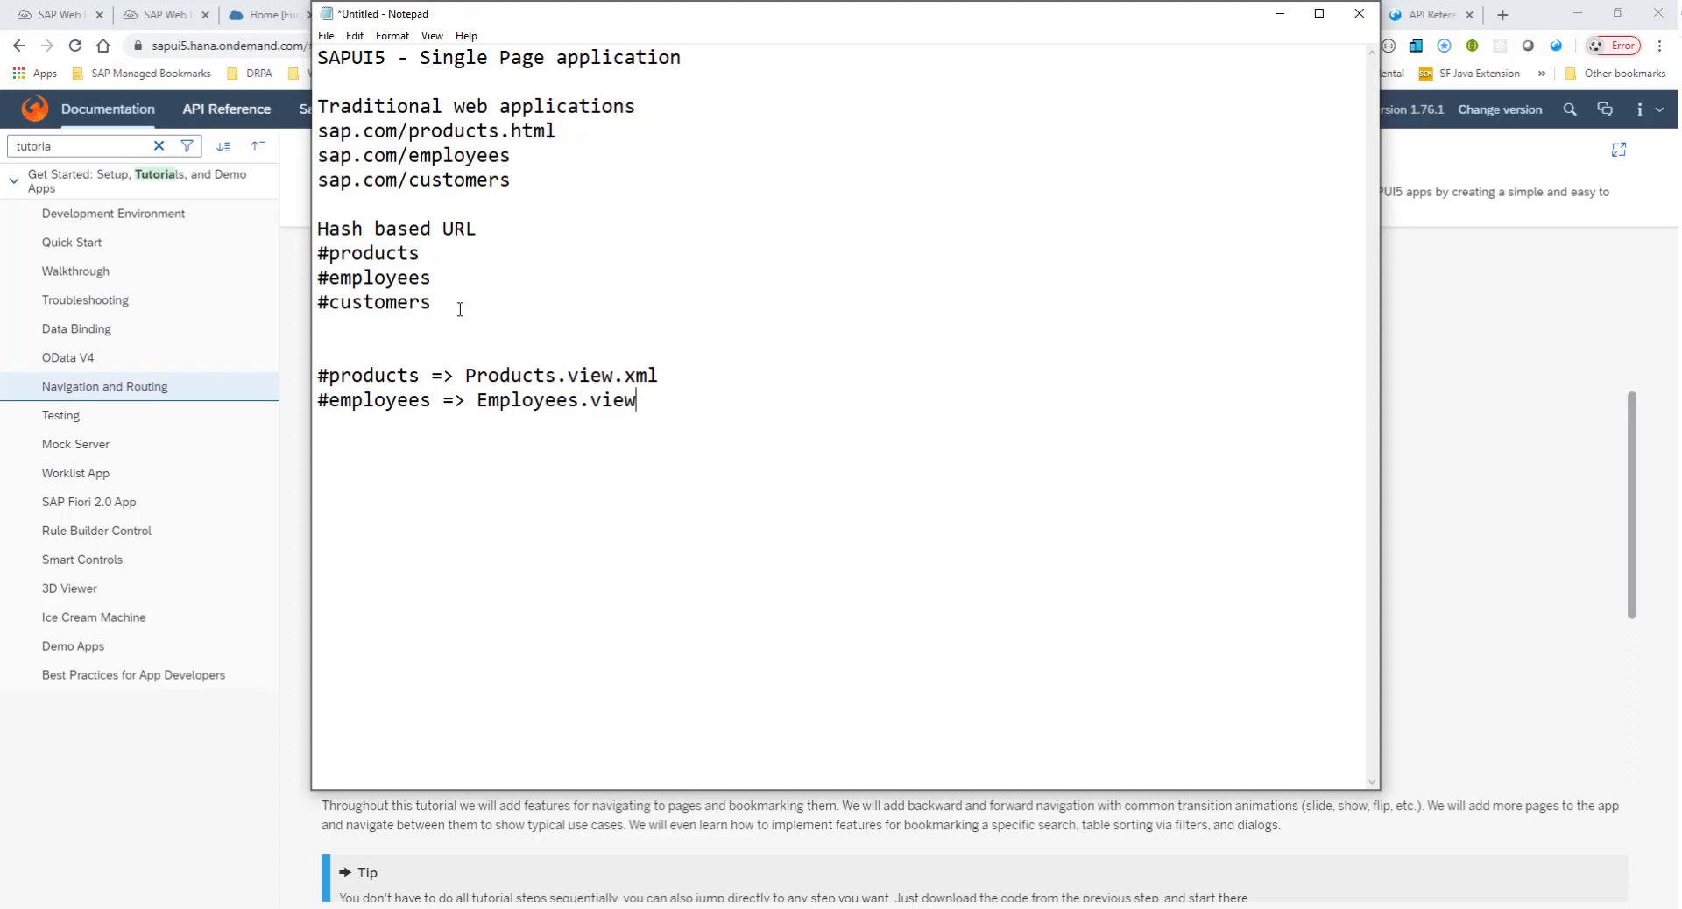
type(".xml")
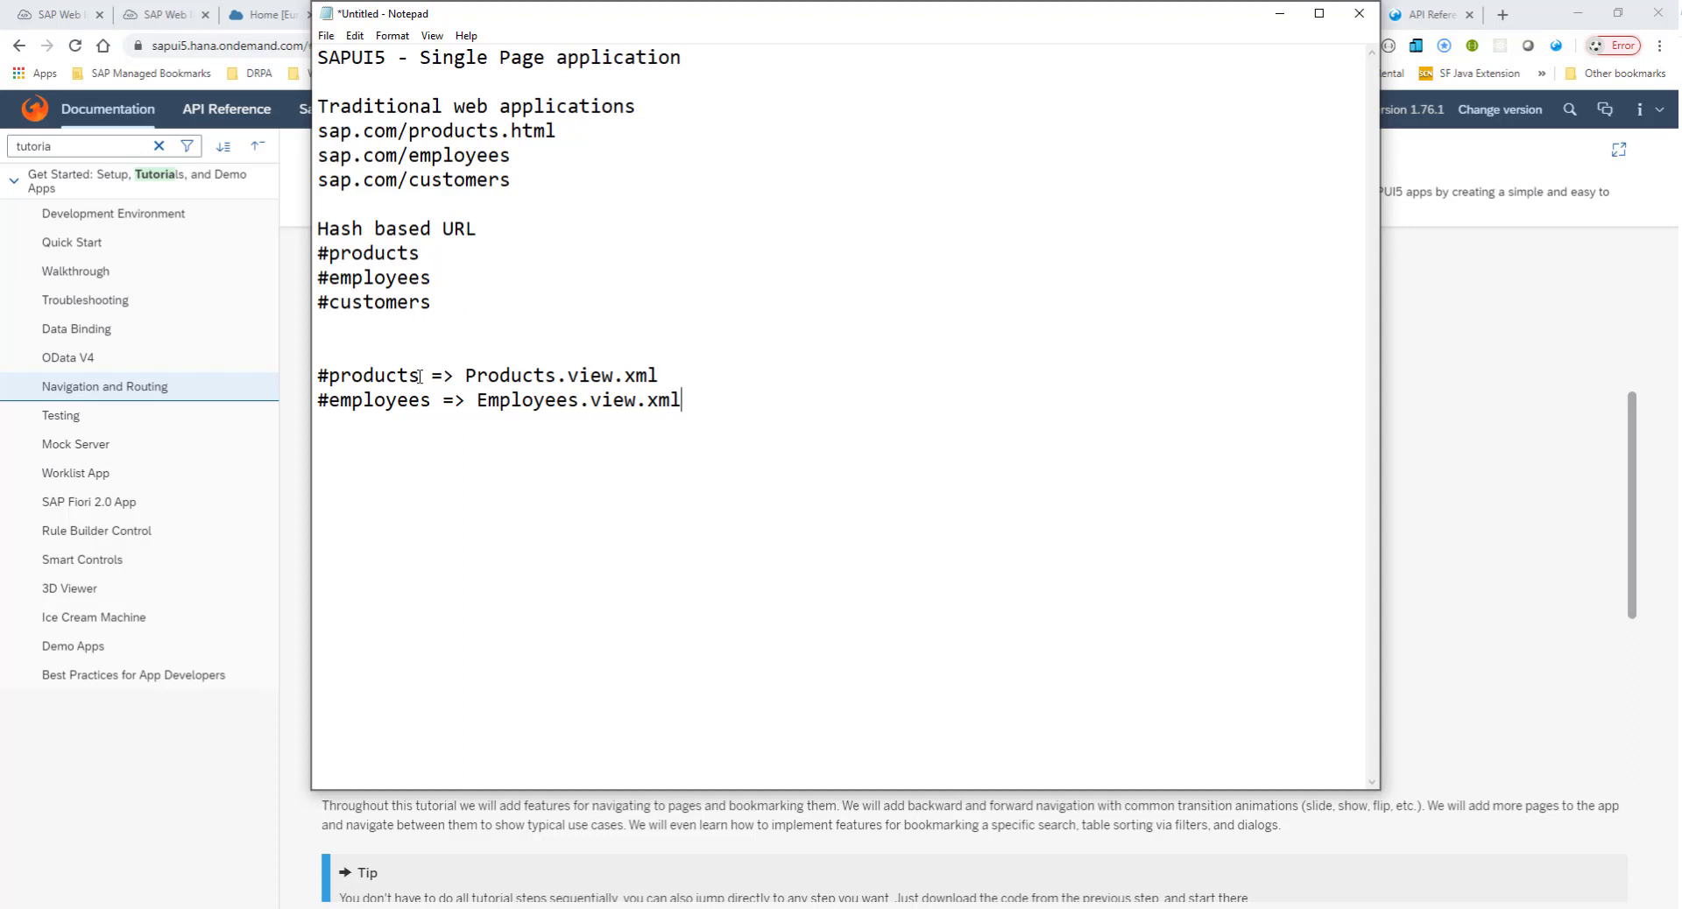
Highlight the word products and its view file in the mapping notes.
double_click(373, 375)
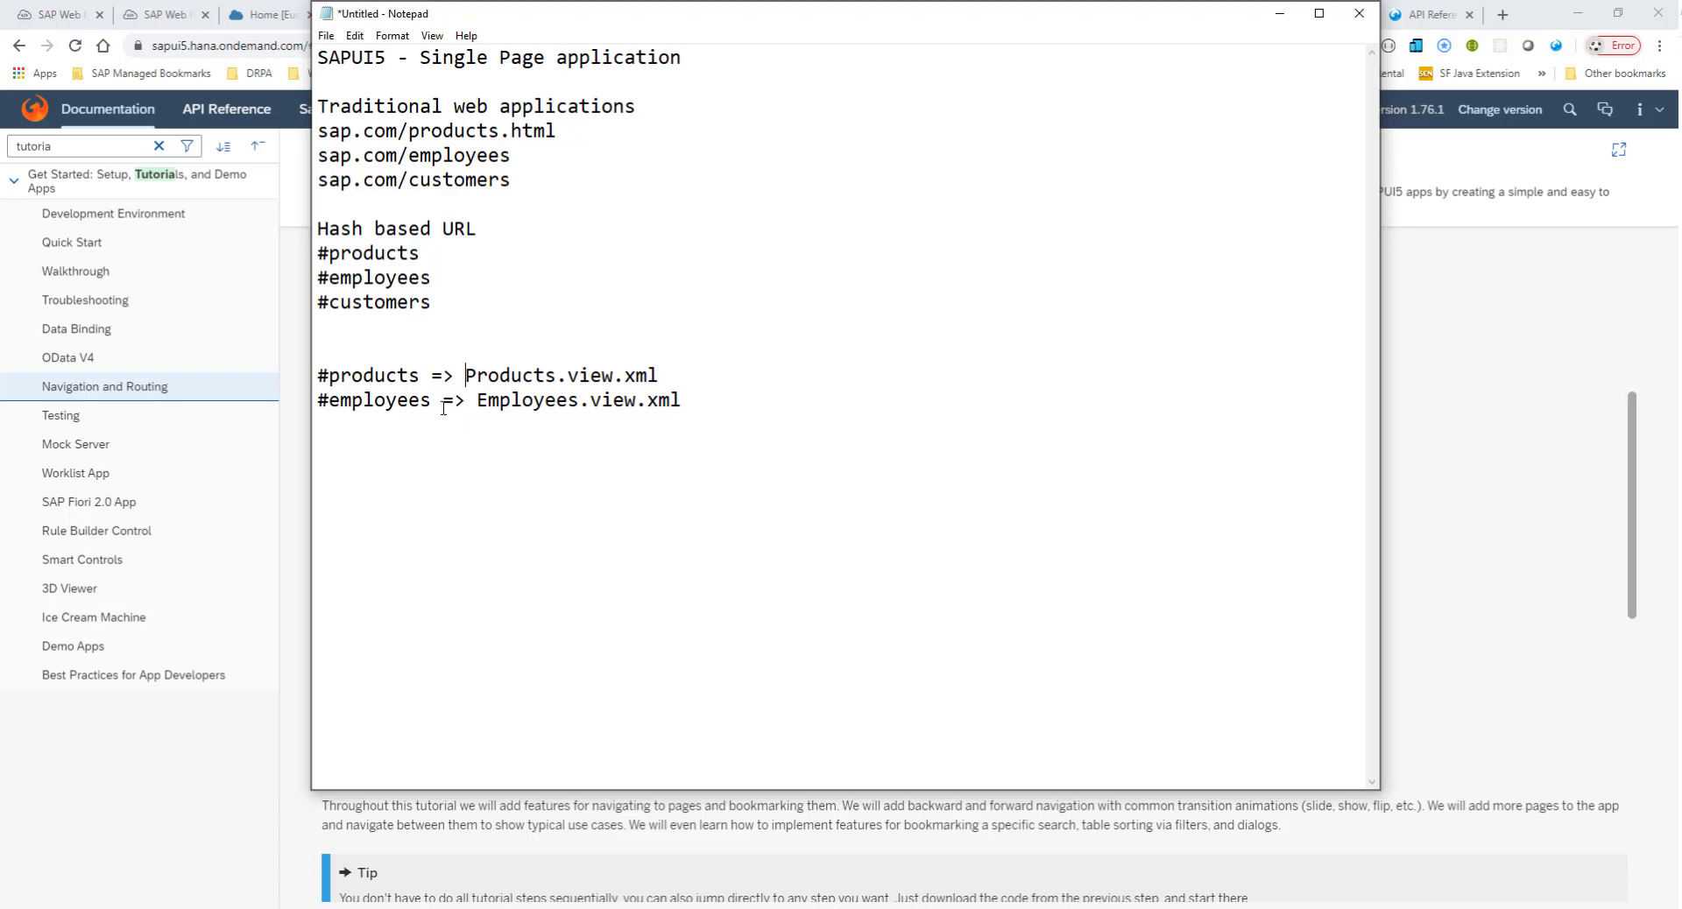
mouse_move(451, 415)
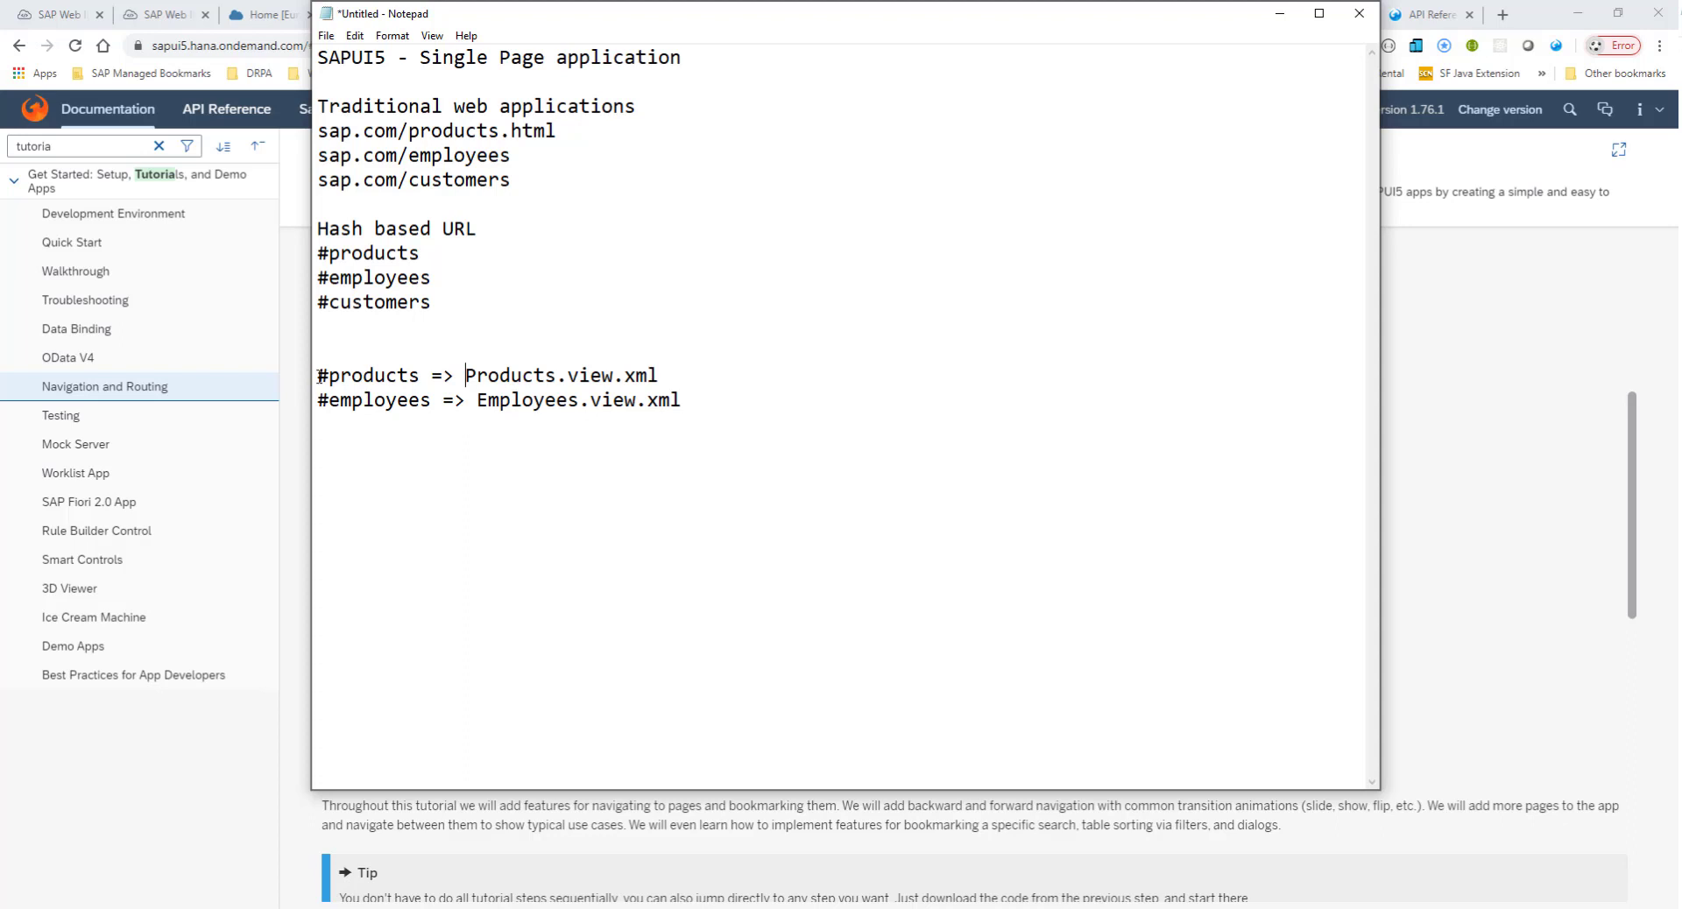
double_click(368, 375)
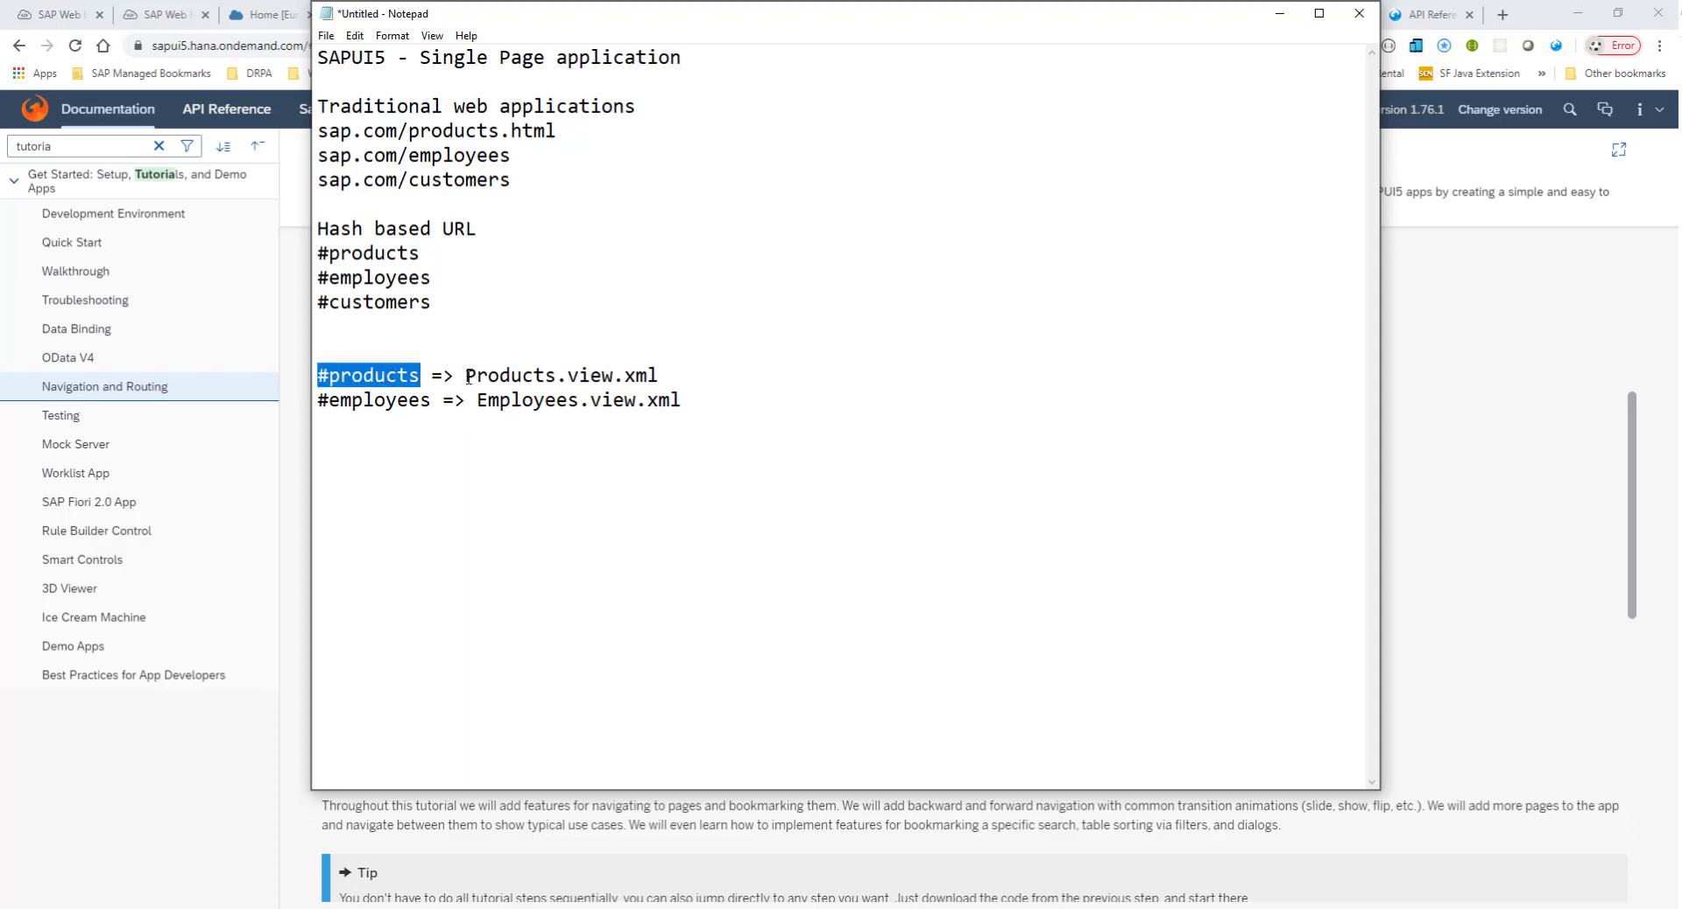
double_click(561, 375)
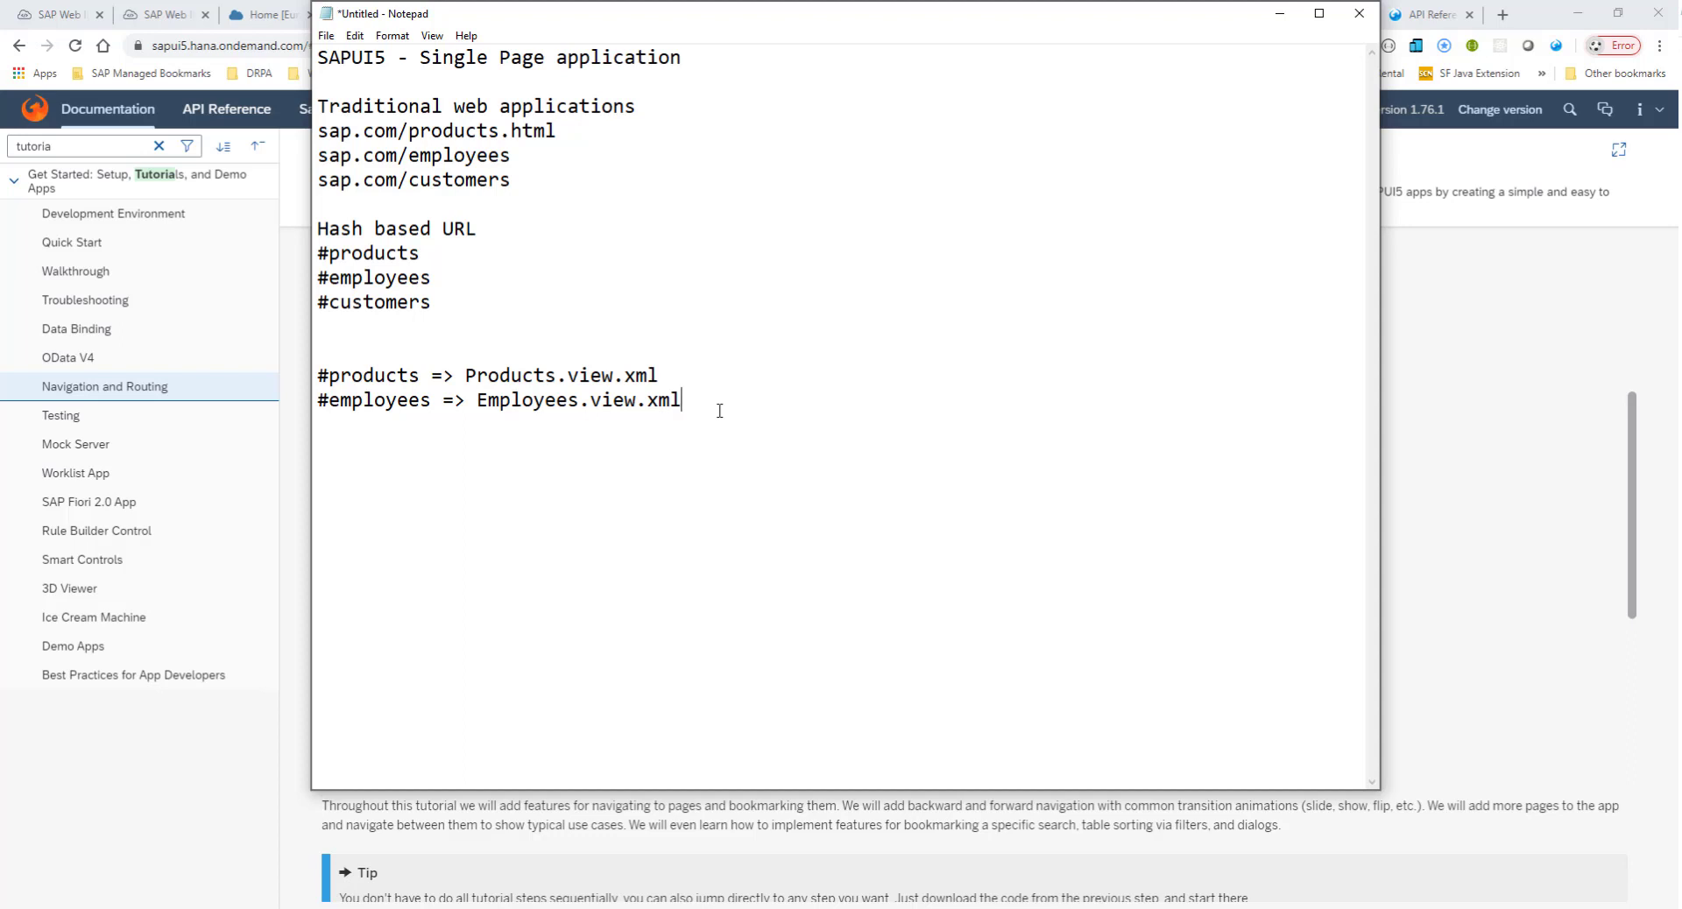
mouse_move(198, 51)
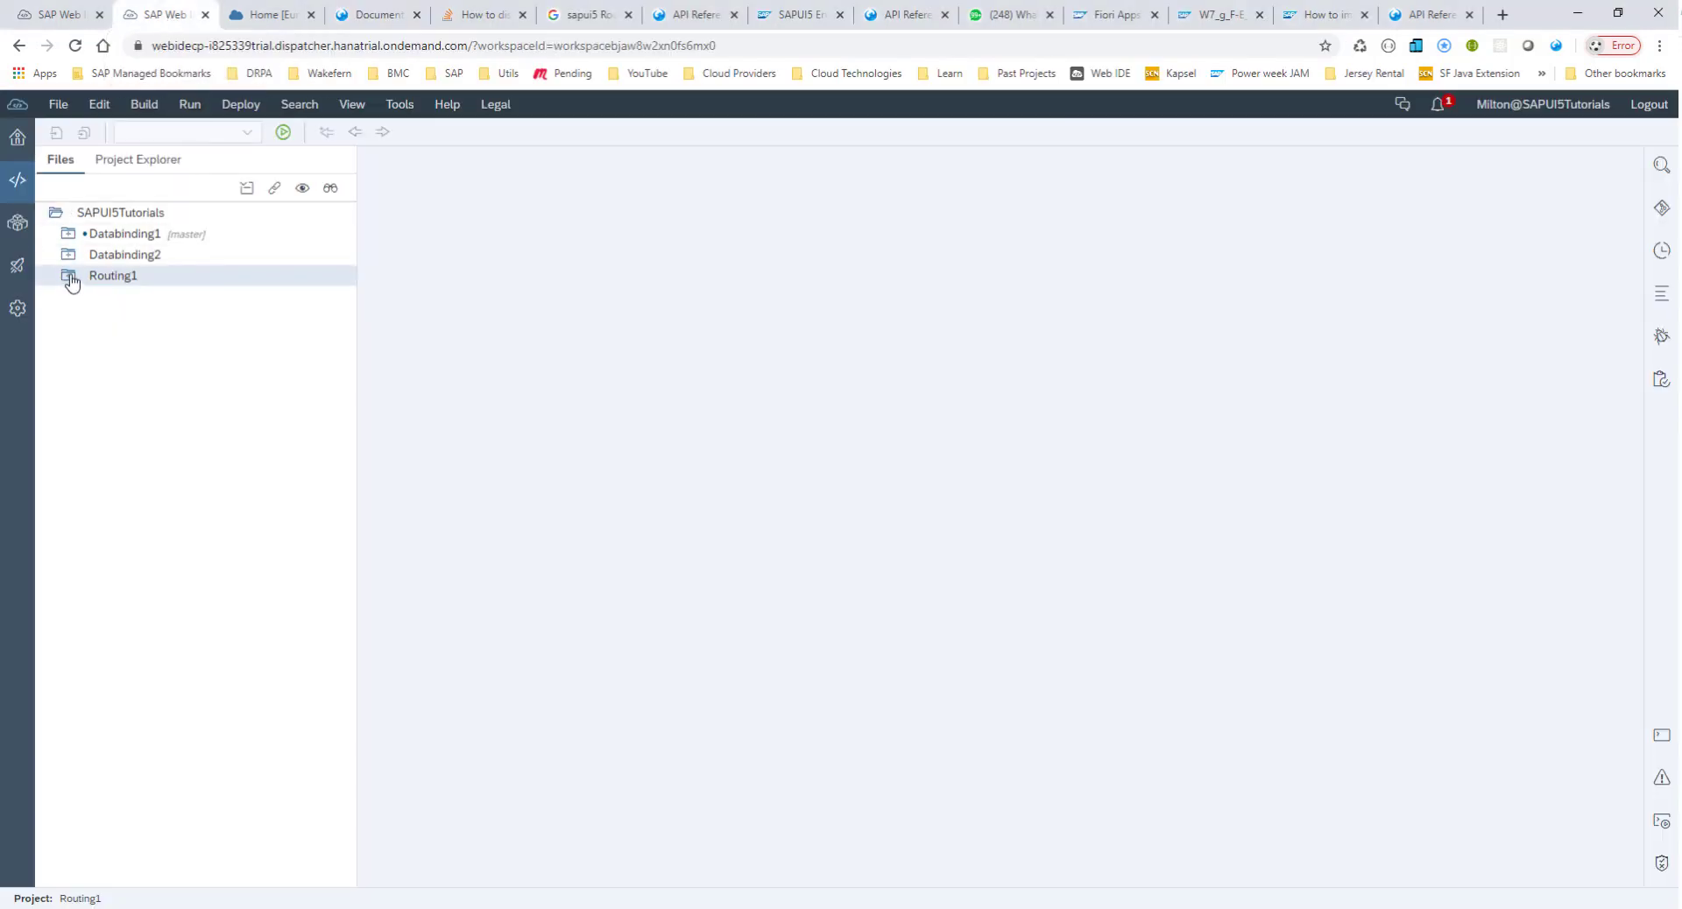
Open Routing1's manifest.json and review its routing config and targets blocks.
left_click(68, 275)
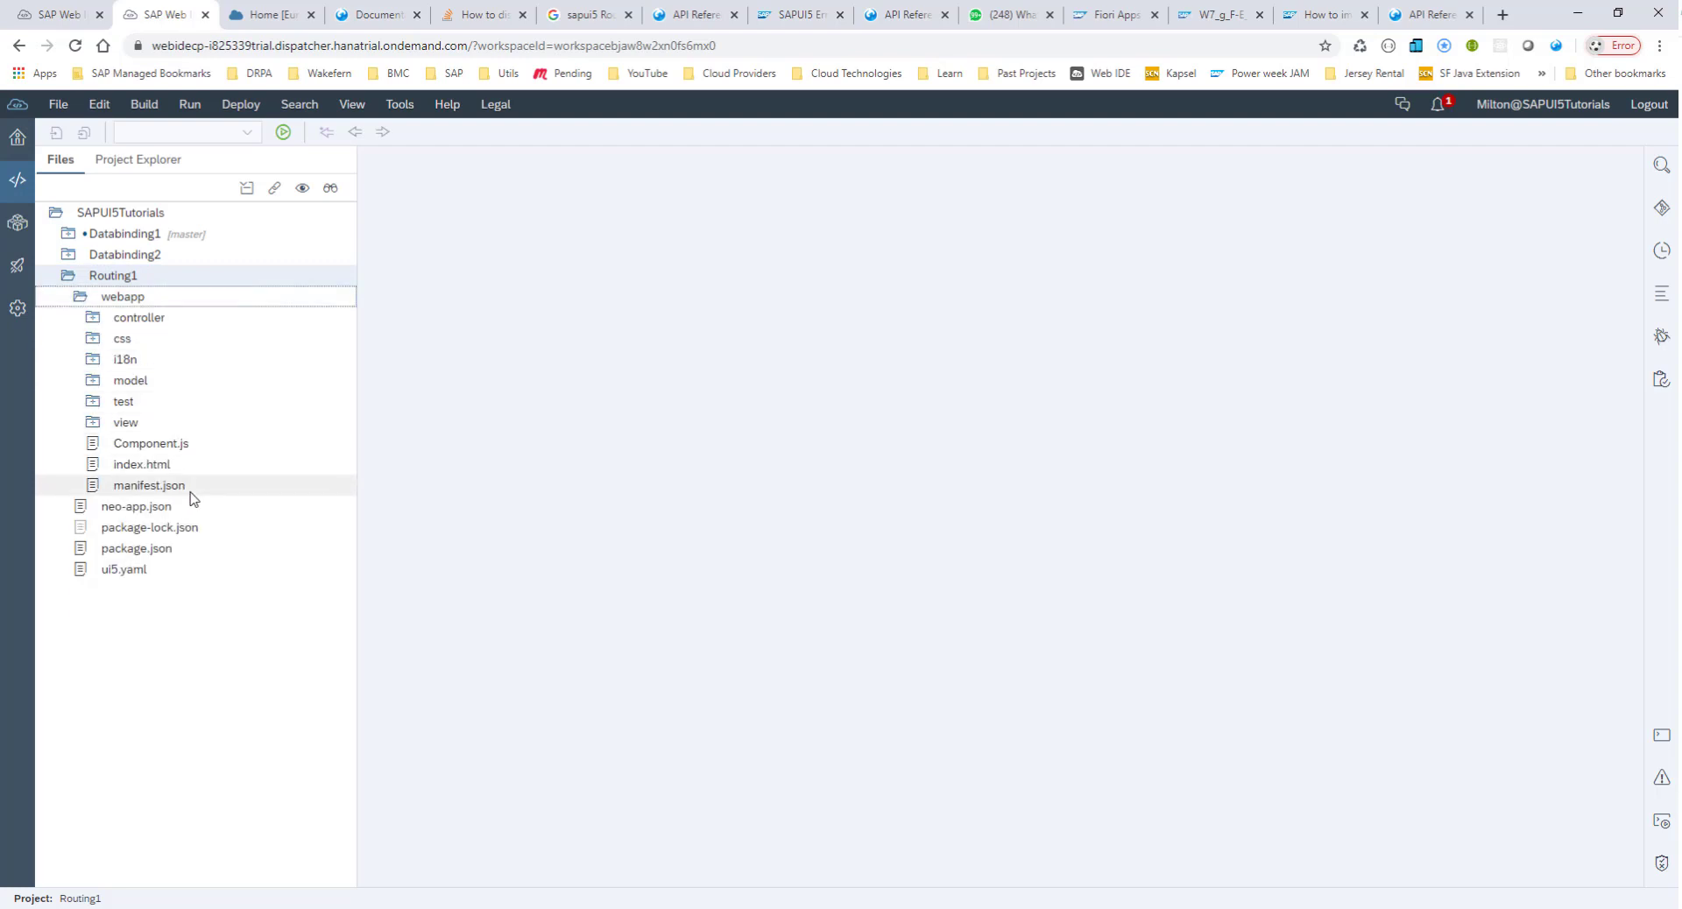
mouse_move(166, 495)
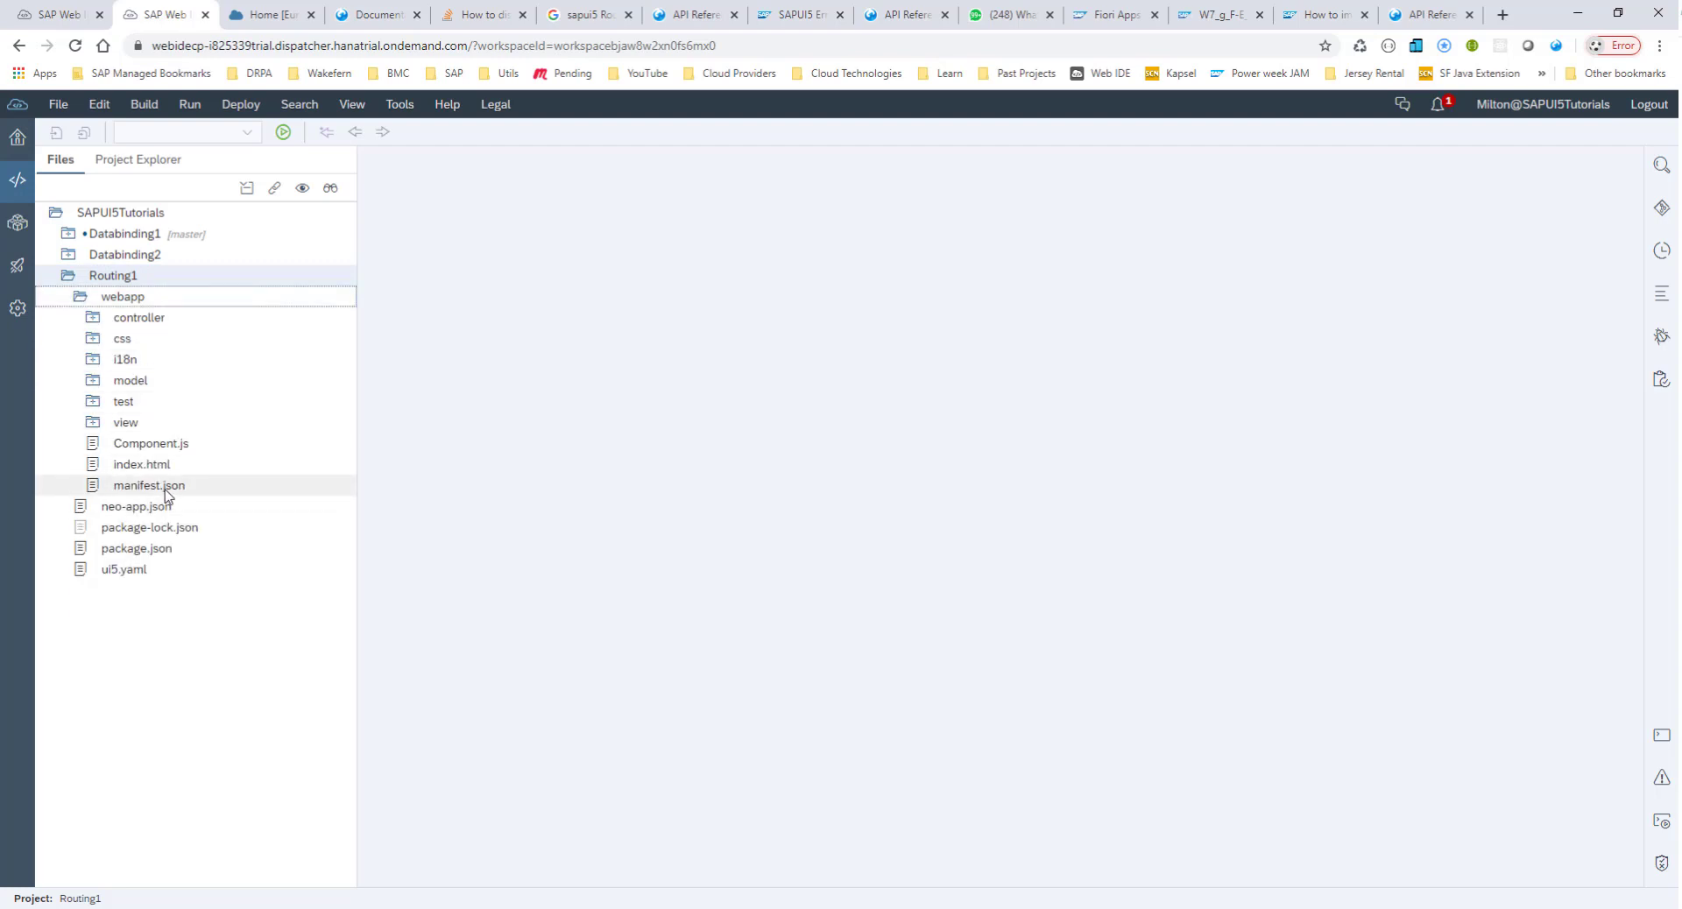
double_click(149, 485)
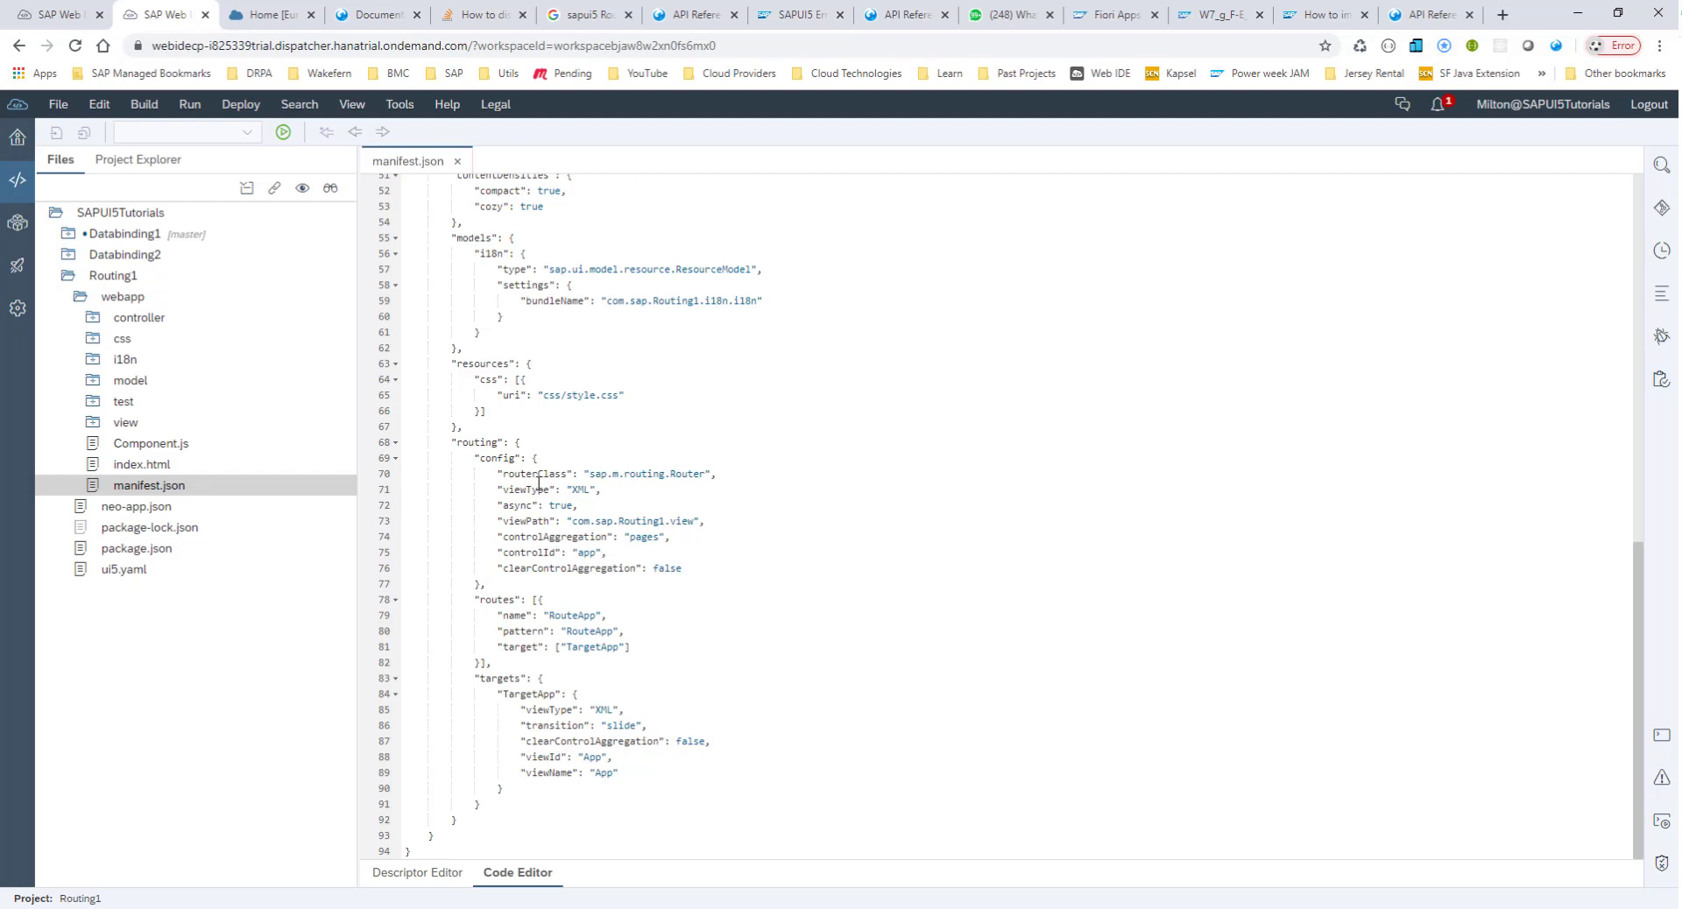
left_click_drag(501, 442, 602, 491)
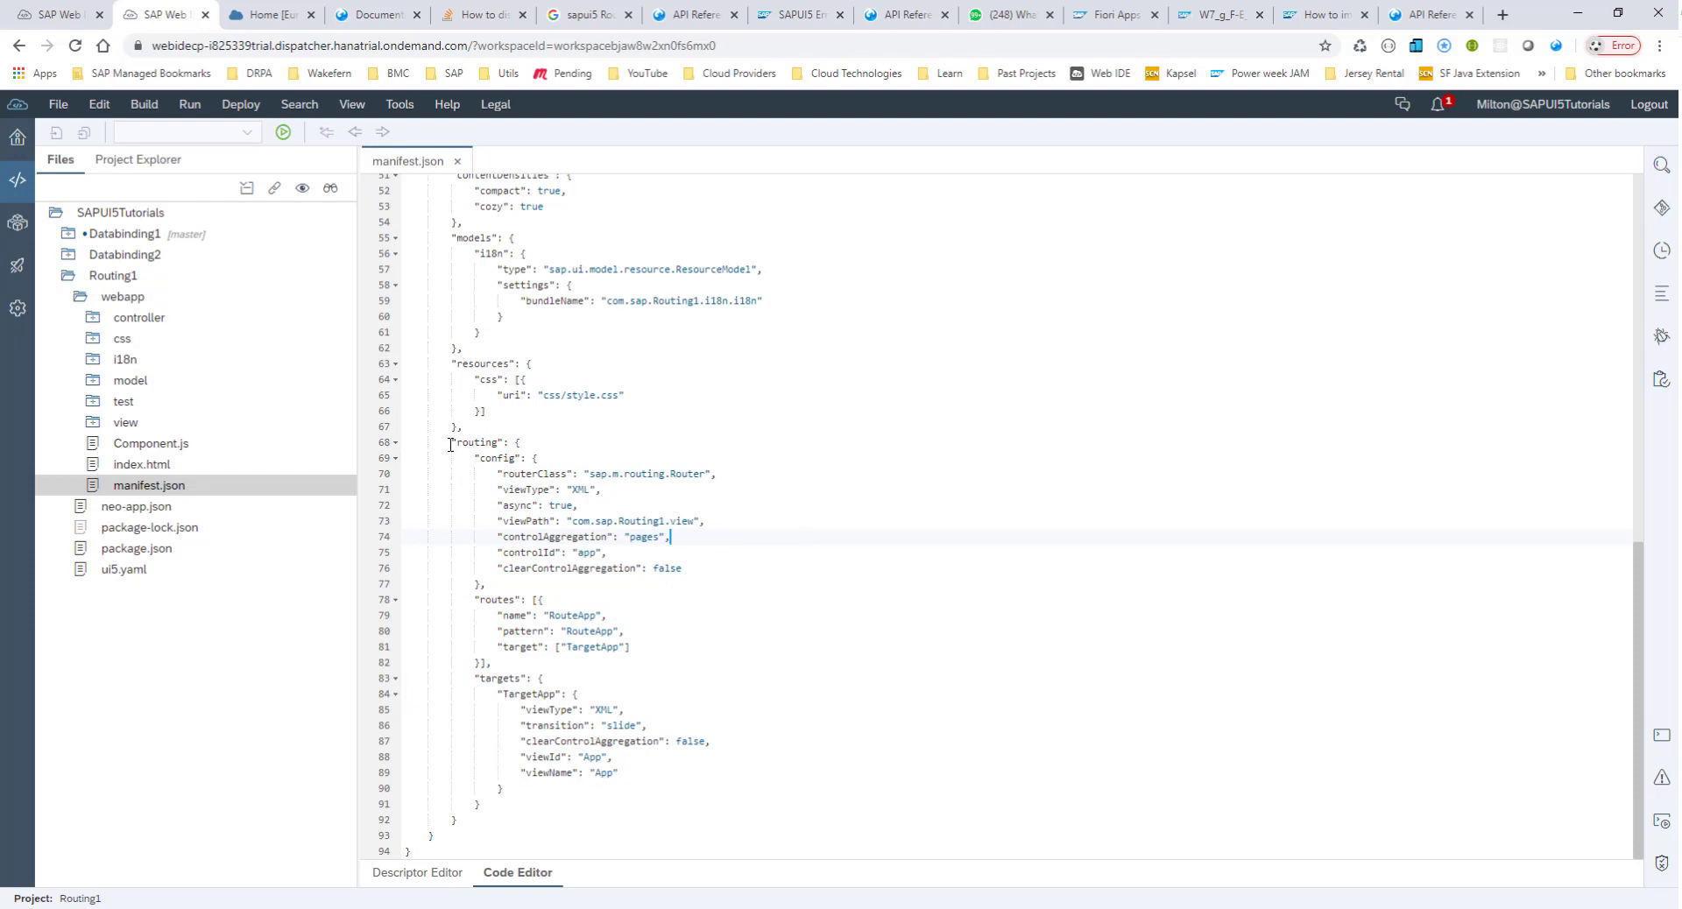
mouse_move(505, 526)
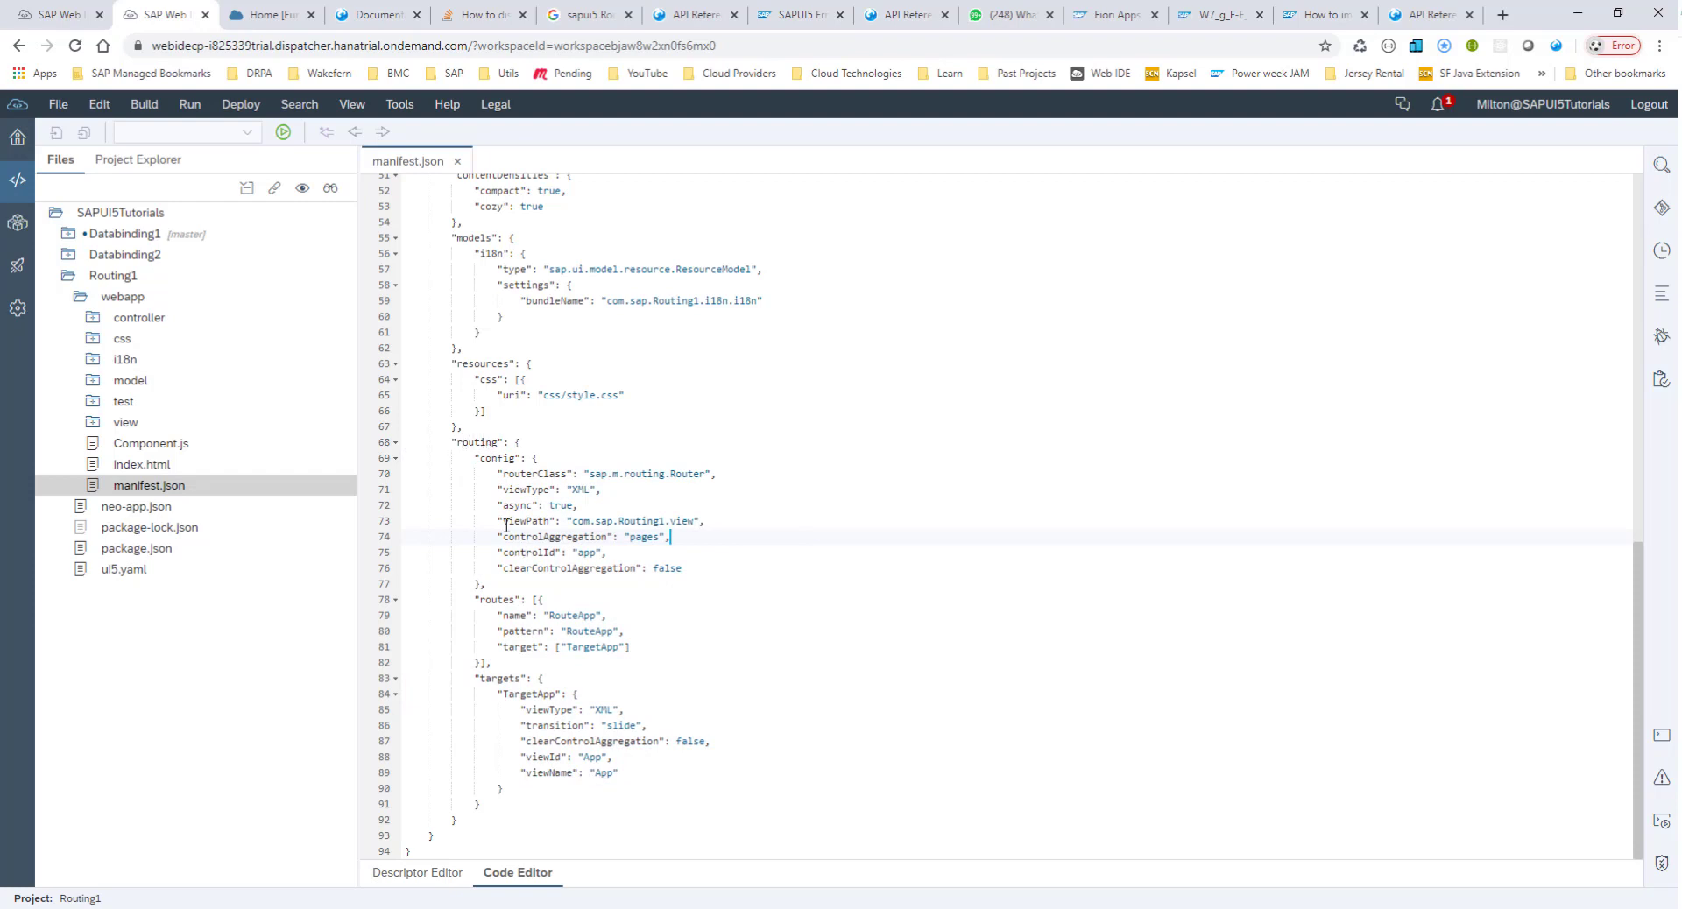
left_click_drag(500, 475, 608, 552)
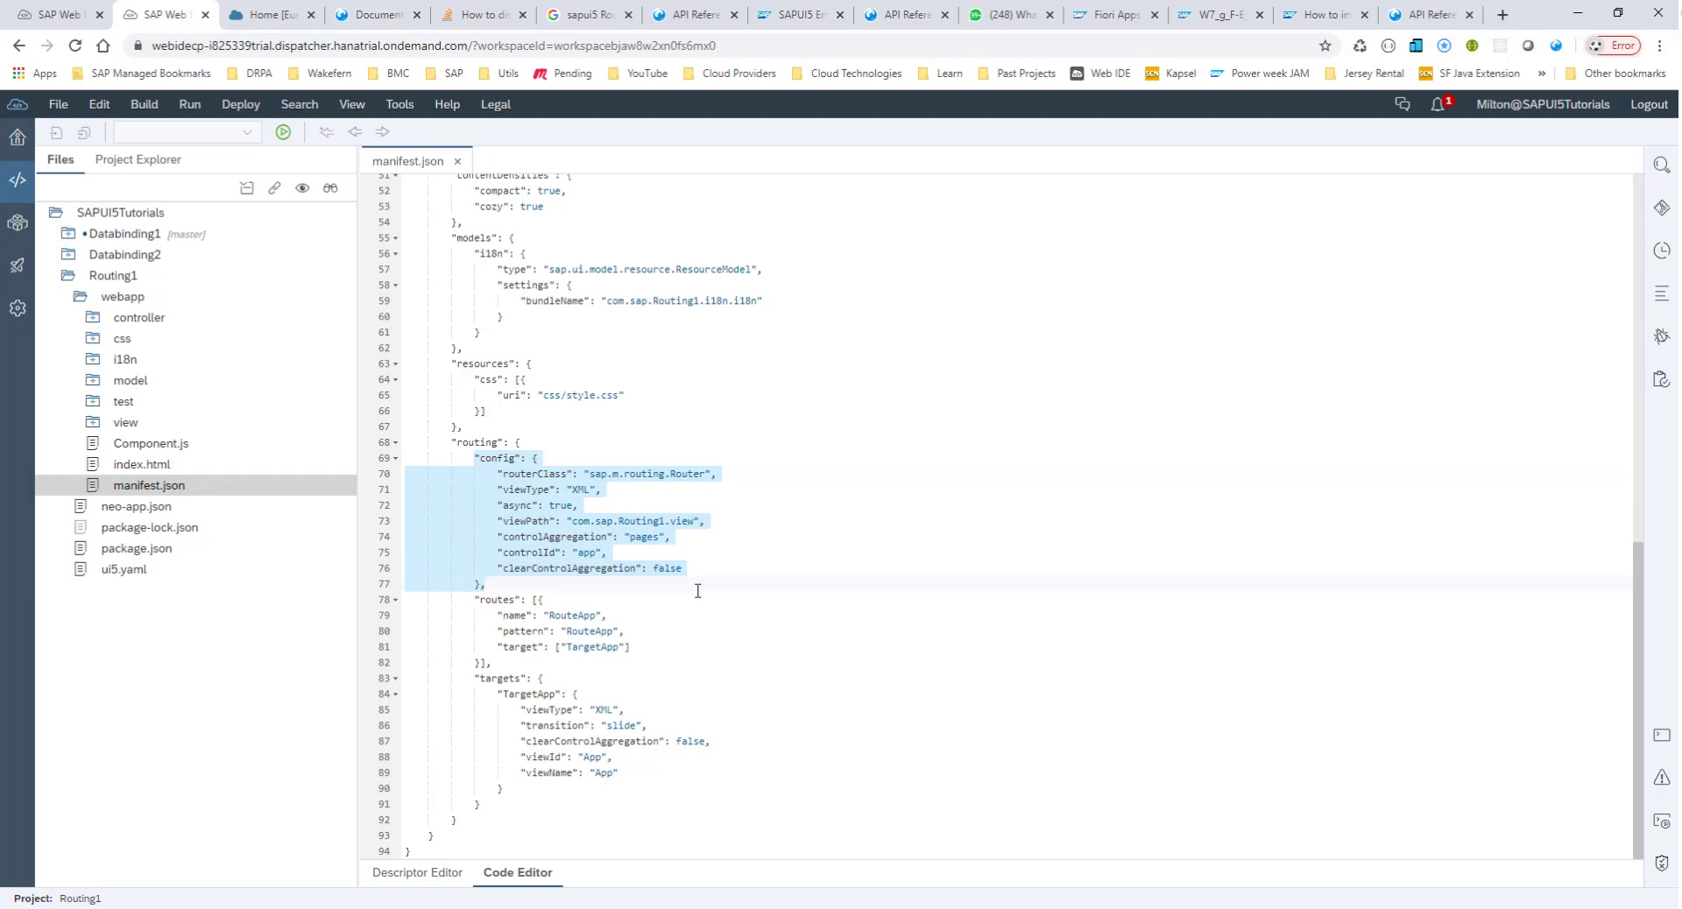
left_click(492, 599)
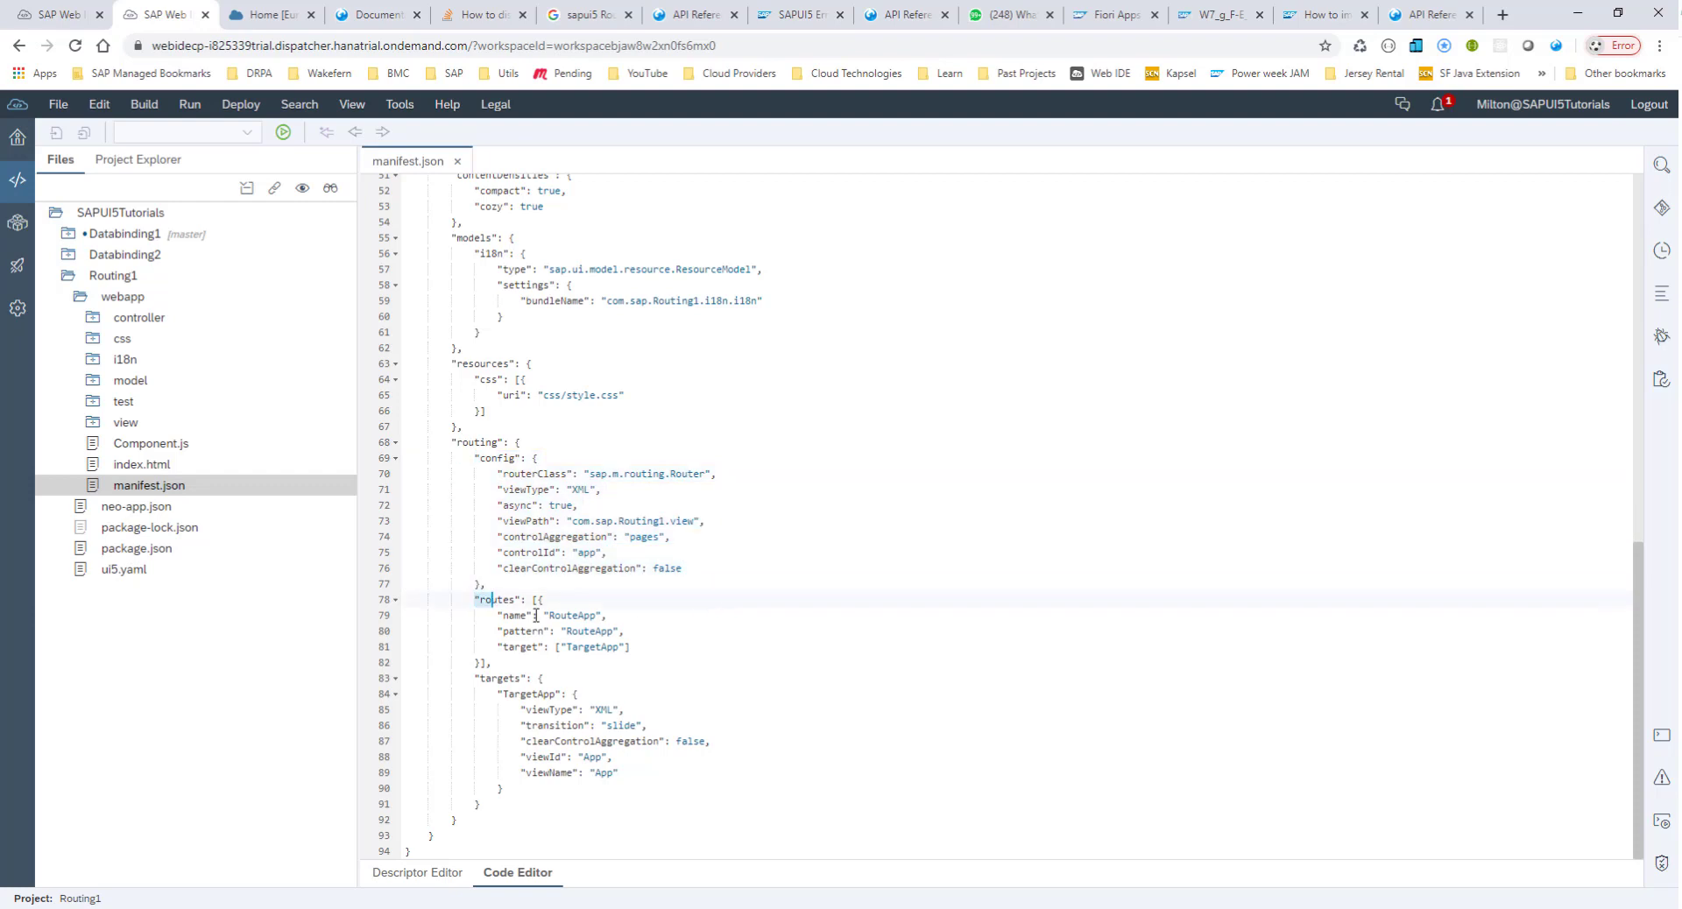
left_click_drag(489, 599, 491, 662)
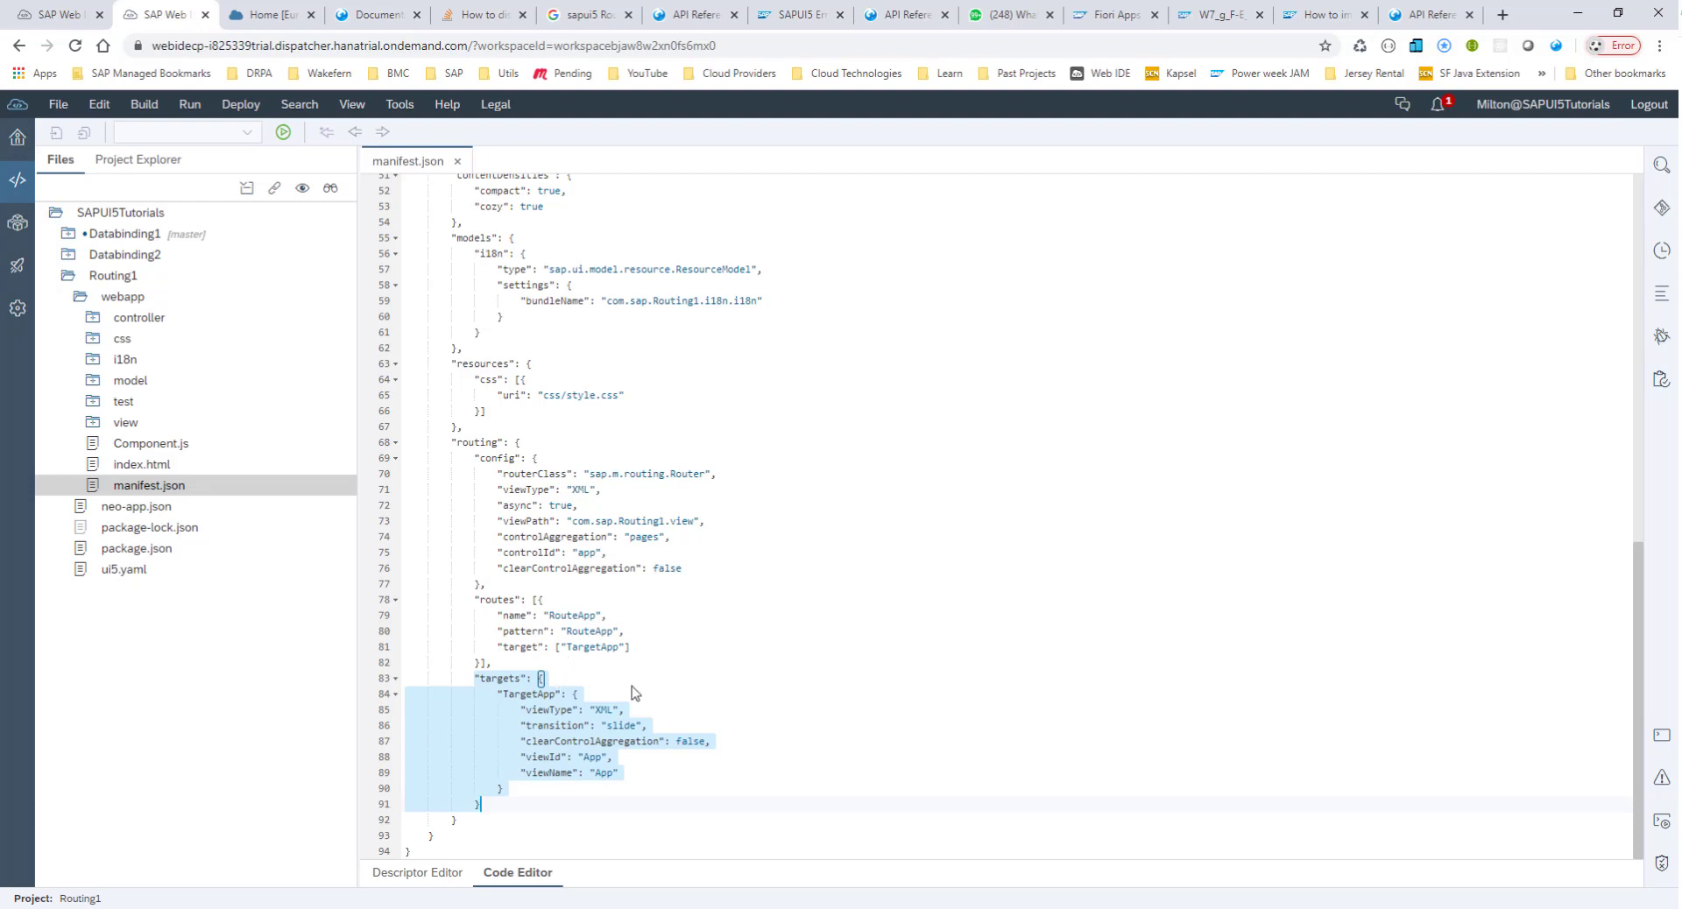
Drop the redundant viewType line from TargetApp and check the routerClass and viewPath values.
left_click(475, 457)
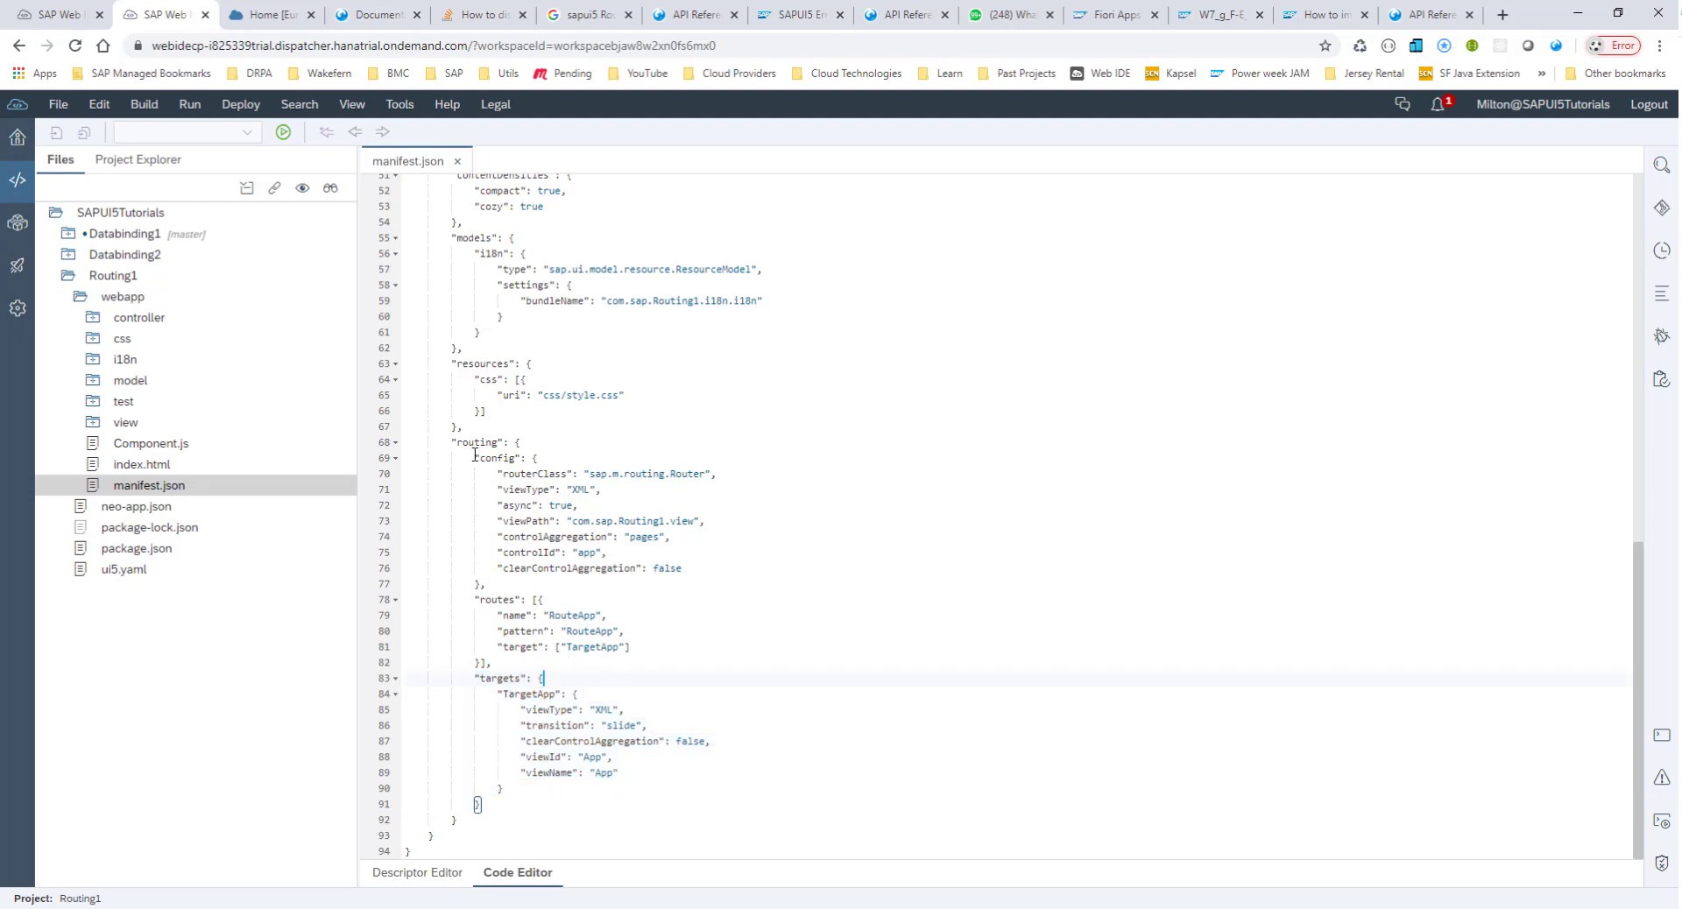
left_click_drag(474, 458, 485, 584)
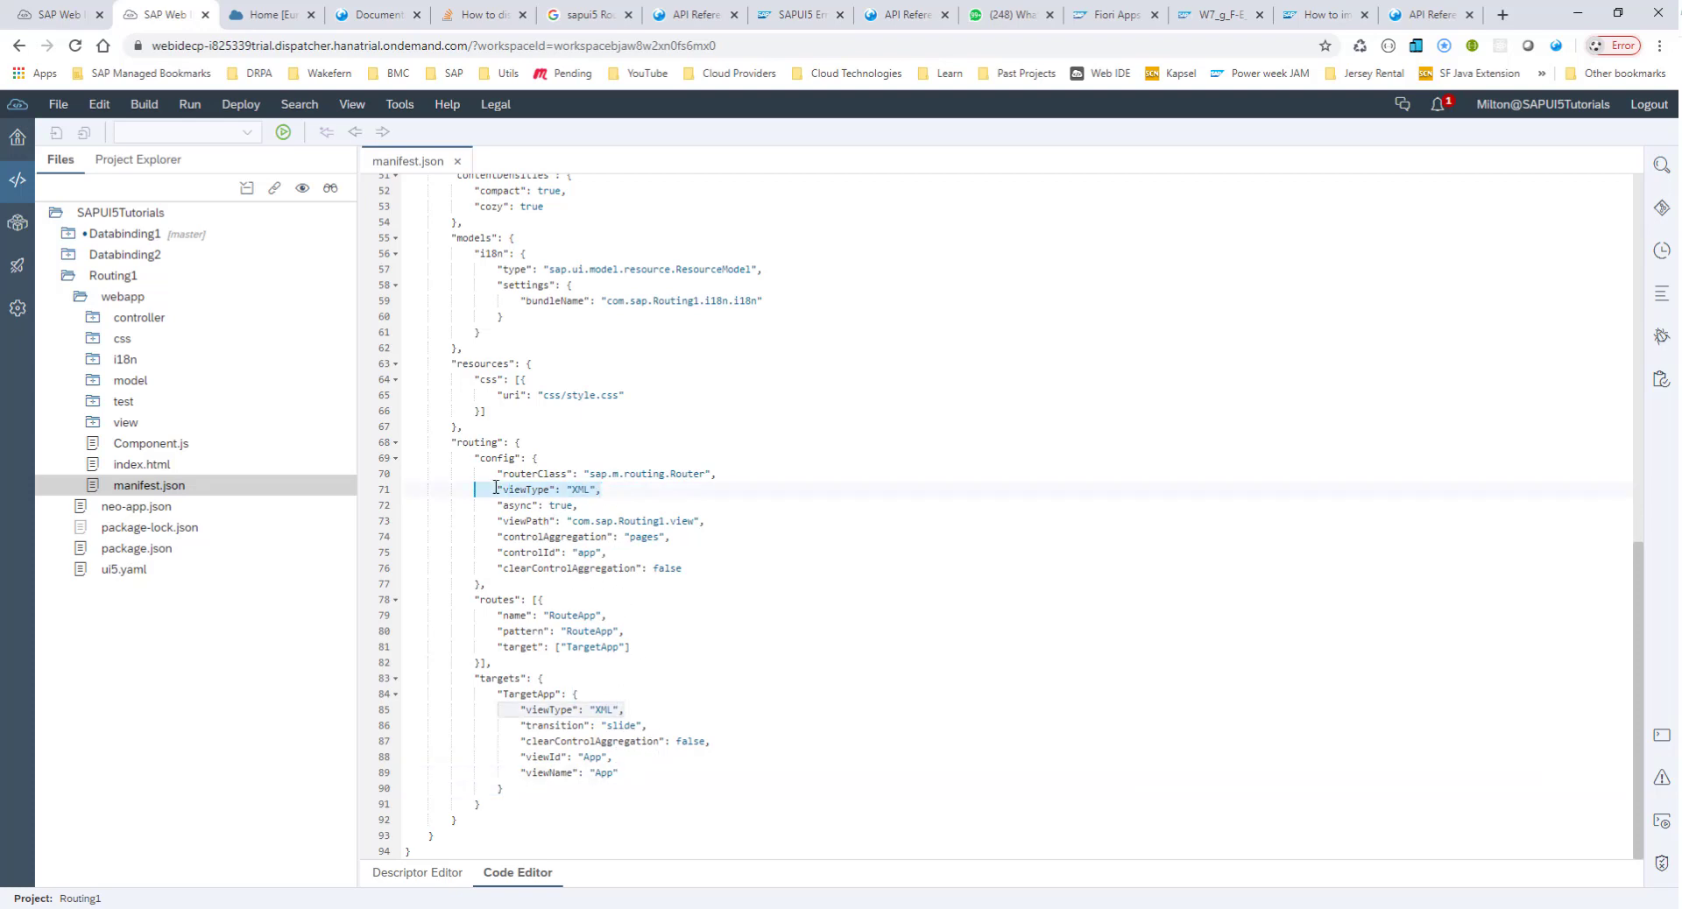
left_click(627, 710)
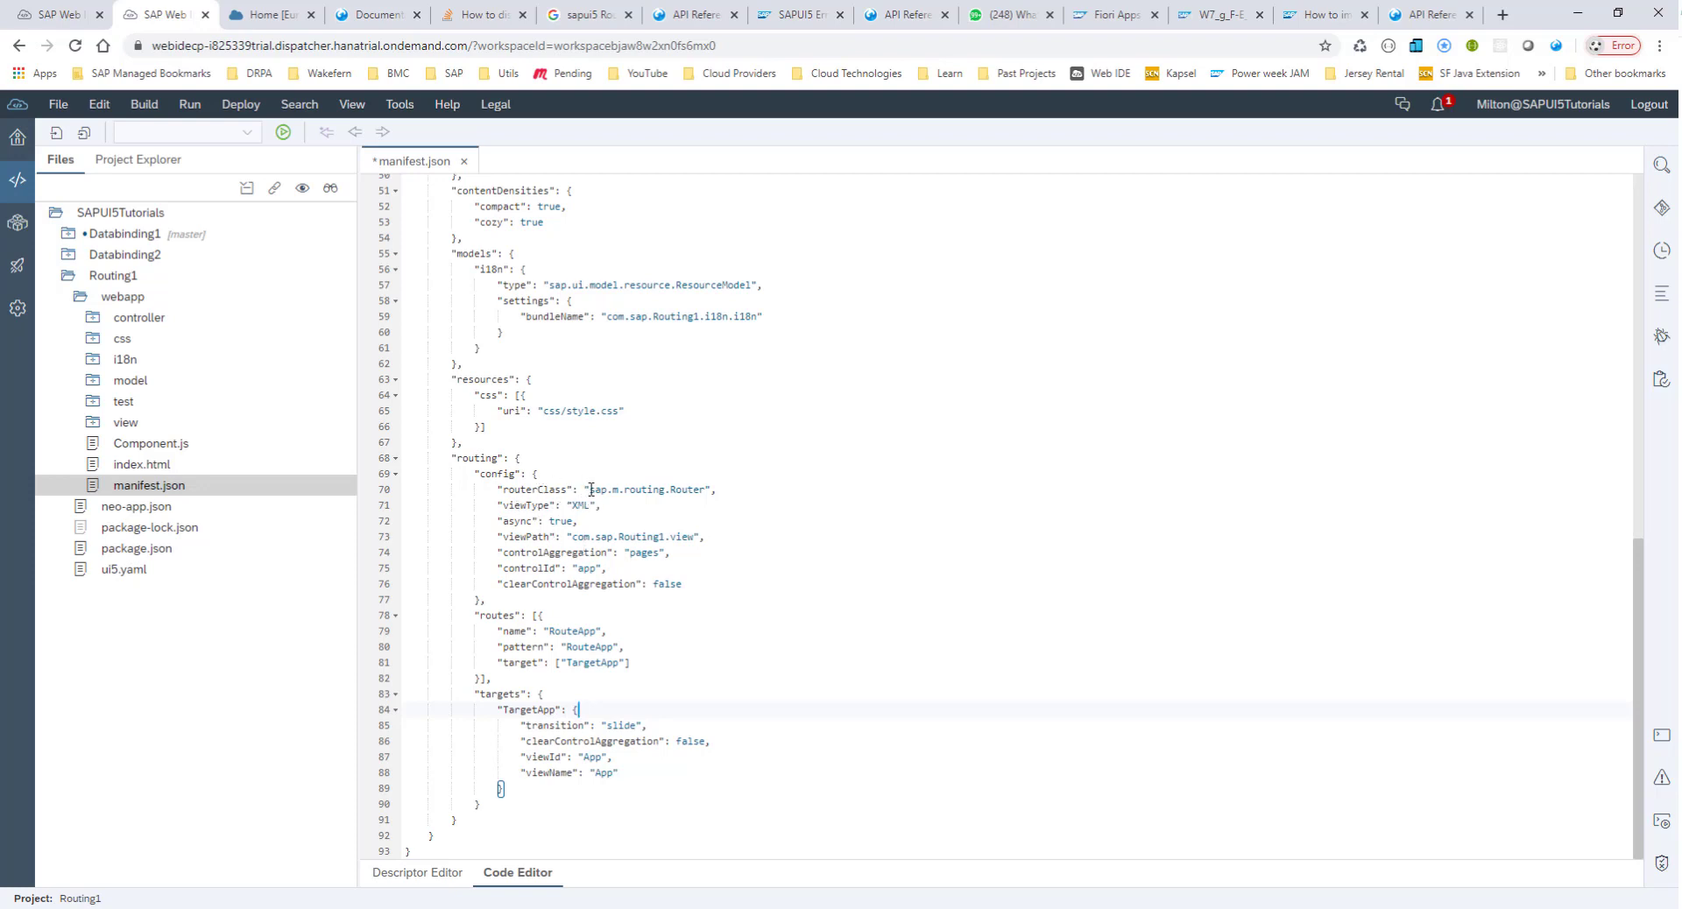
double_click(631, 489)
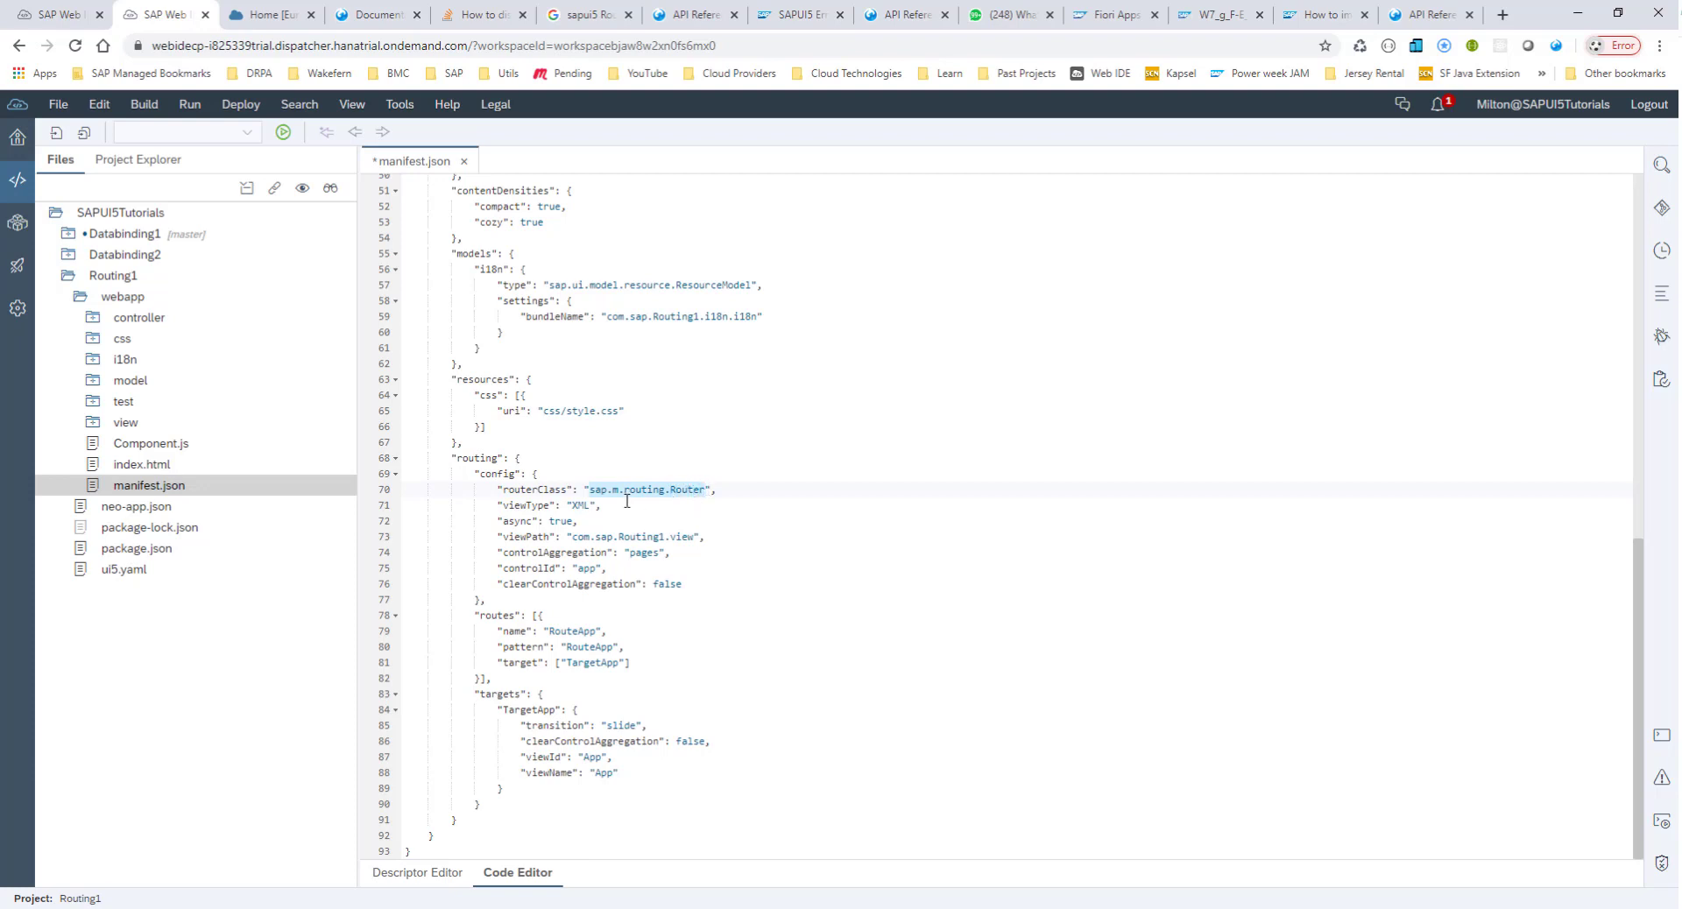
mouse_move(682, 507)
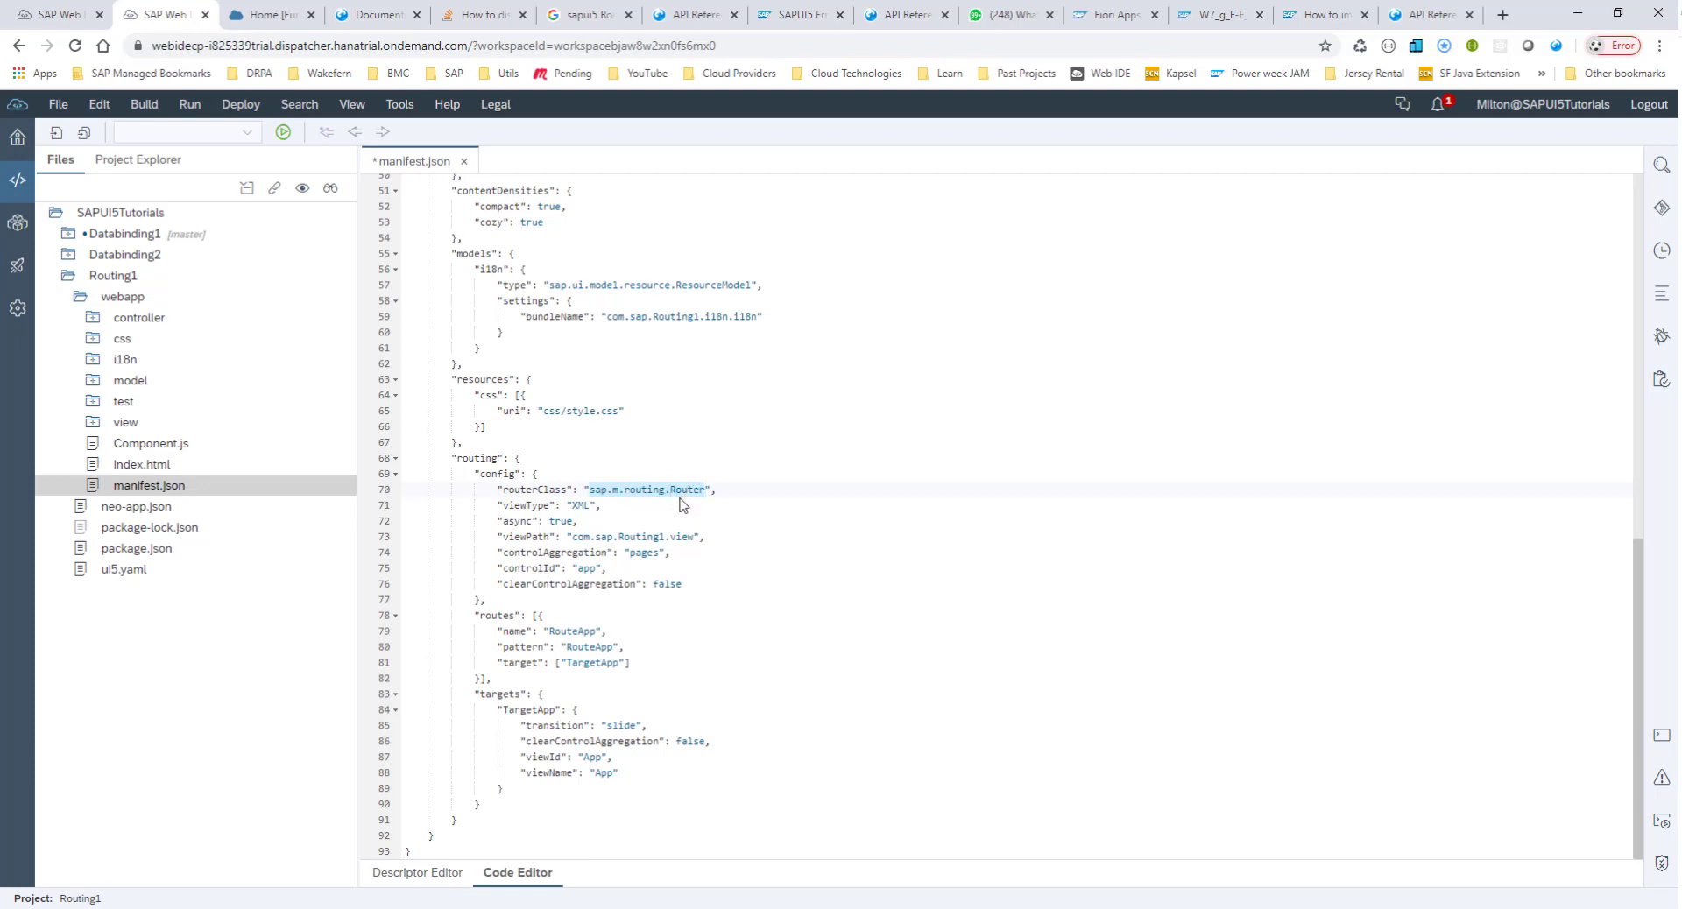
mouse_move(613, 502)
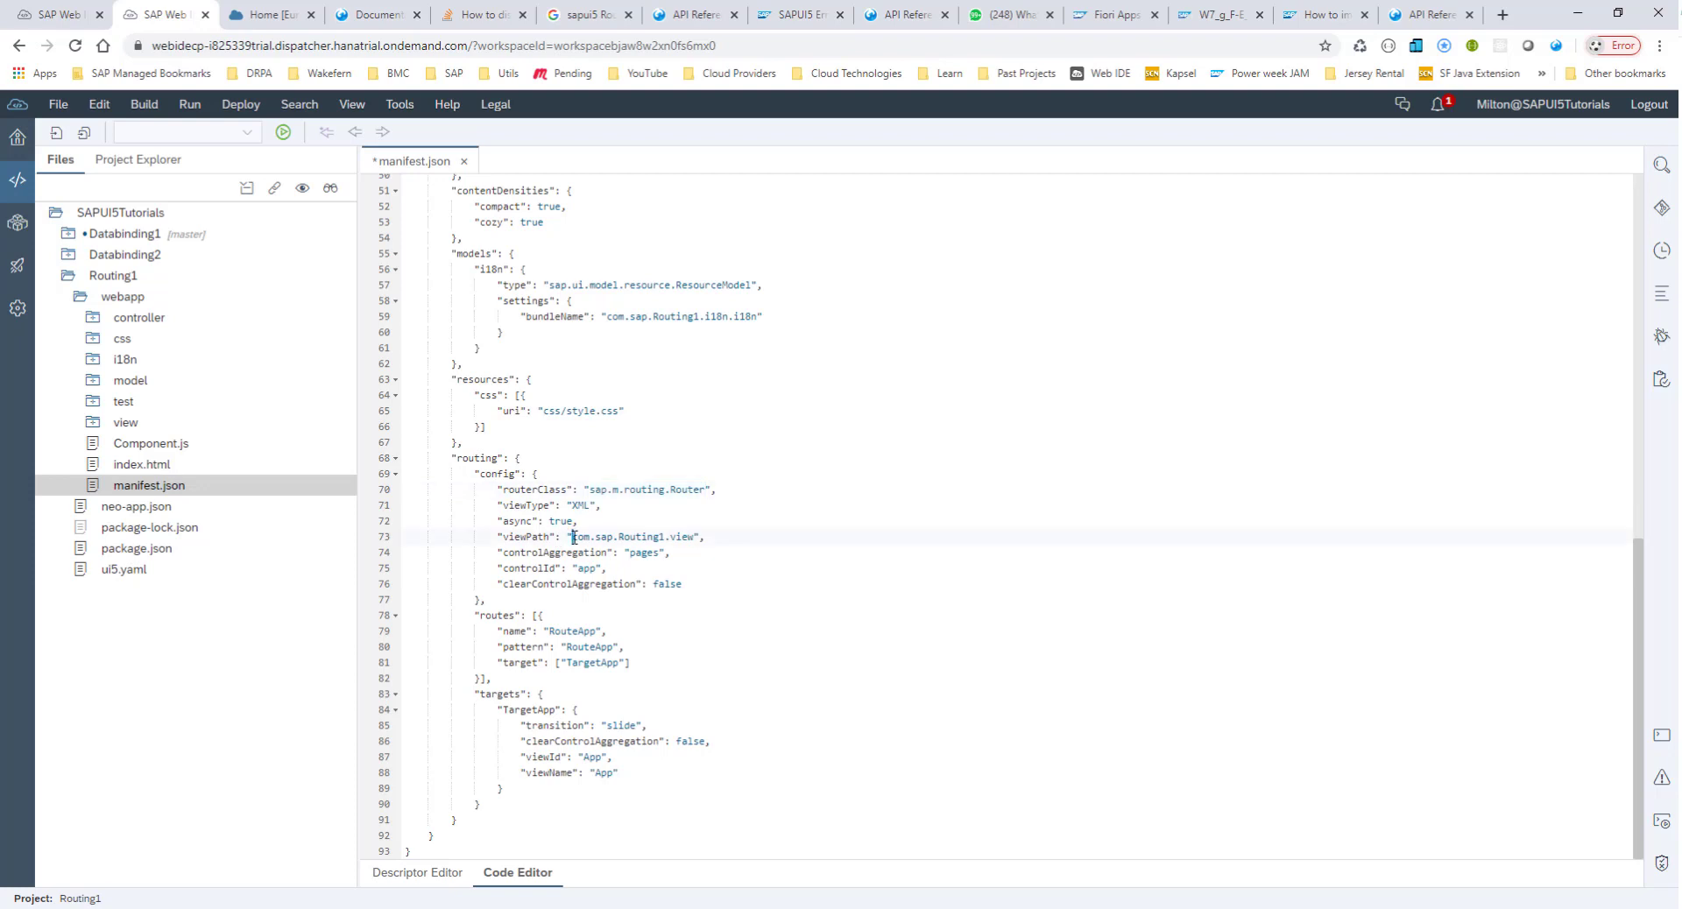
double_click(633, 536)
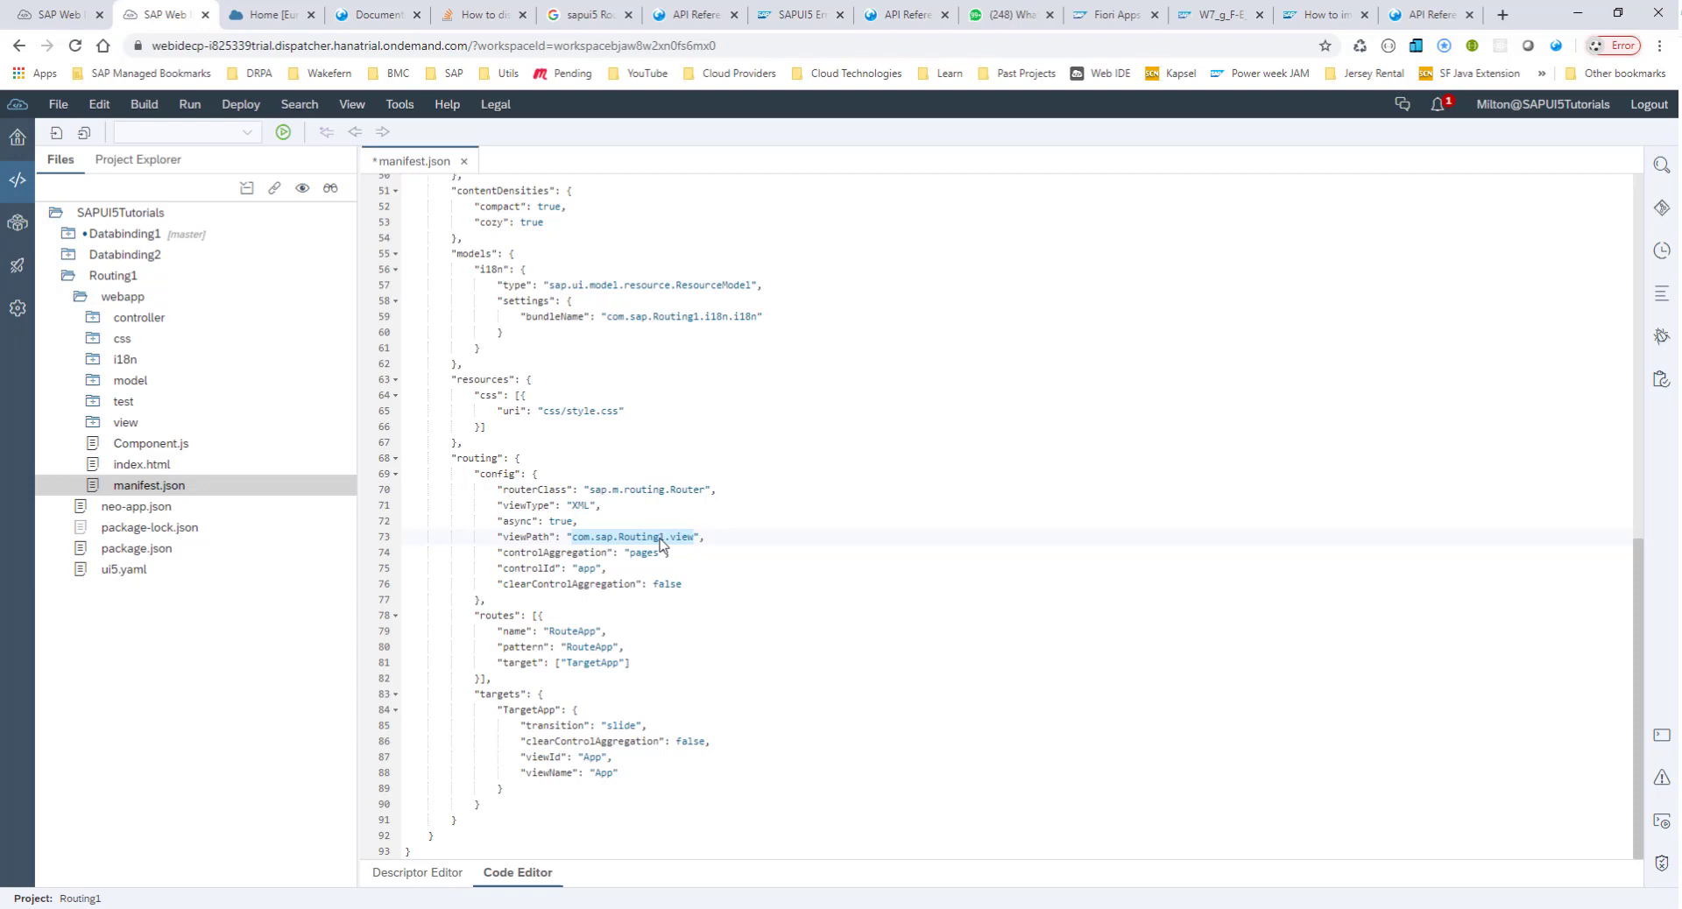
left_click(629, 536)
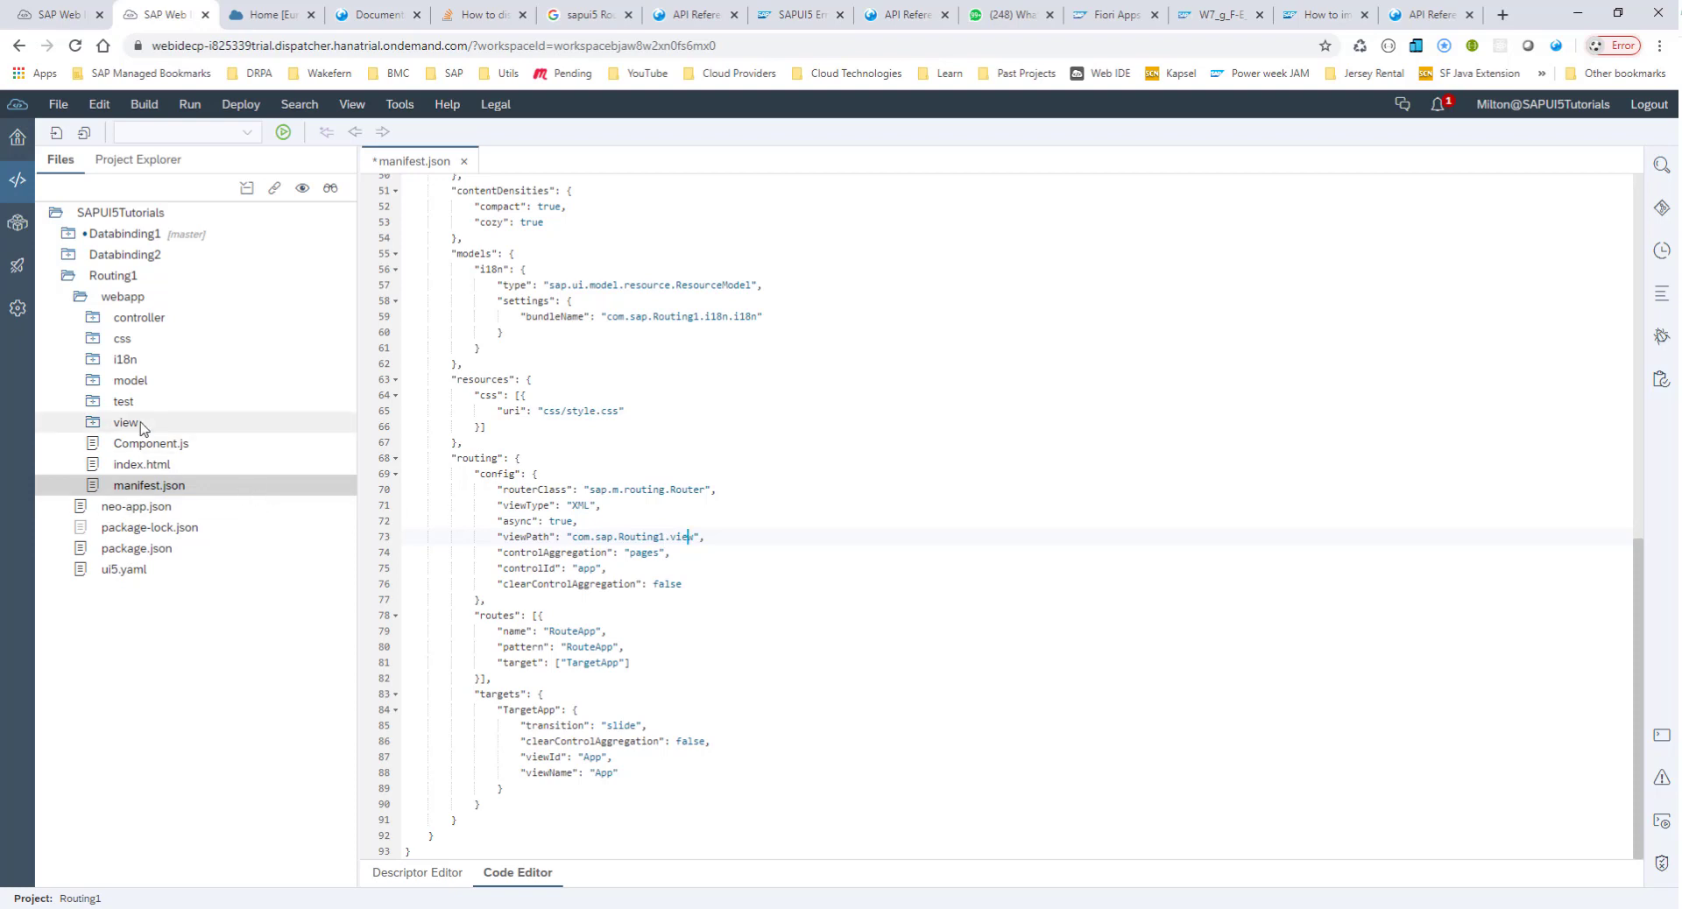
Expand the view folder to show App.view.xml.
left_click(125, 422)
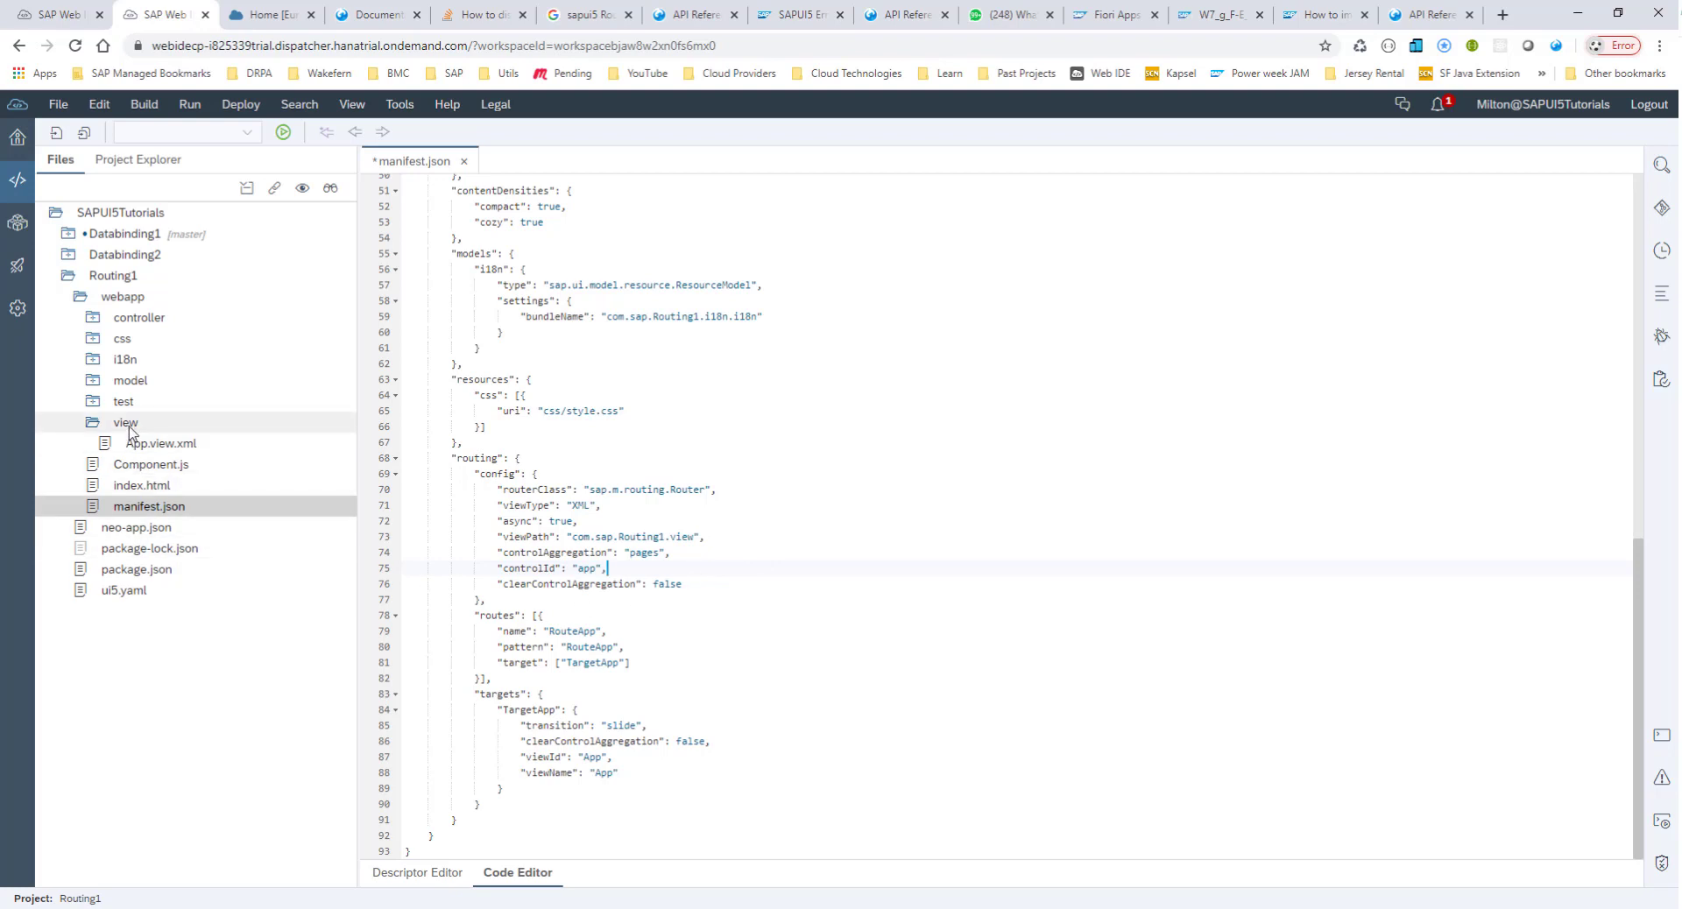
left_click(126, 422)
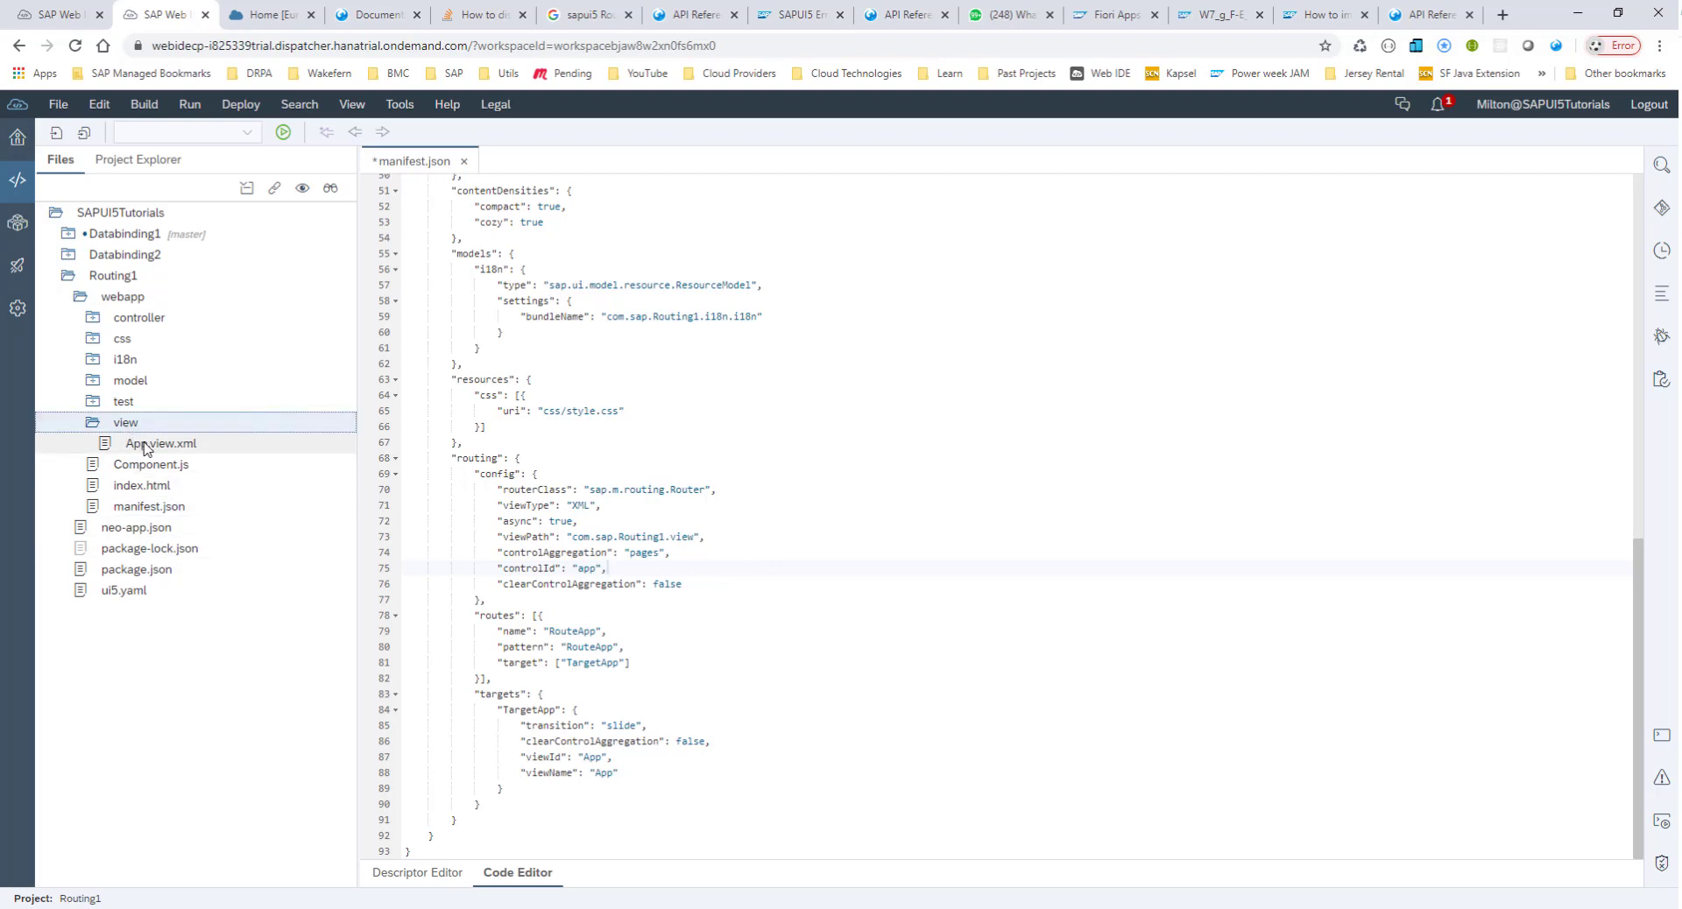
mouse_move(167, 454)
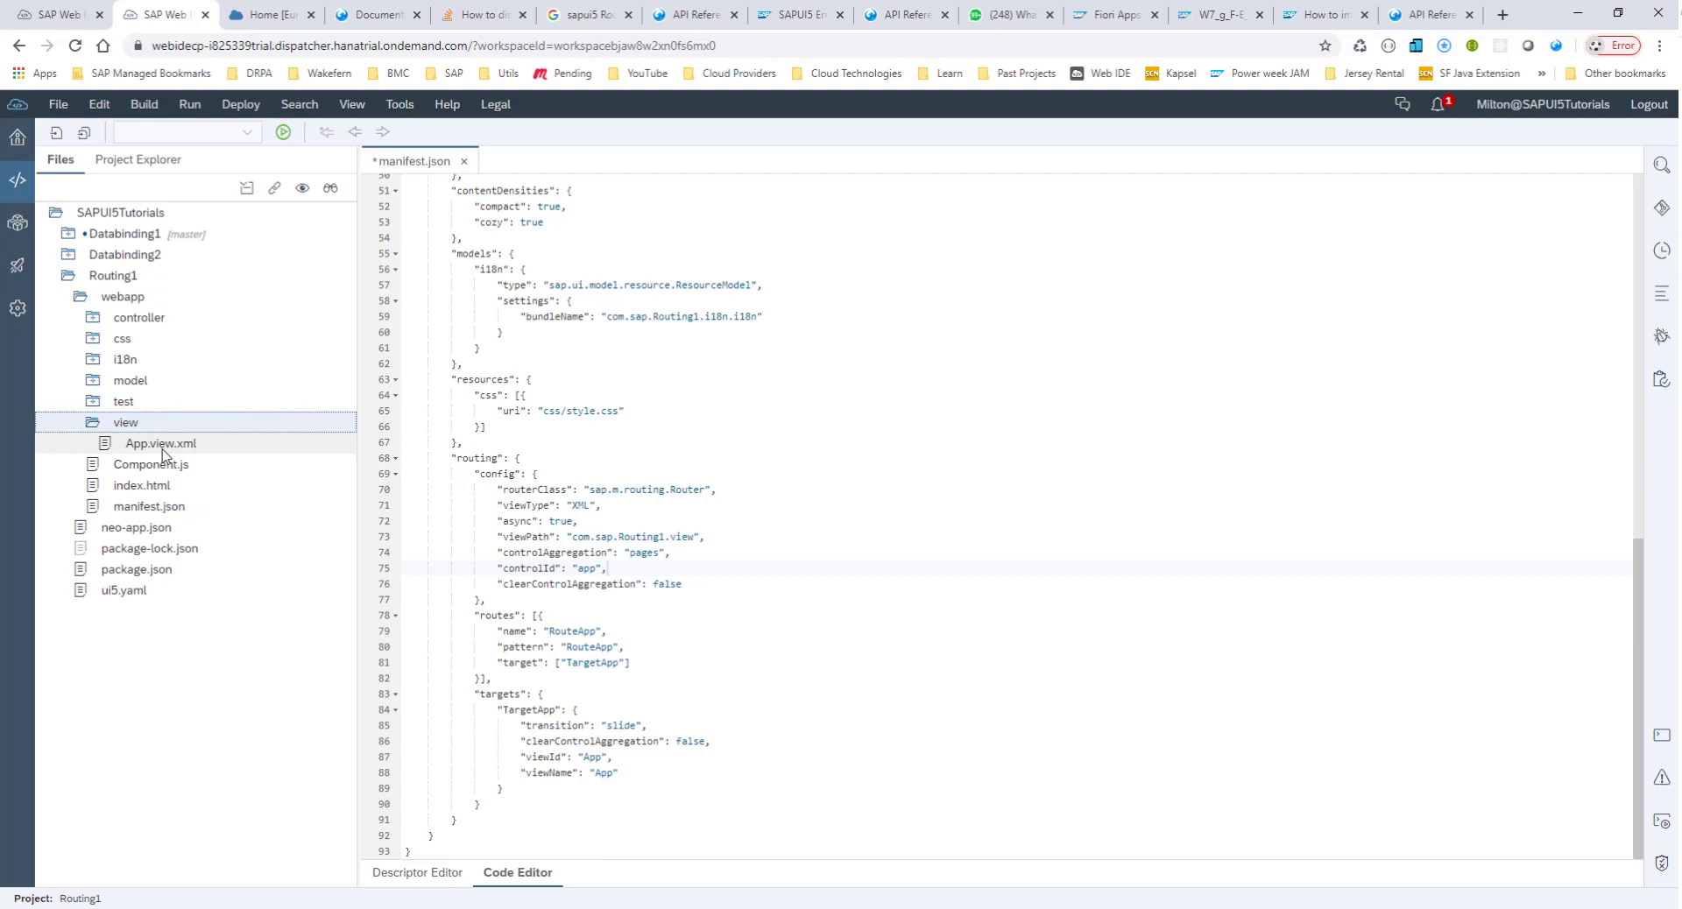
left_click(126, 423)
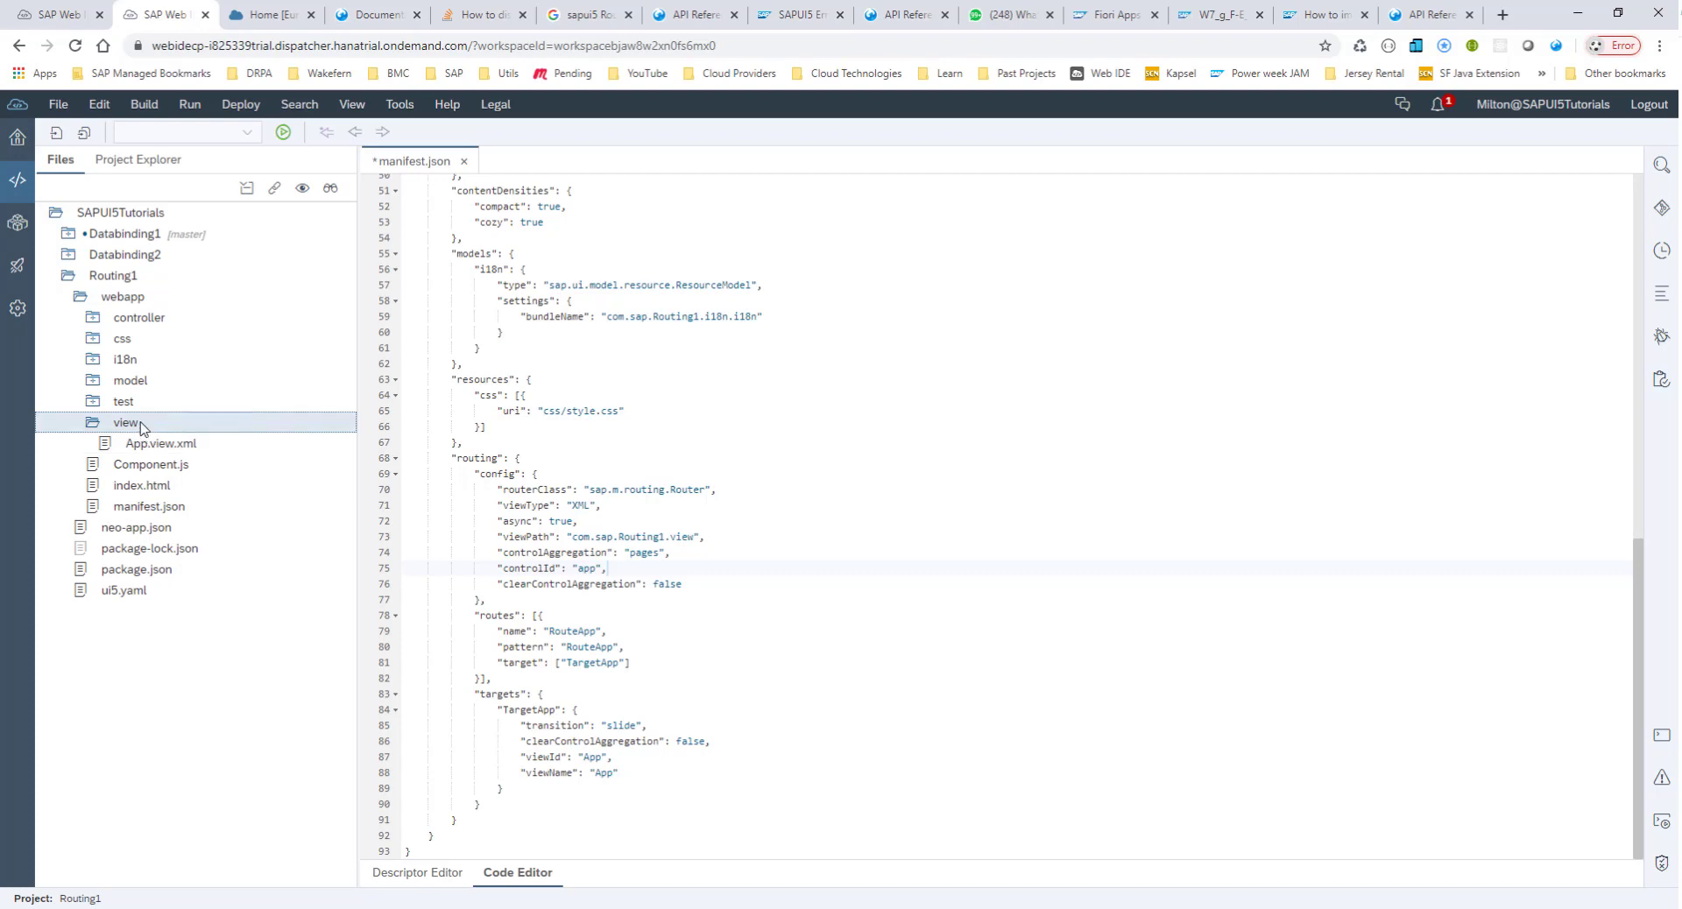
Create an empty Home.view.xml file in the view folder.
right_click(126, 422)
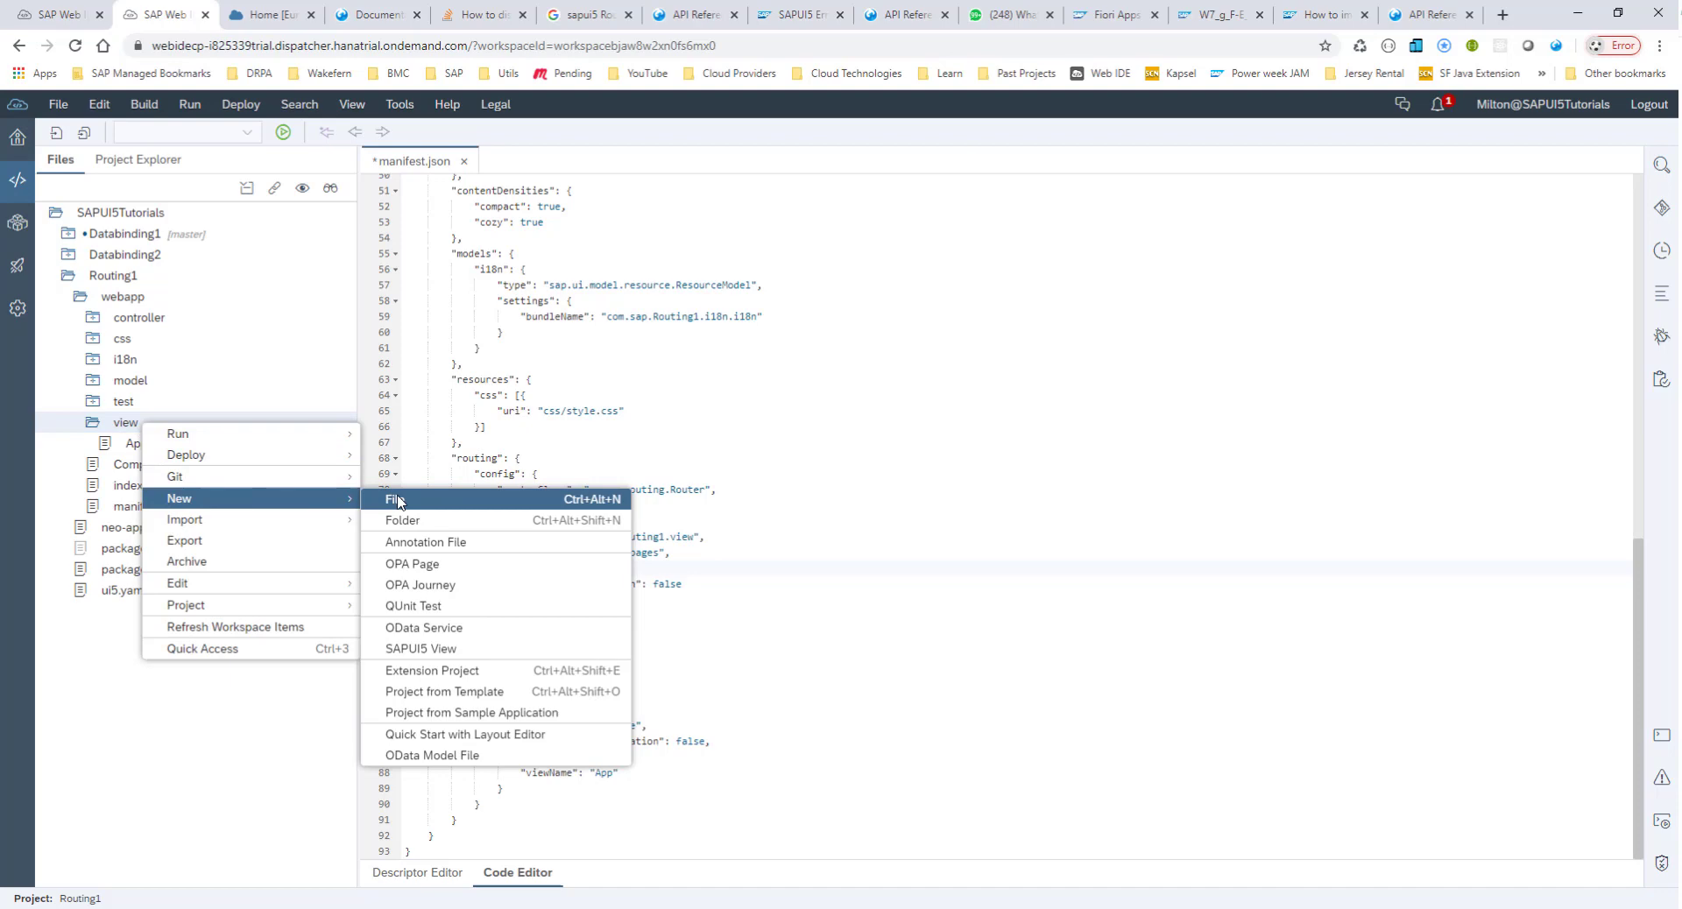
left_click(396, 499)
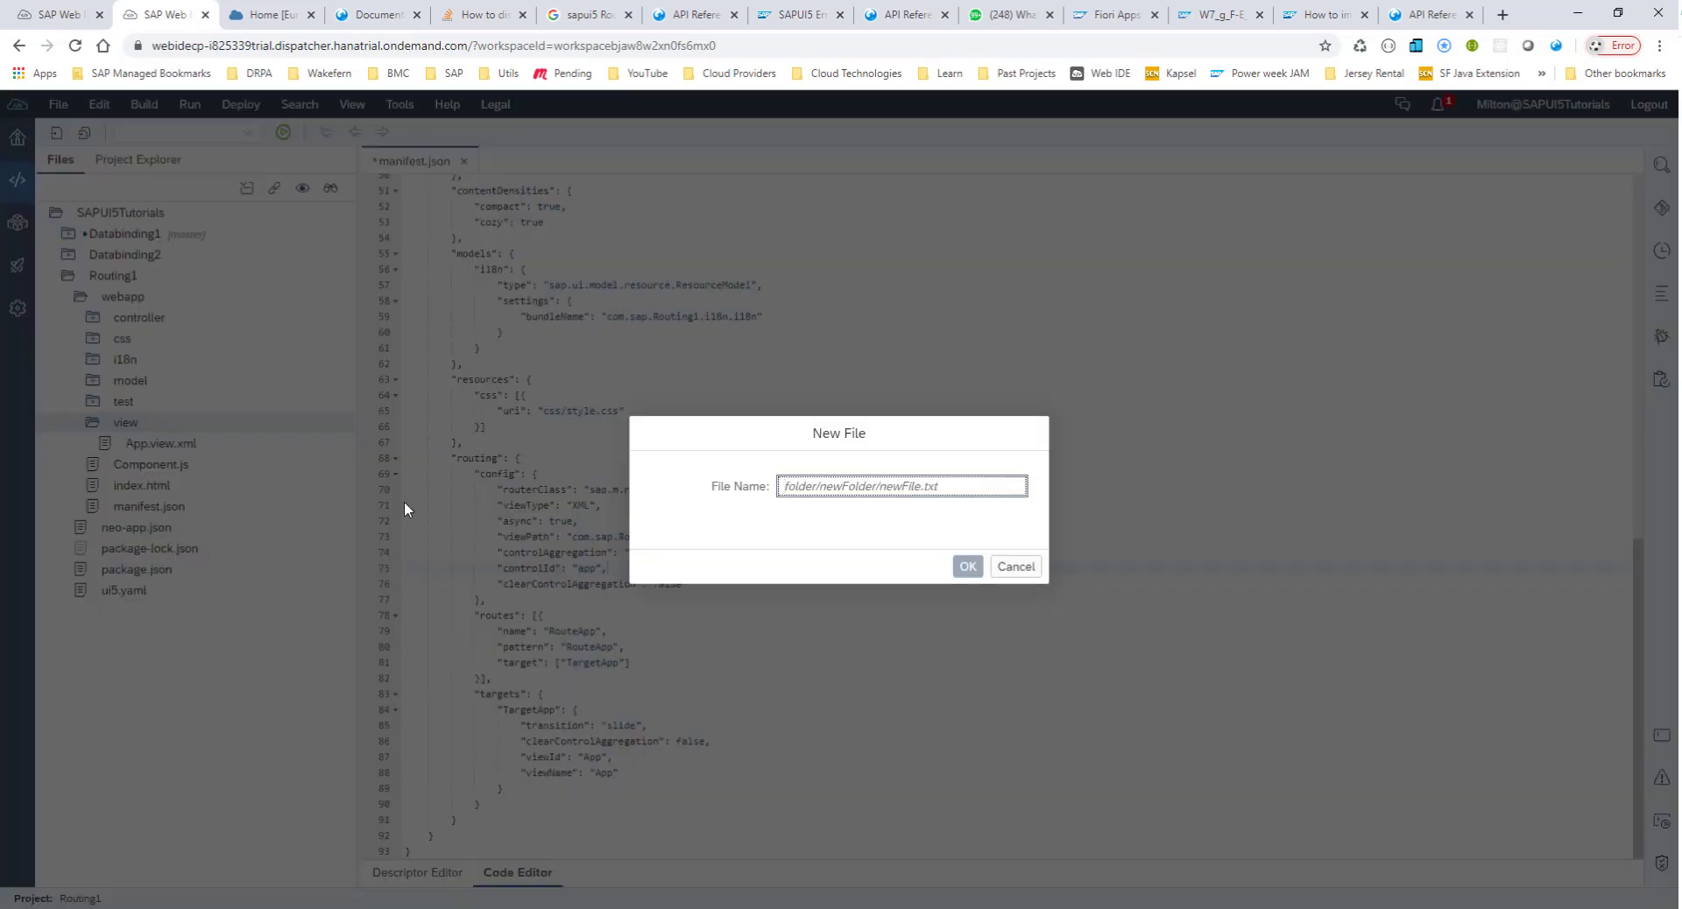
type("Home.view.xml")
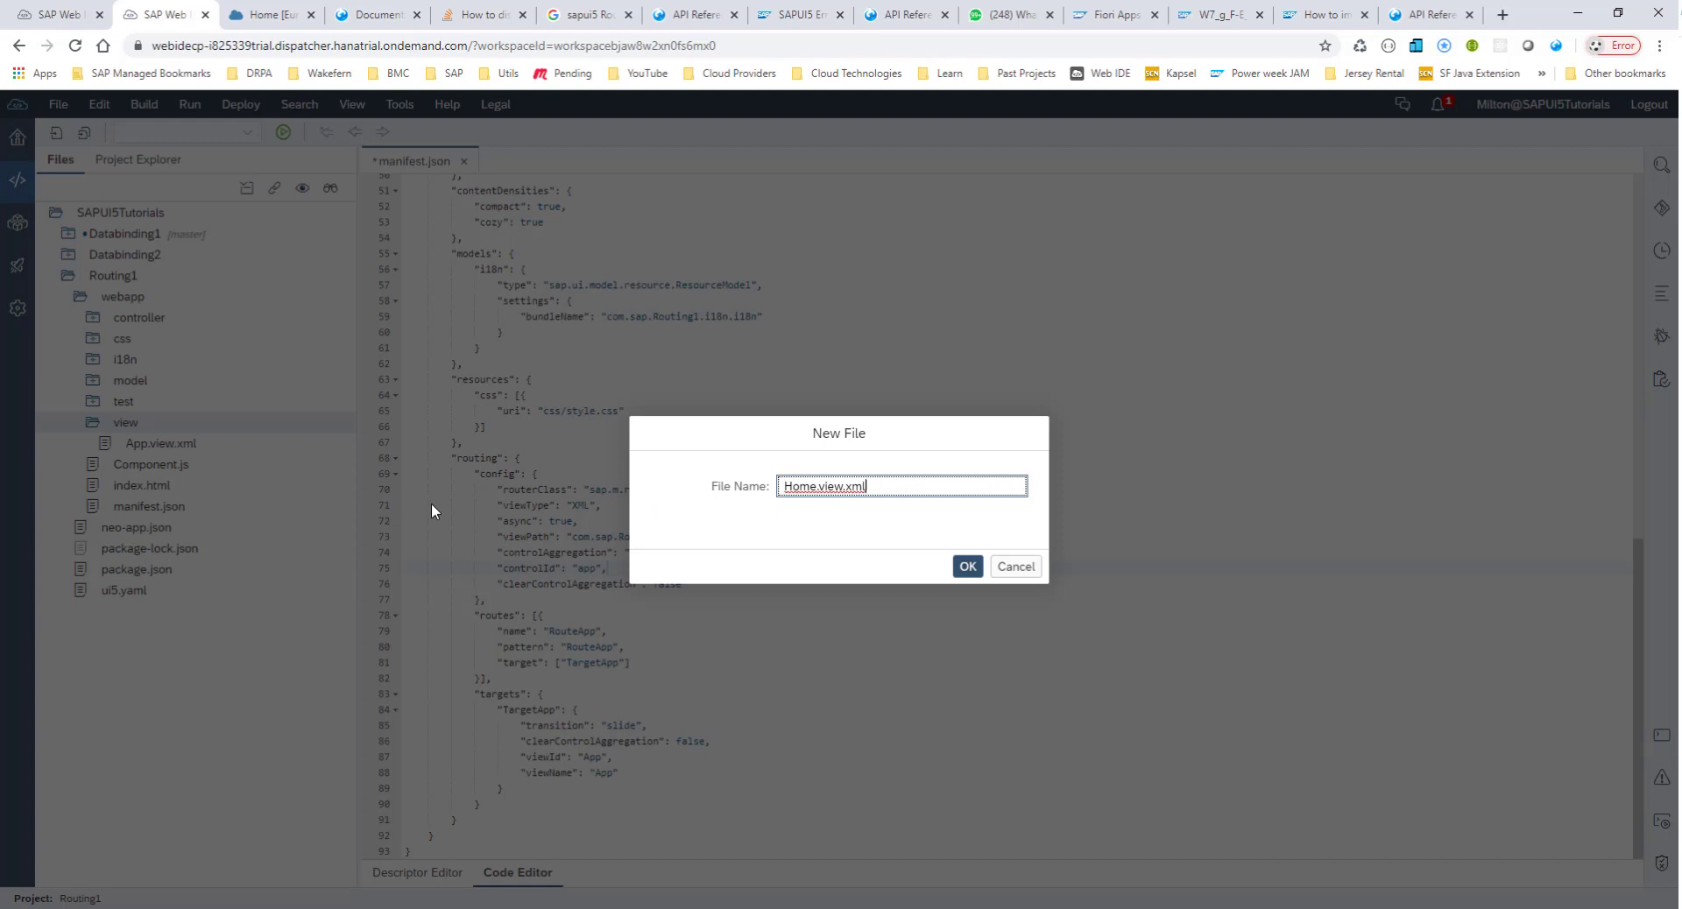
left_click(967, 566)
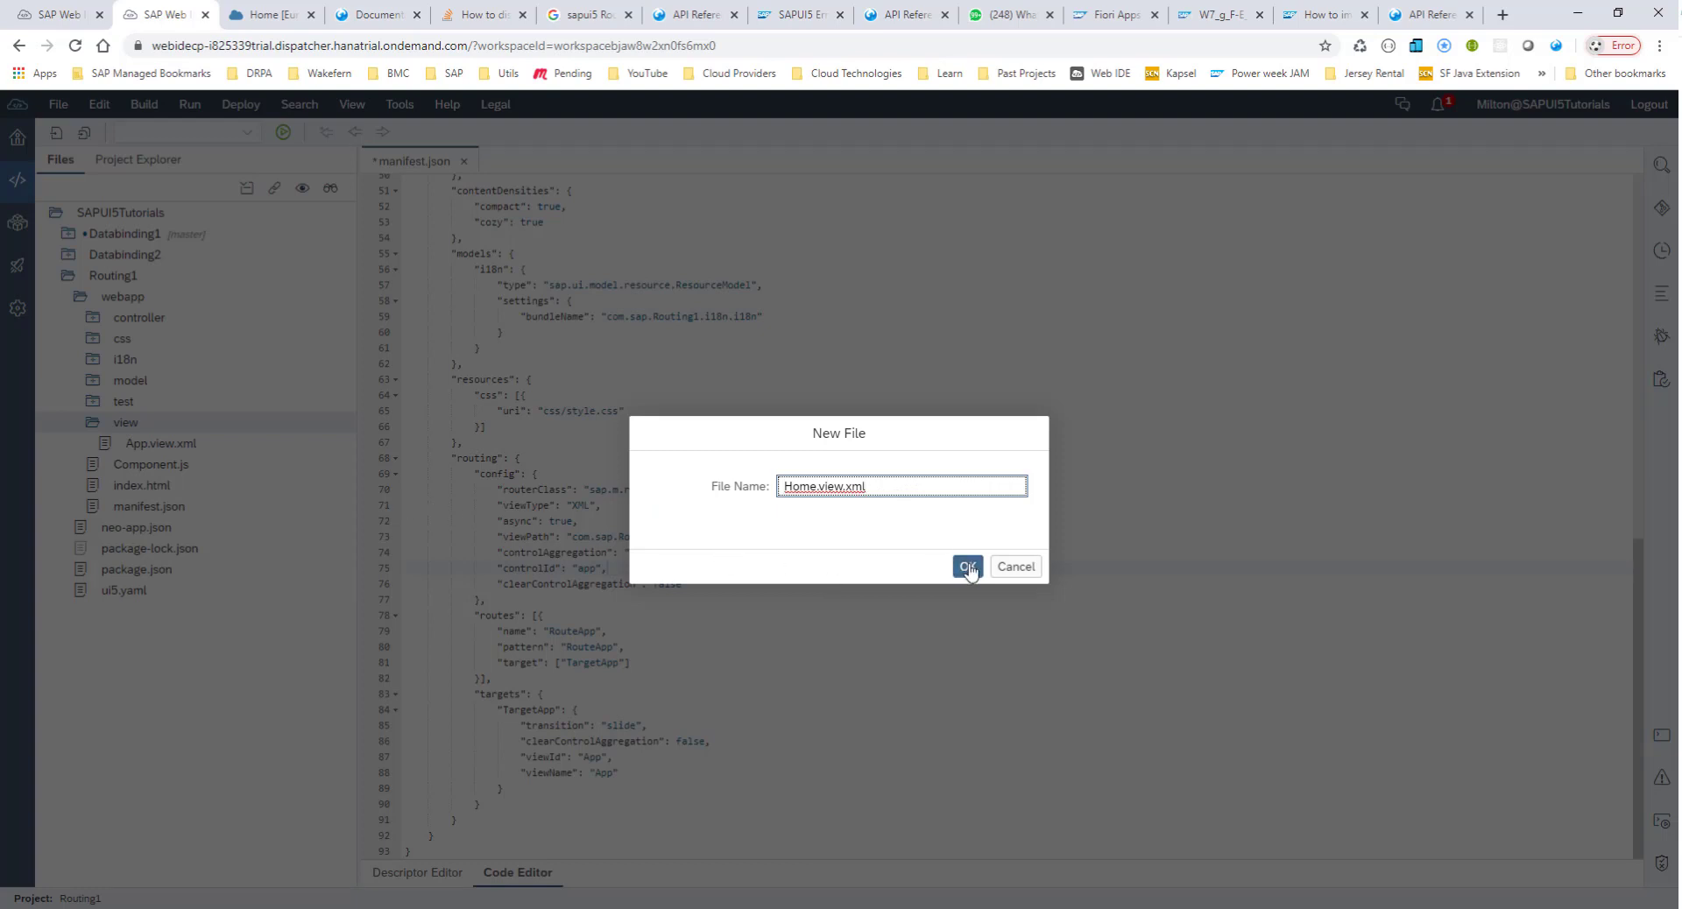
left_click(966, 566)
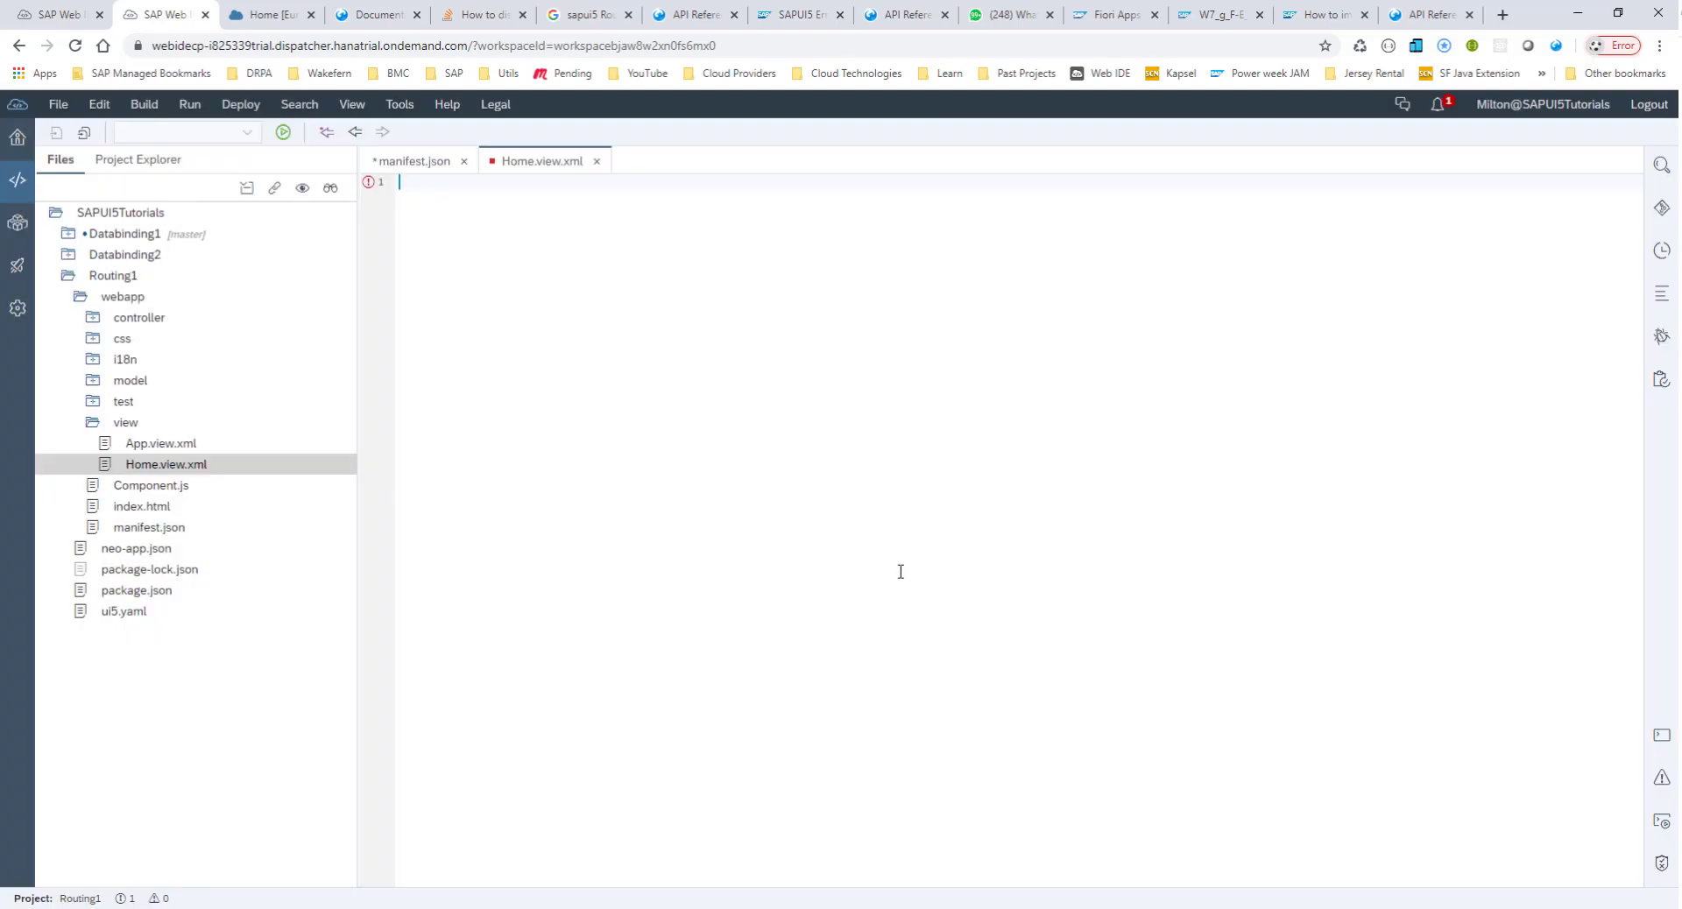
mouse_move(121, 338)
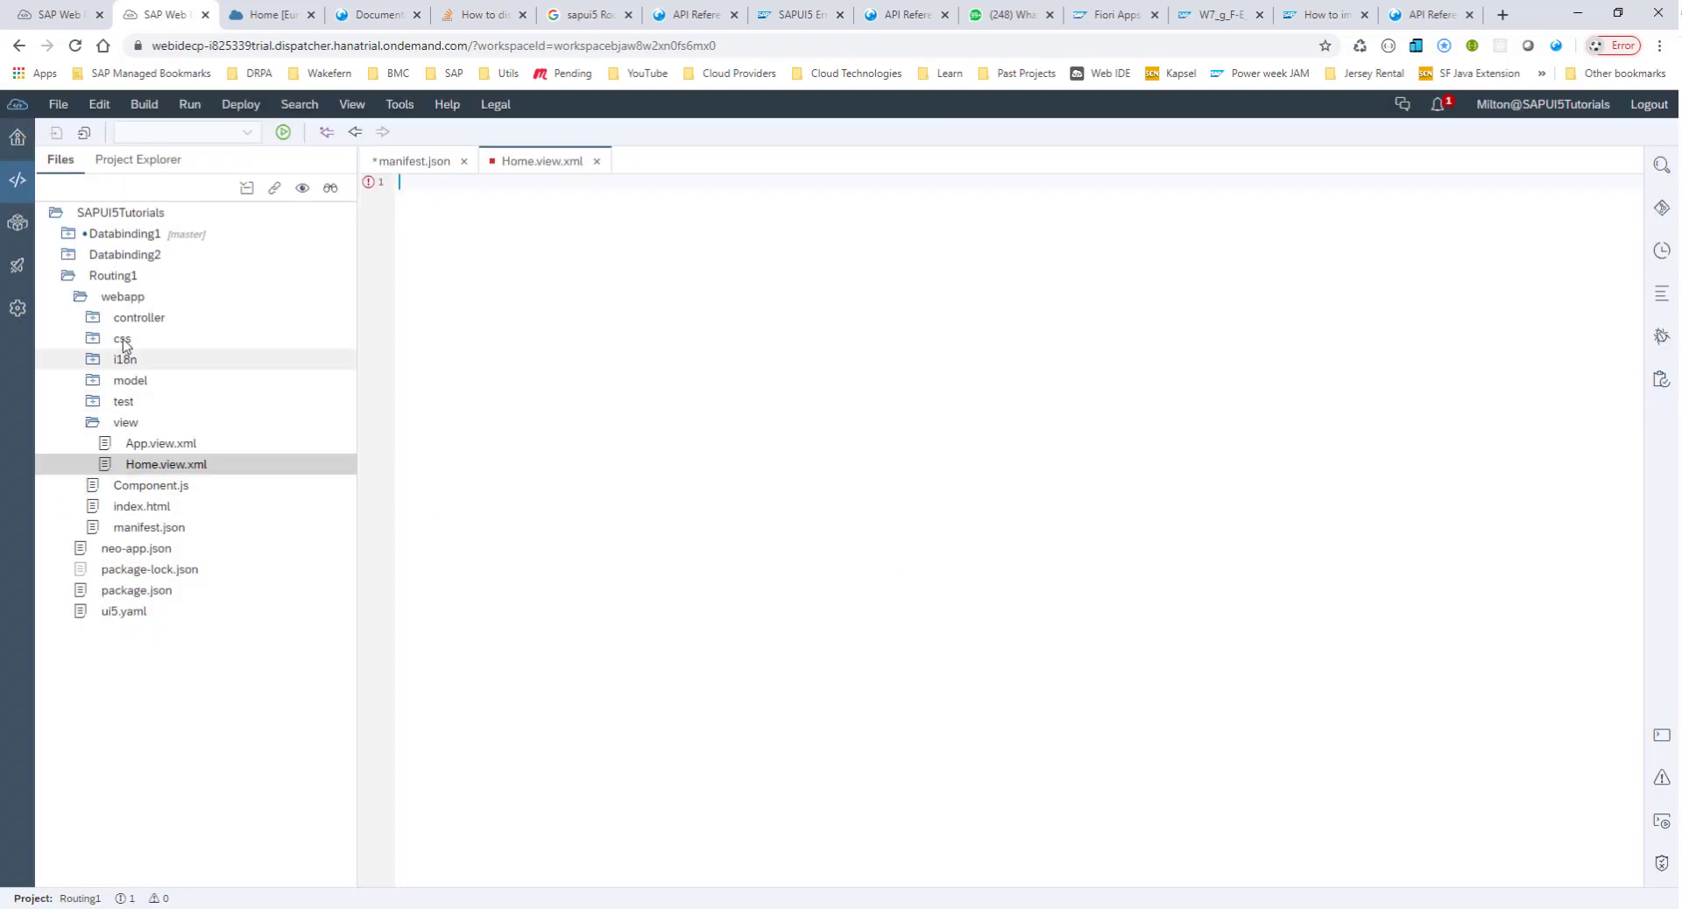
Create an empty Home.controller.js file in the controller folder.
left_click(139, 317)
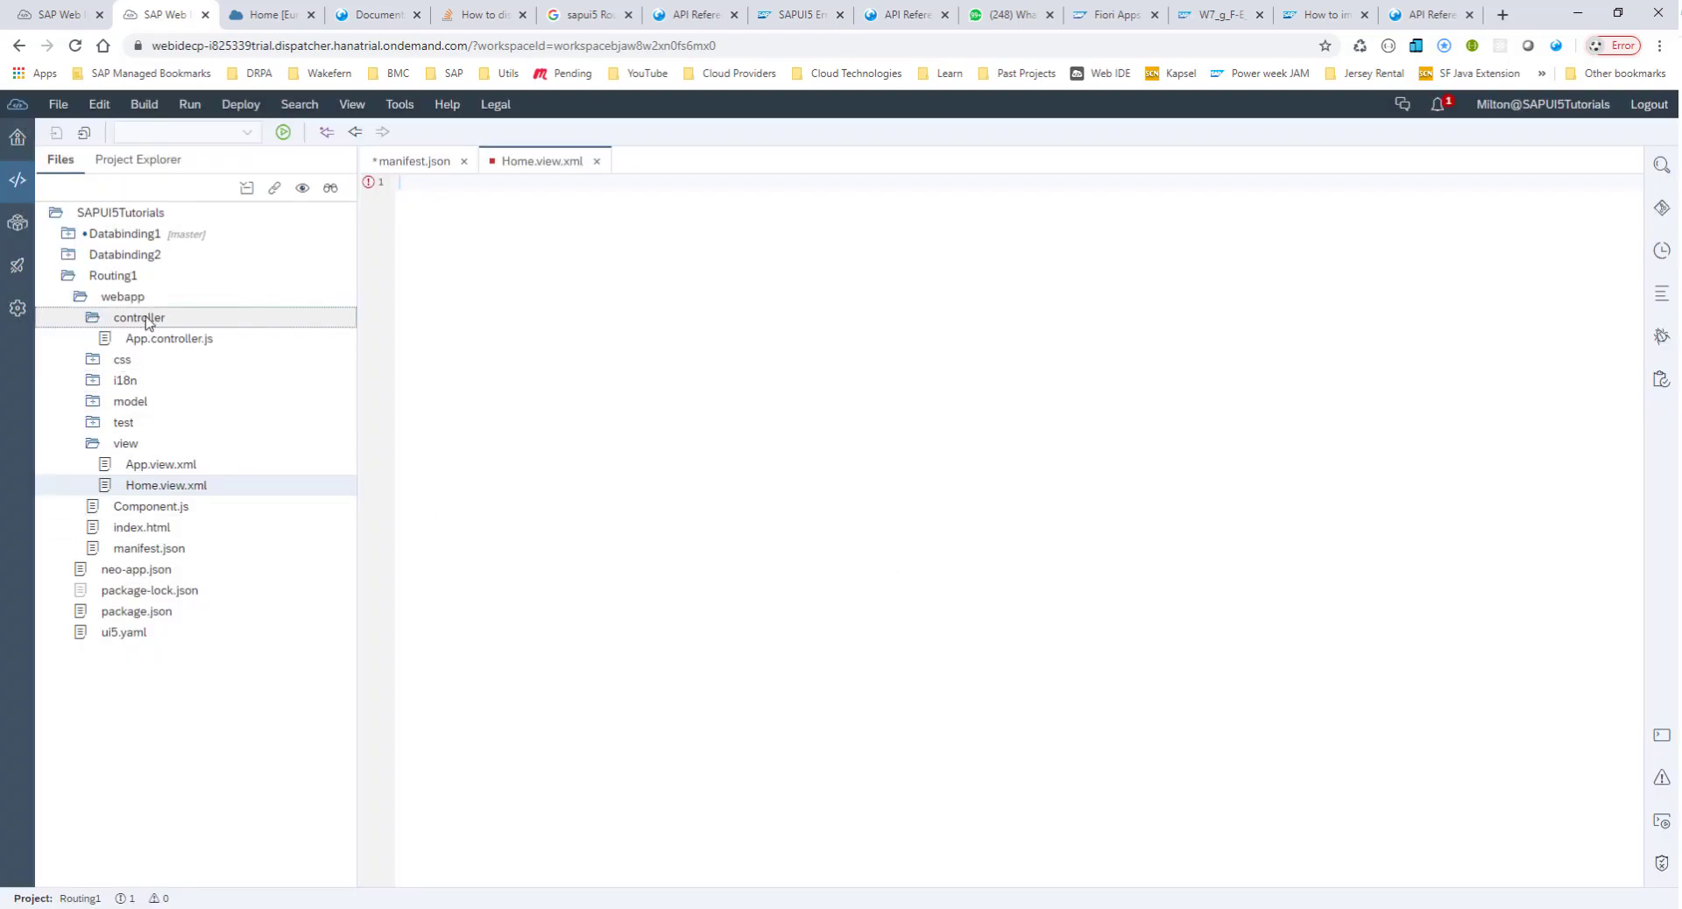
right_click(136, 317)
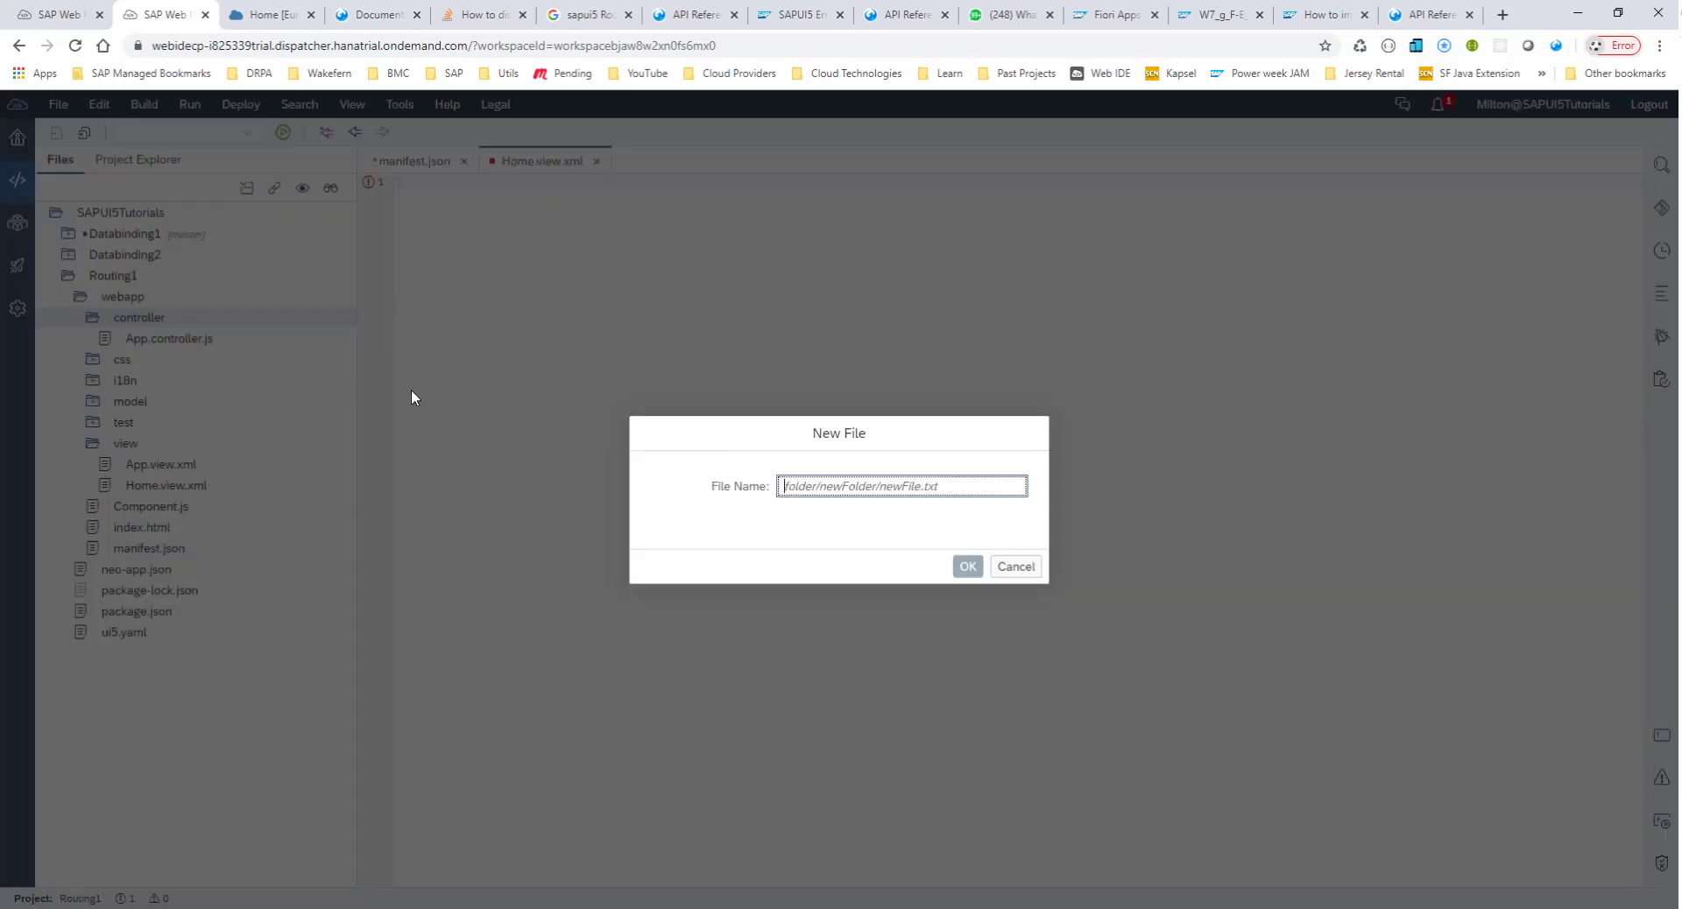
type("Home.controller.js")
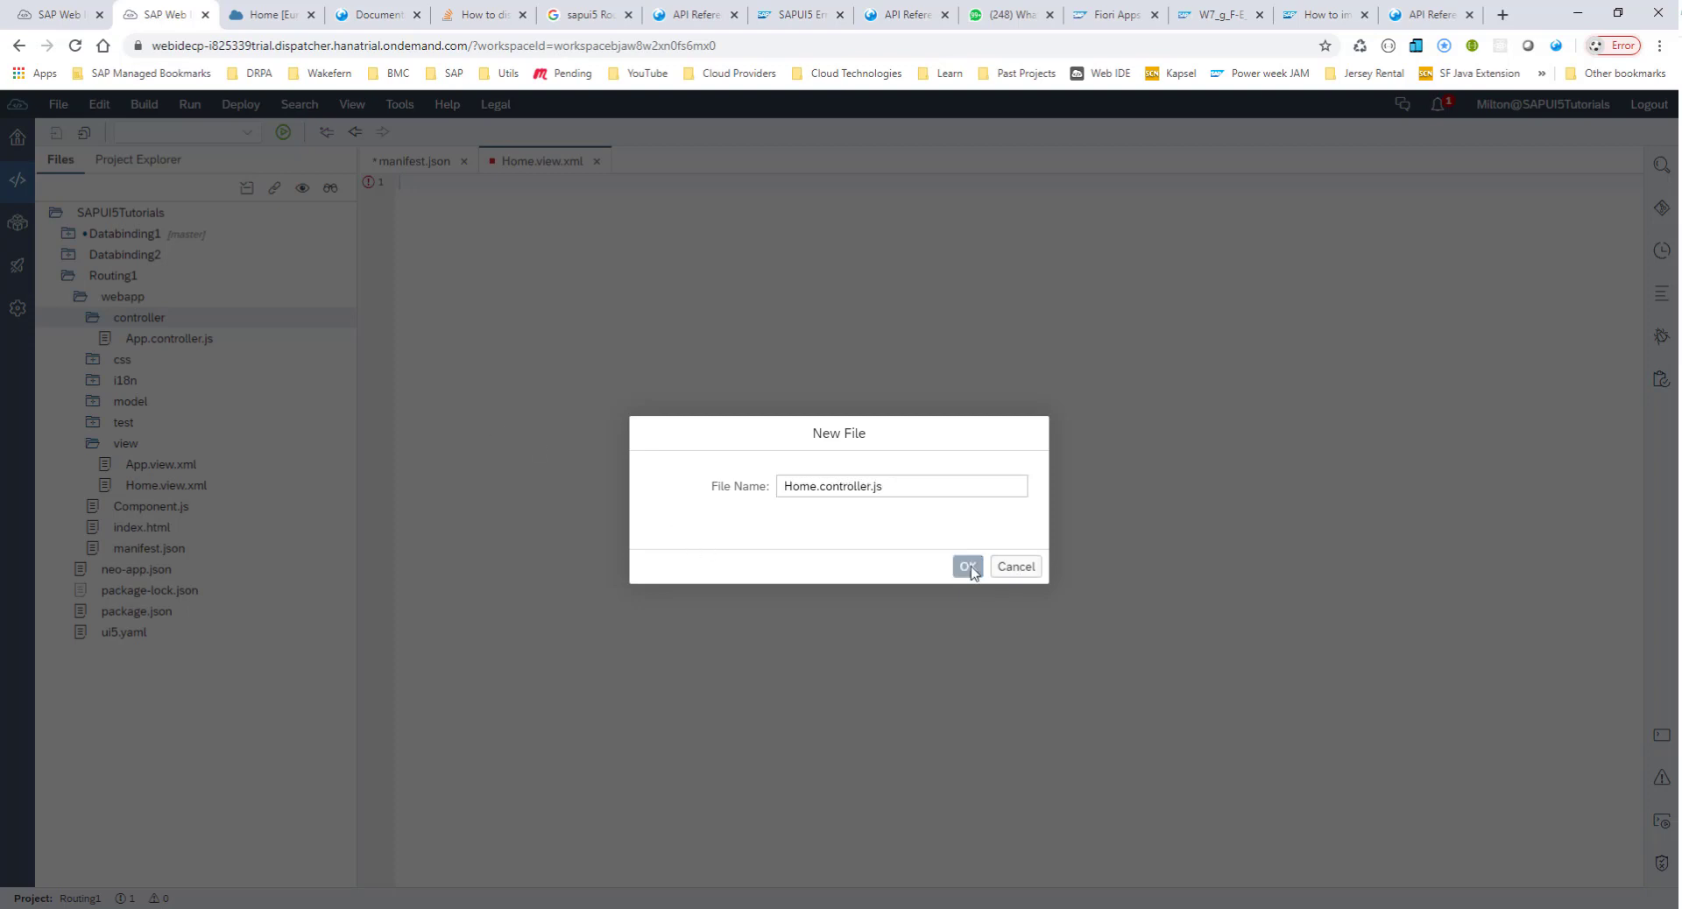
left_click(963, 566)
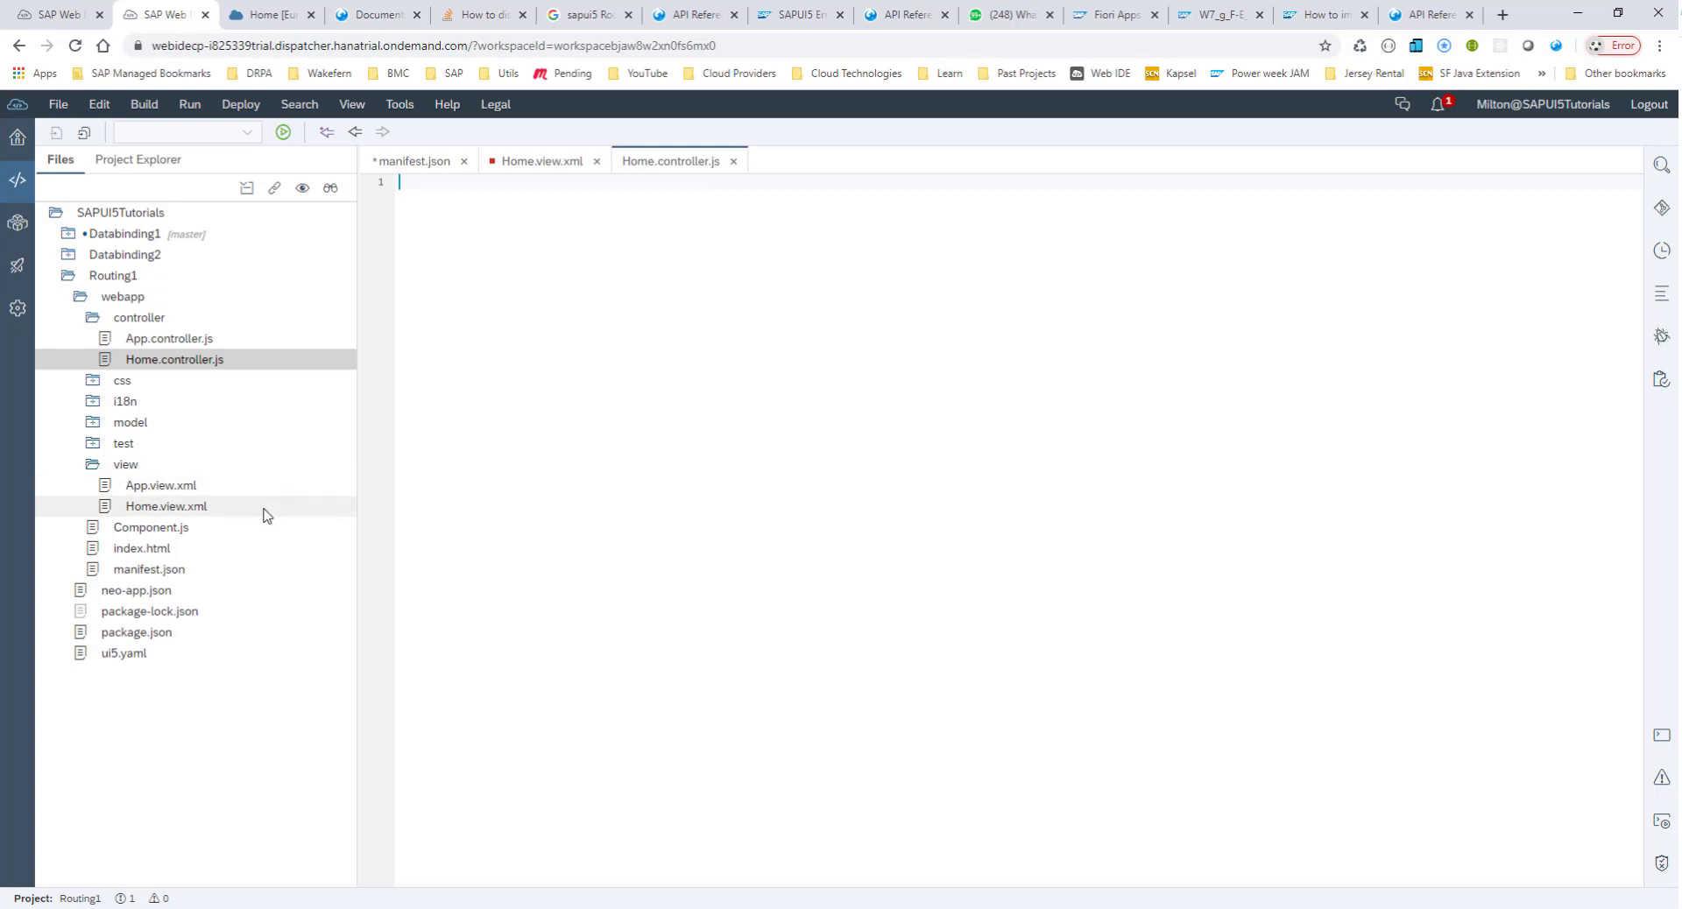
left_click(136, 590)
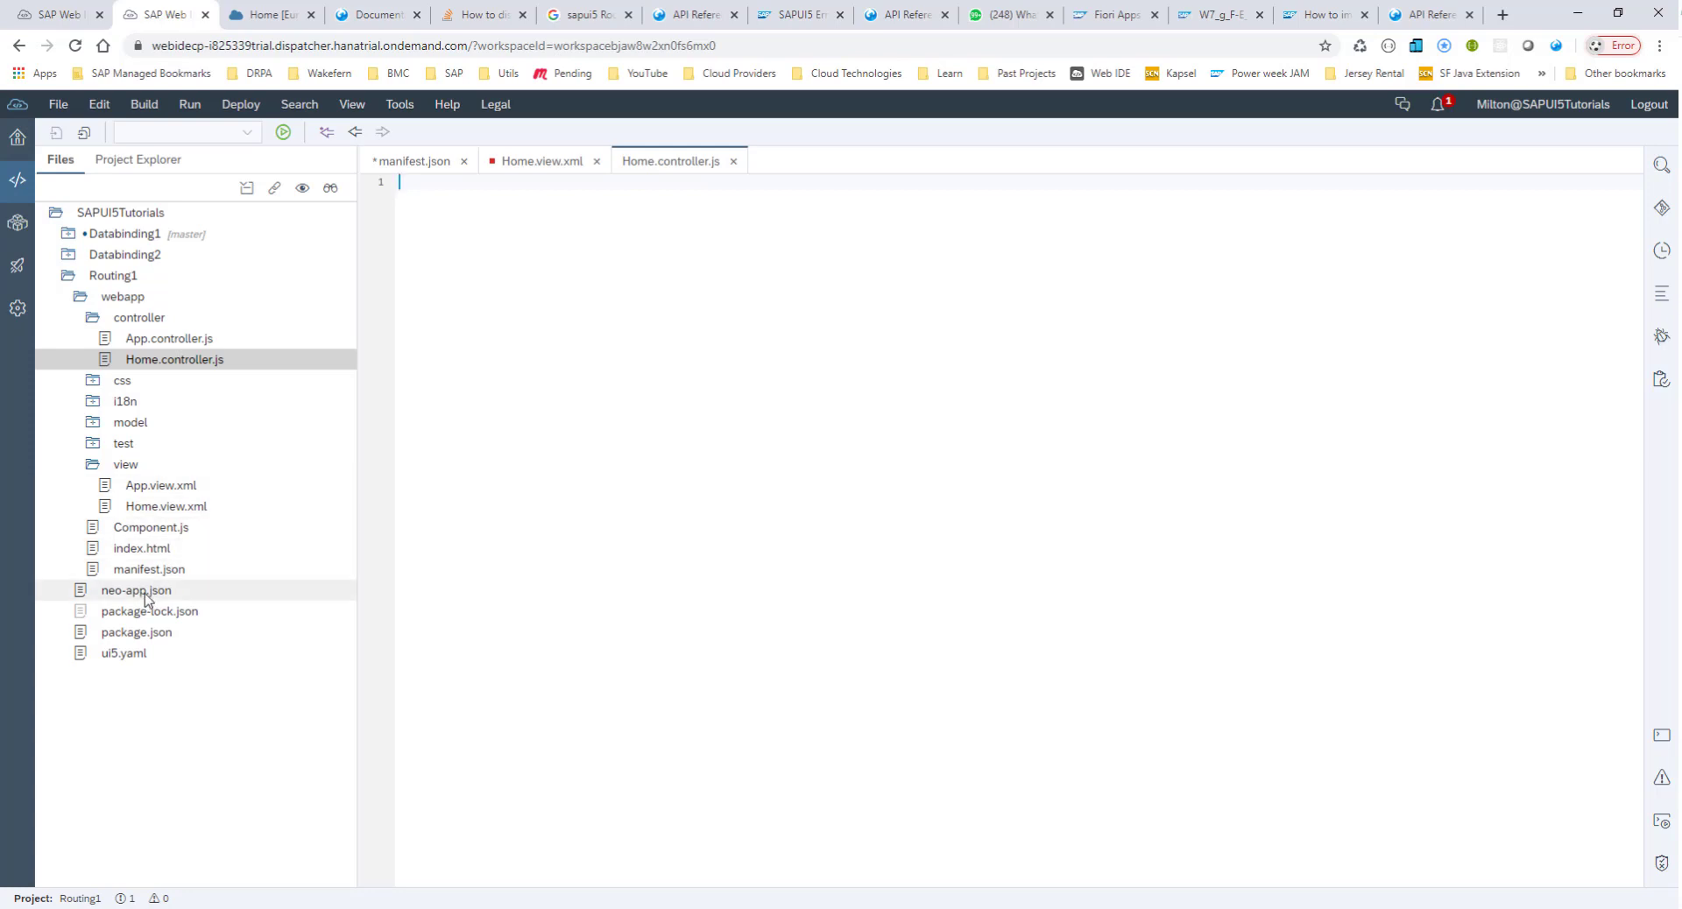
Reopen manifest.json and clear the RouteApp pattern to an empty string, checking the routing docs.
left_click(149, 569)
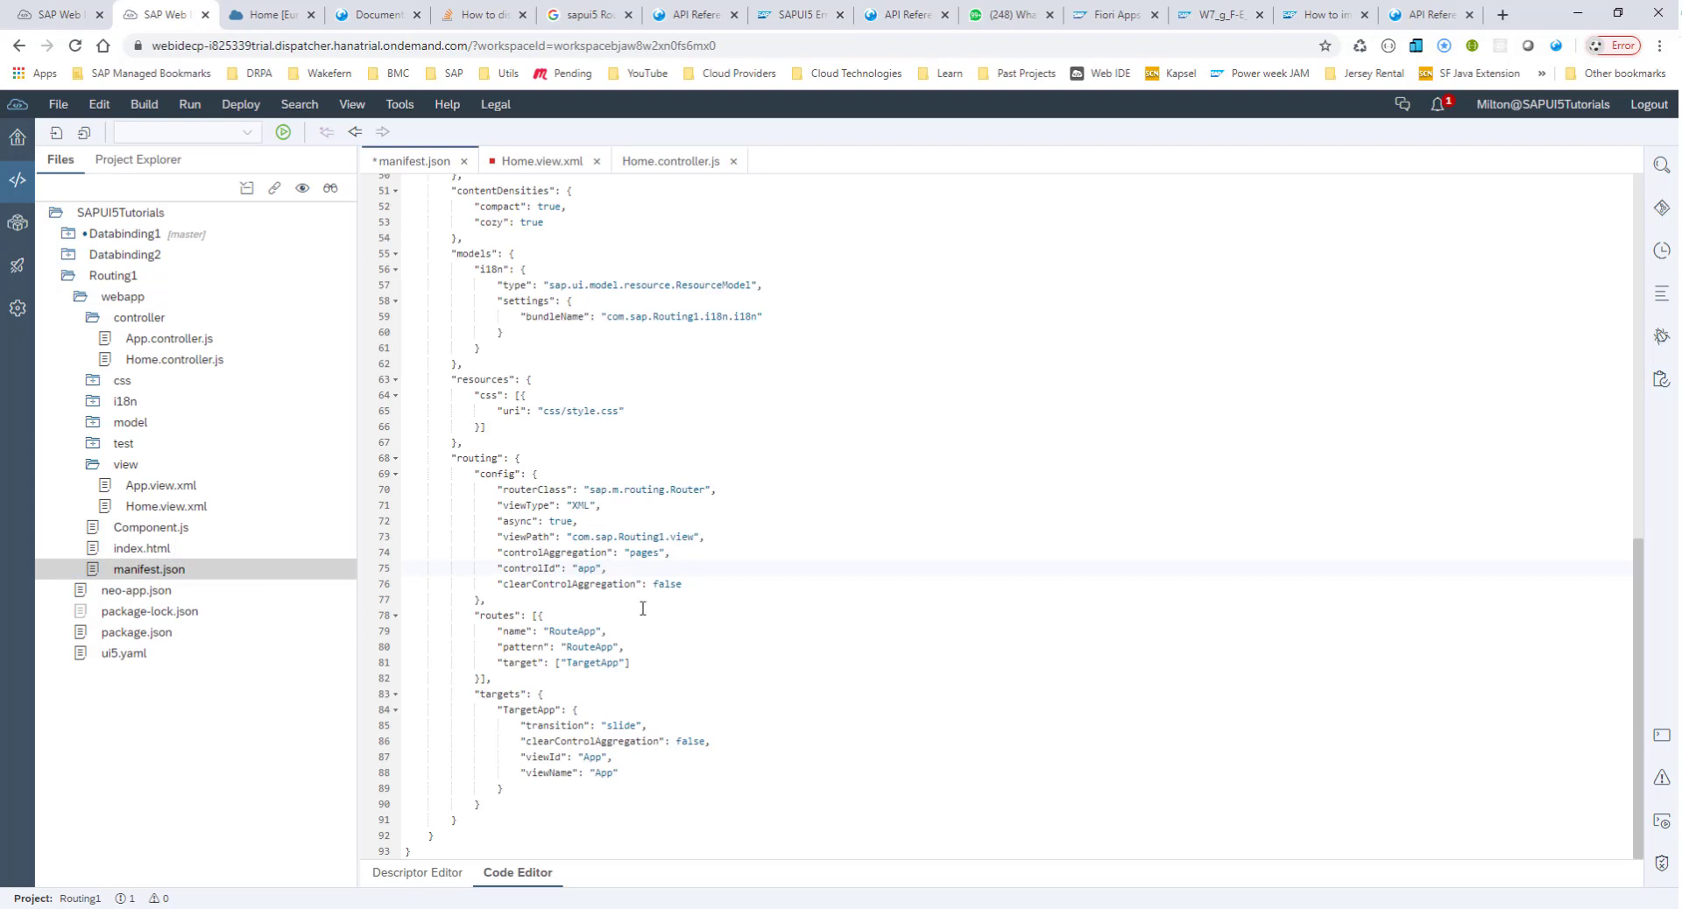
mouse_move(612, 609)
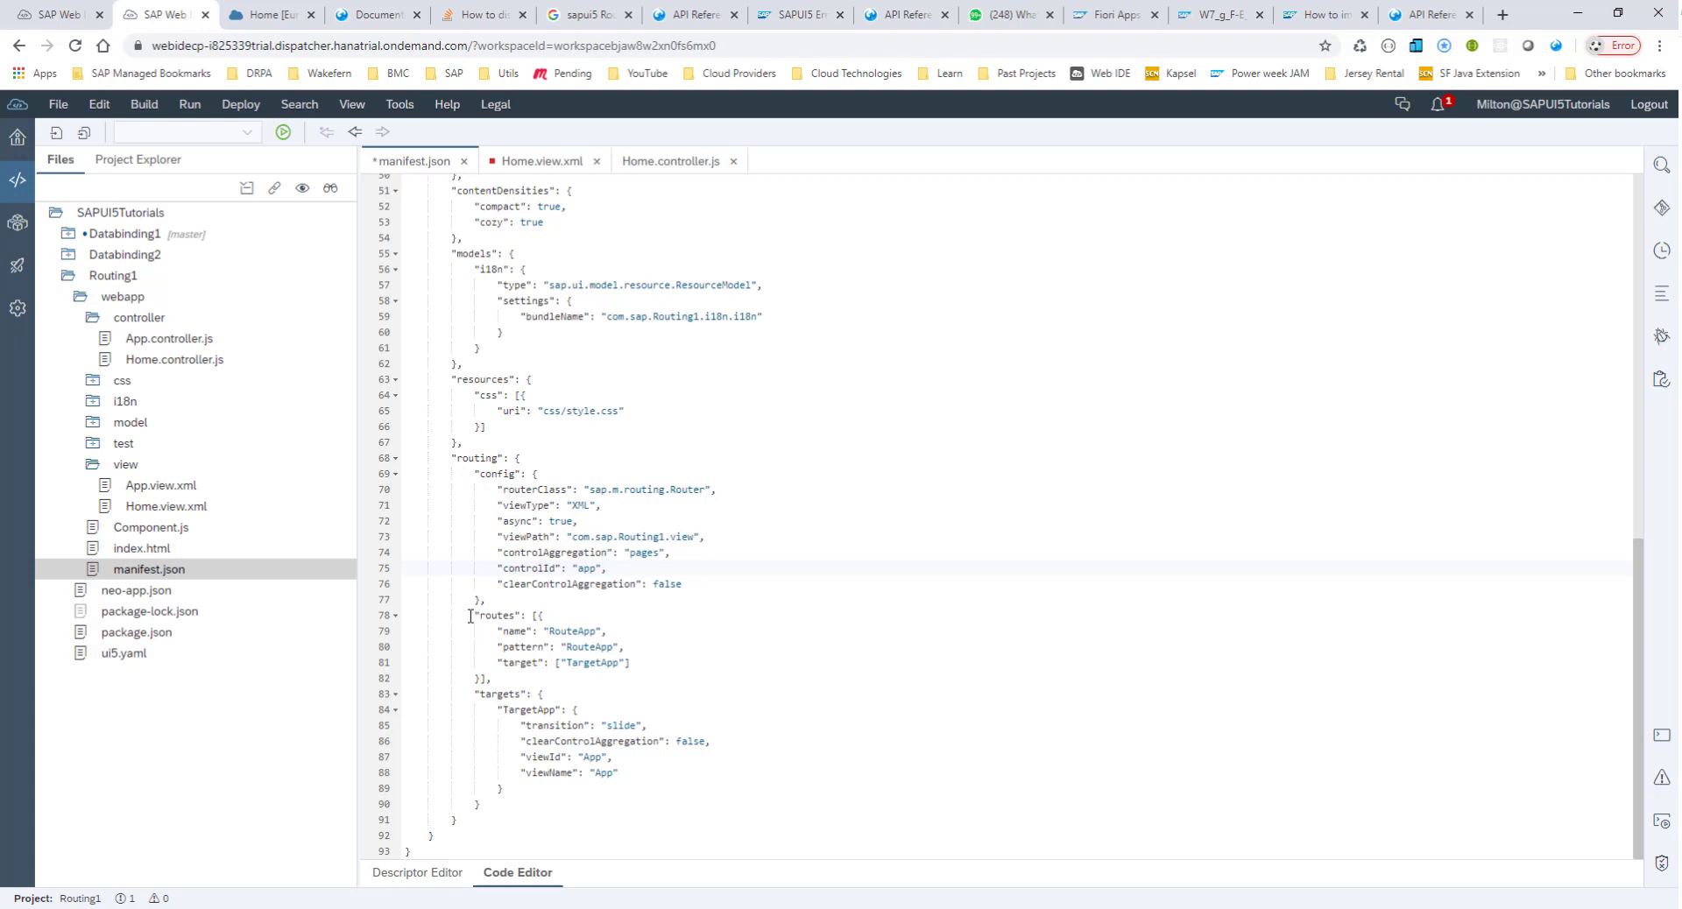
left_click_drag(470, 615, 494, 678)
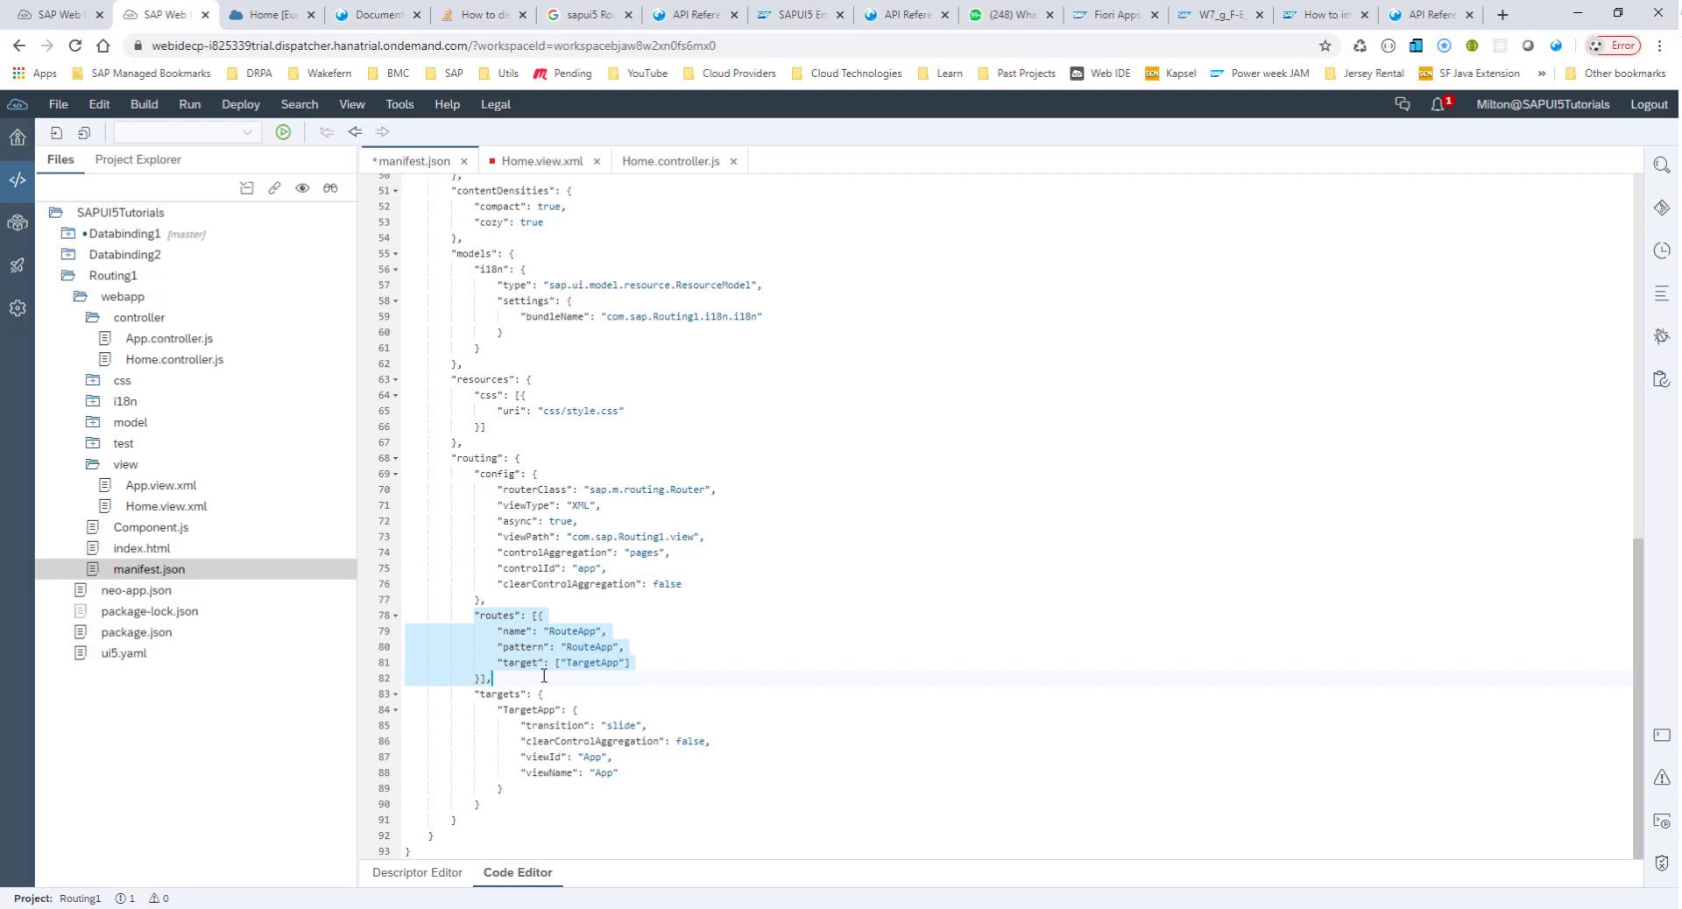
left_click(596, 646)
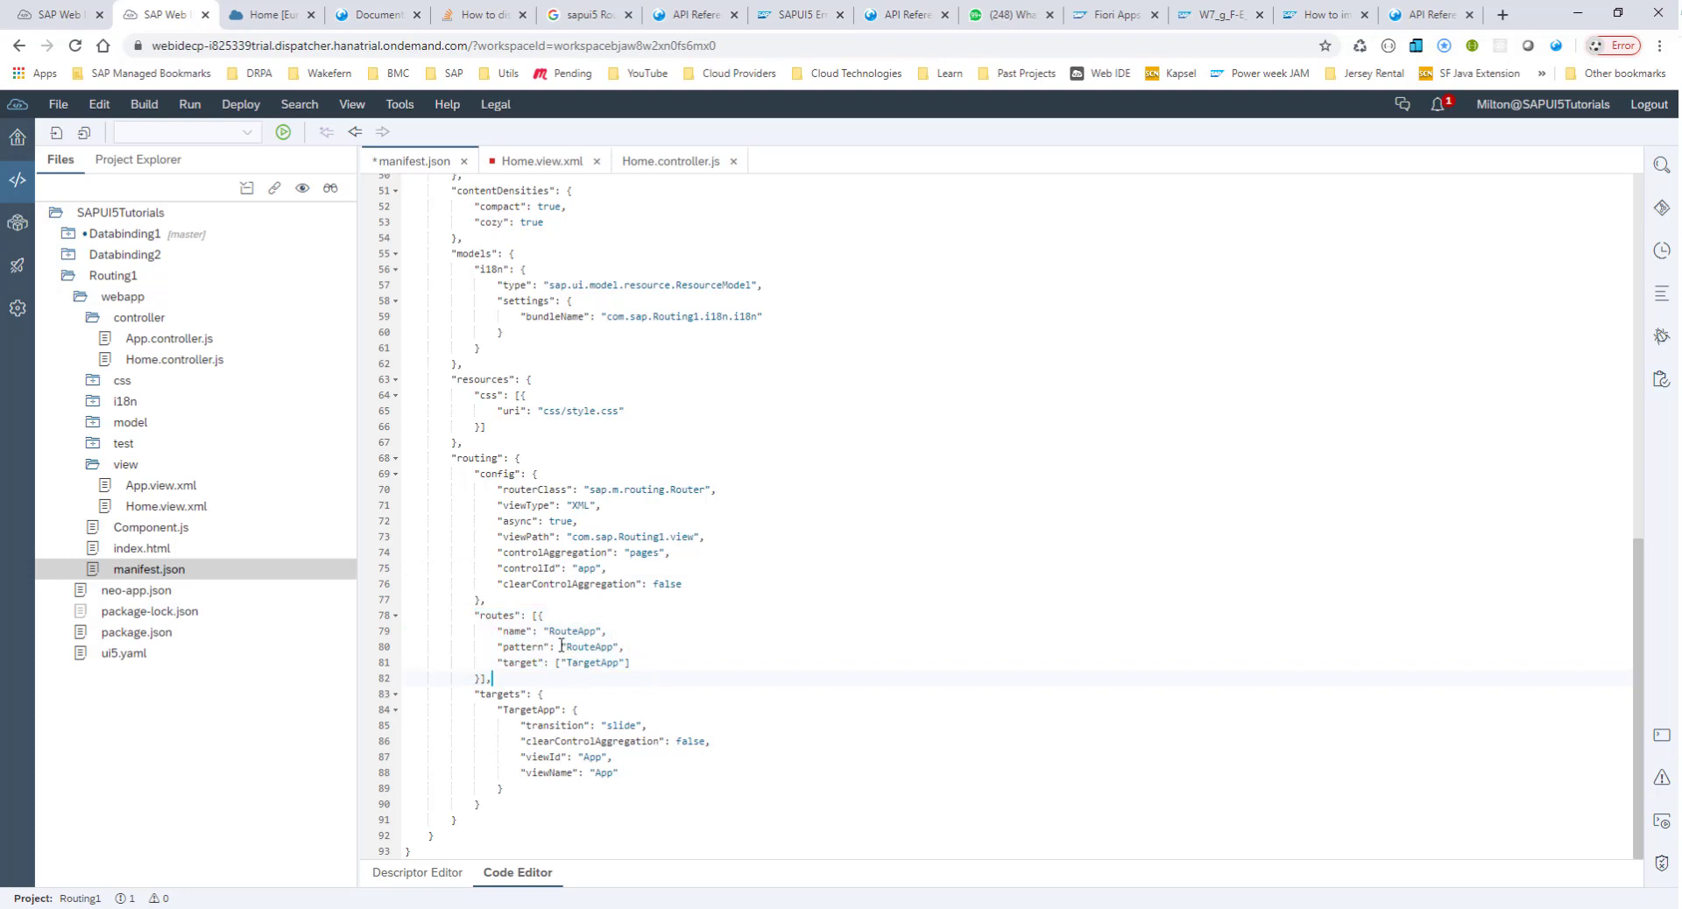
double_click(589, 646)
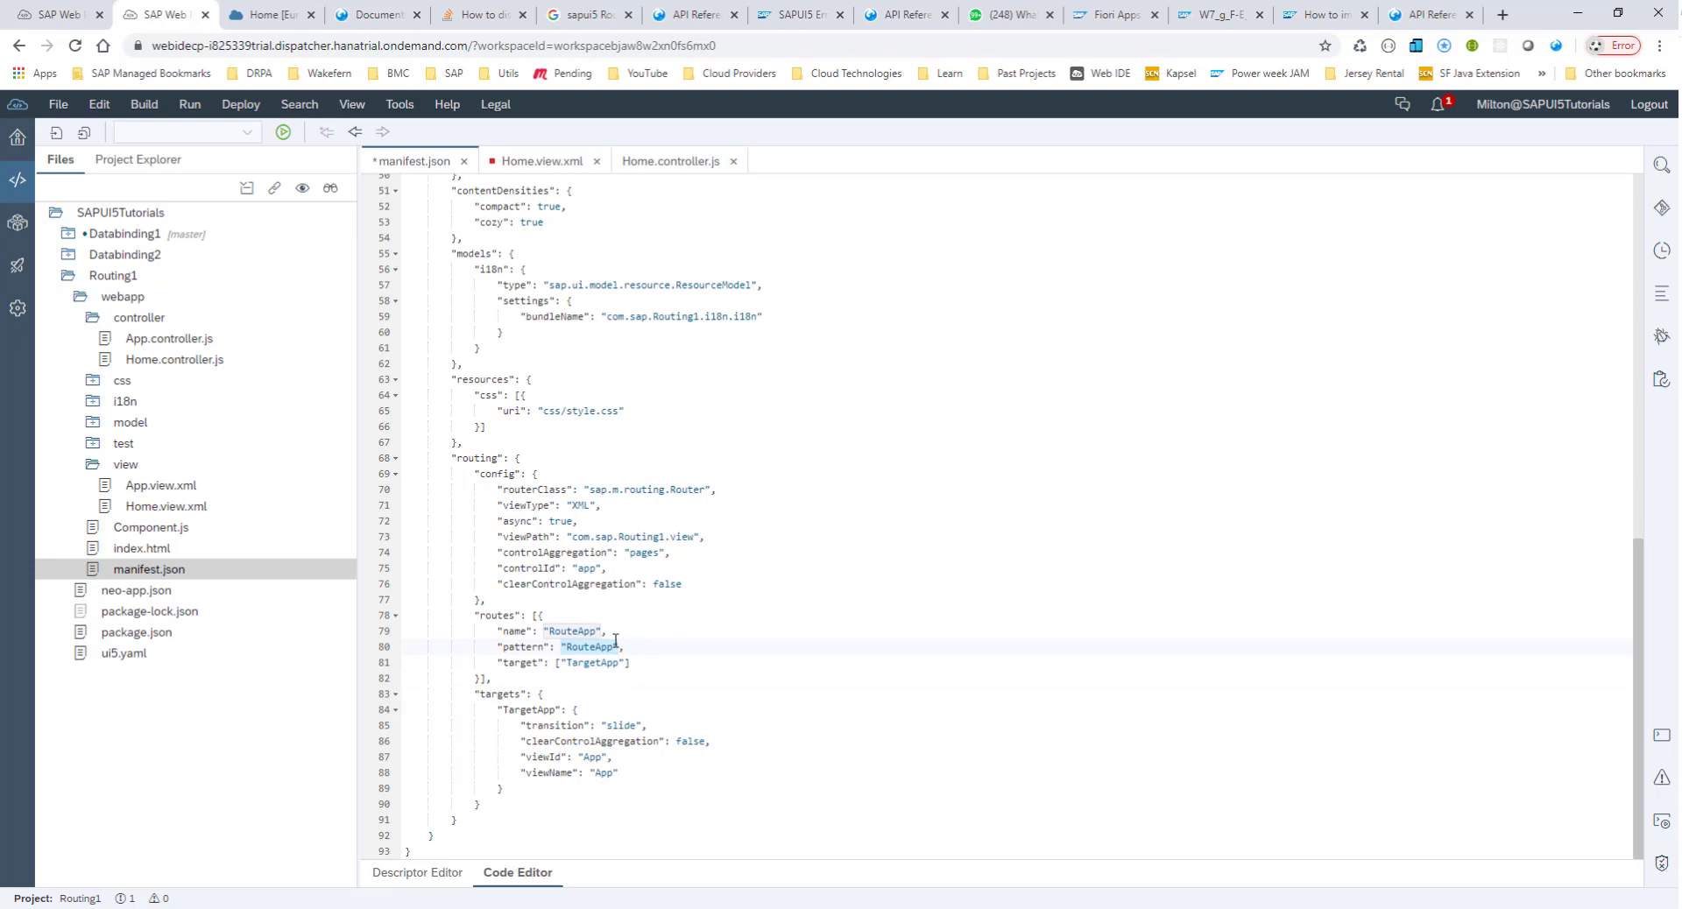
key("alt+tab")
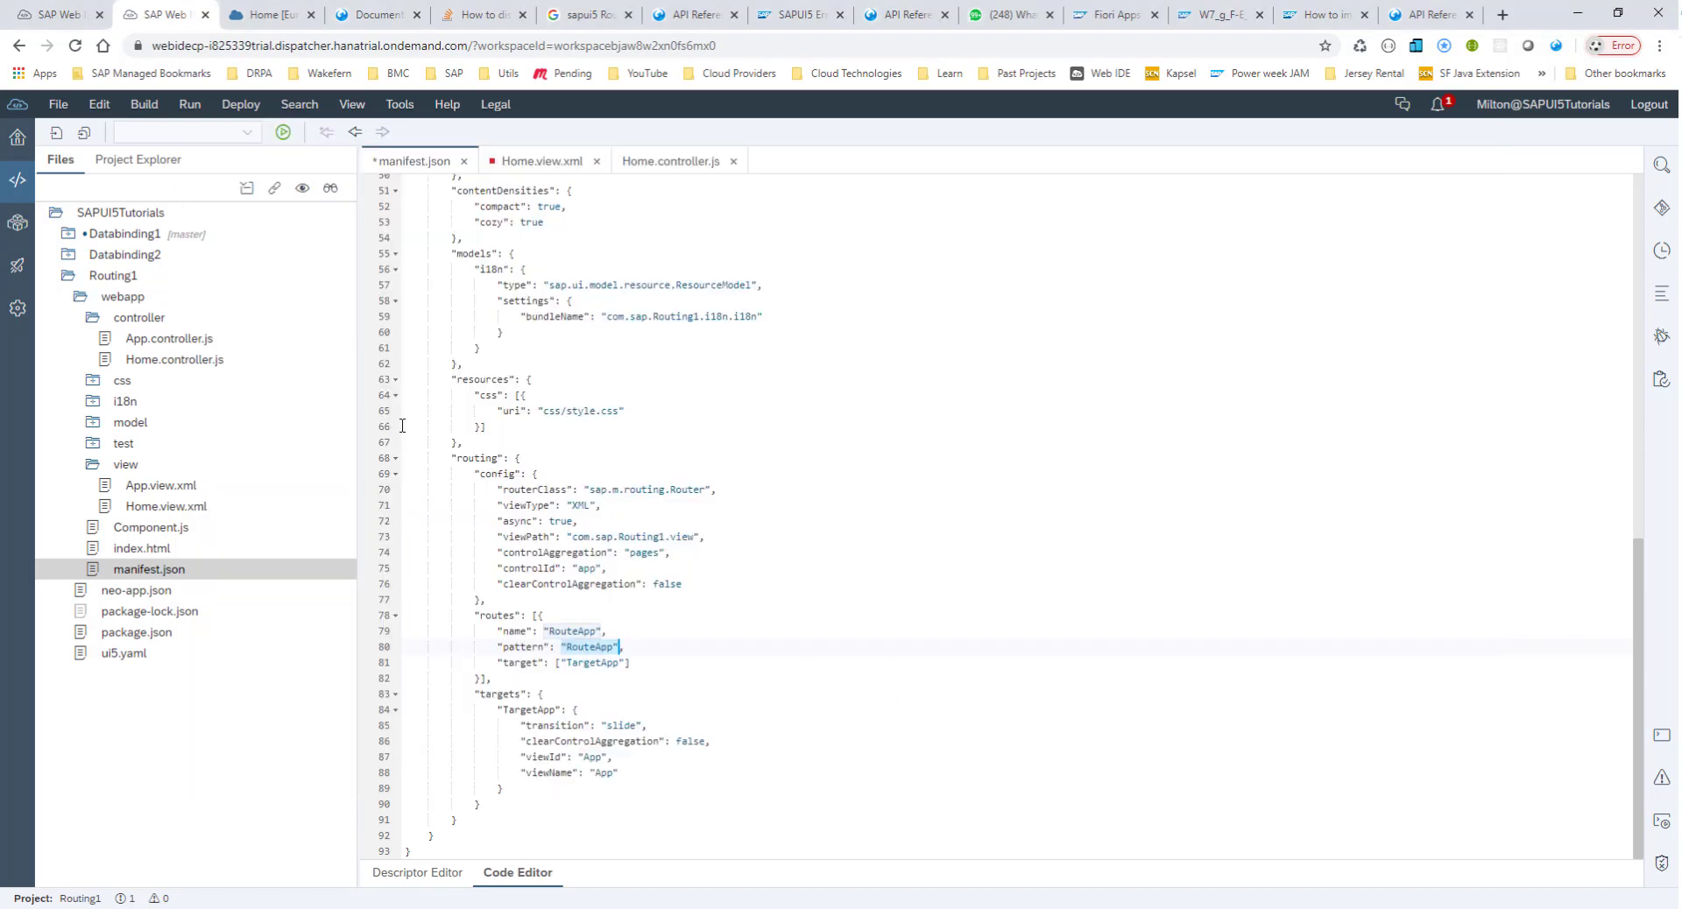
left_click(371, 15)
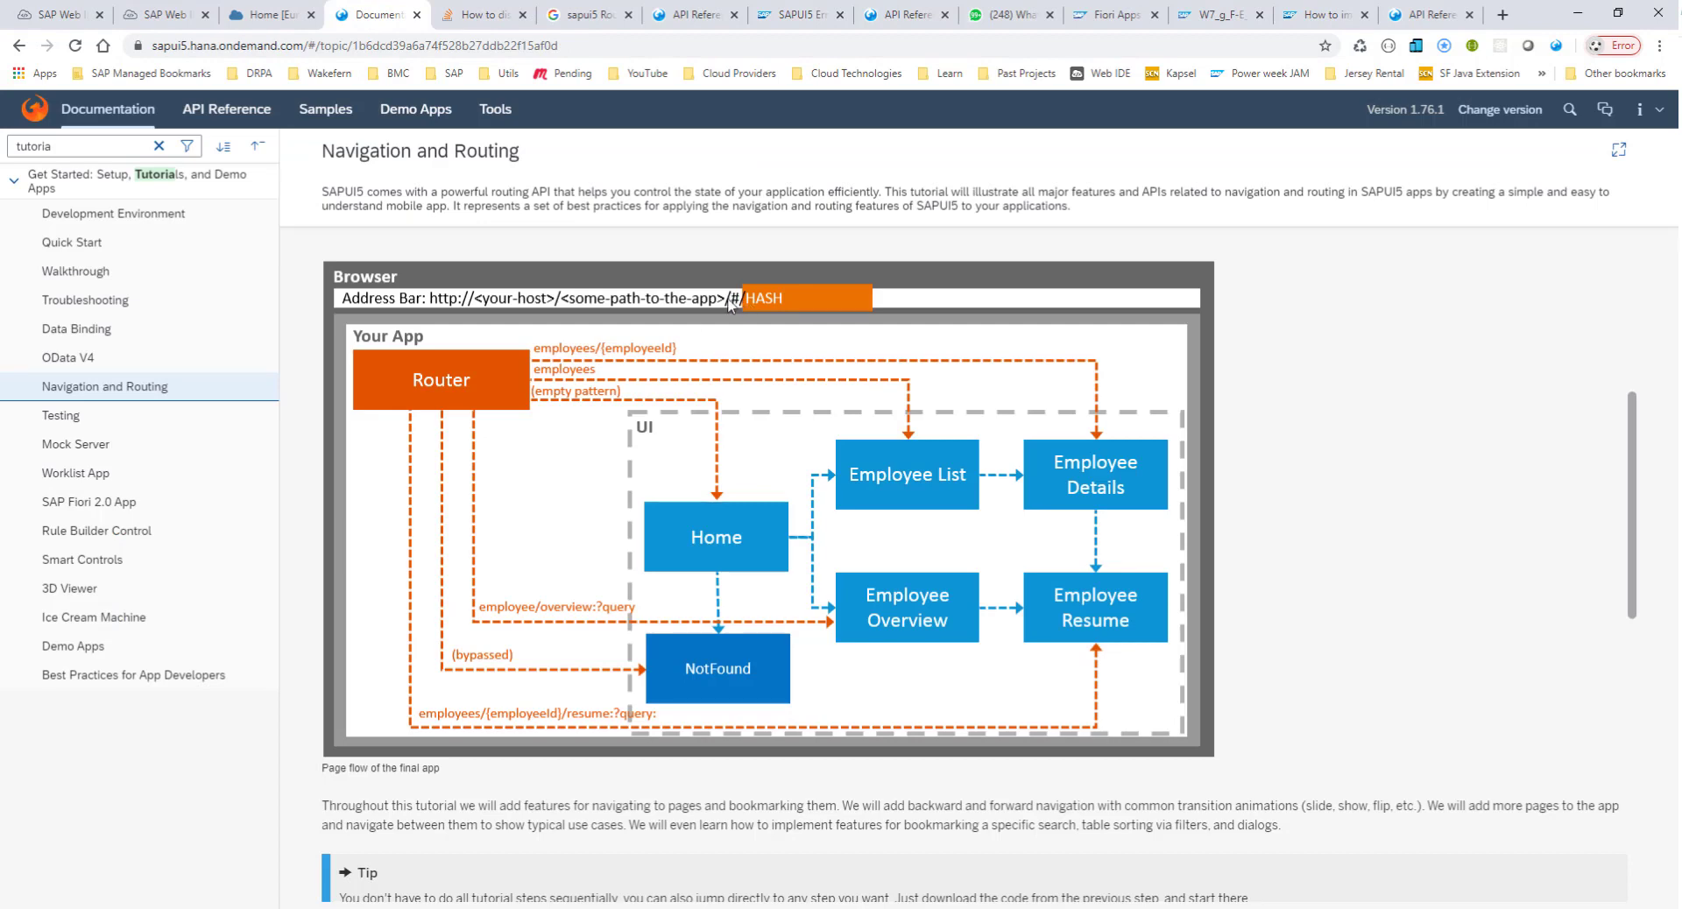
left_click(163, 14)
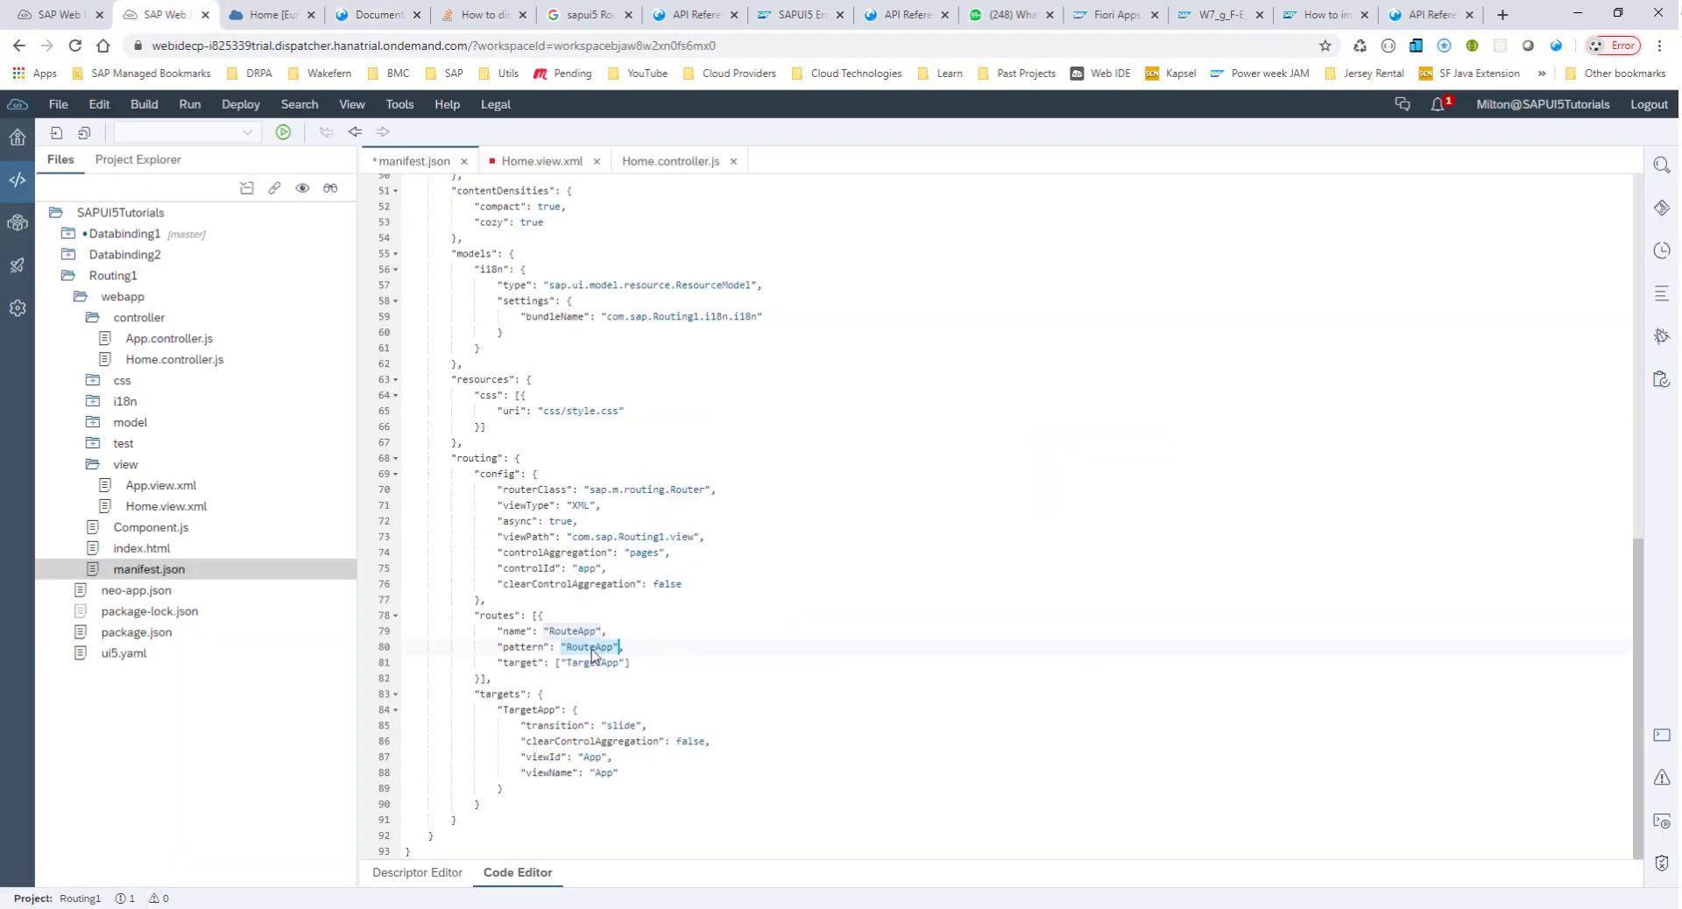
left_click(589, 647)
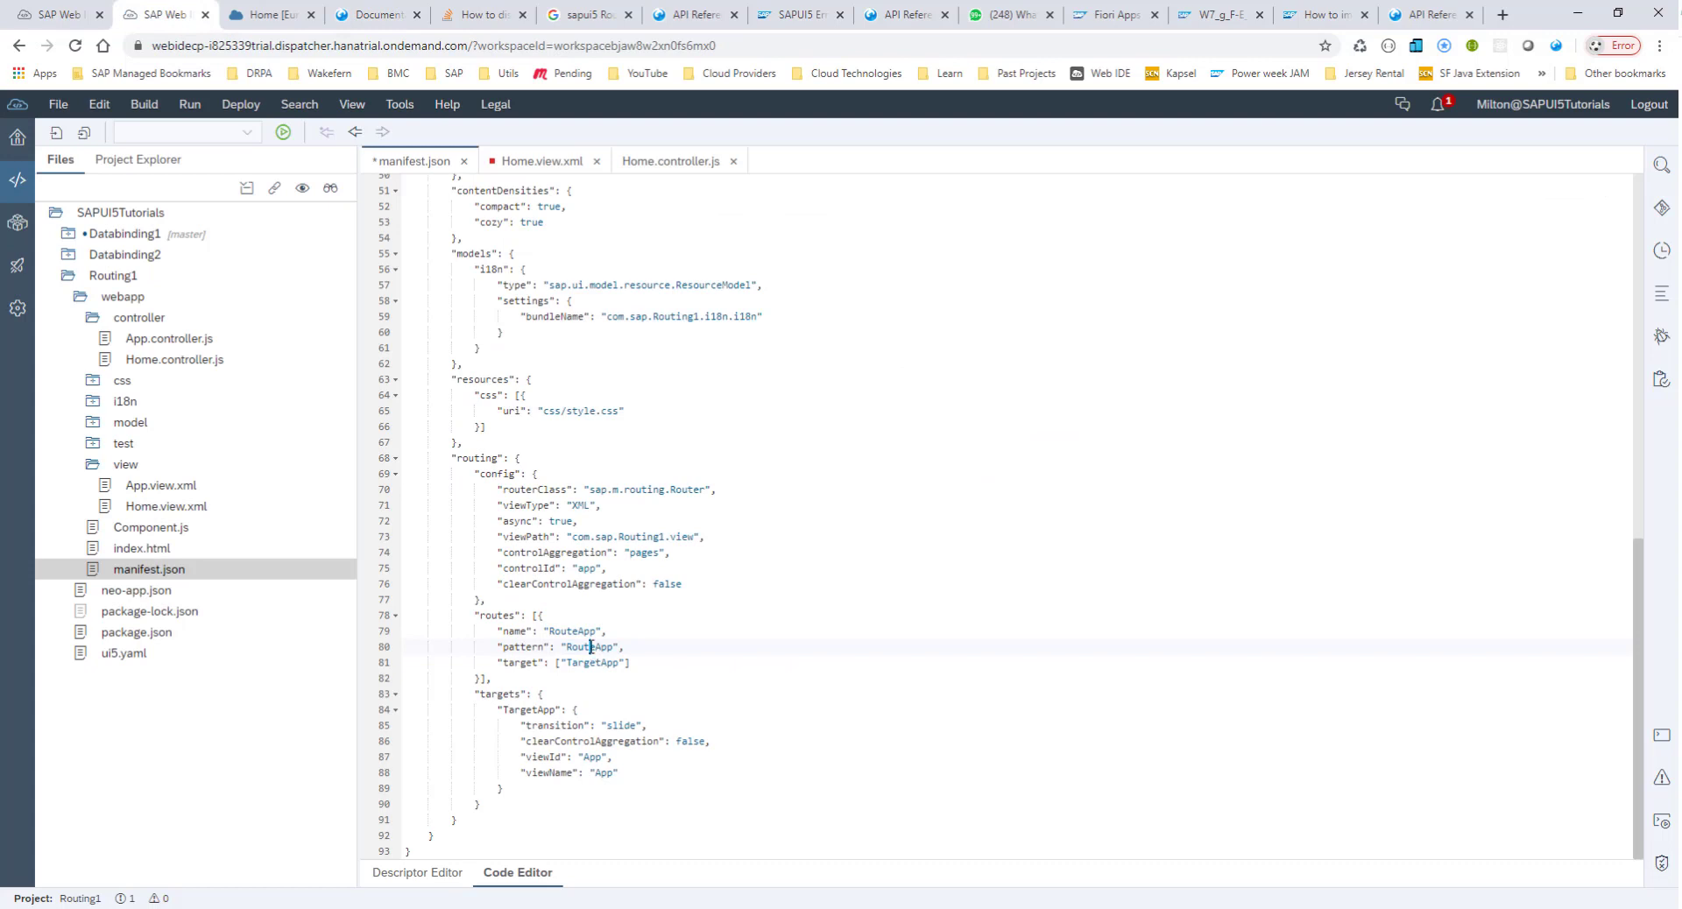
double_click(590, 646)
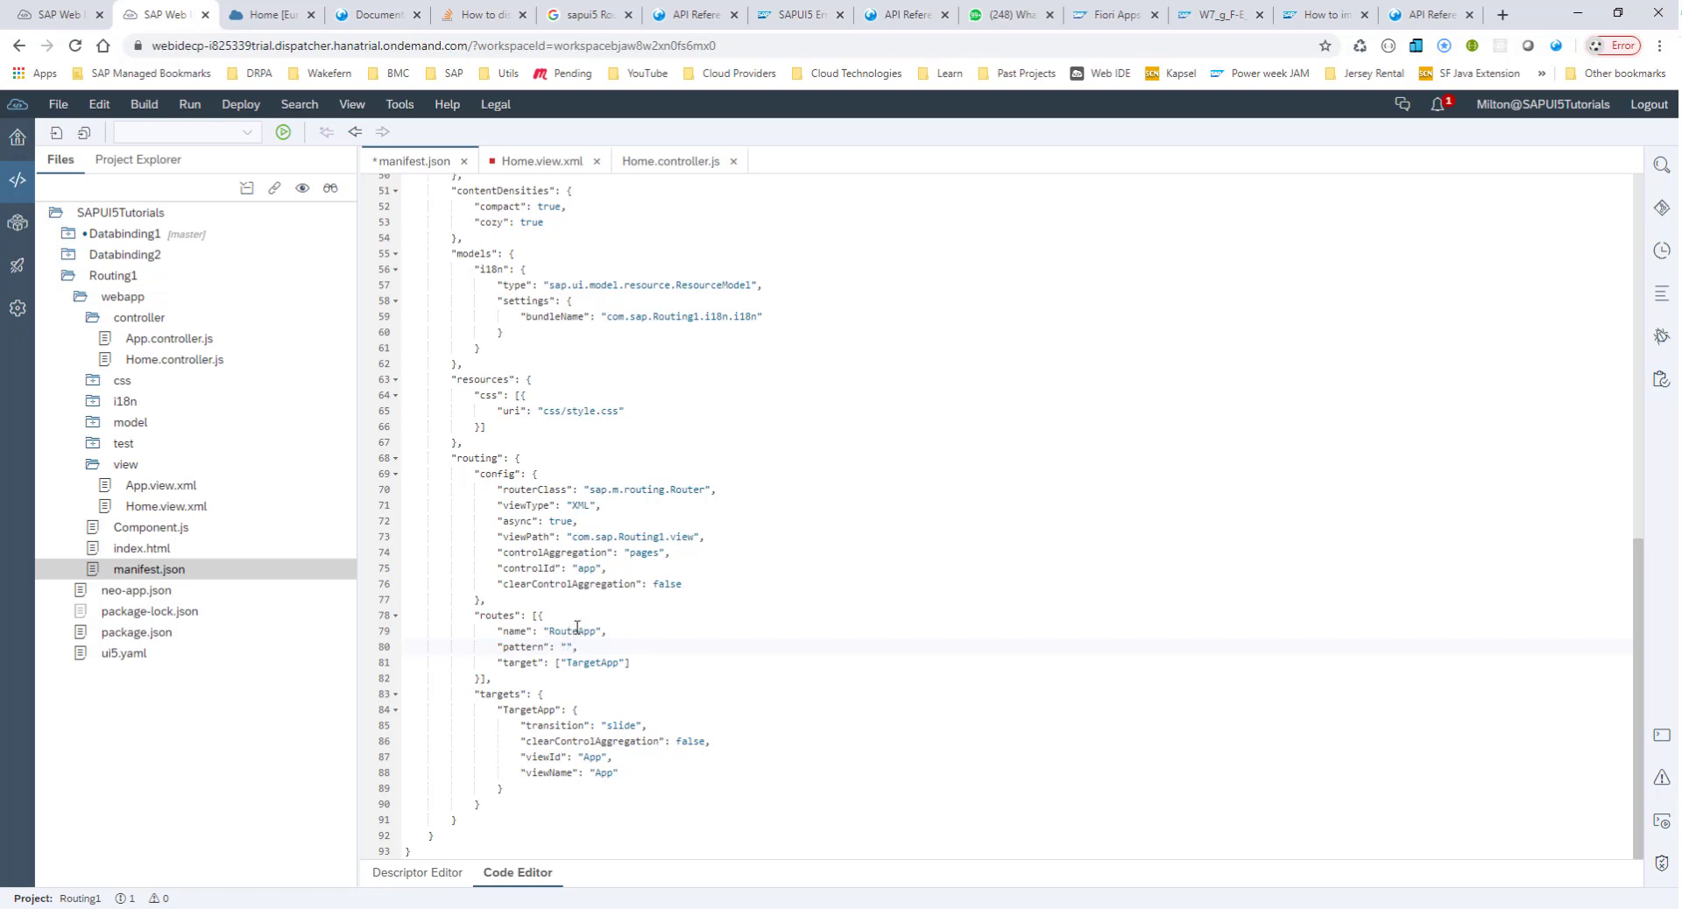
Rename the route to home with target targetHome.
double_click(571, 631)
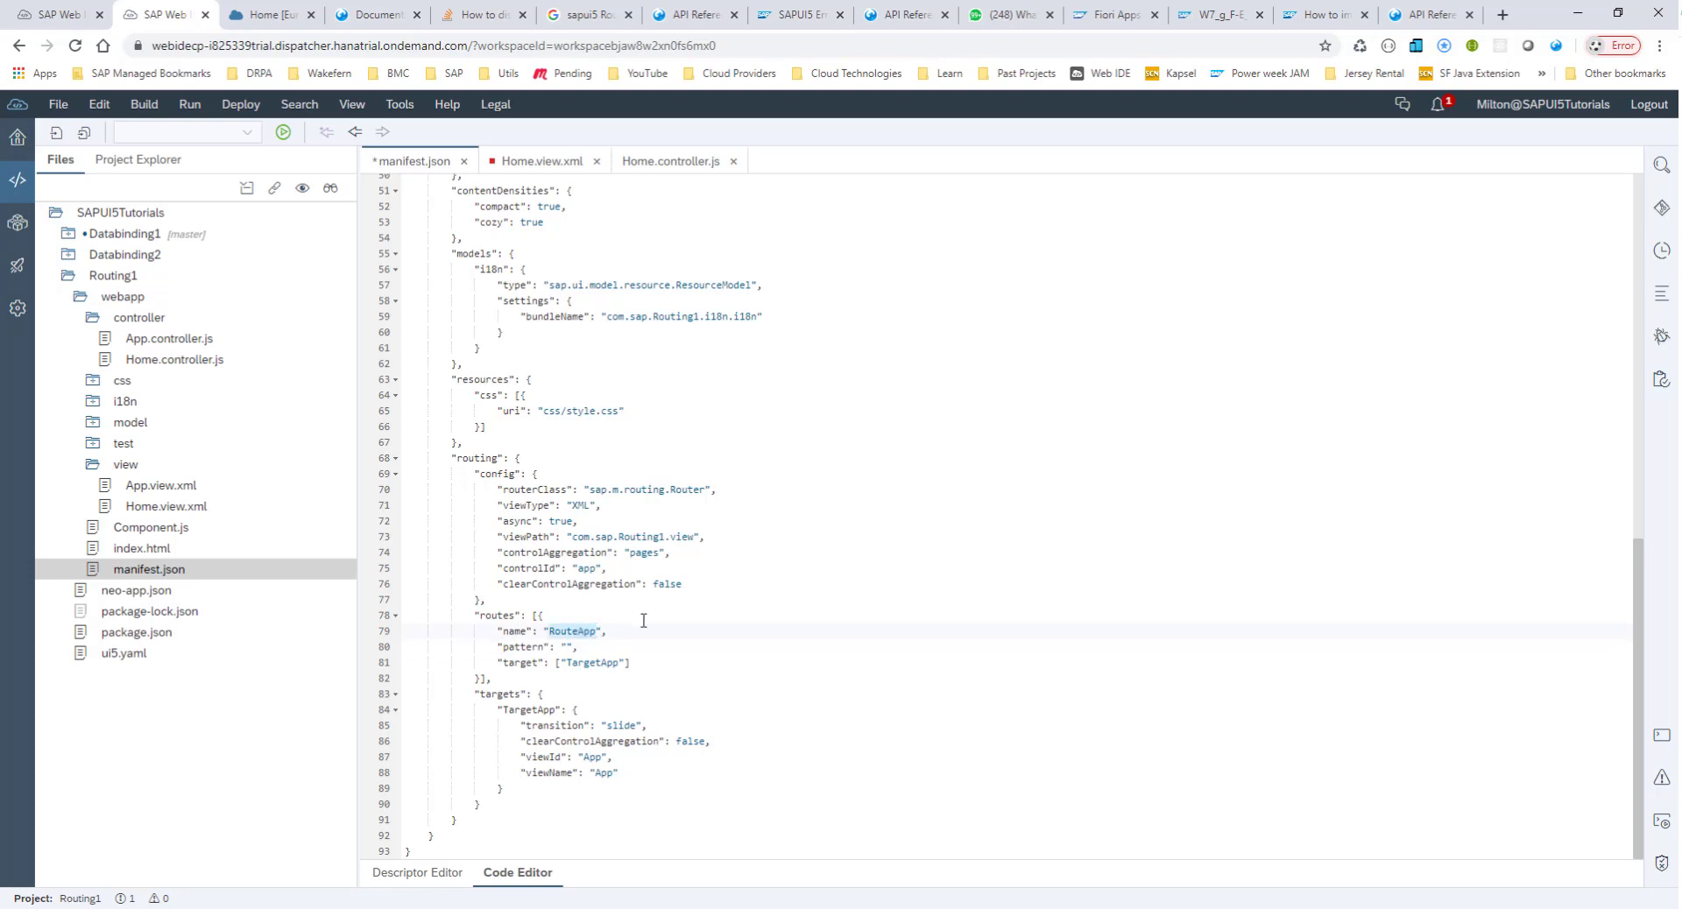
type("home")
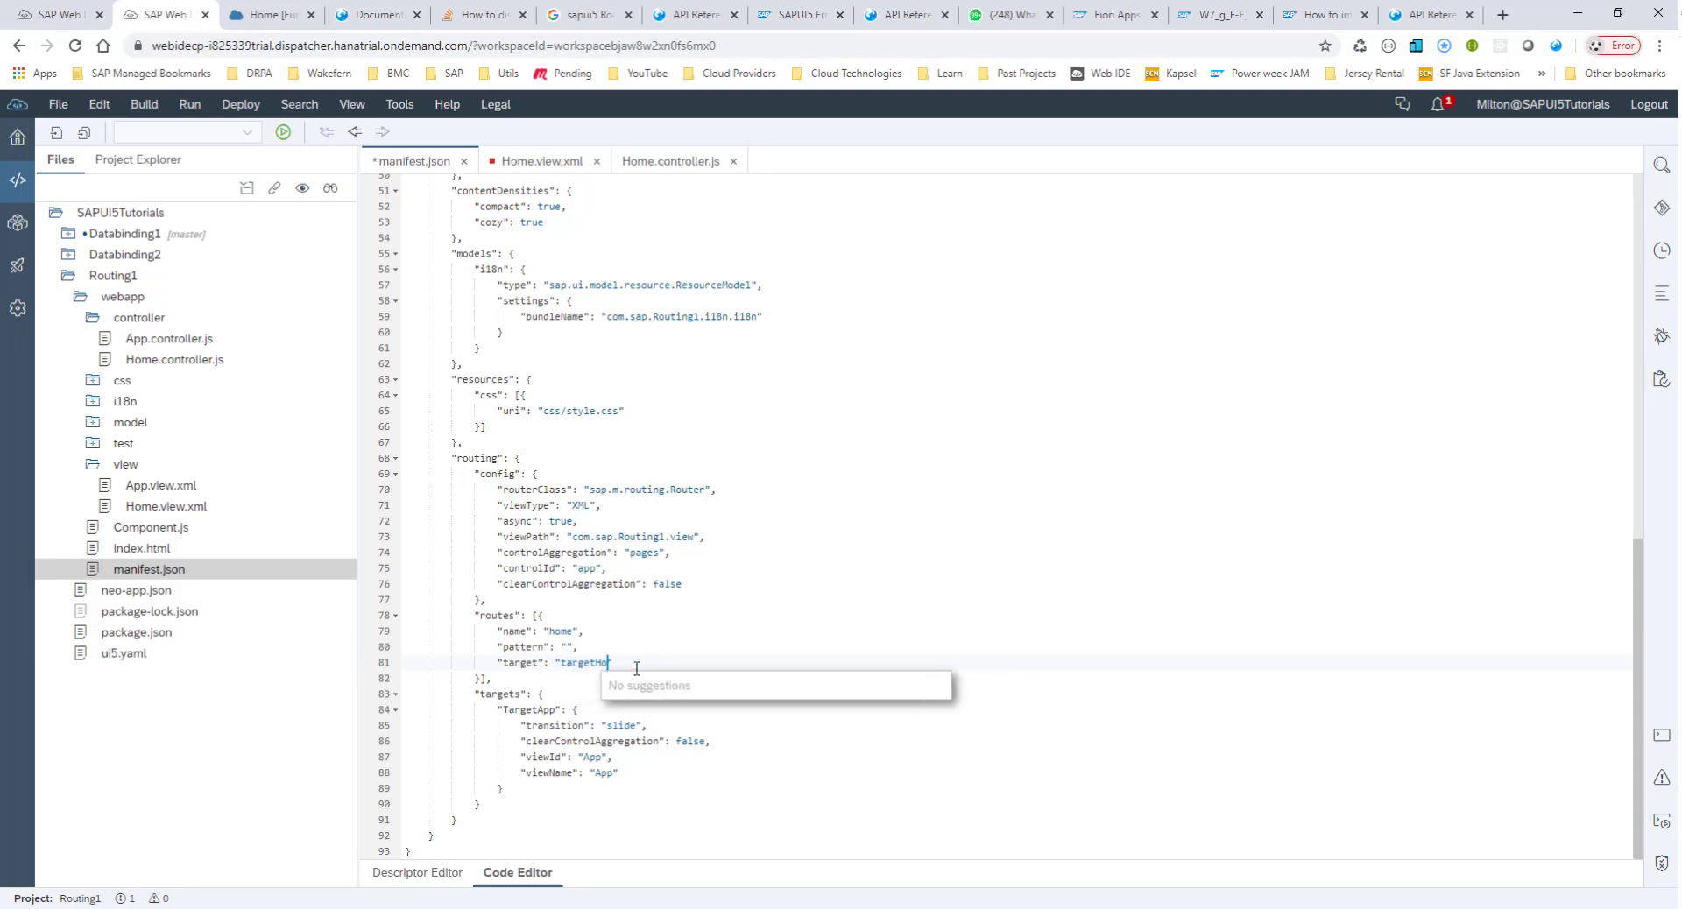
type("me\"")
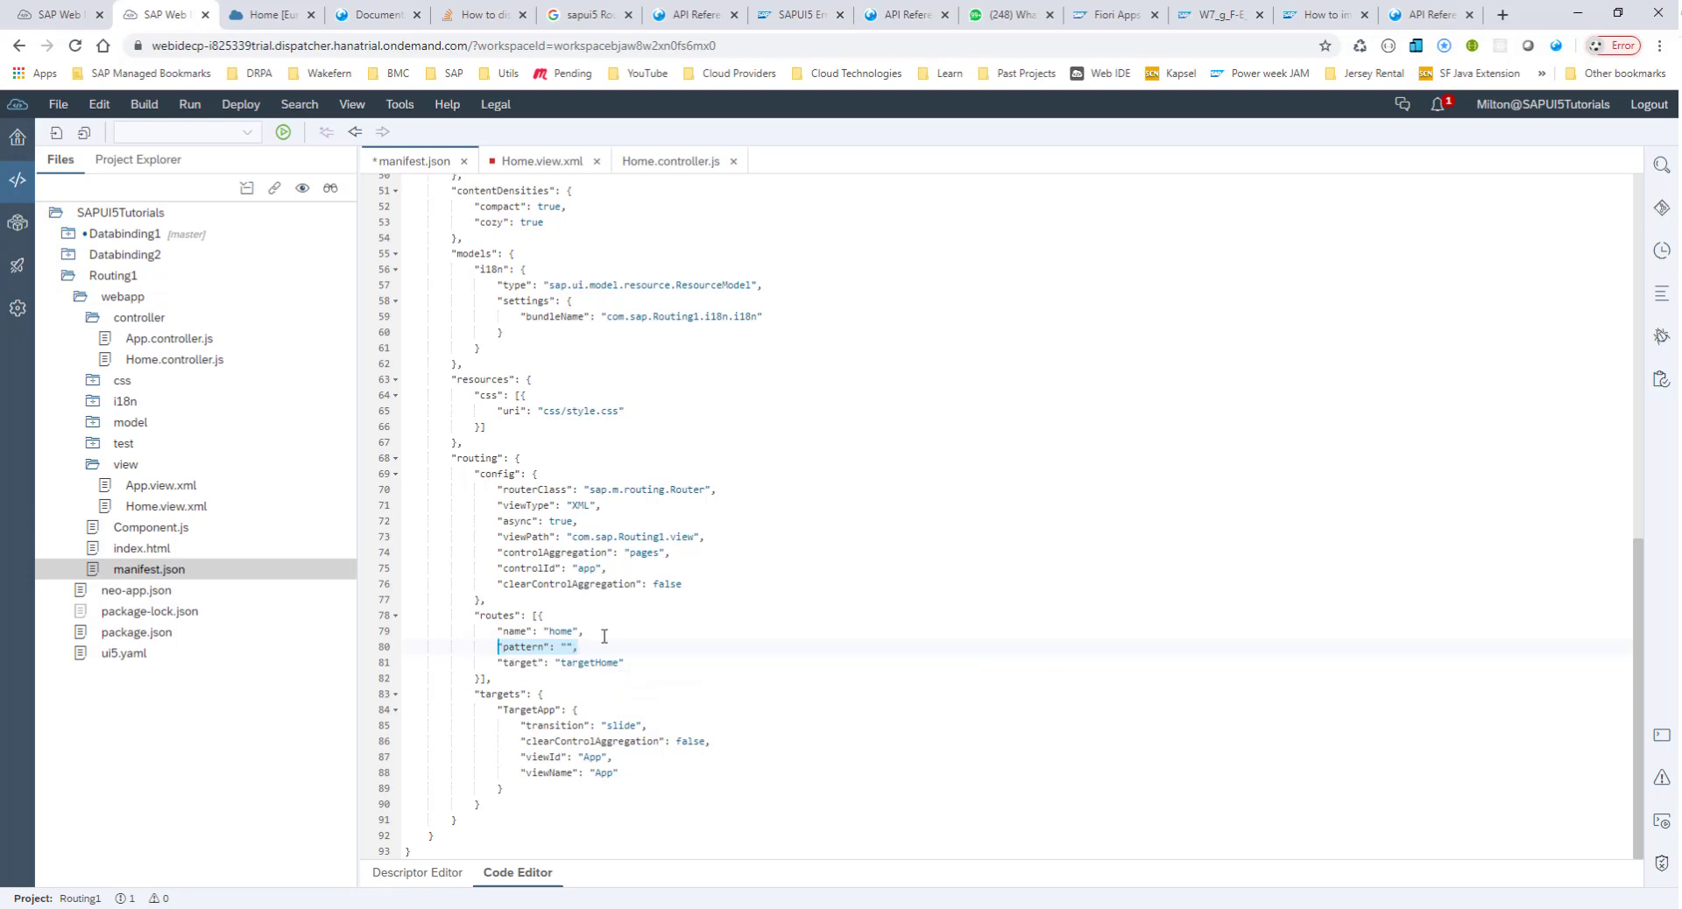
left_click(582, 663)
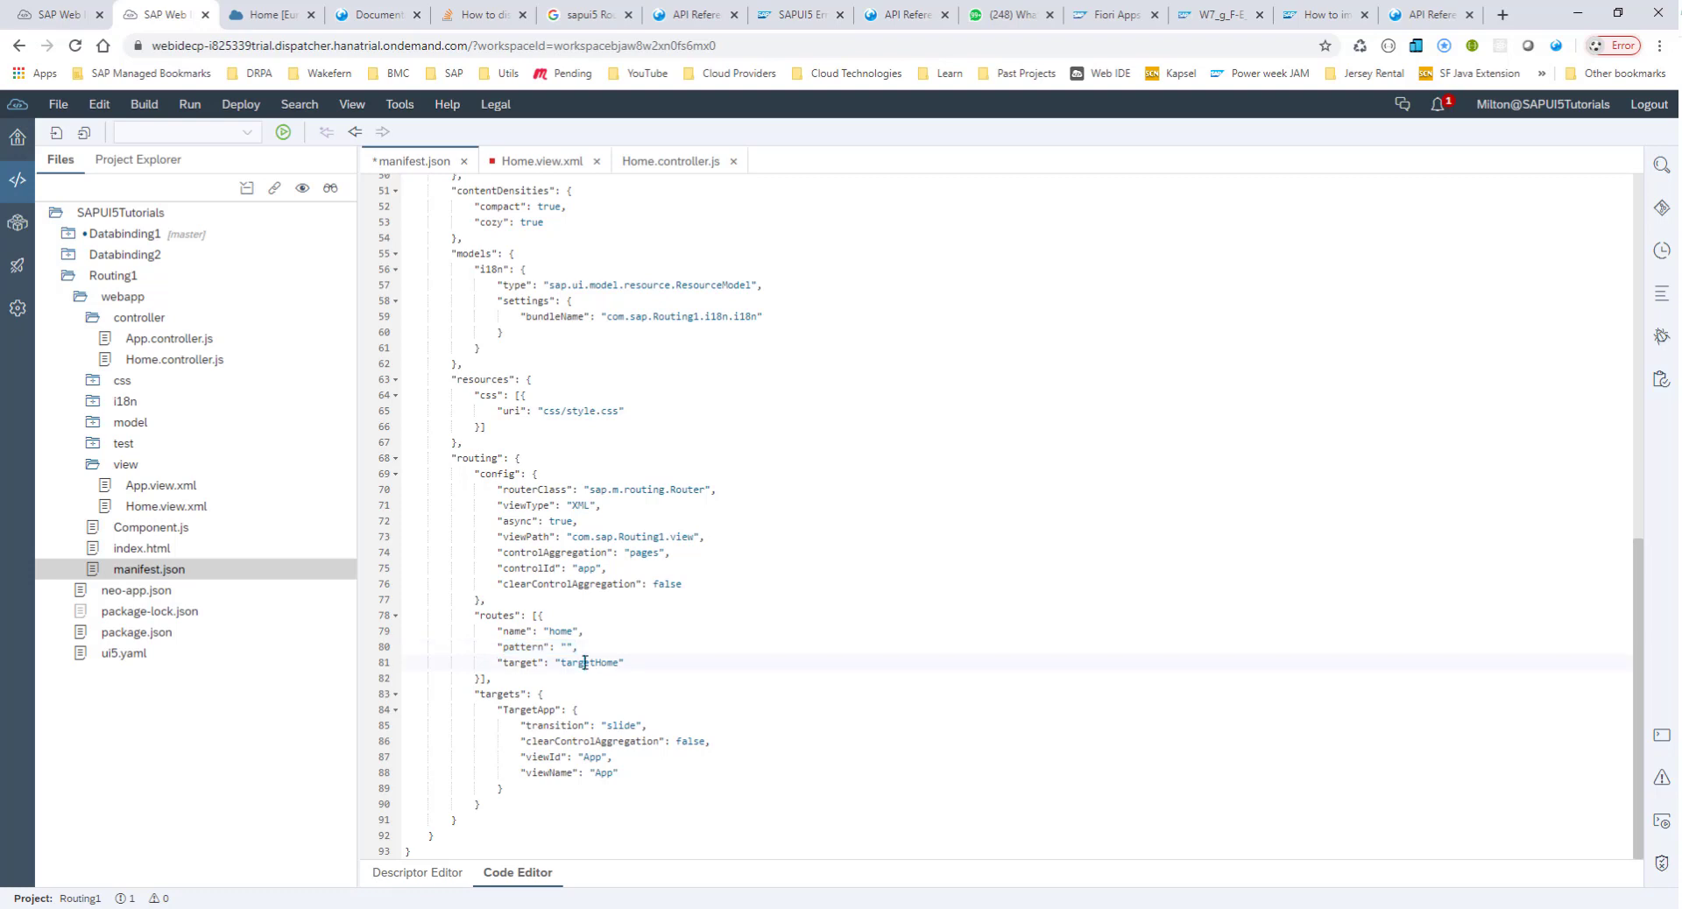
double_click(589, 663)
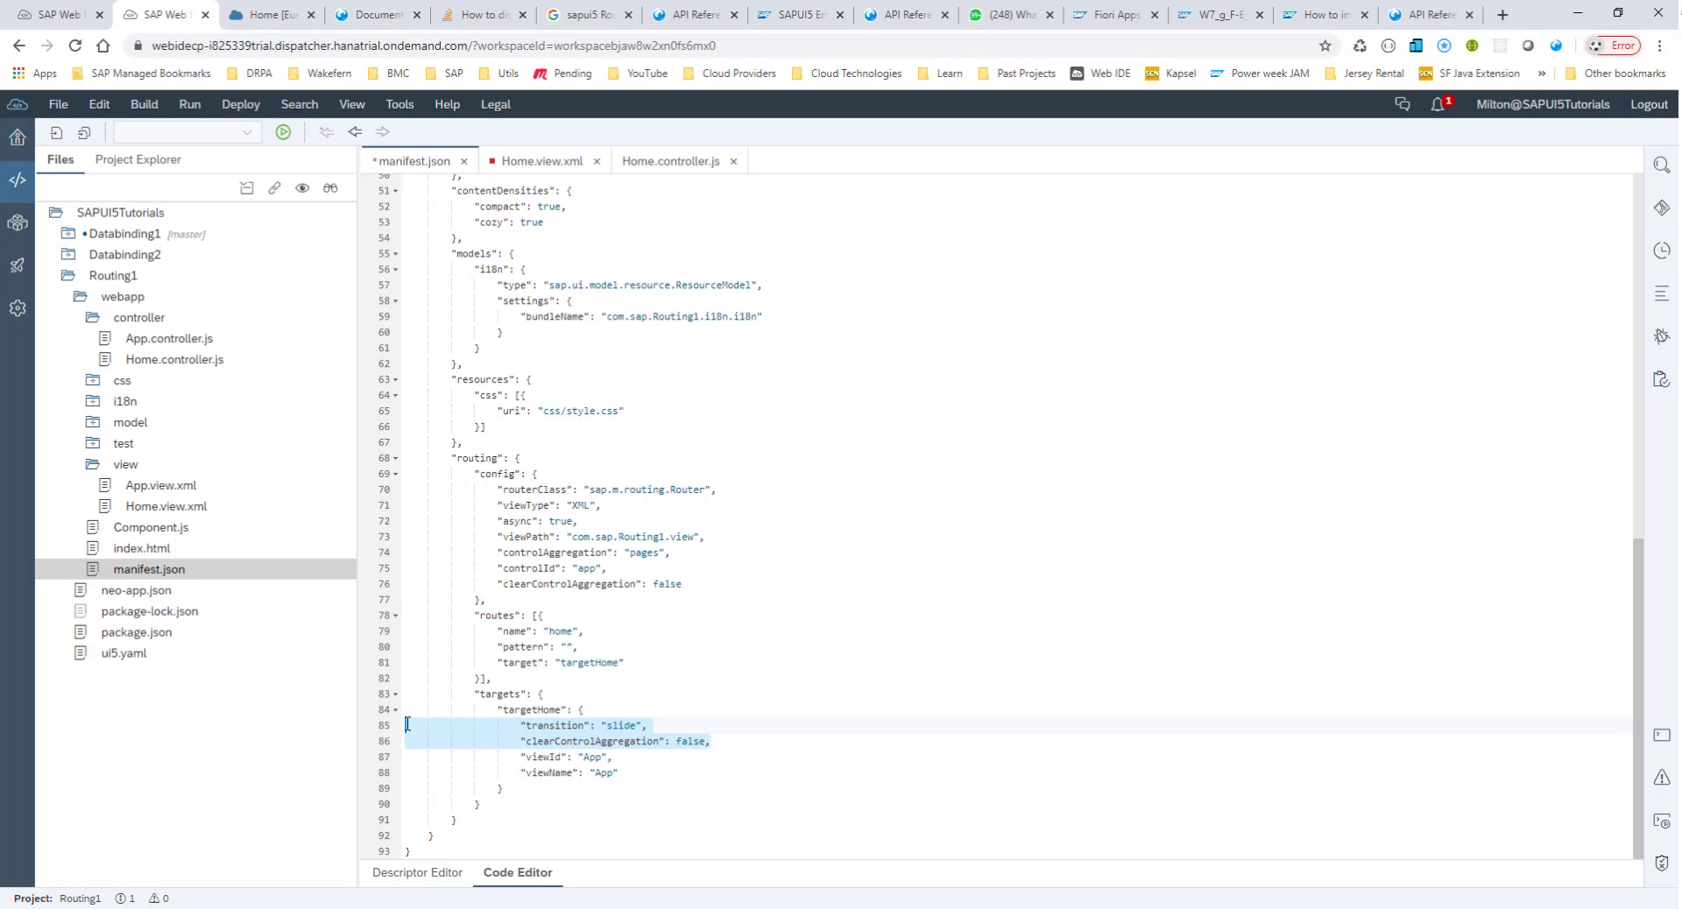
Make targets.targetHome show viewName Home with viewLevel 1, dropping transition and aggregation lines.
key("Delete")
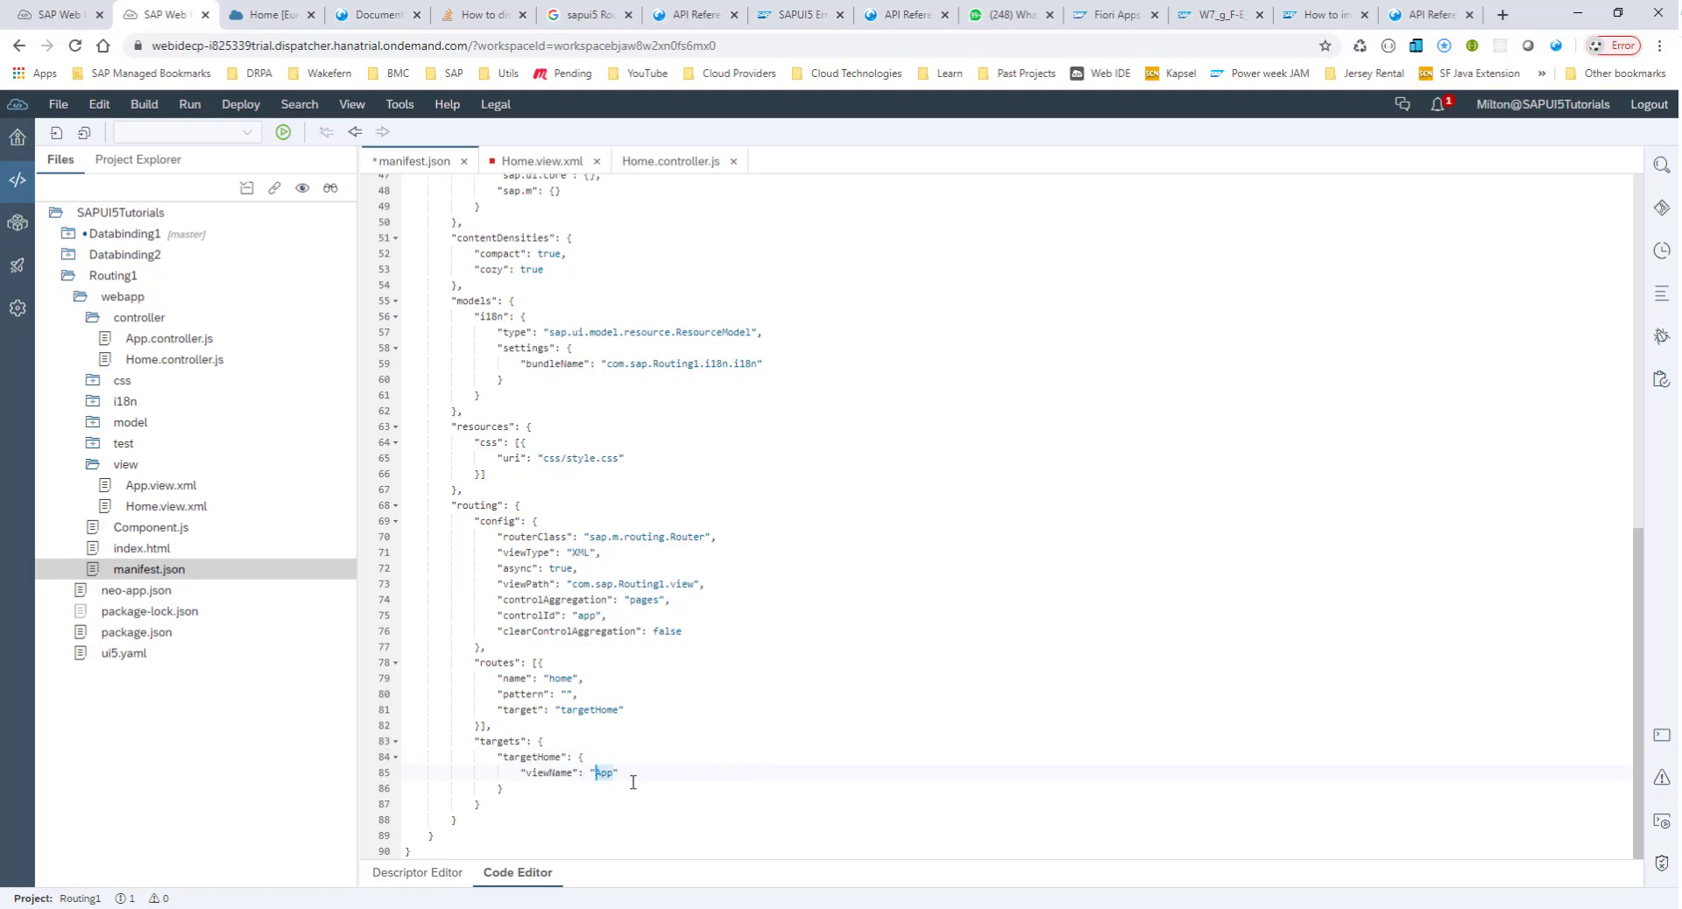
type("Home")
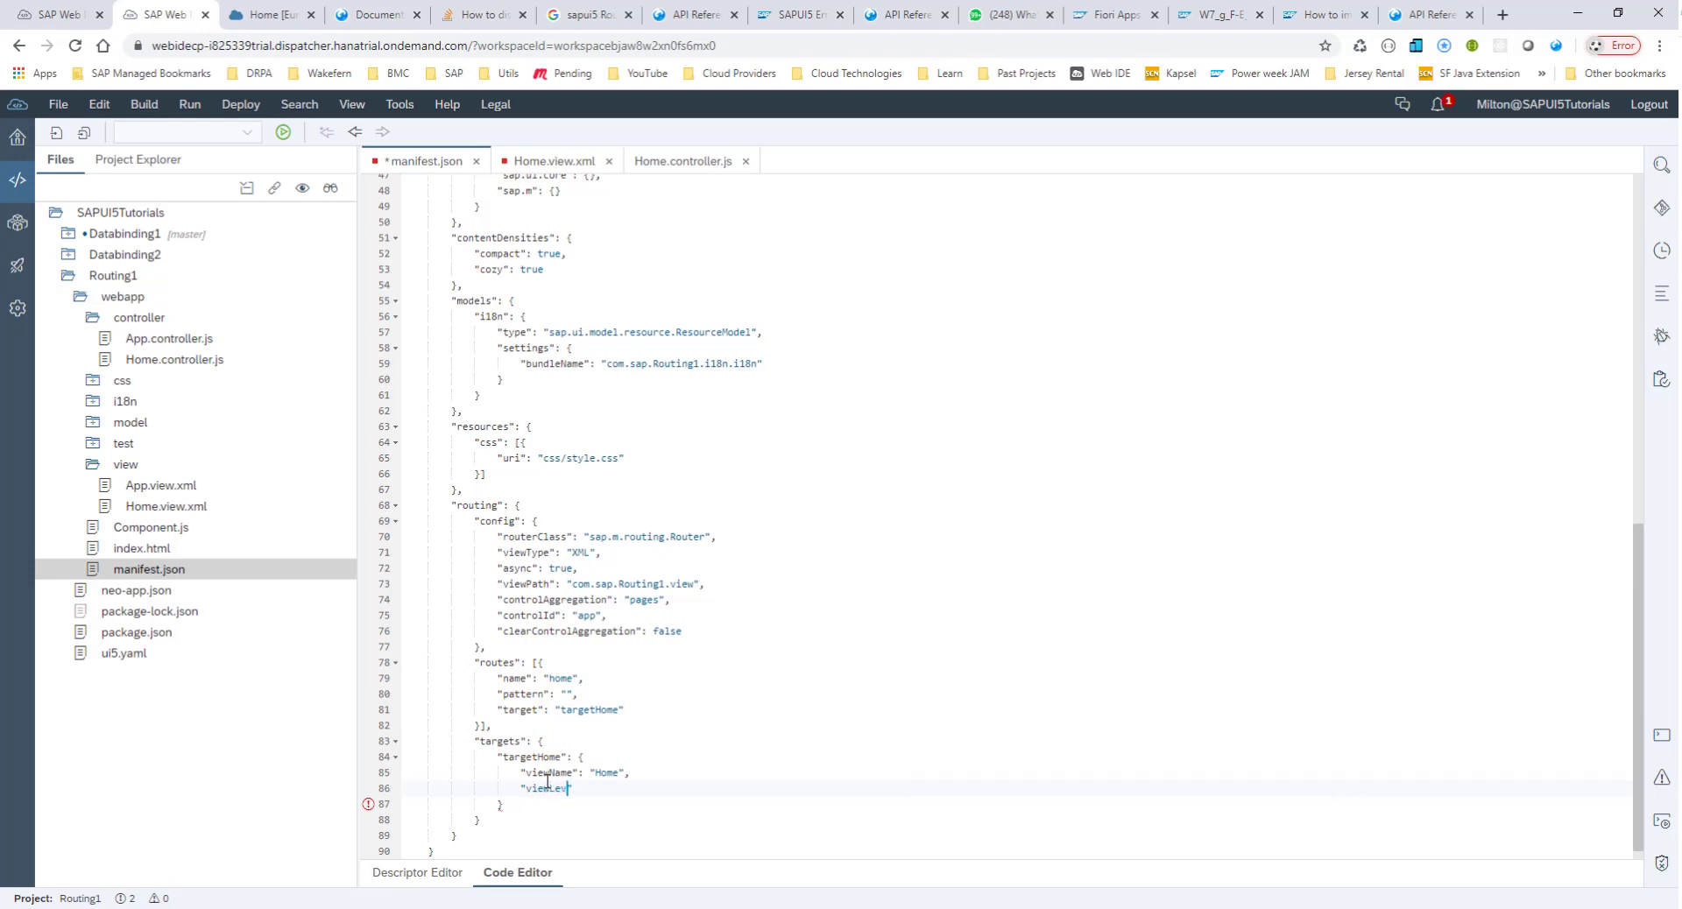
type("viewLevel")
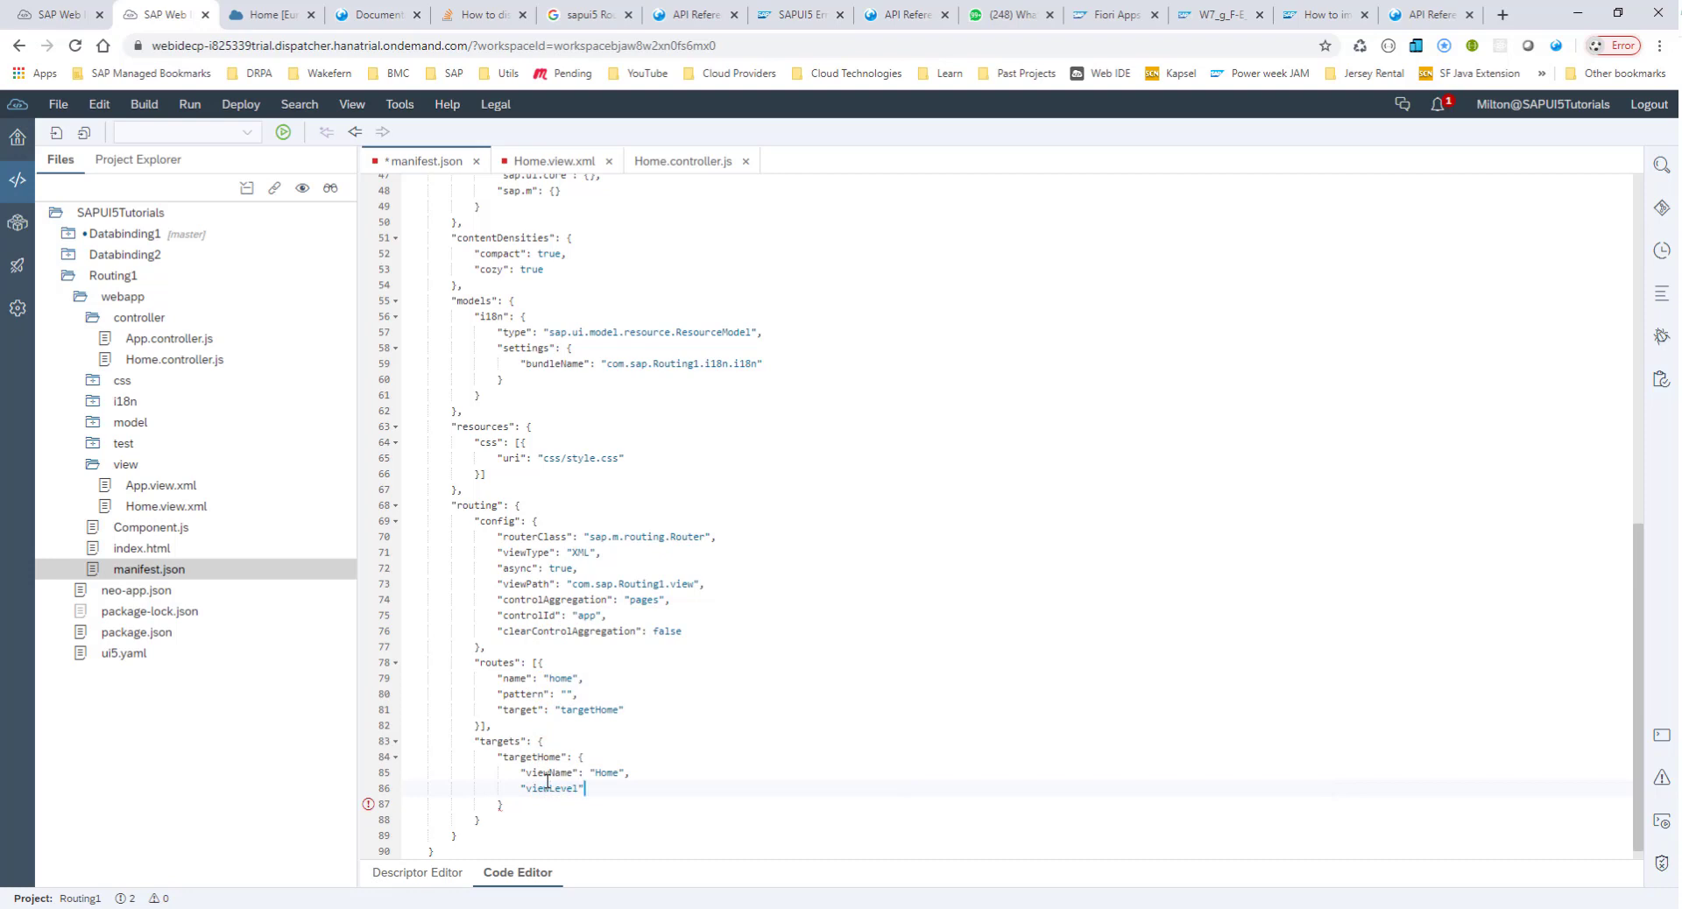
type(": 1")
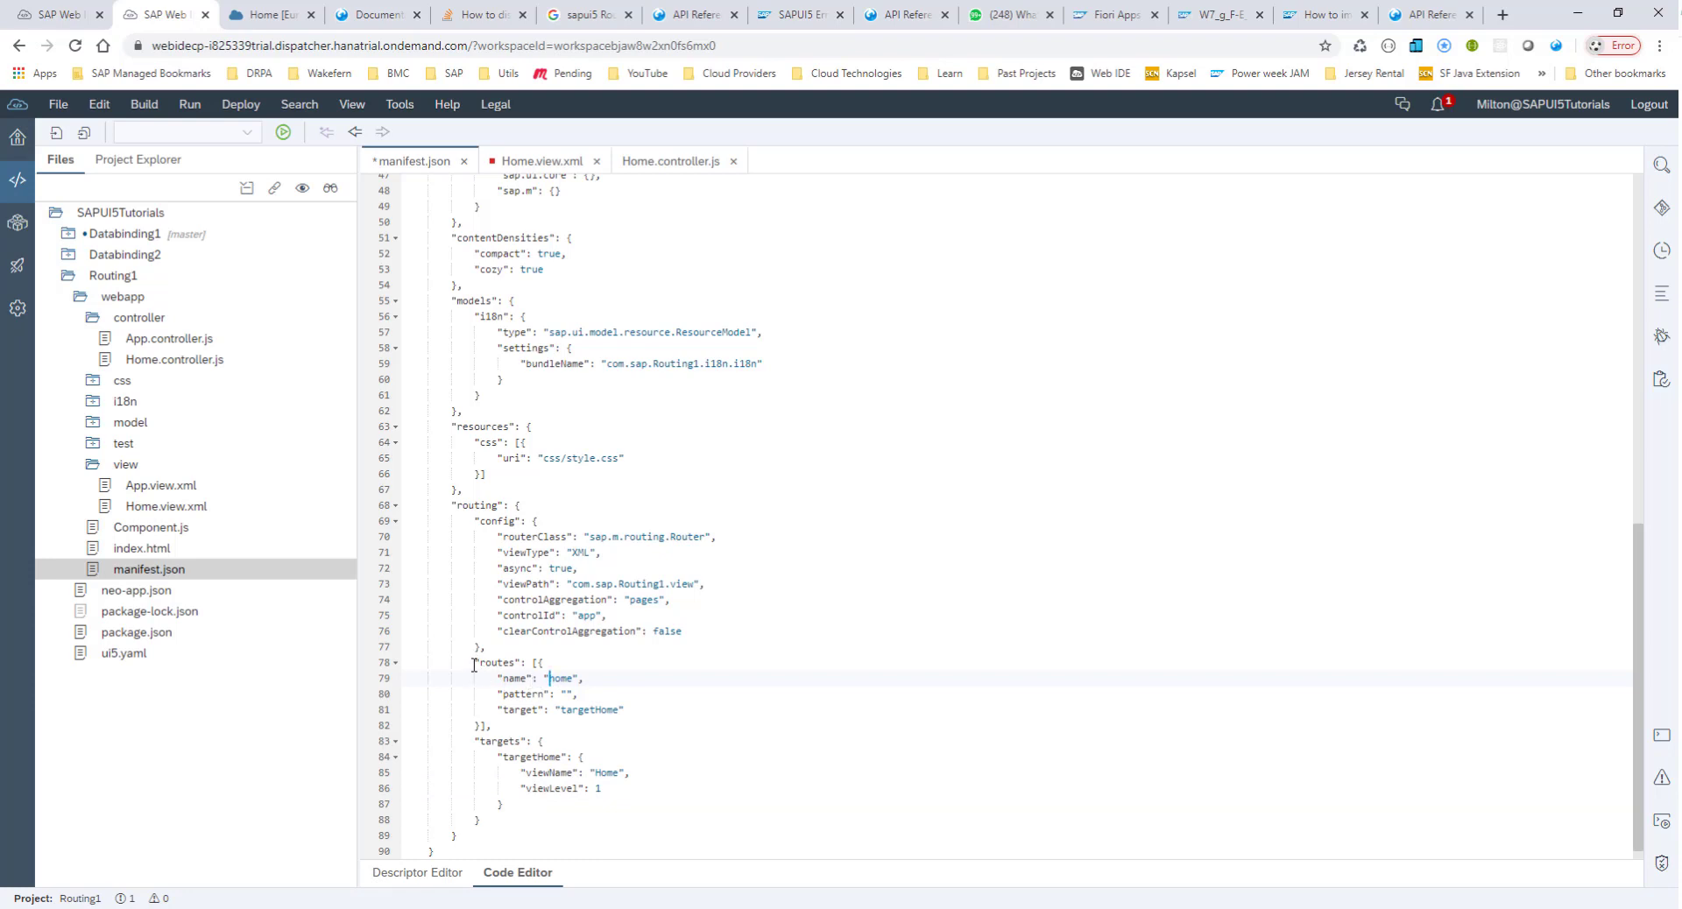
double_click(496, 662)
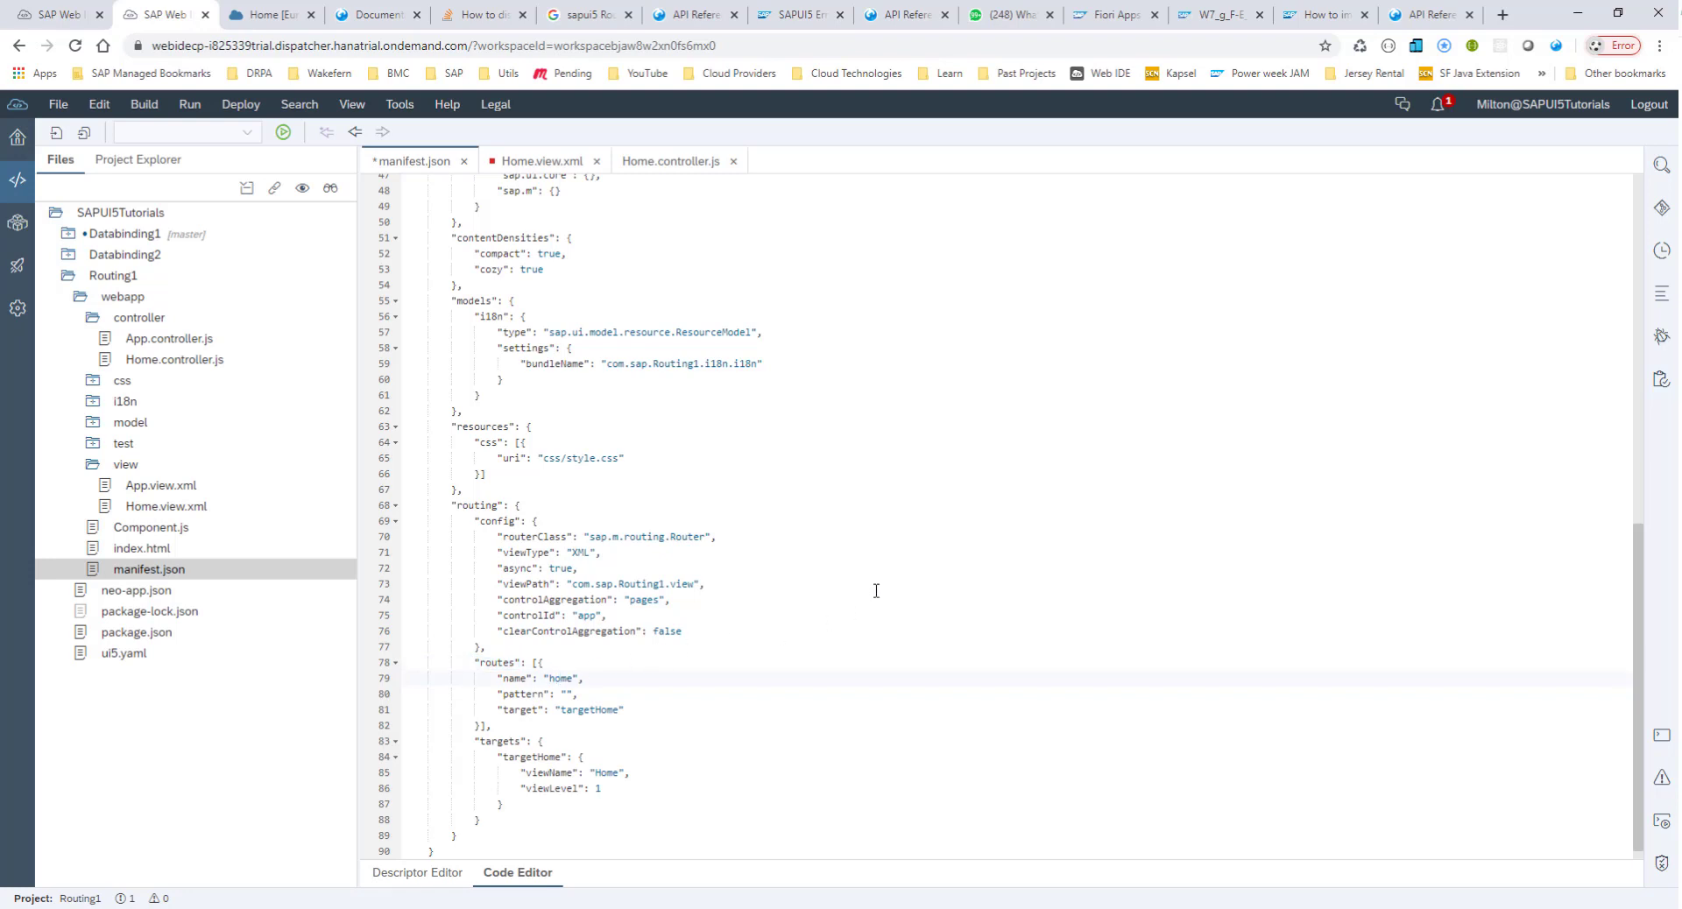
mouse_move(693, 725)
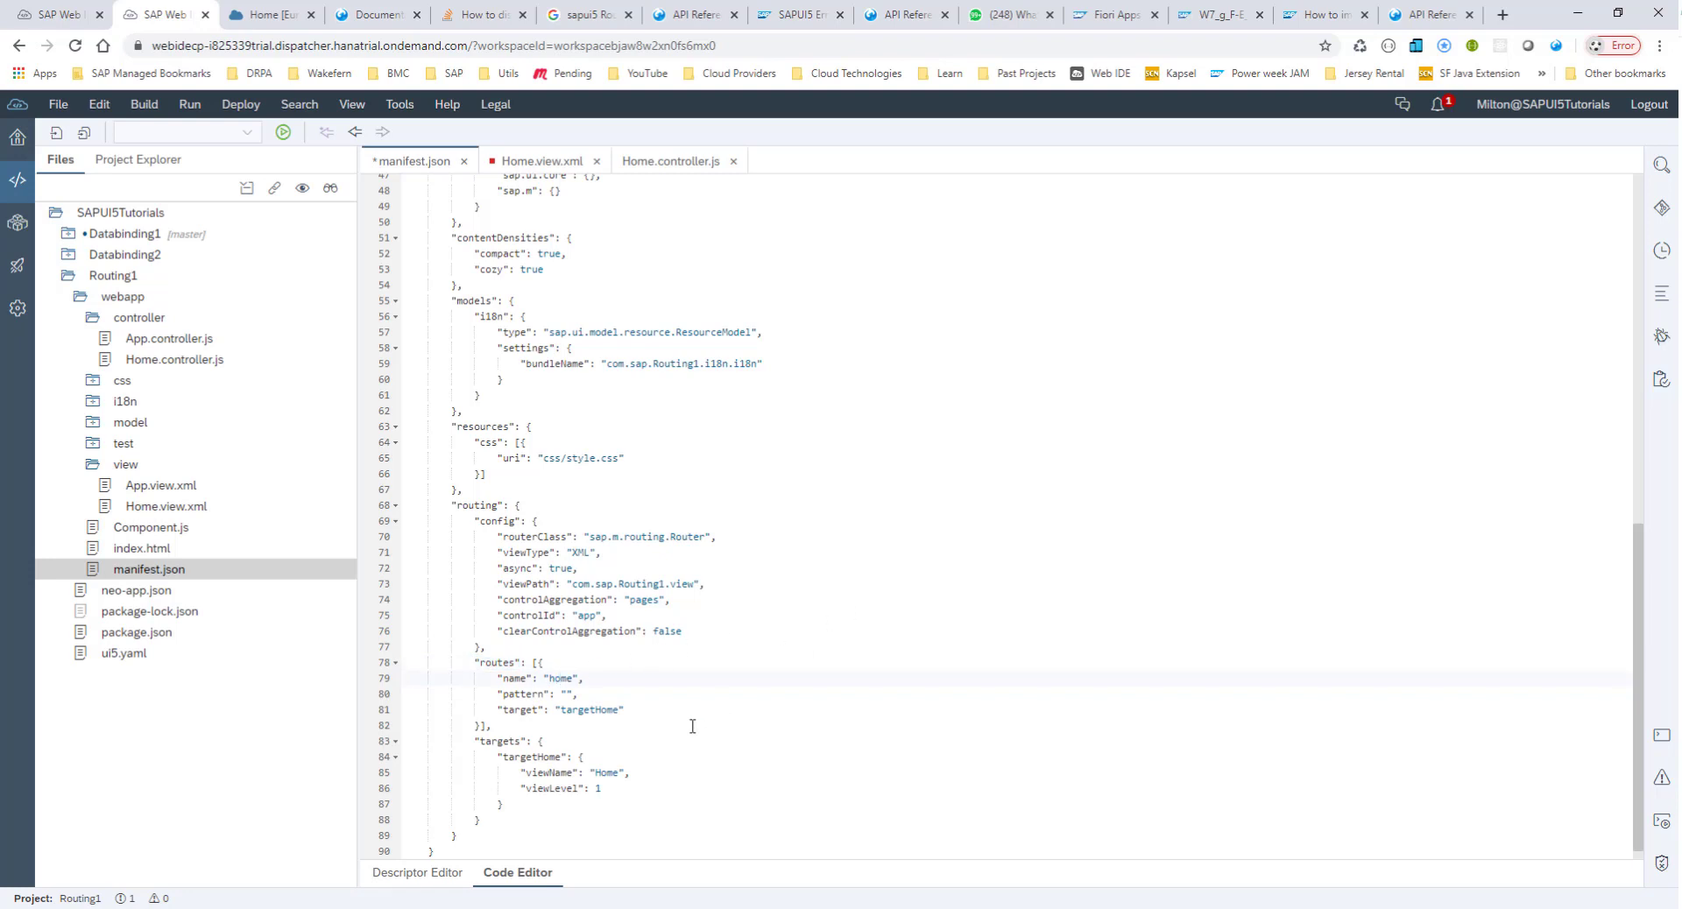
double_click(561, 679)
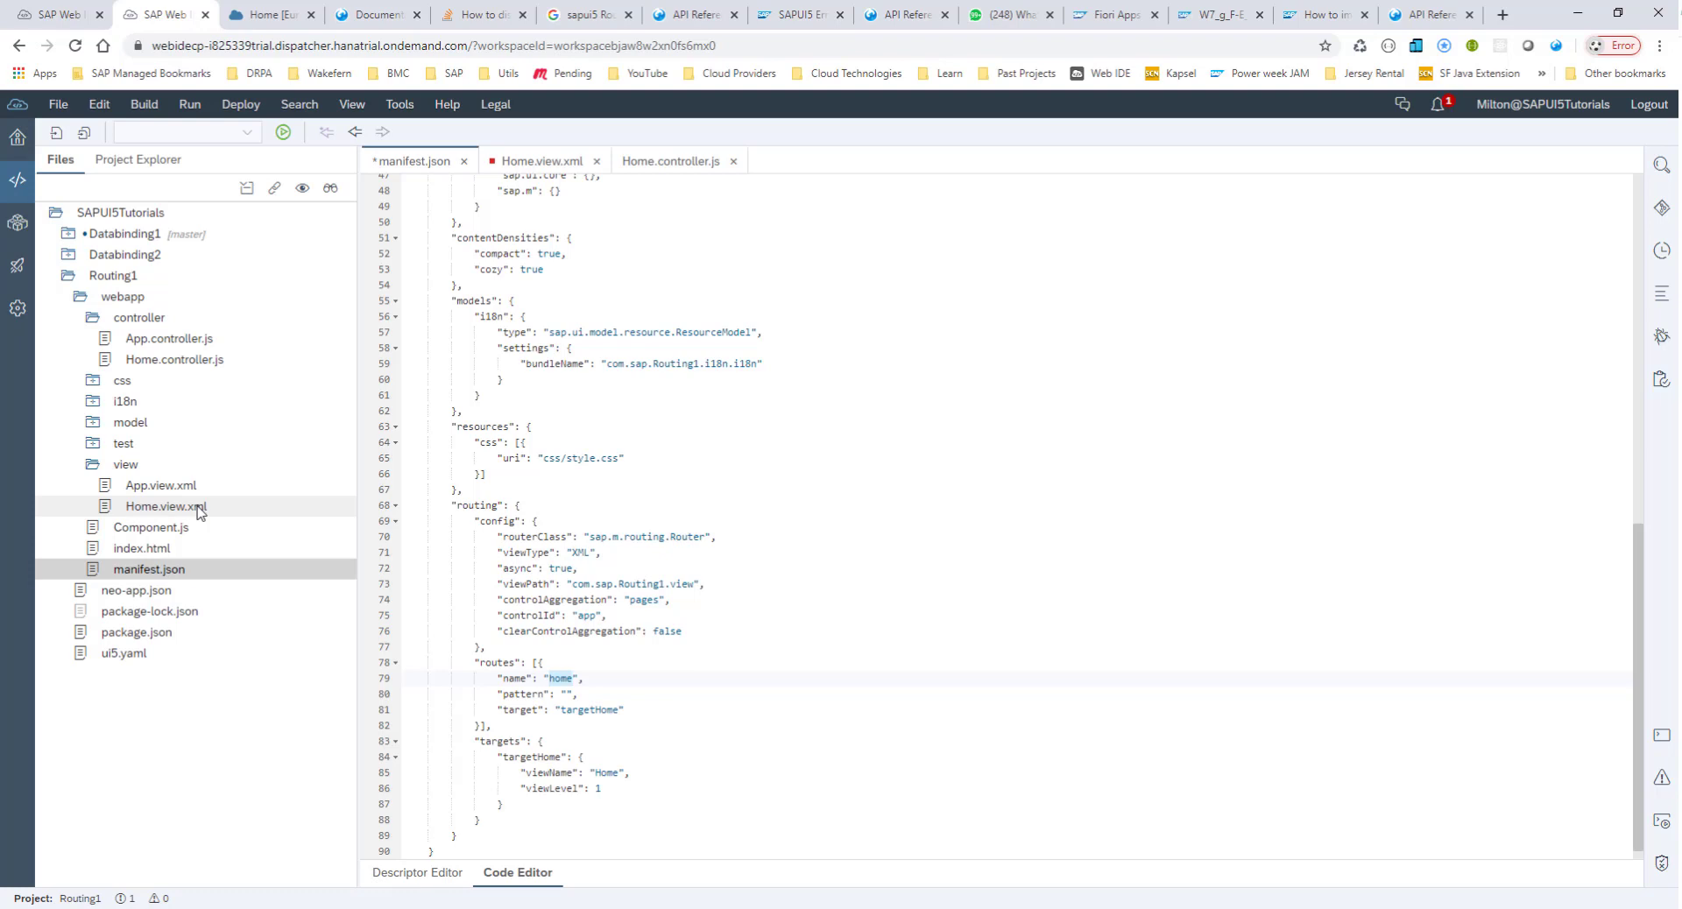
Remove the two Button lines from Home.view.xml's content and save it.
left_click(165, 507)
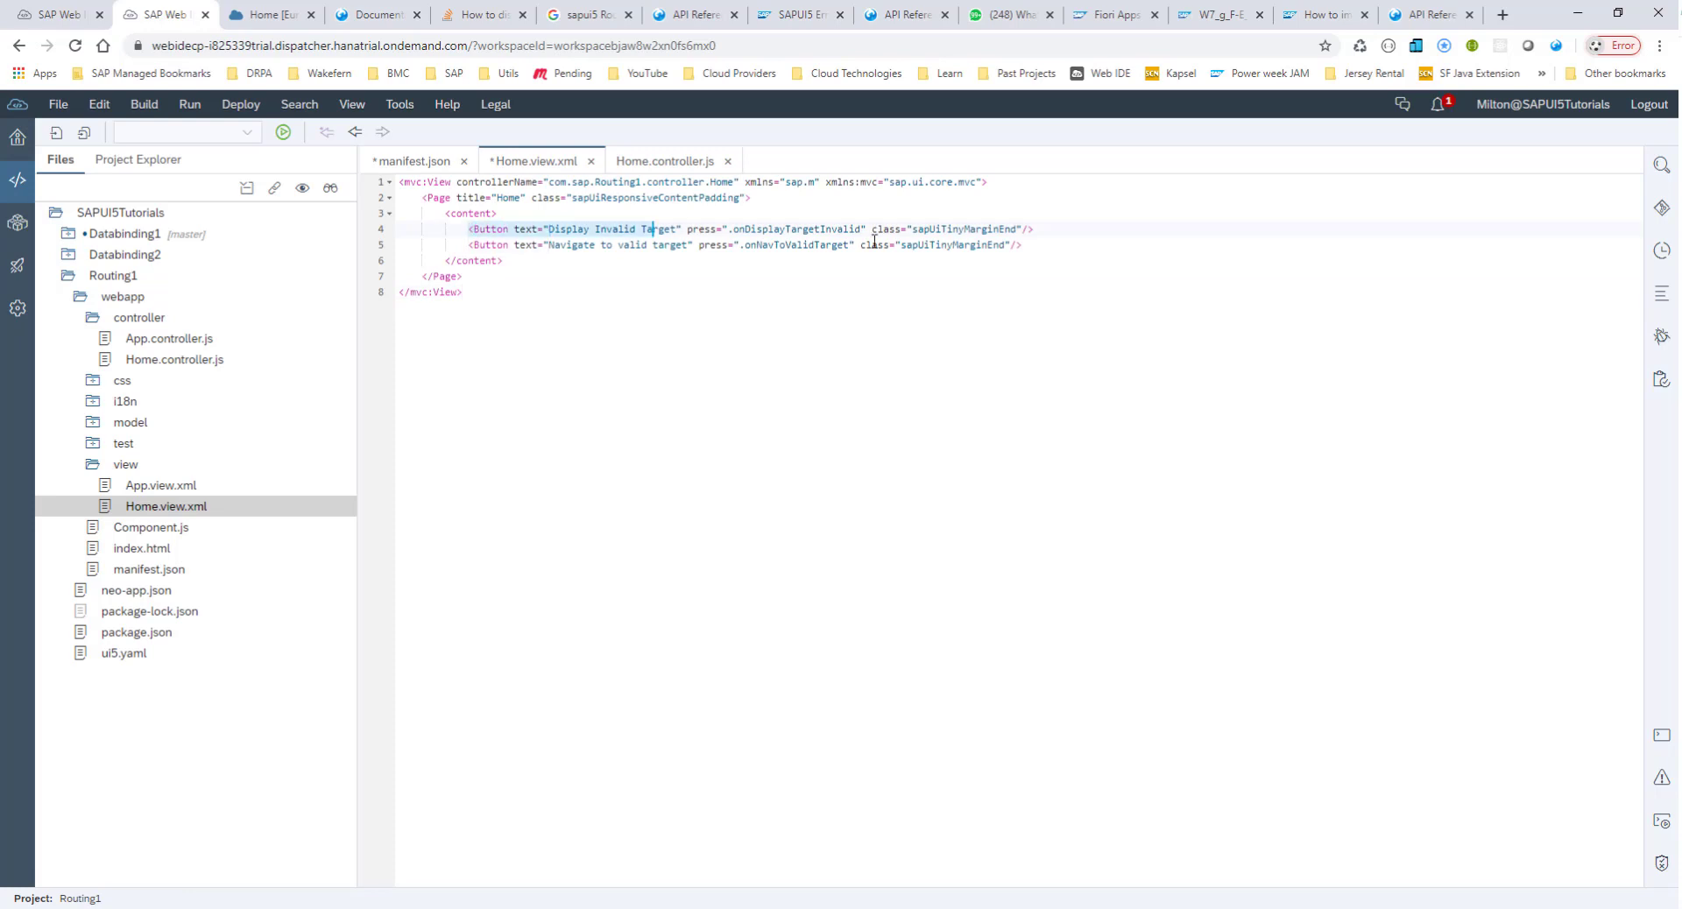
key("Delete")
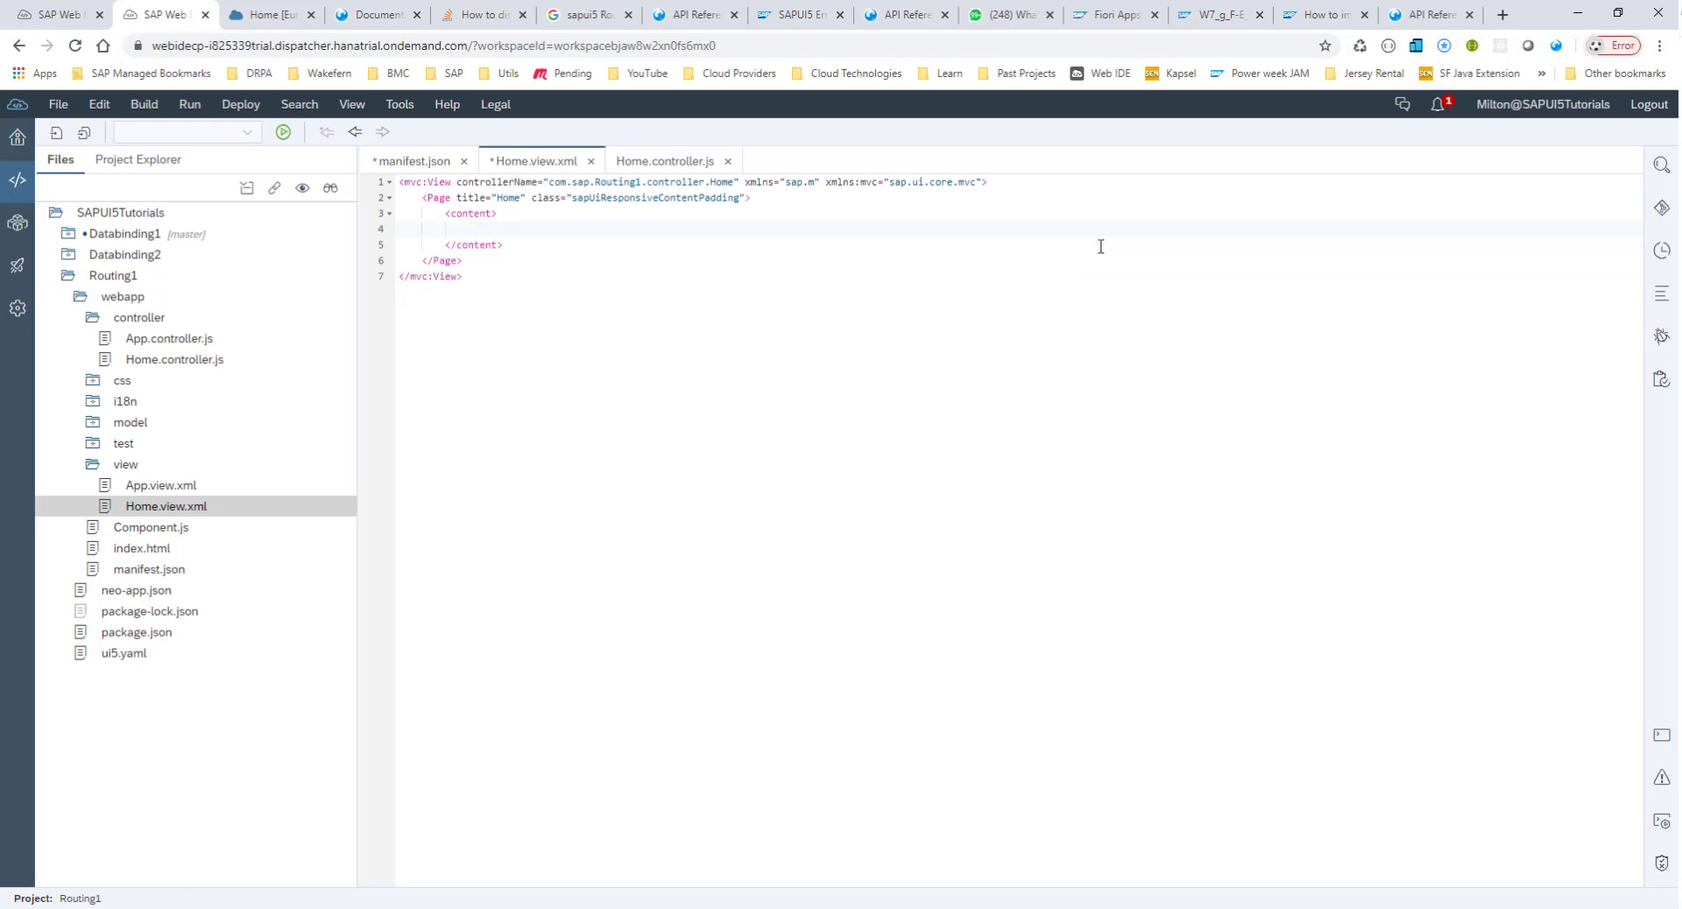
mouse_move(98, 181)
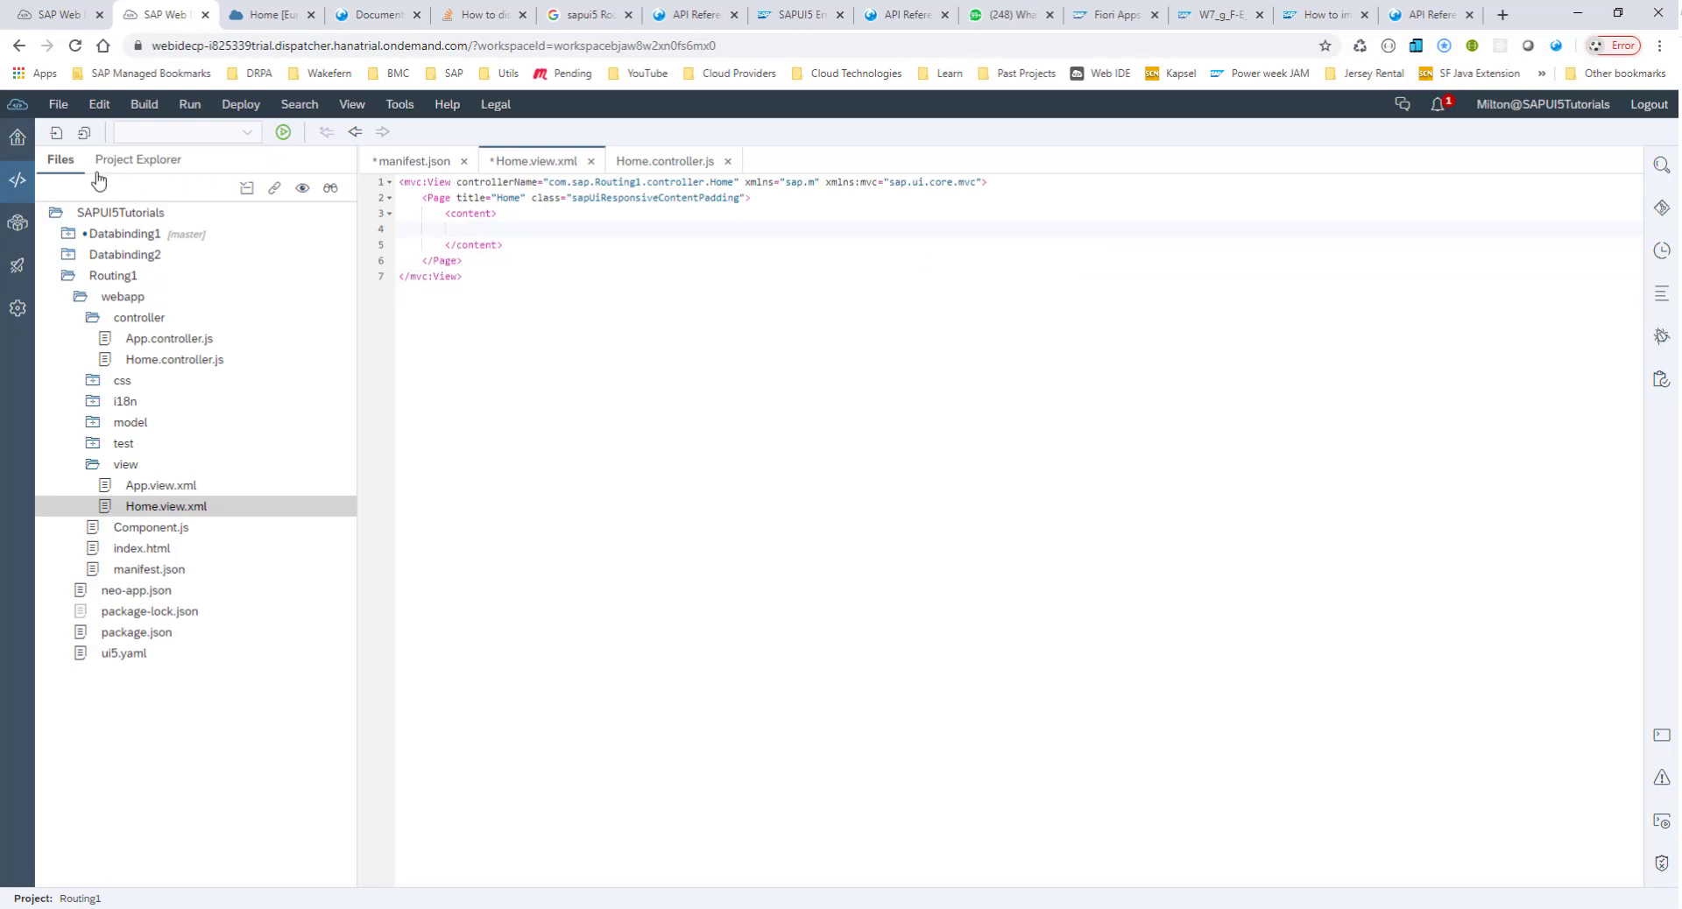
key("ctrl+s")
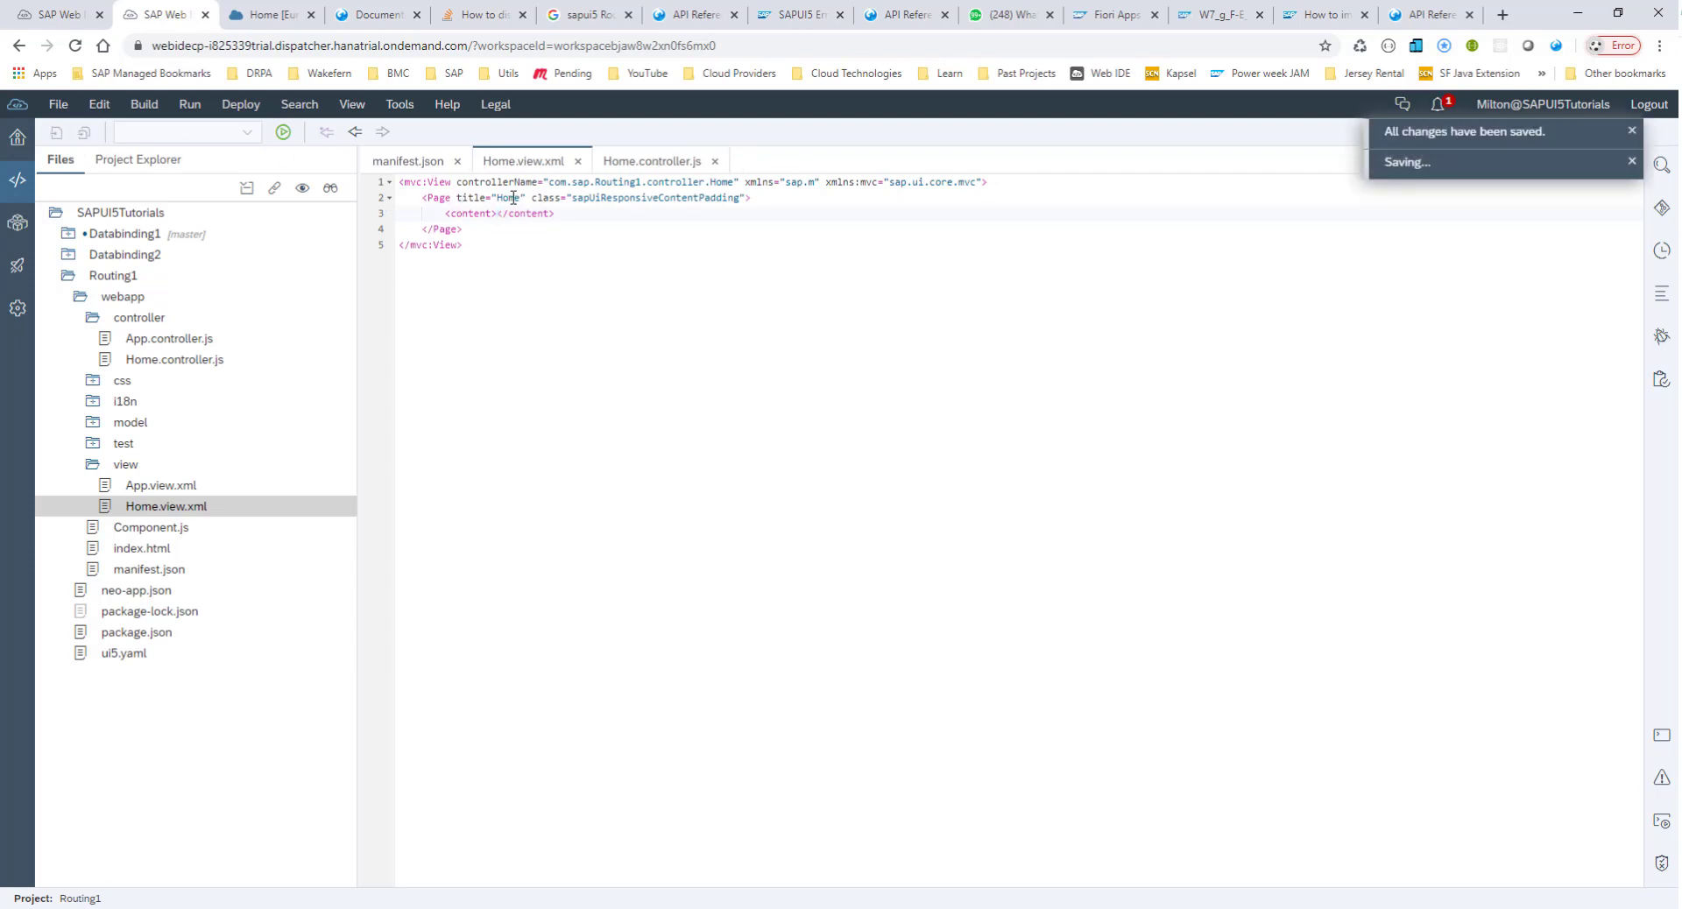
key("Enter")
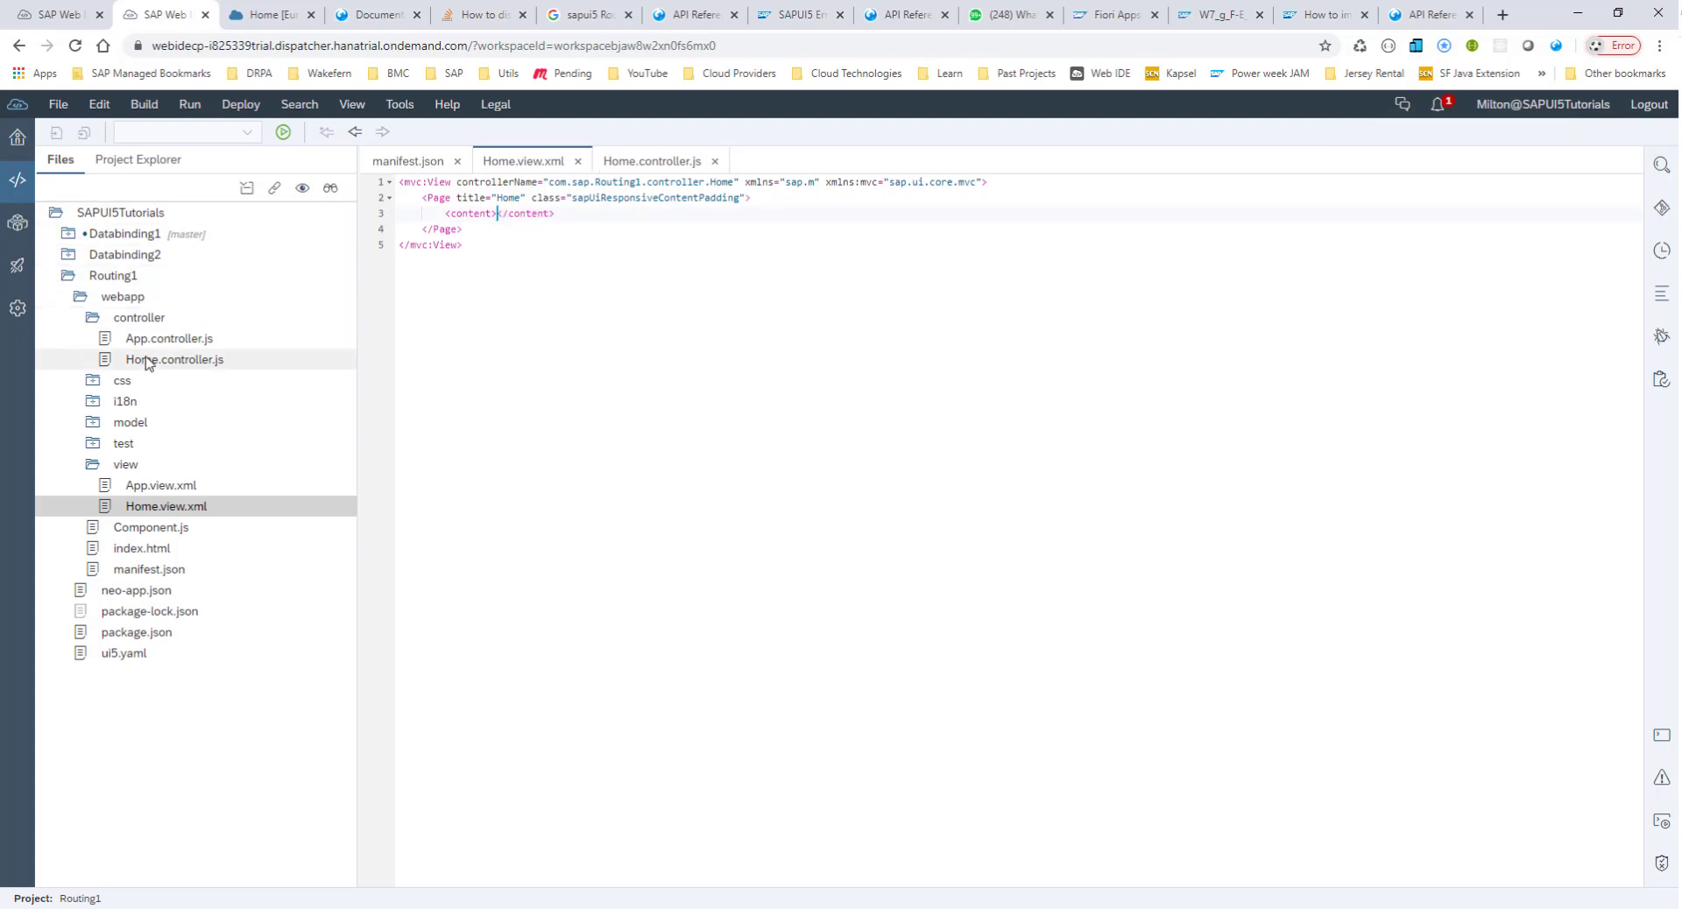
Copy App.controller.js into Home.controller.js extending com.sap.Routing1.controller.Home and save.
left_click(174, 359)
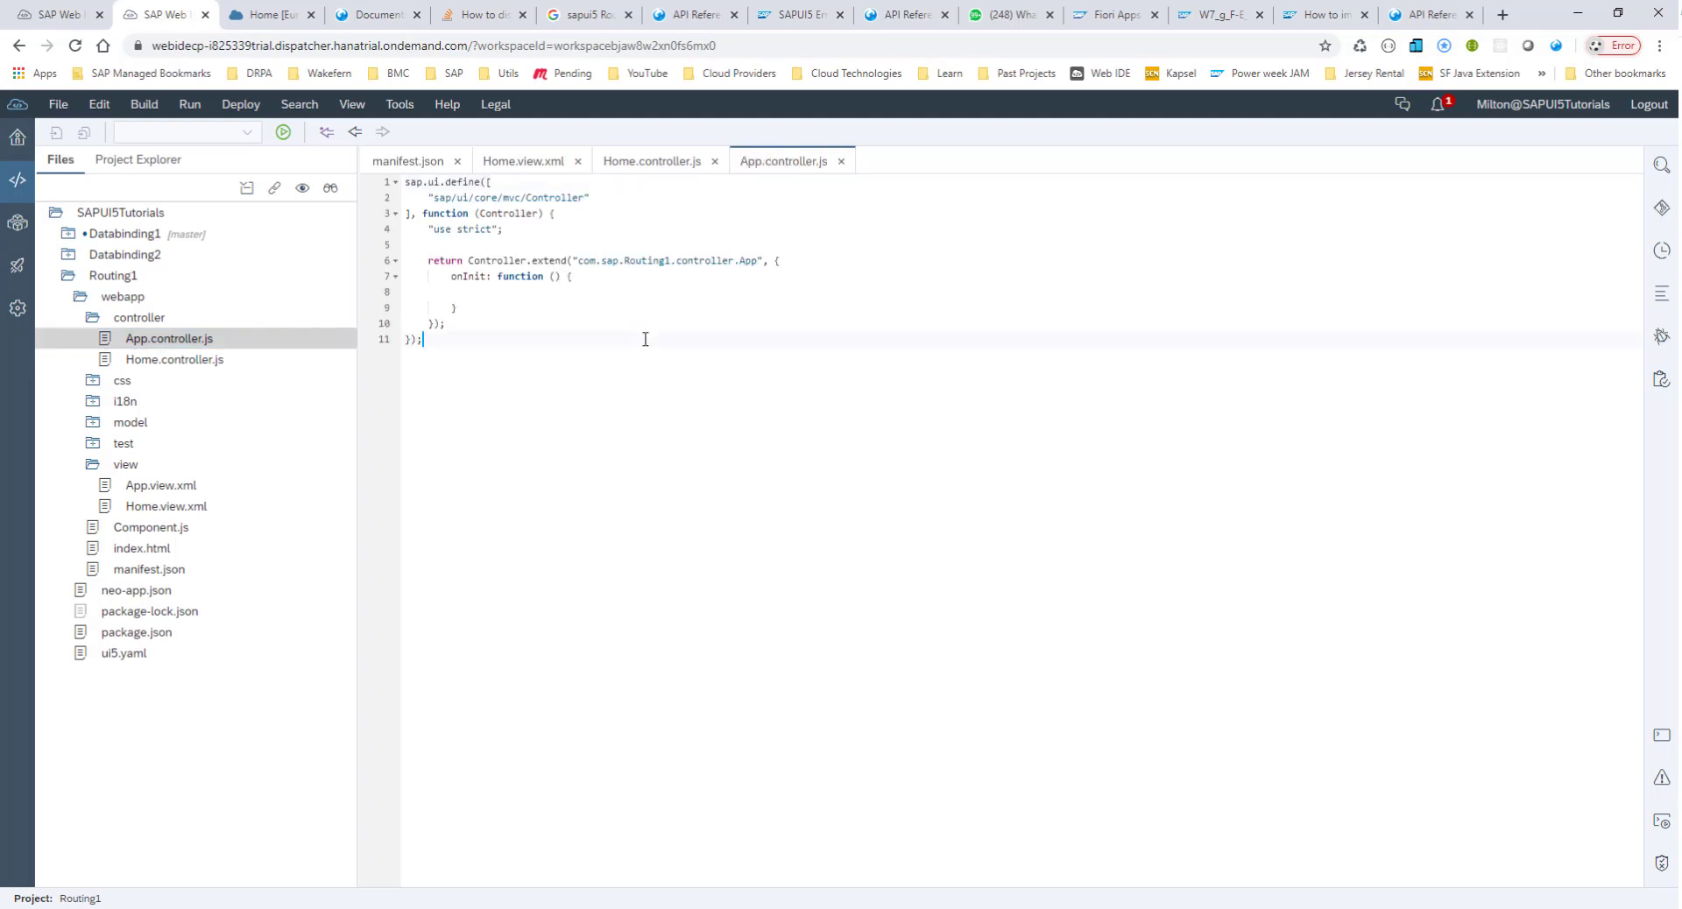
key("ctrl+a")
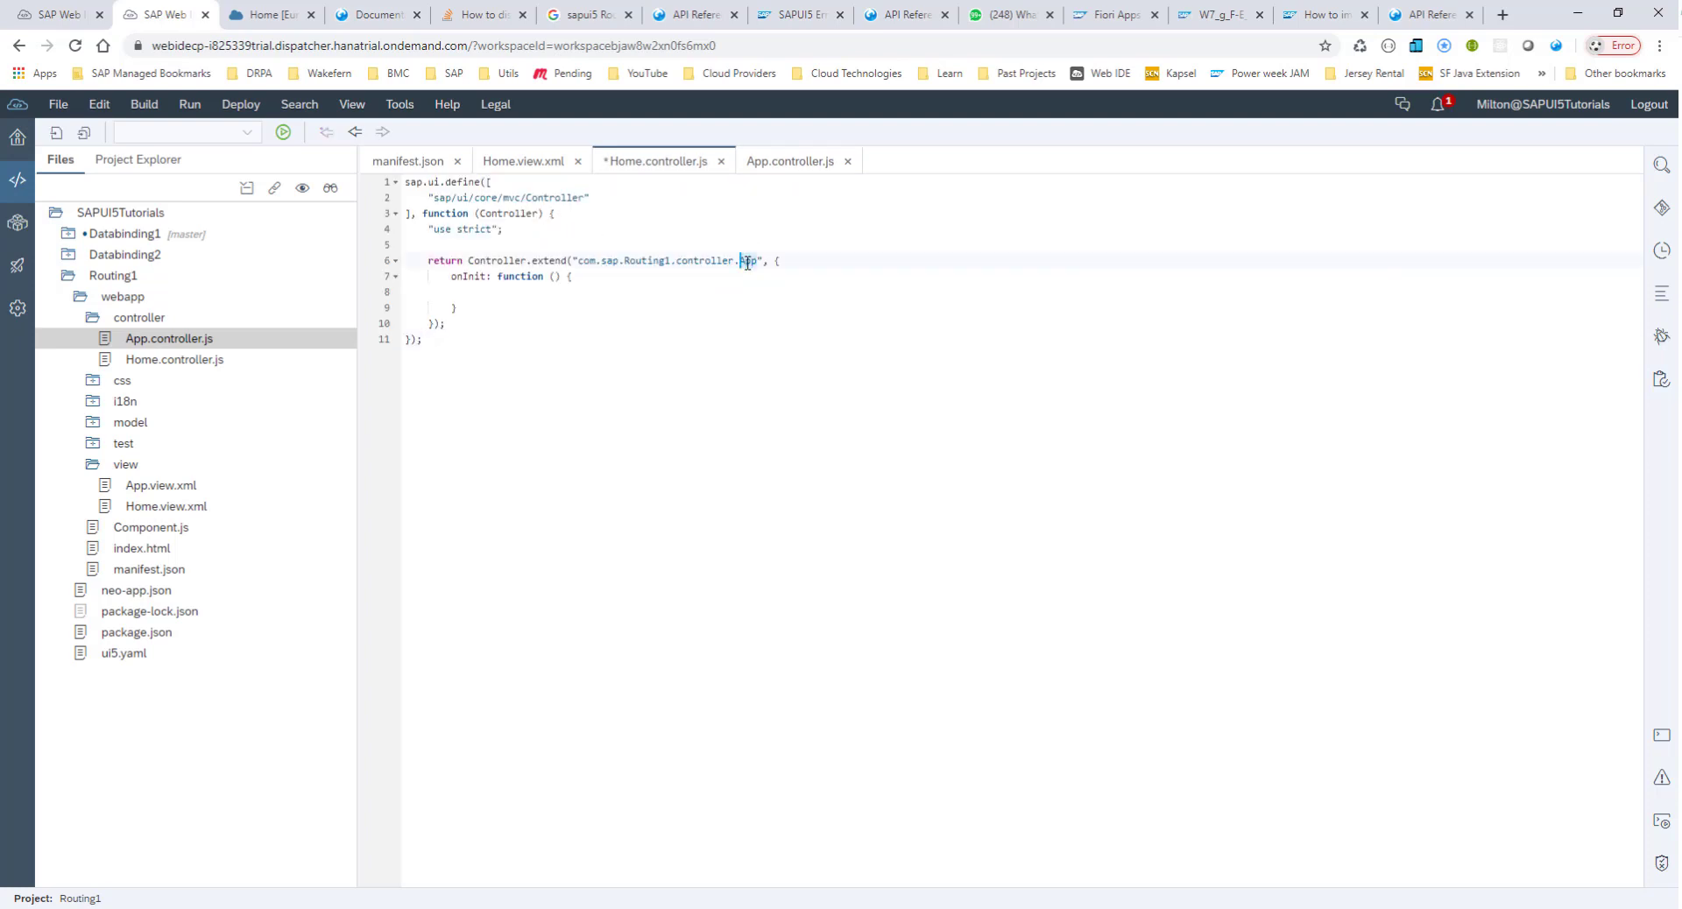
type("Home")
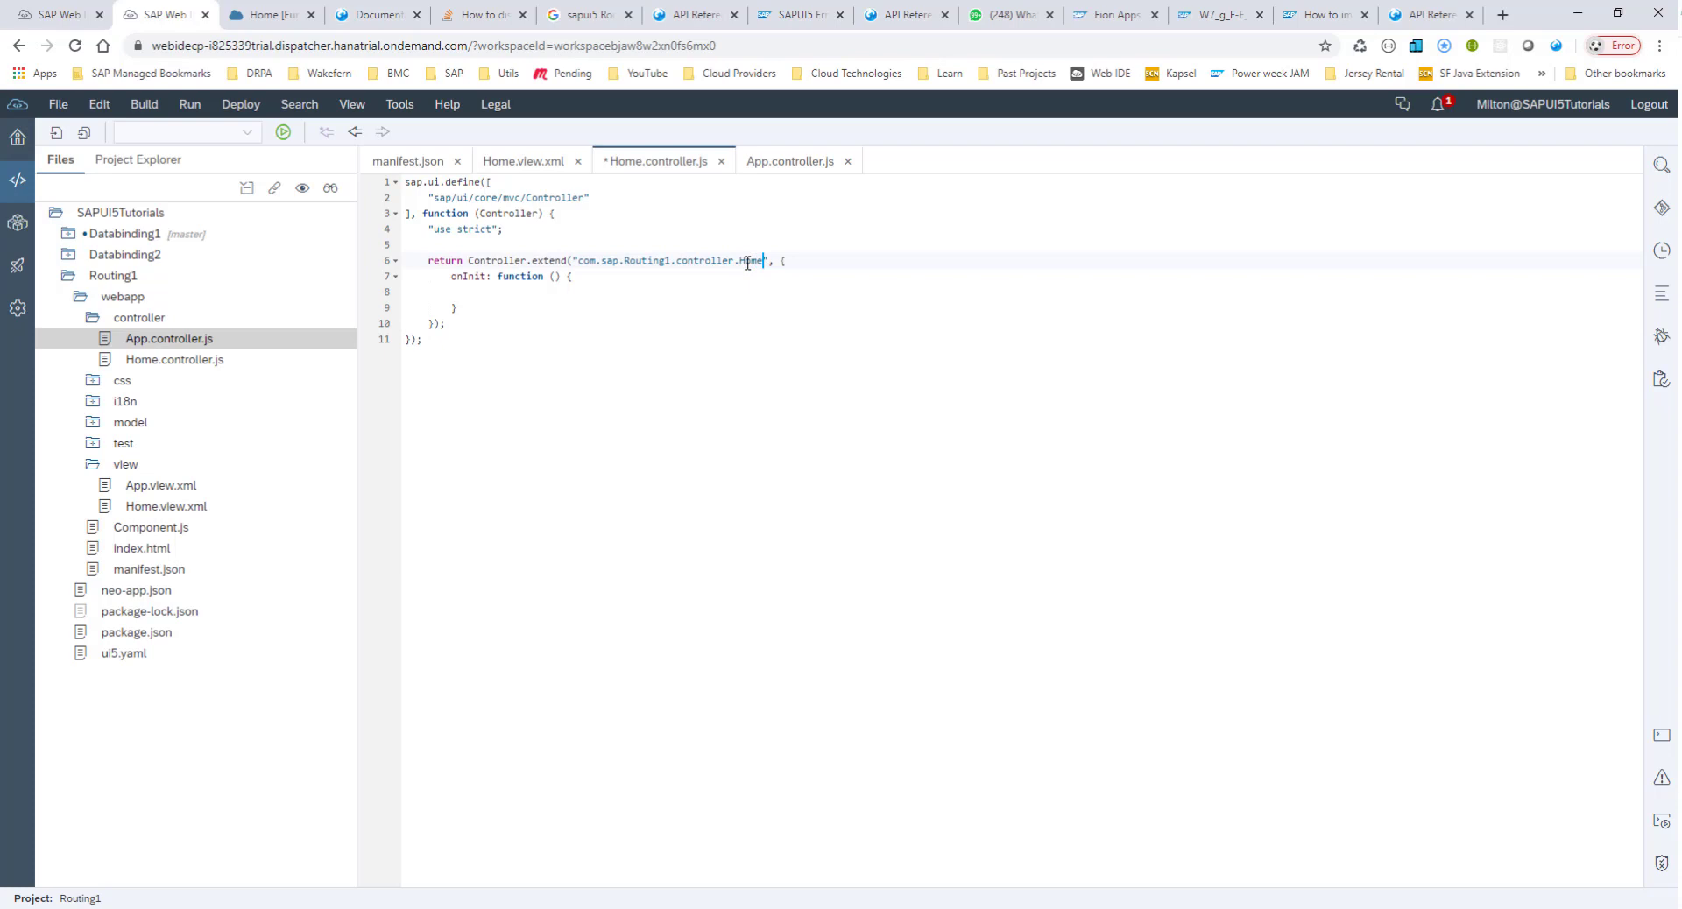
key("ctrl+s")
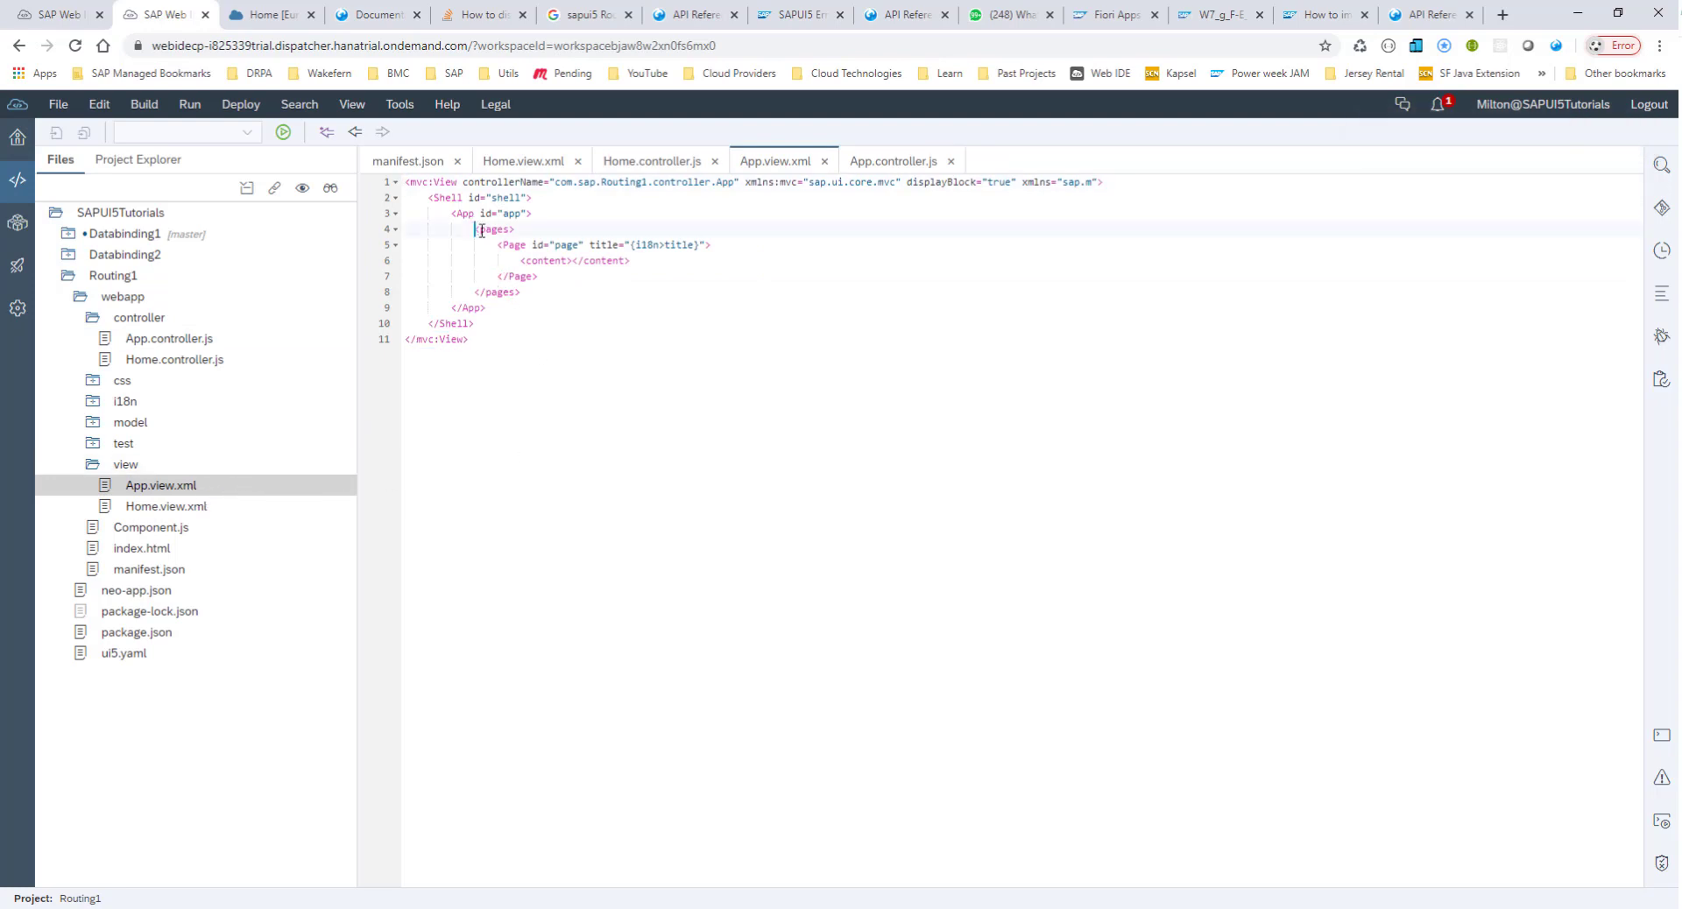
Delete the pages block in App.view.xml, leaving a self-closing <App id="app"/> in the Shell, and save.
left_click_drag(479, 228, 524, 291)
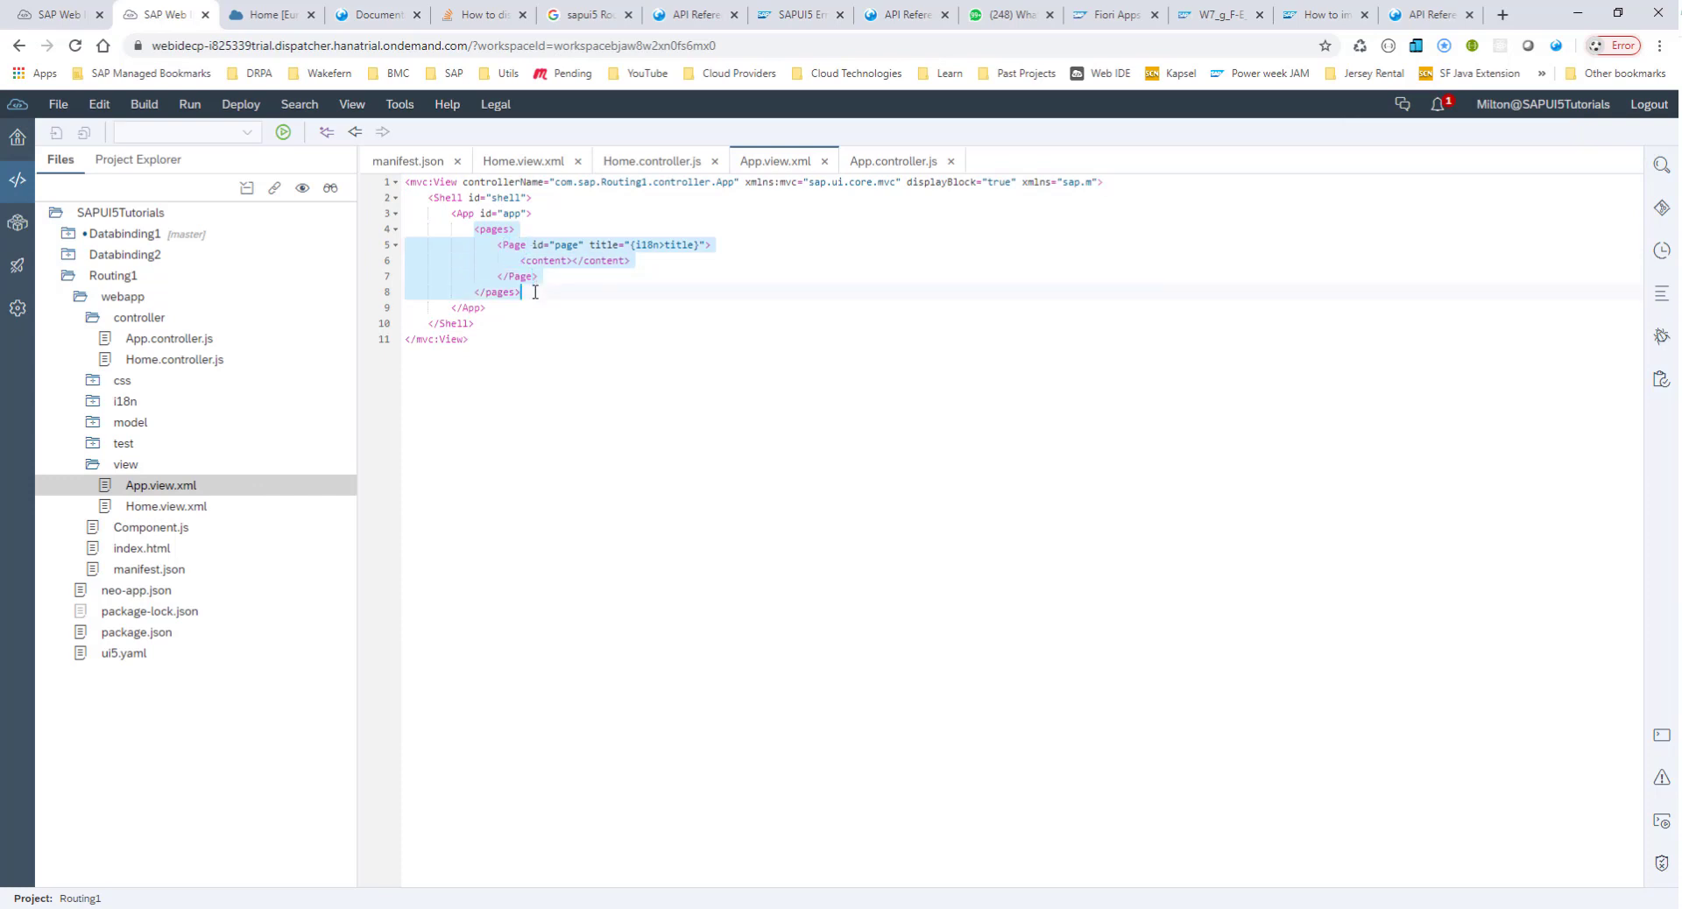
key("Delete")
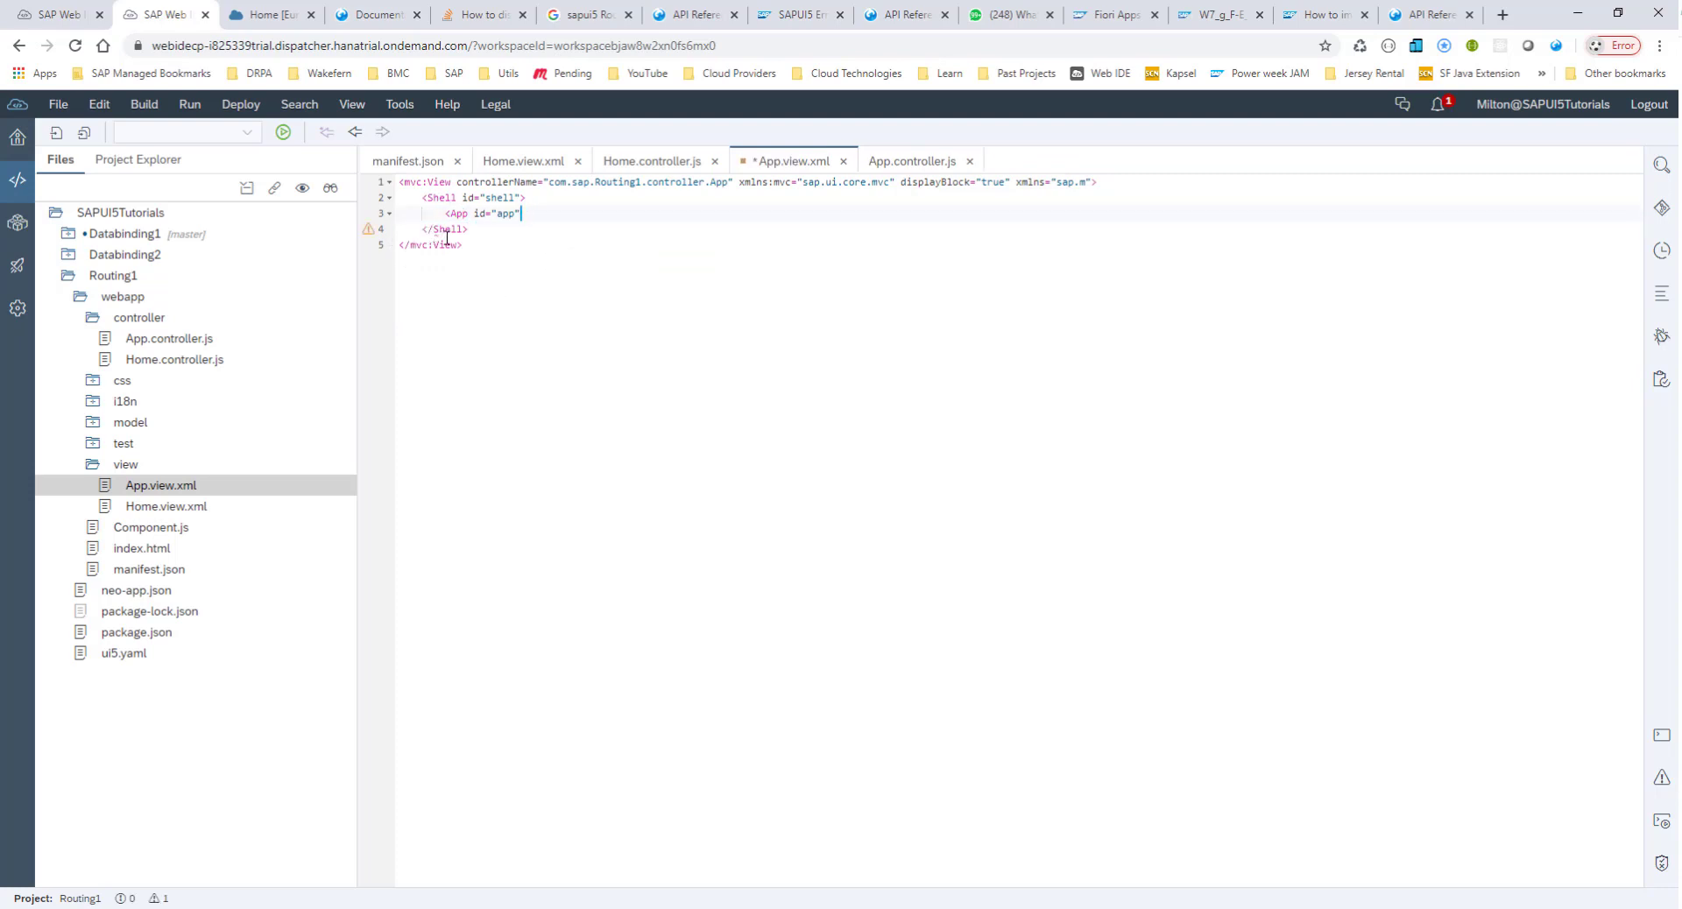
type("/>")
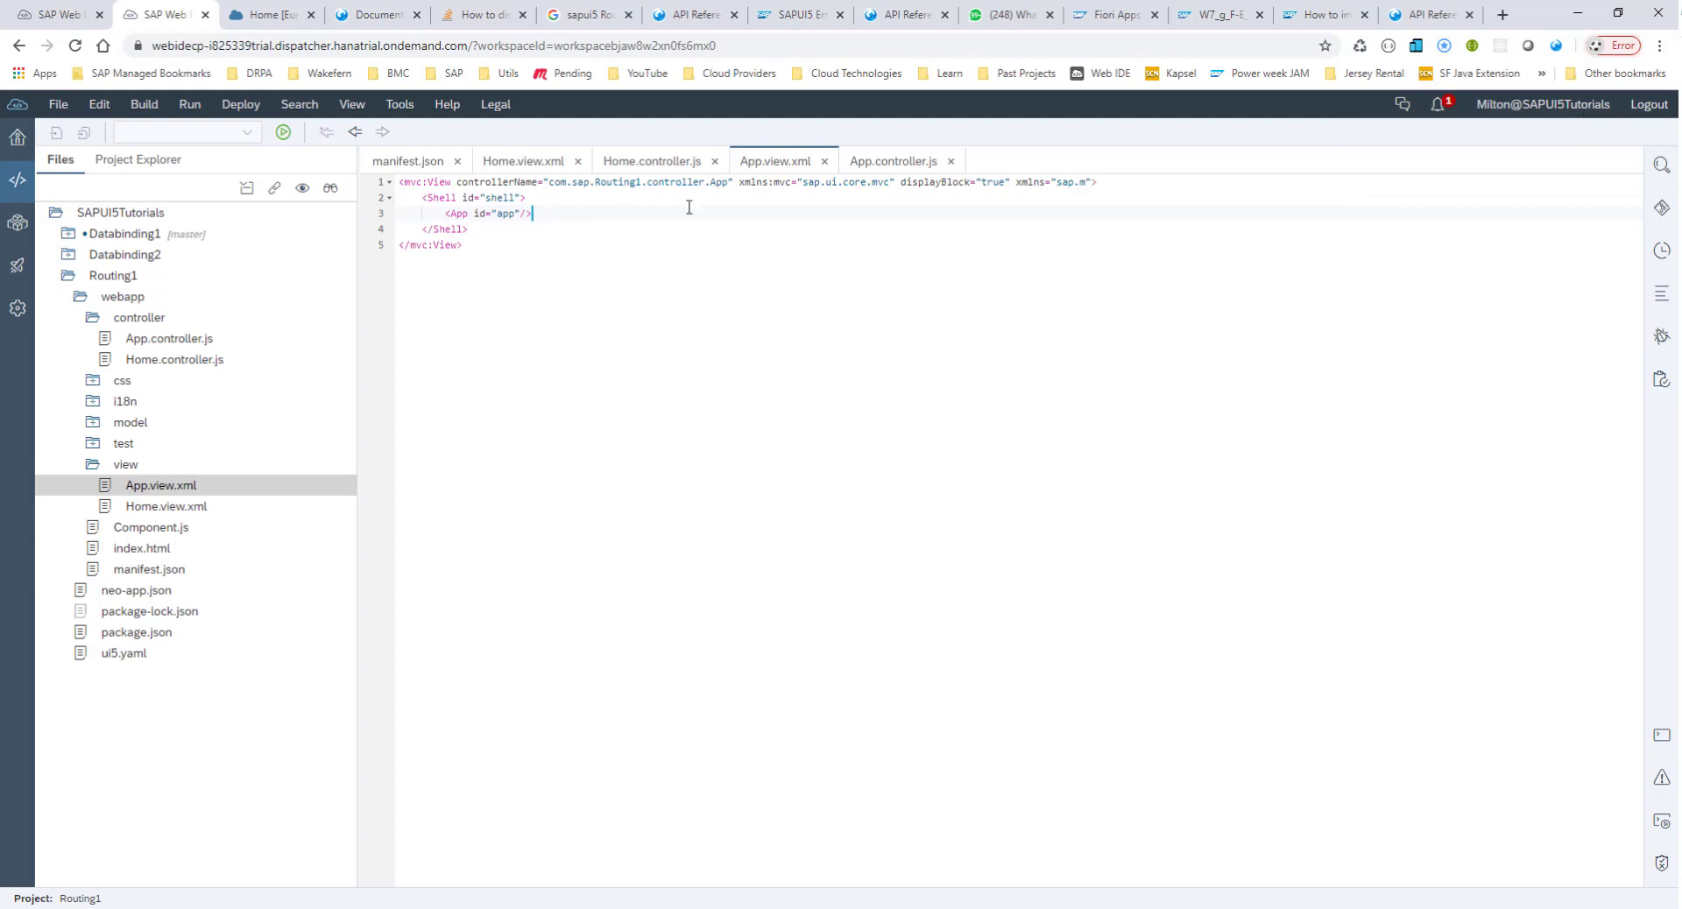
mouse_move(588, 310)
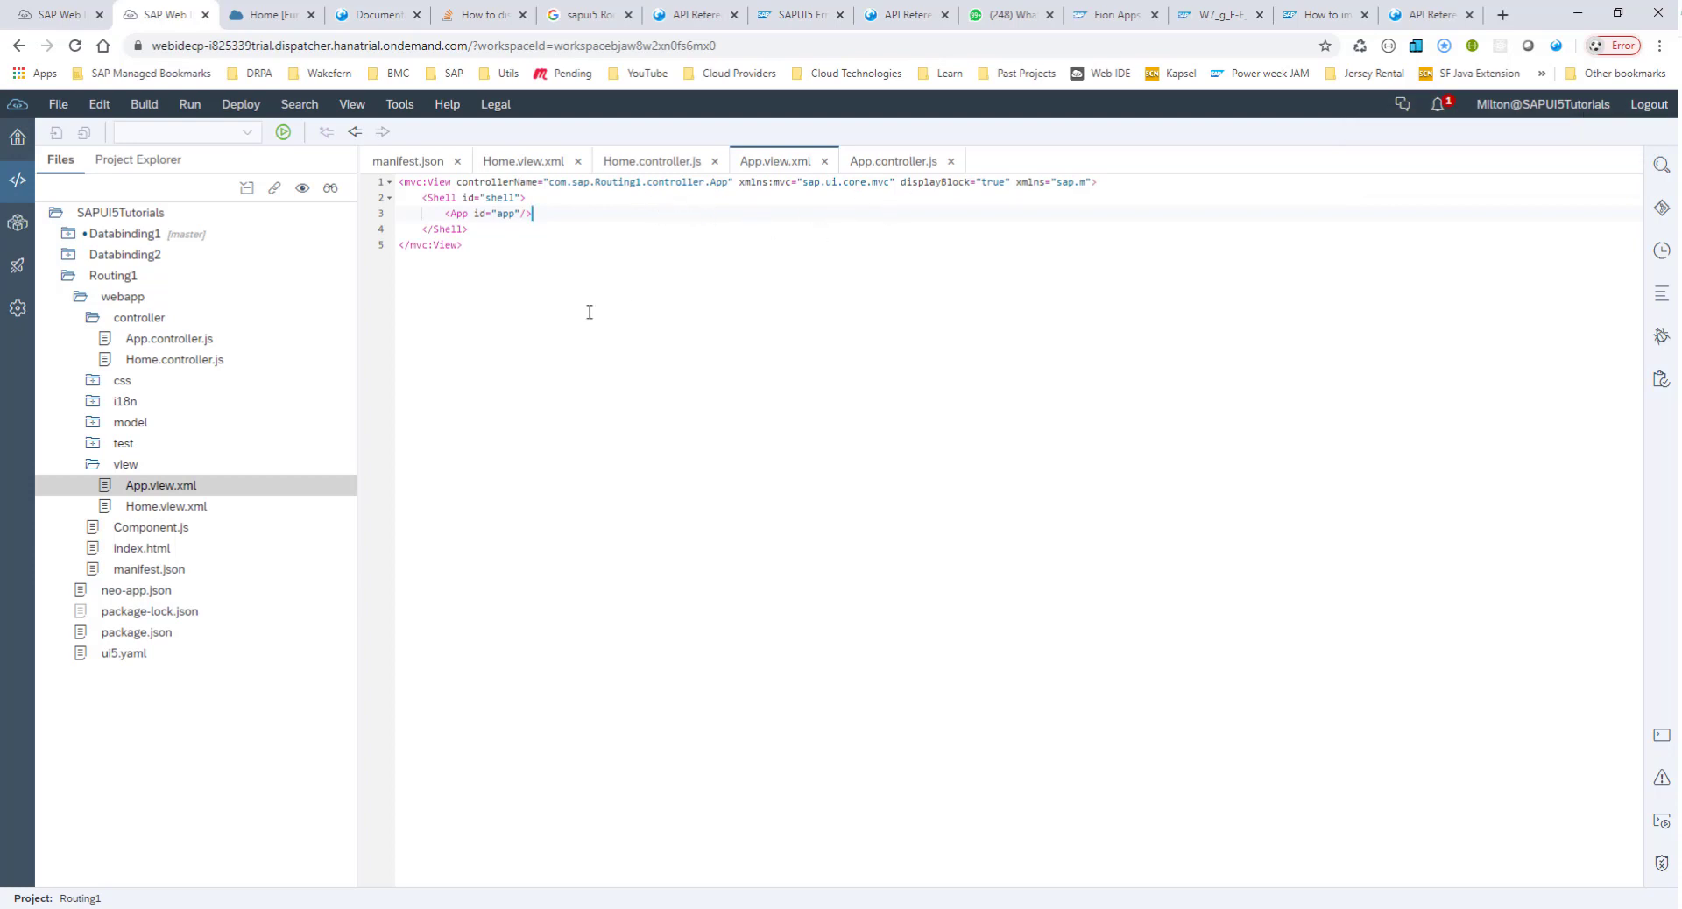
left_click(165, 506)
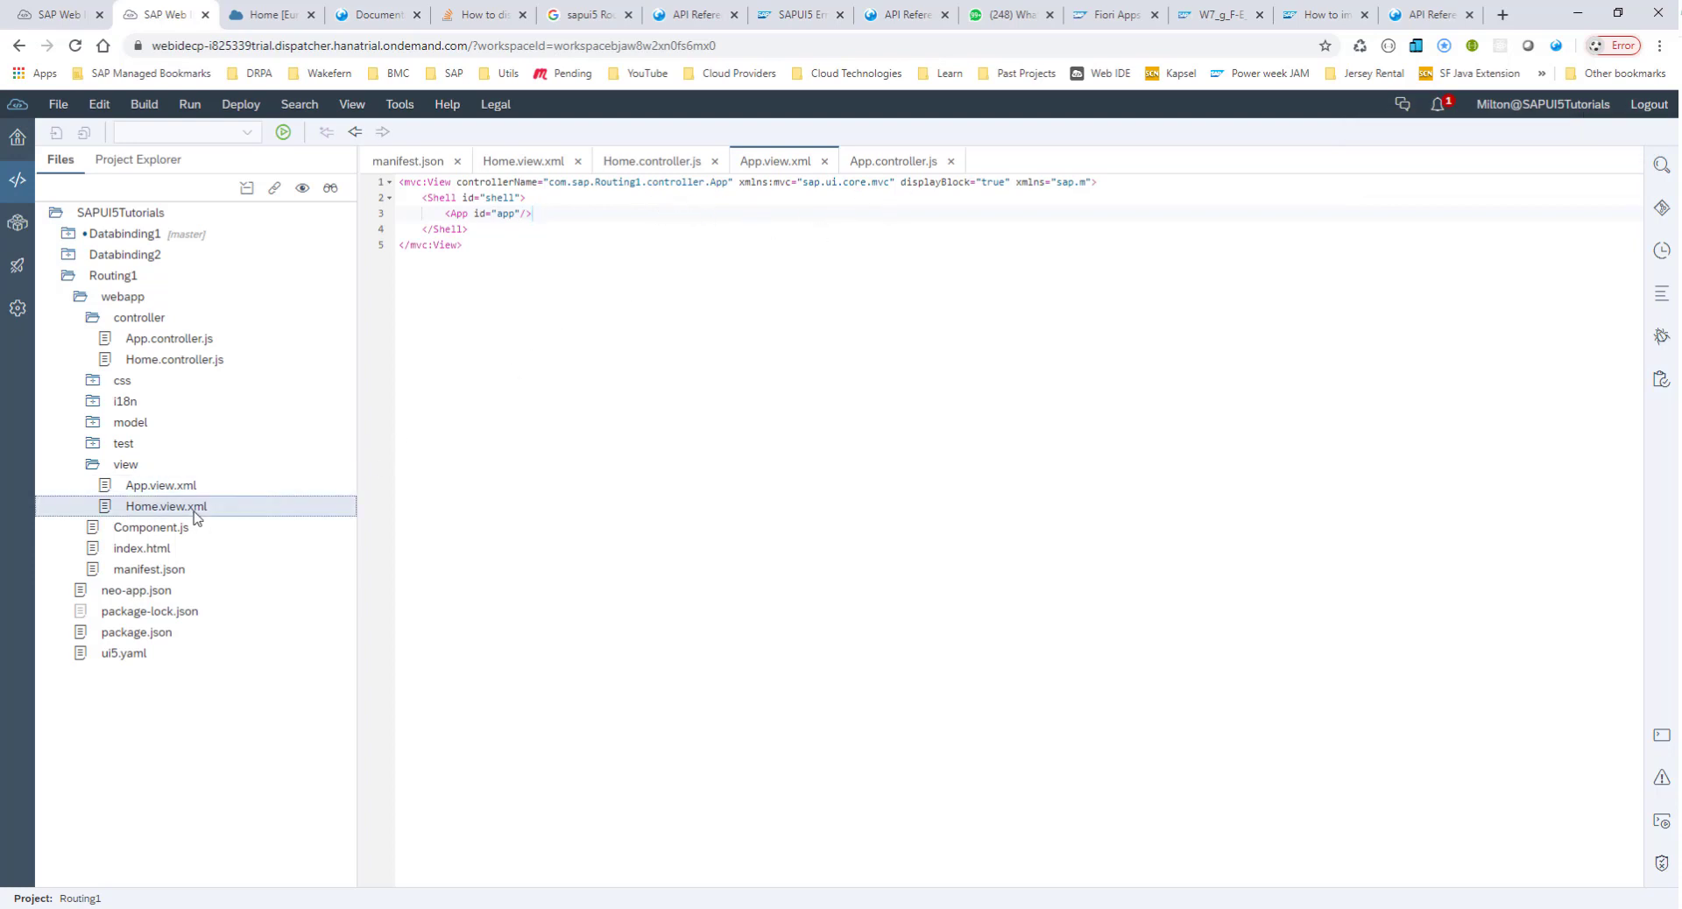
With Home.view.xml shown, launch Routing1 choosing index.html in the Choose the File to Run dialog.
left_click(165, 506)
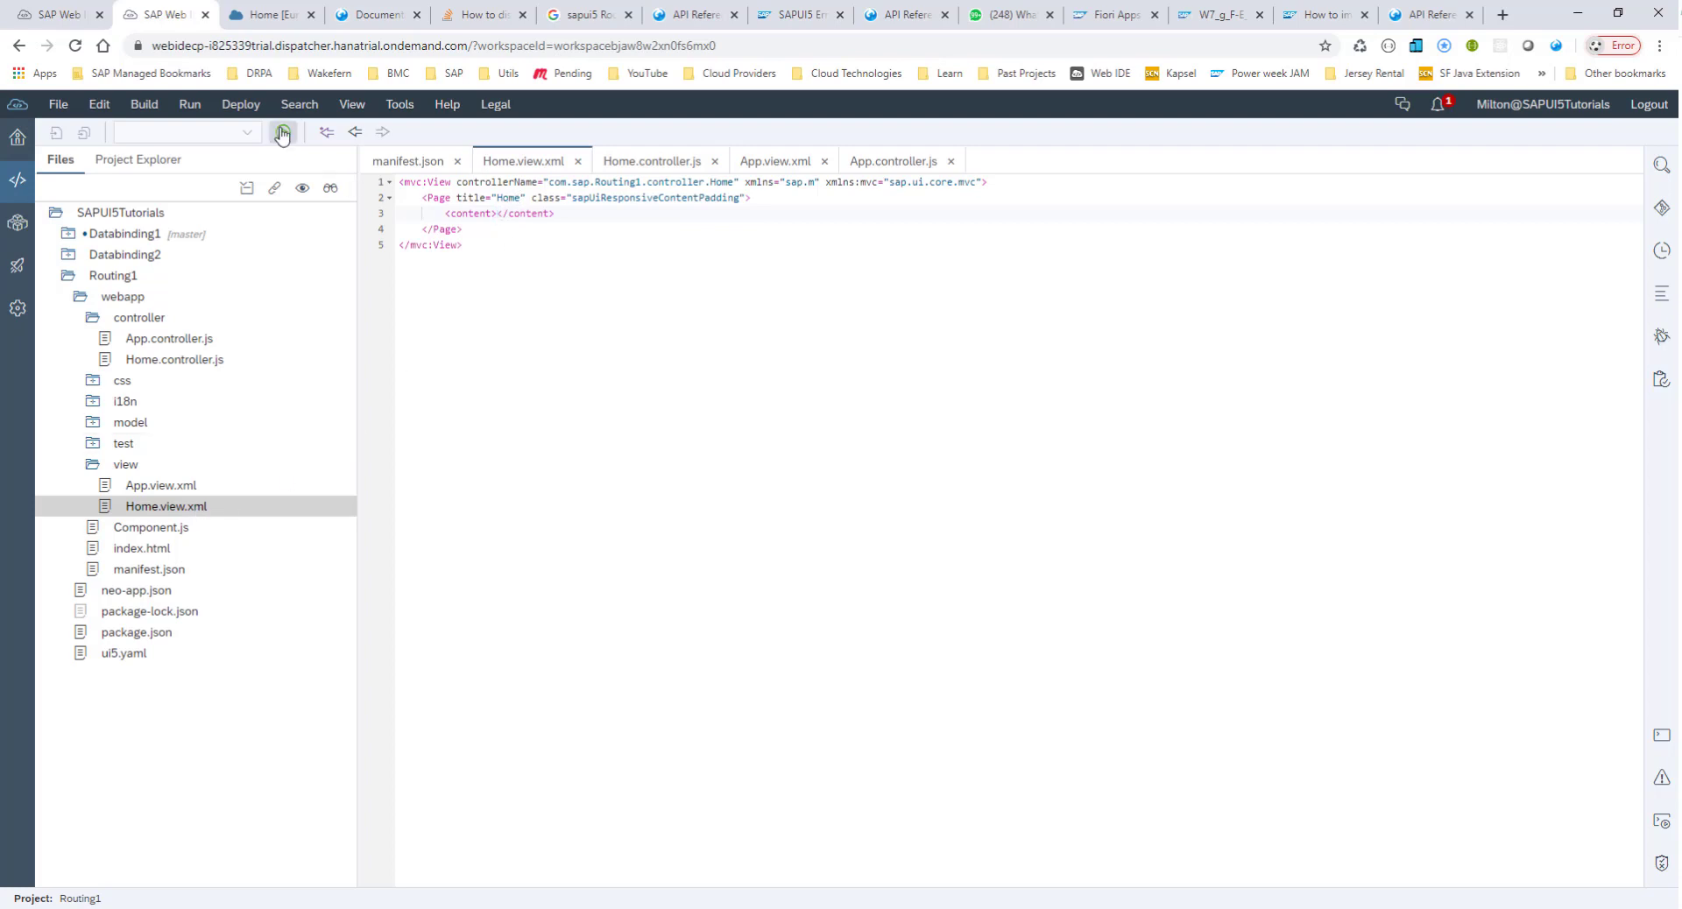
left_click(282, 132)
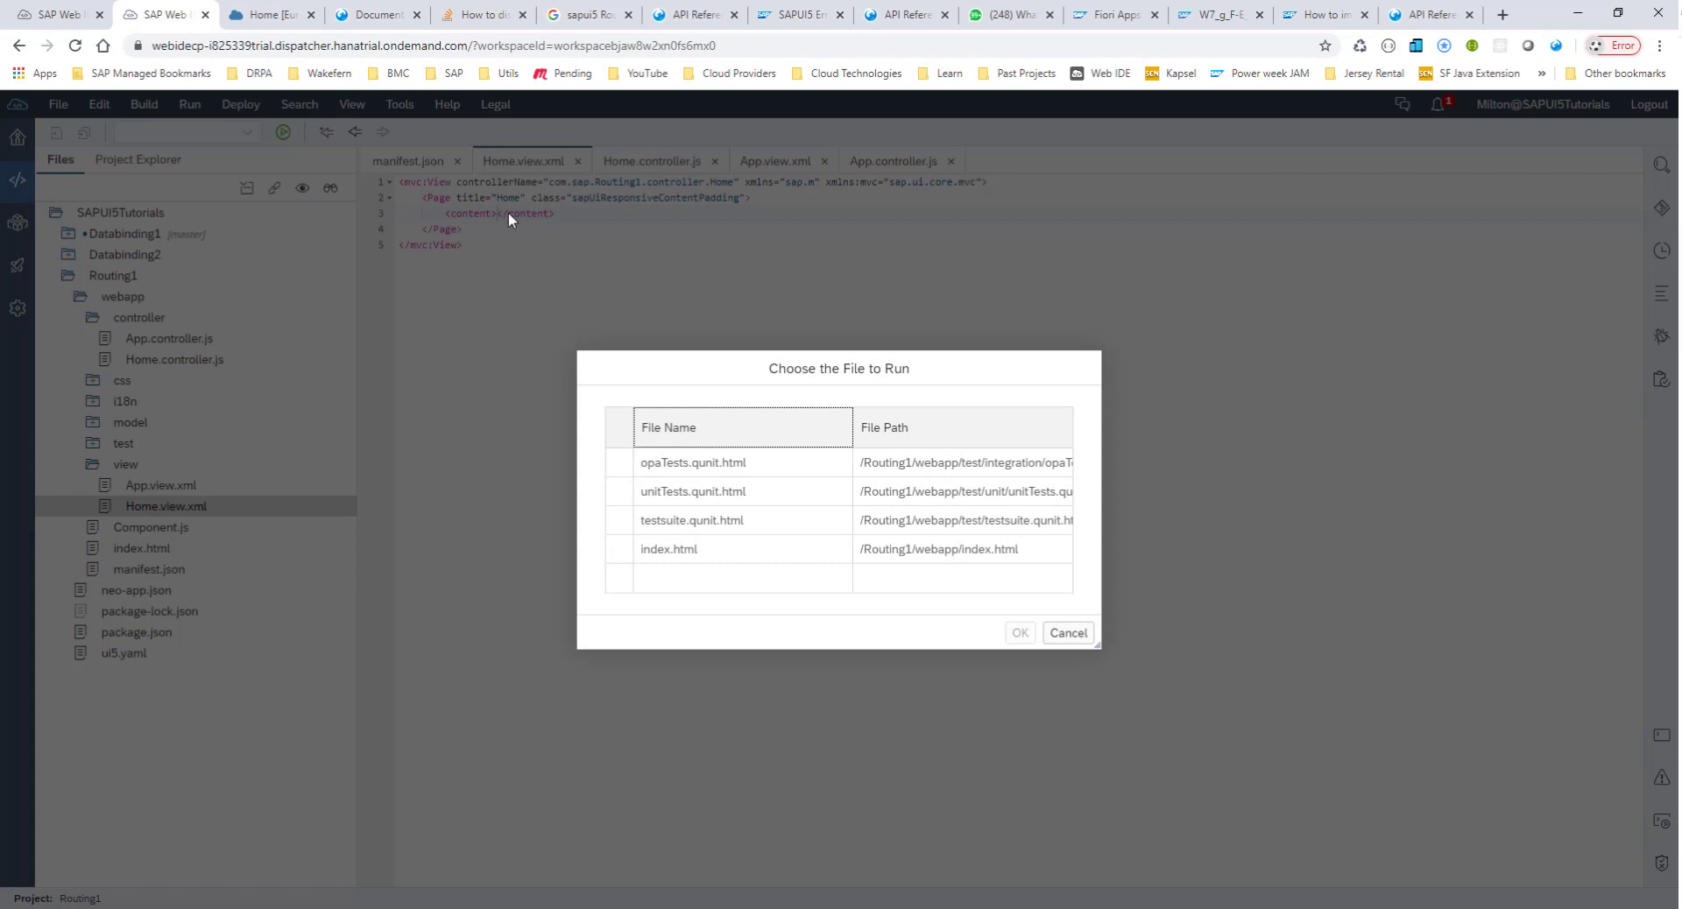
left_click(667, 548)
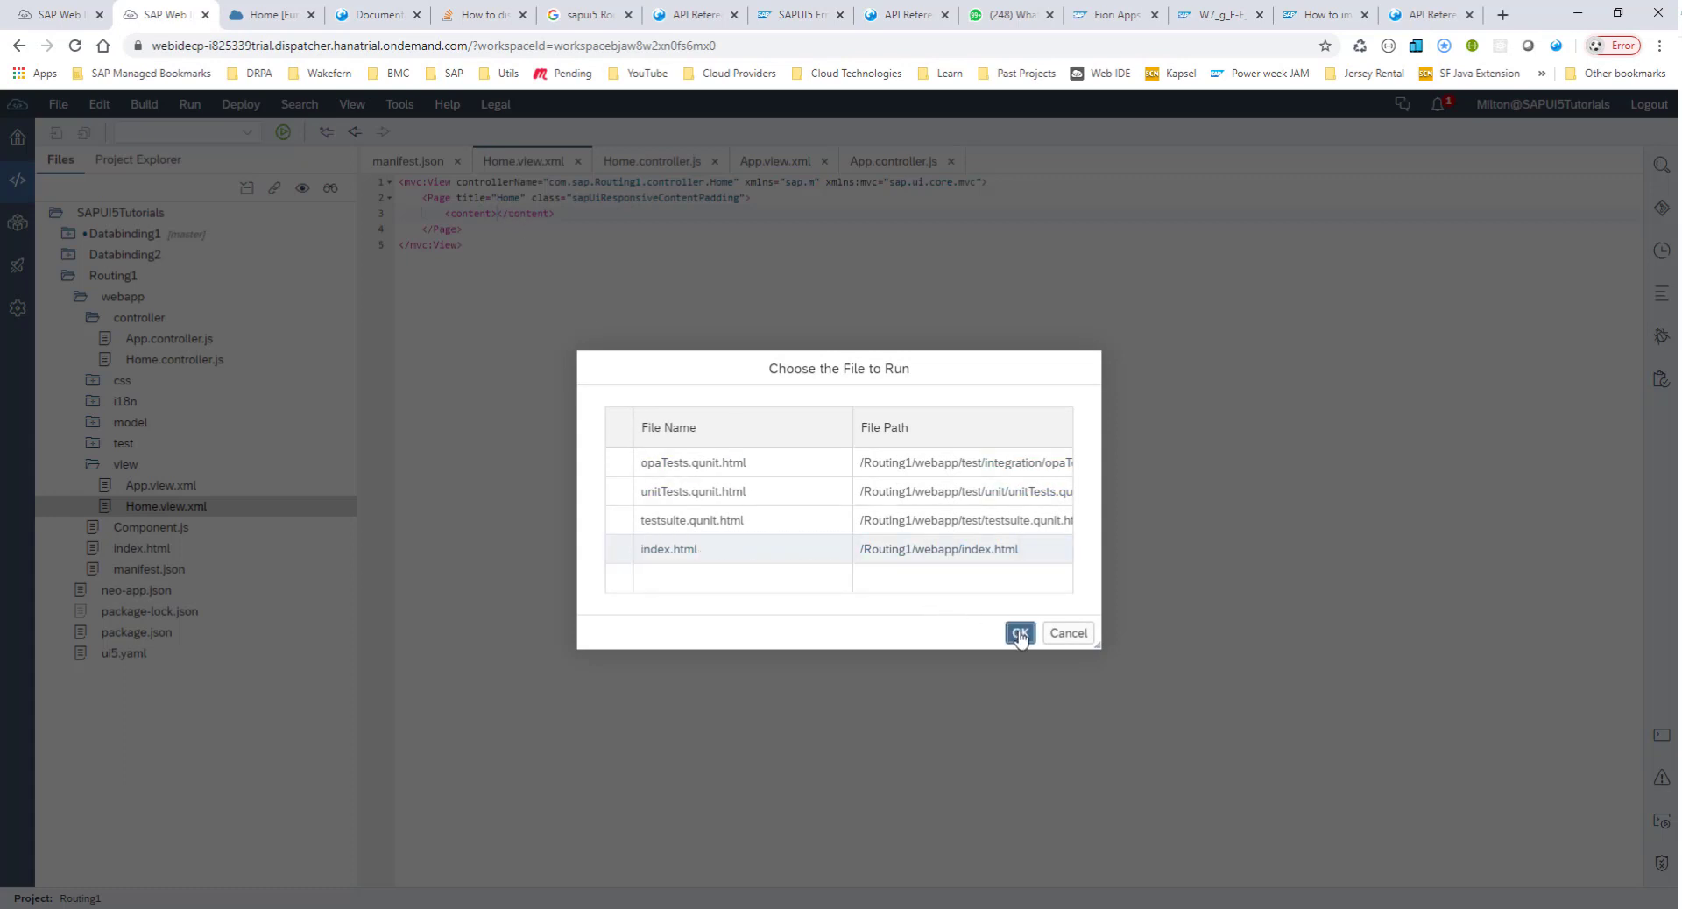
left_click(1016, 633)
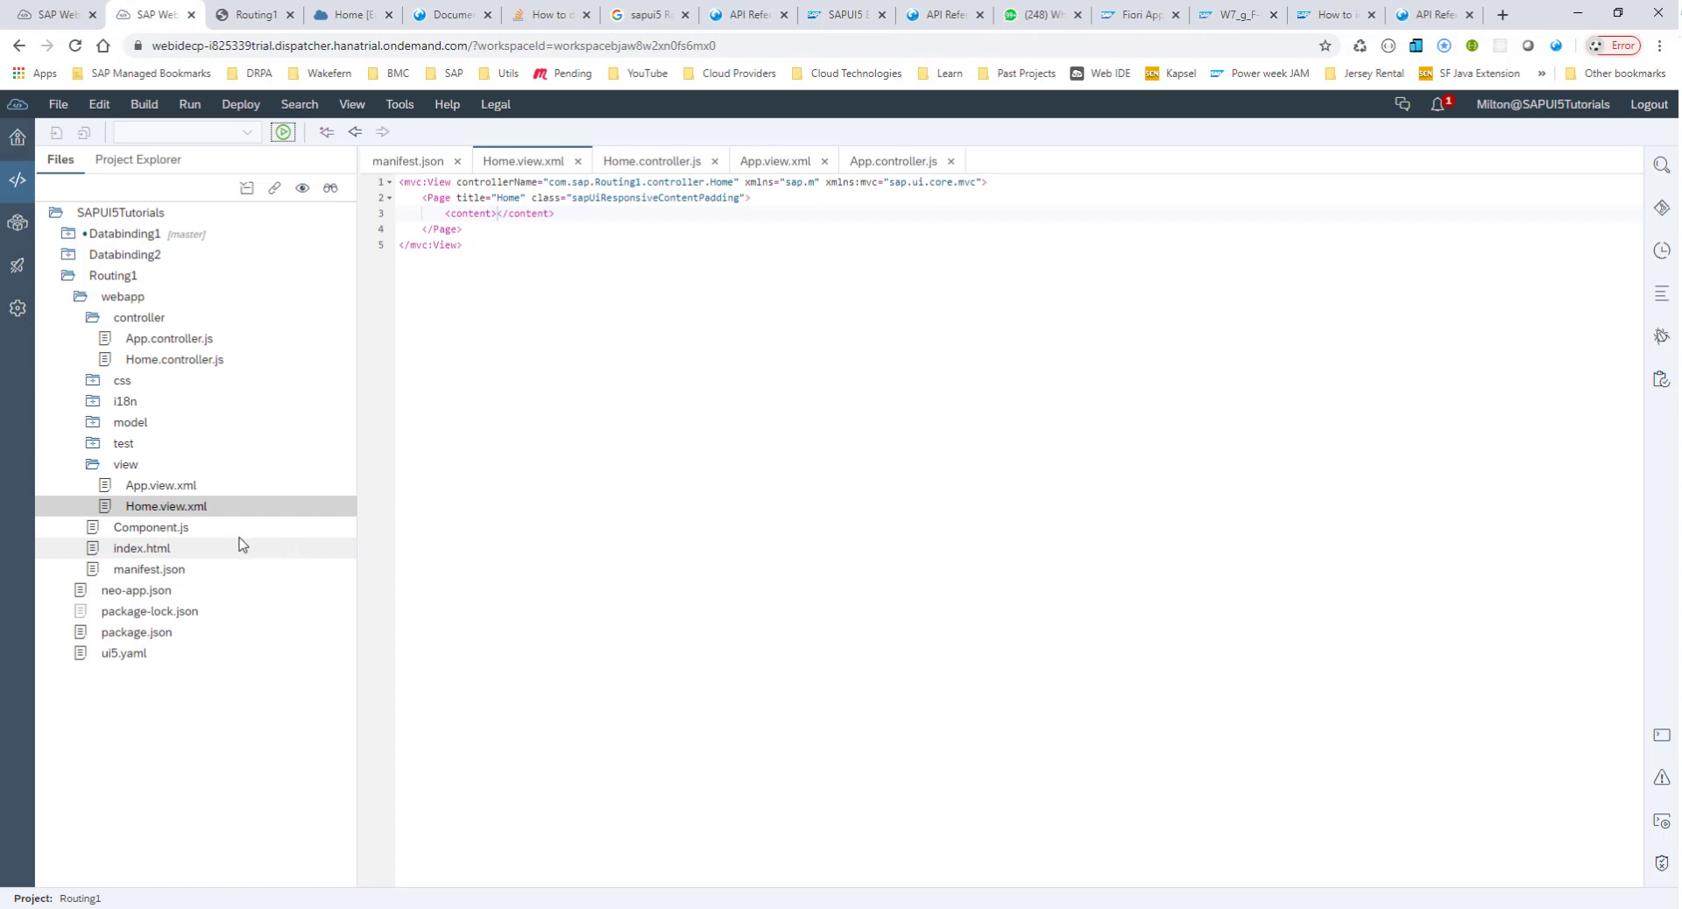
mouse_move(256, 527)
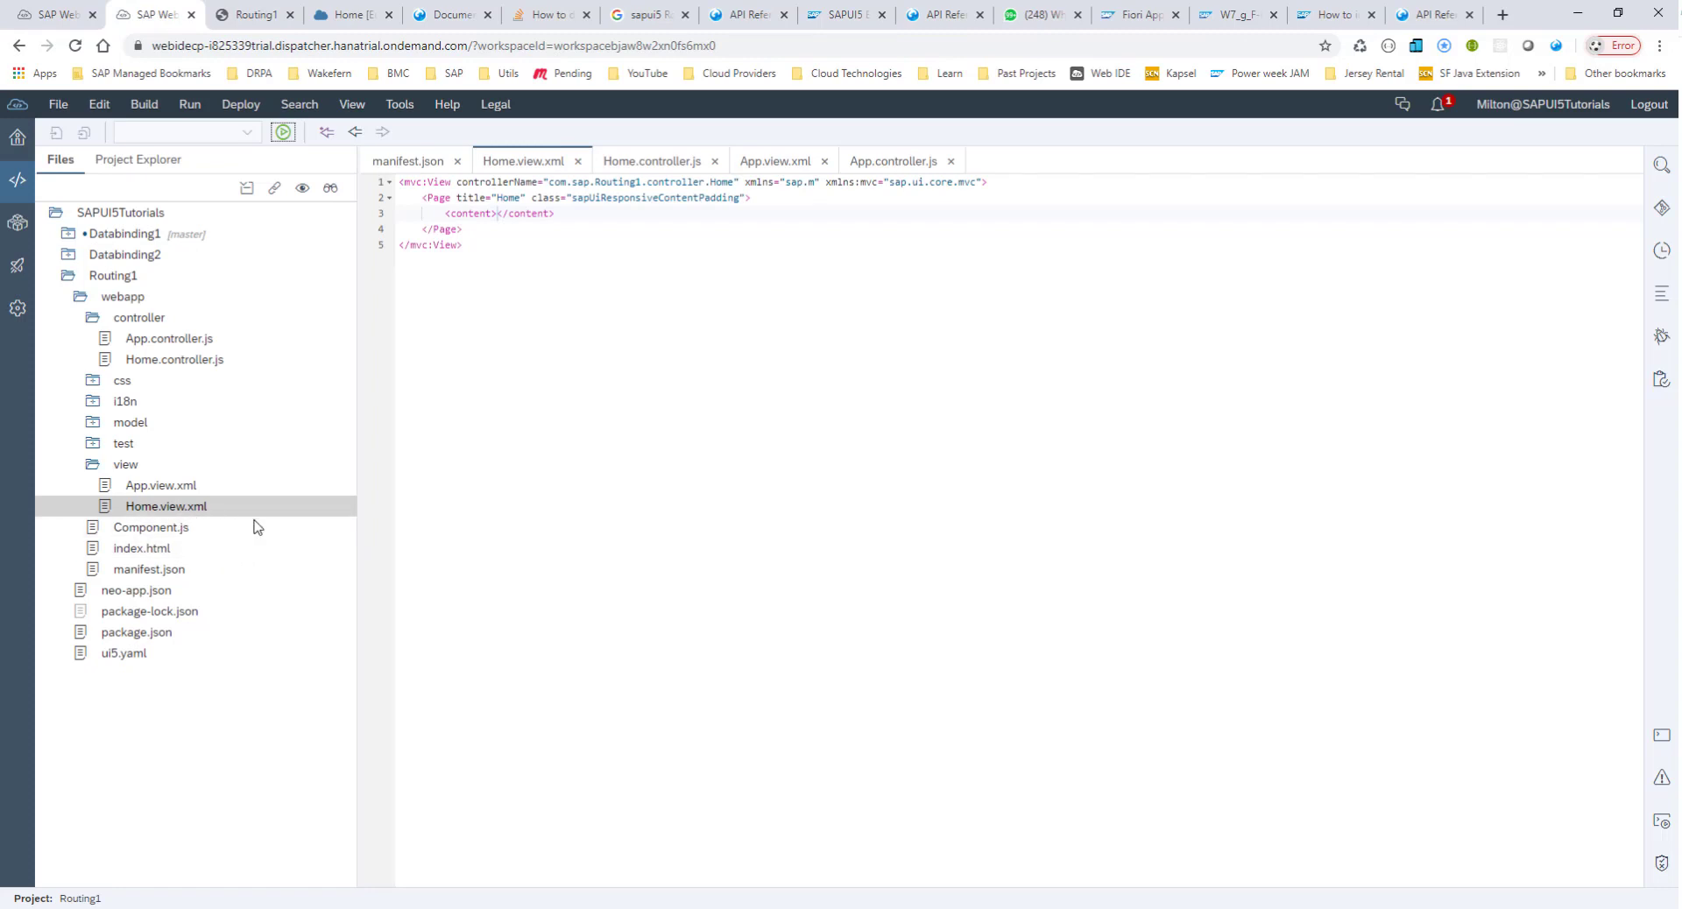
mouse_move(516, 558)
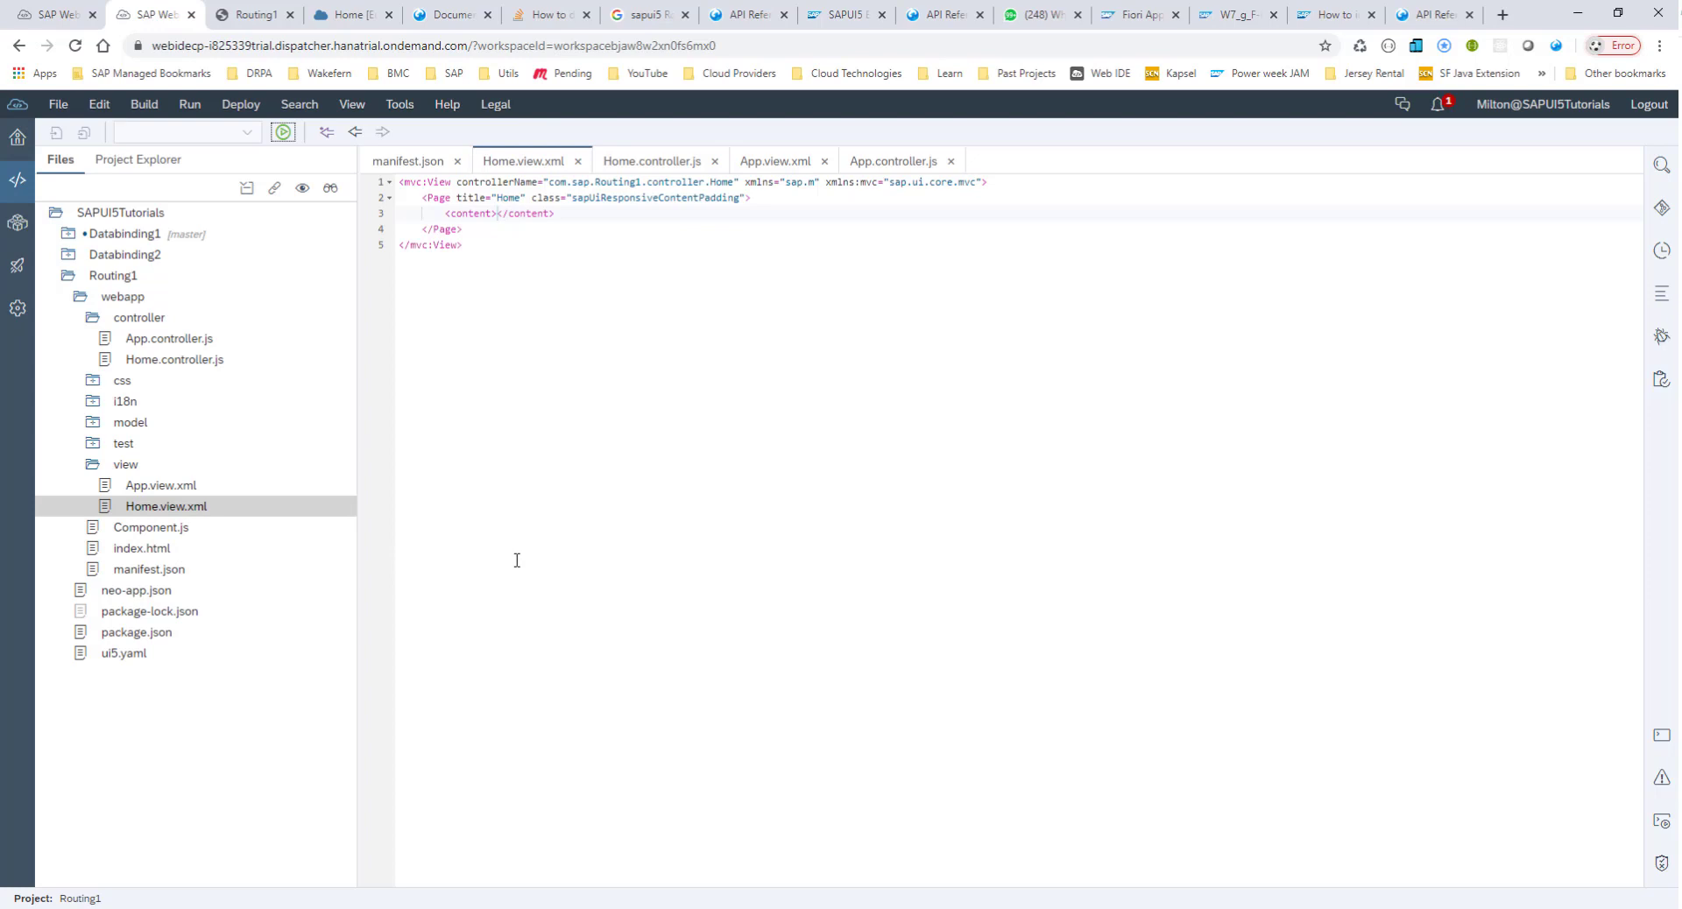
mouse_move(348, 552)
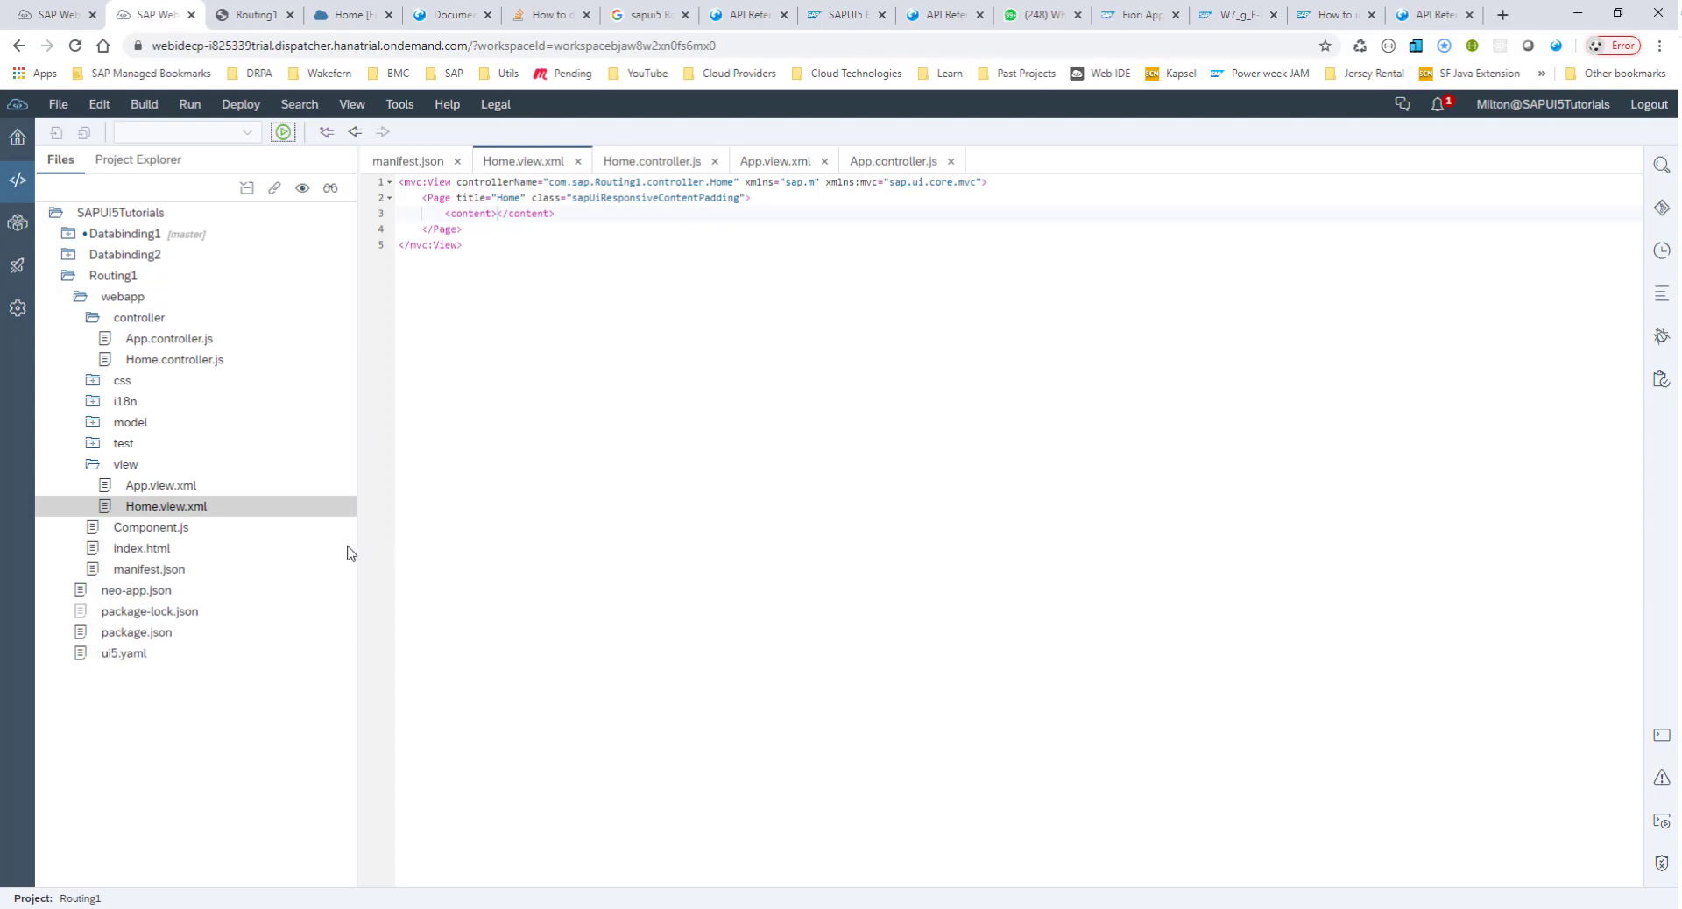